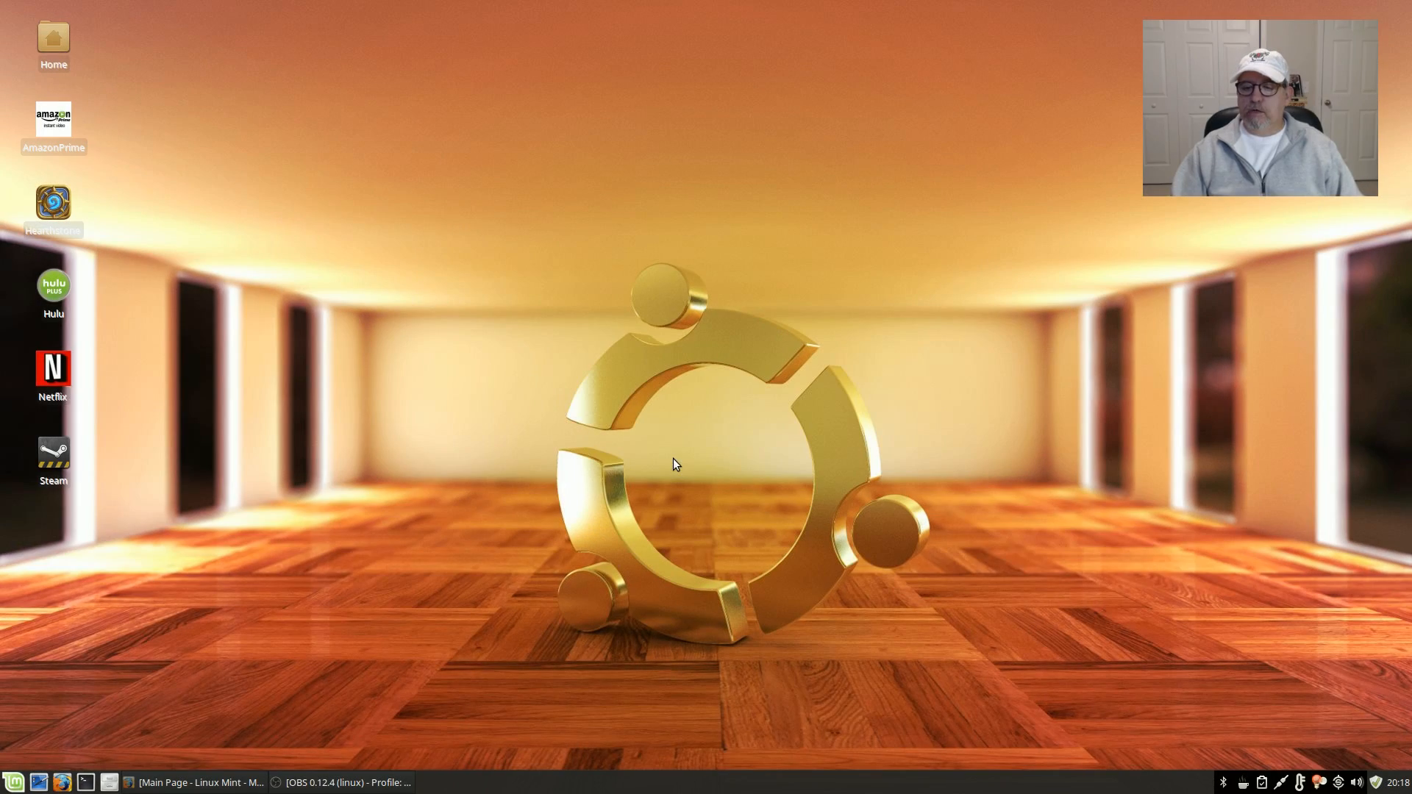
mouse_move(941, 468)
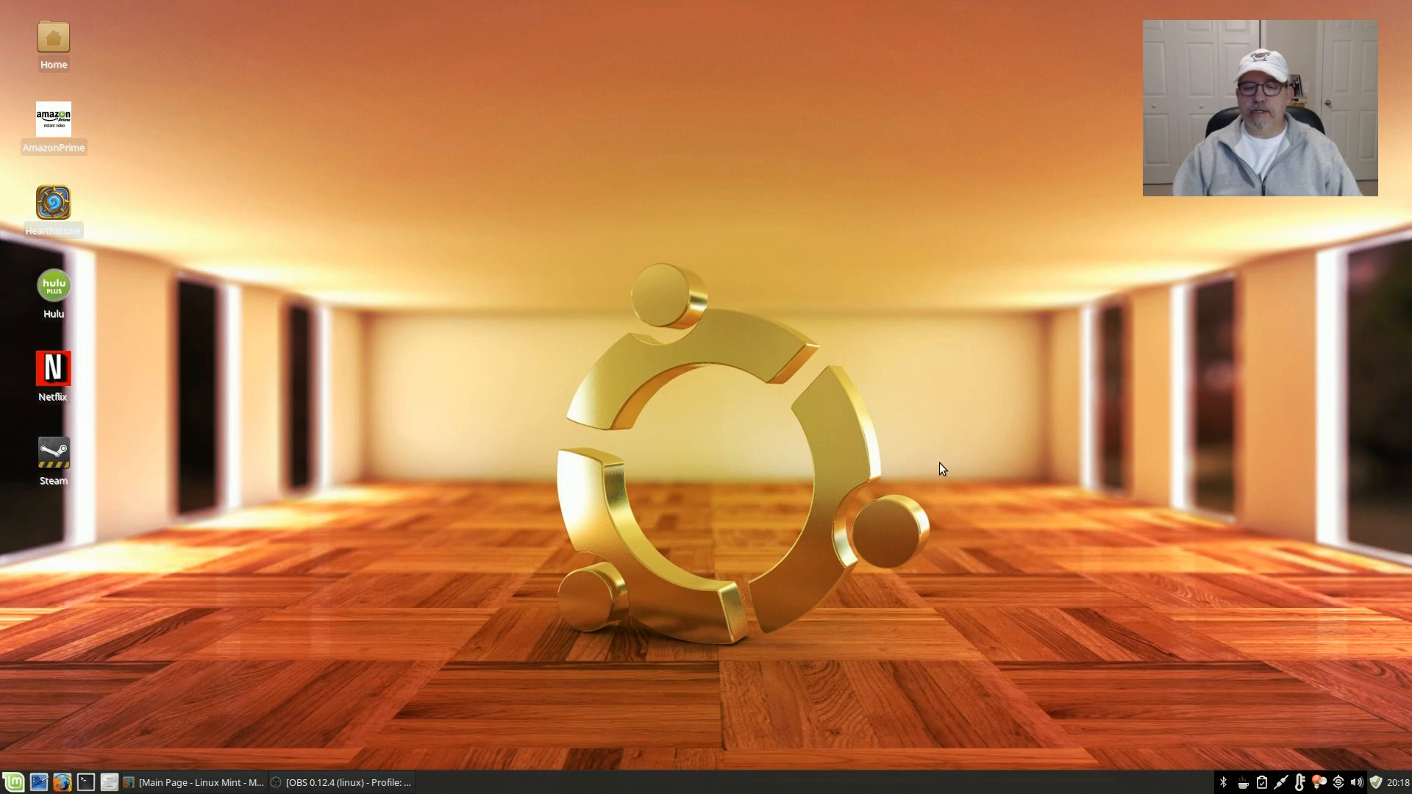
mouse_move(707, 365)
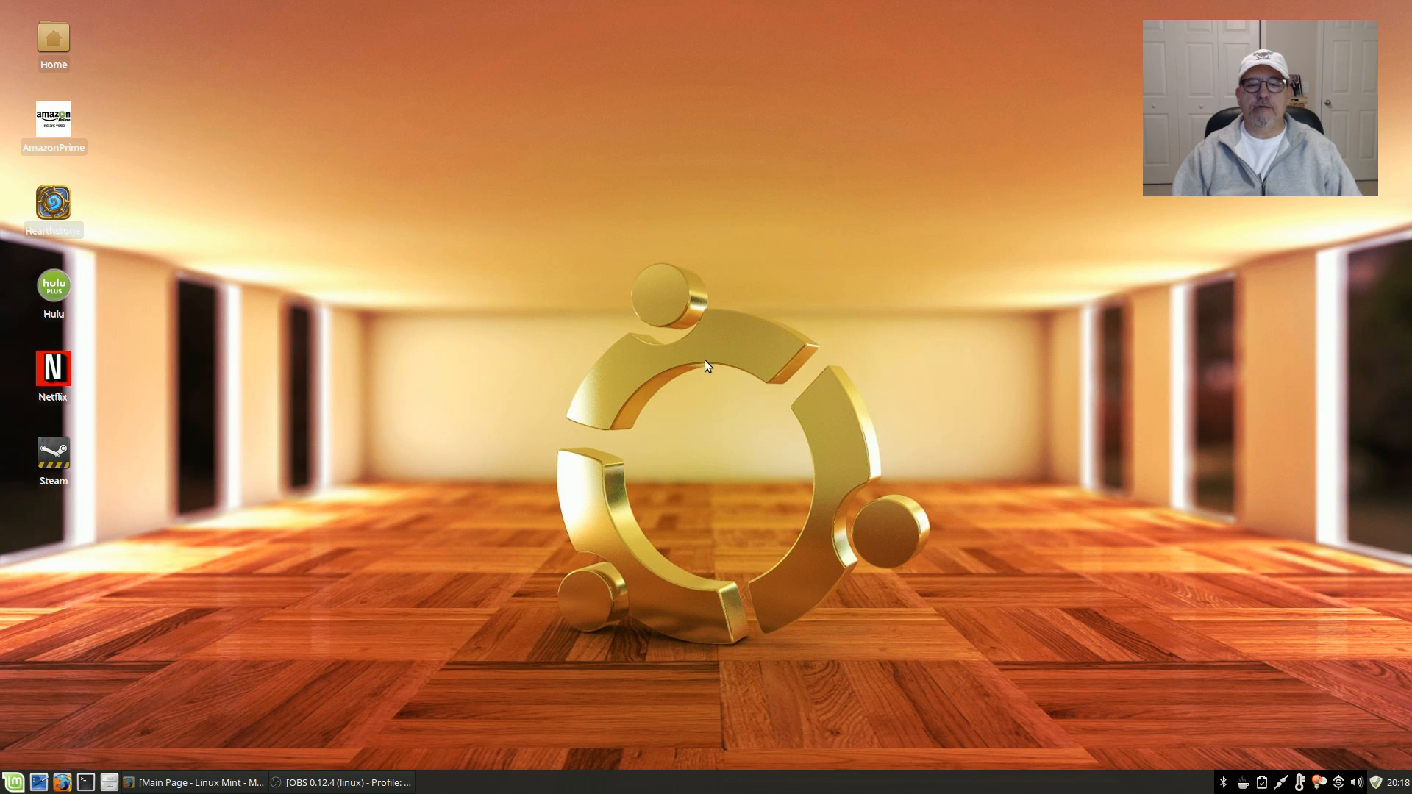
mouse_move(675, 360)
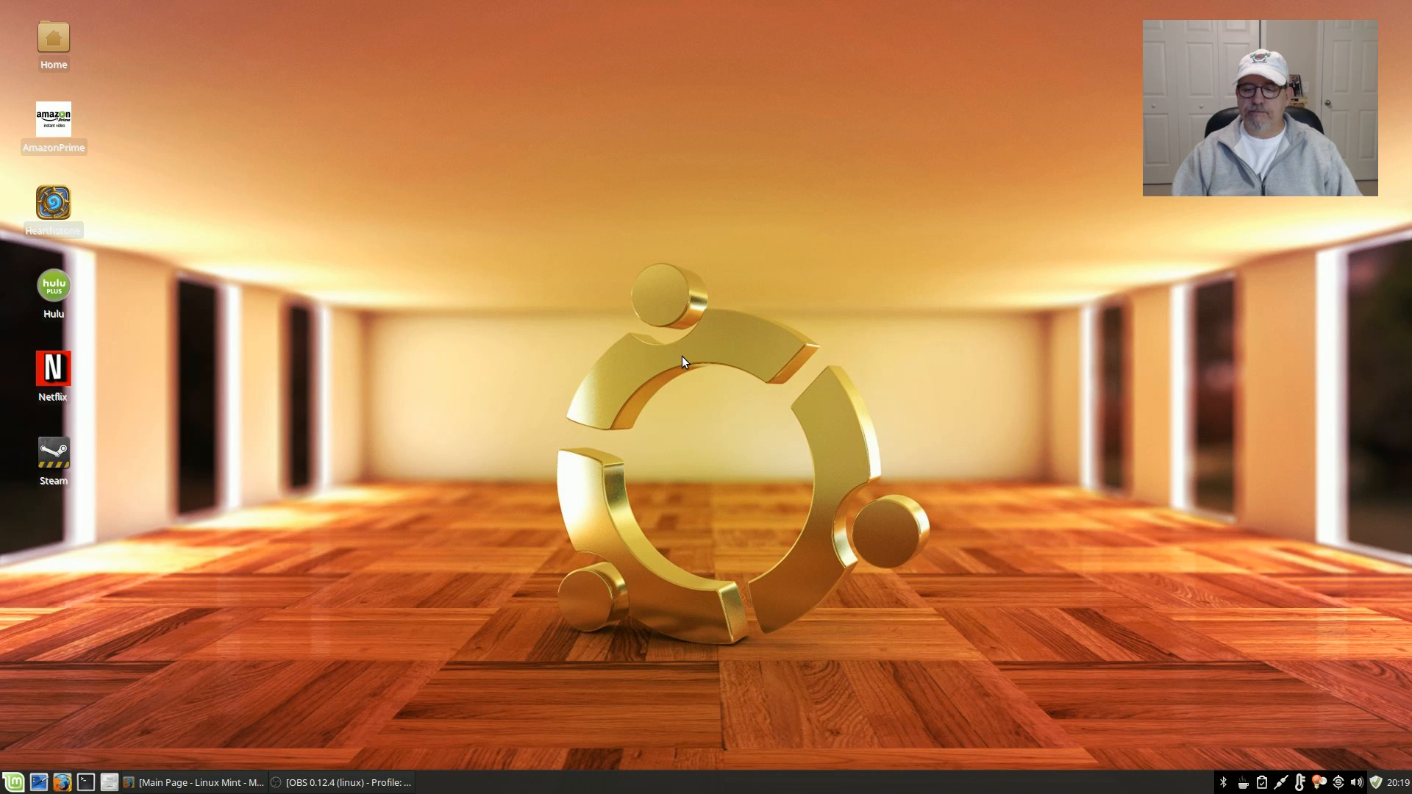
mouse_move(893, 310)
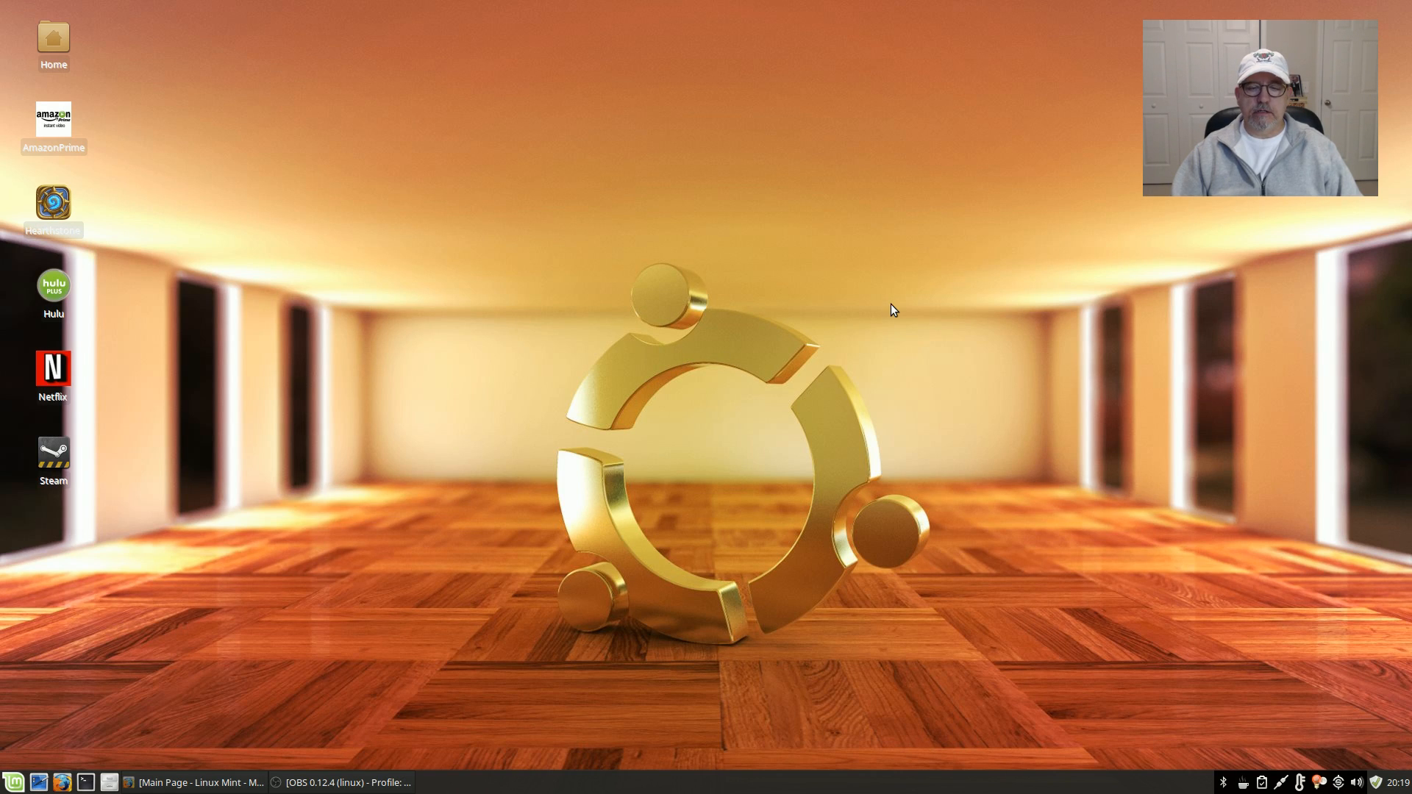
mouse_move(898, 289)
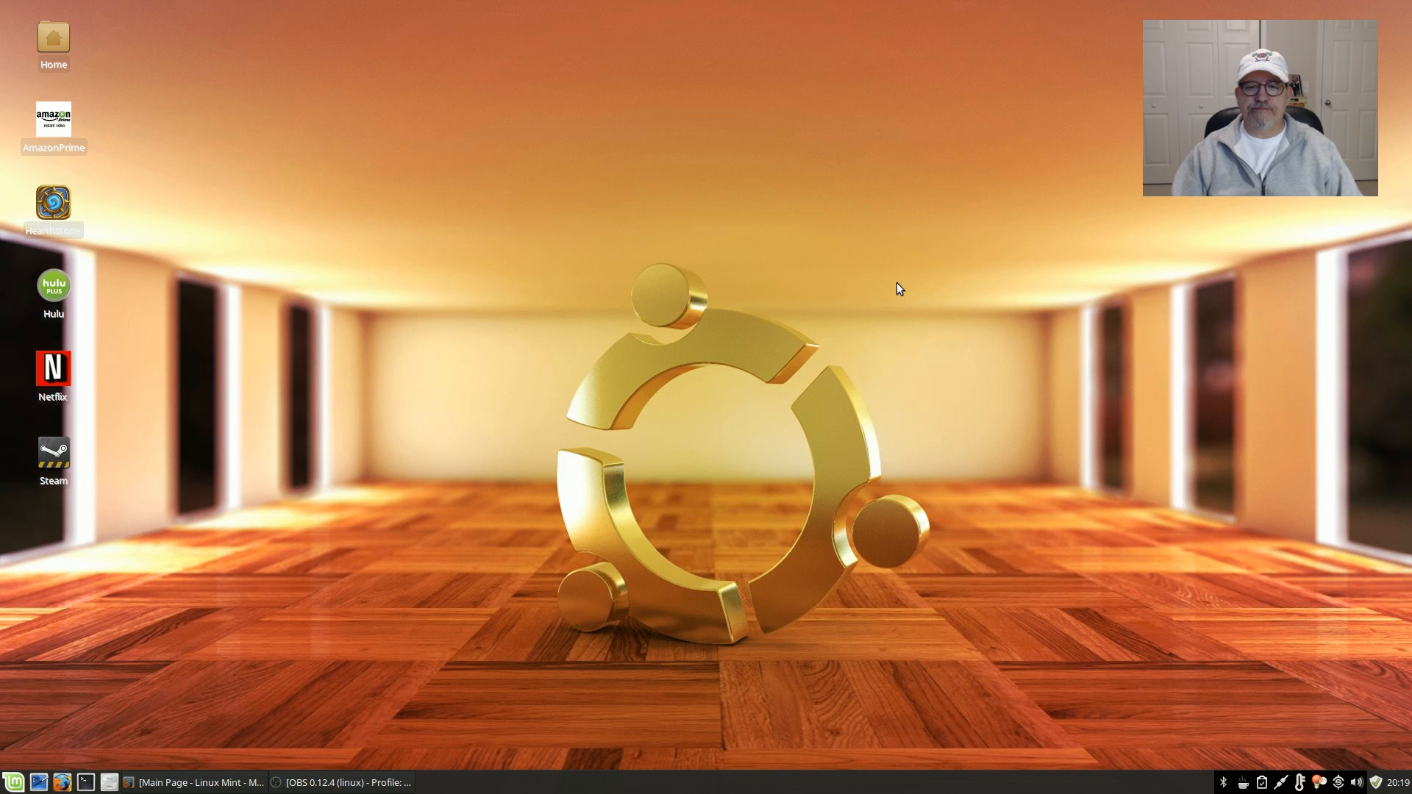
mouse_move(652, 475)
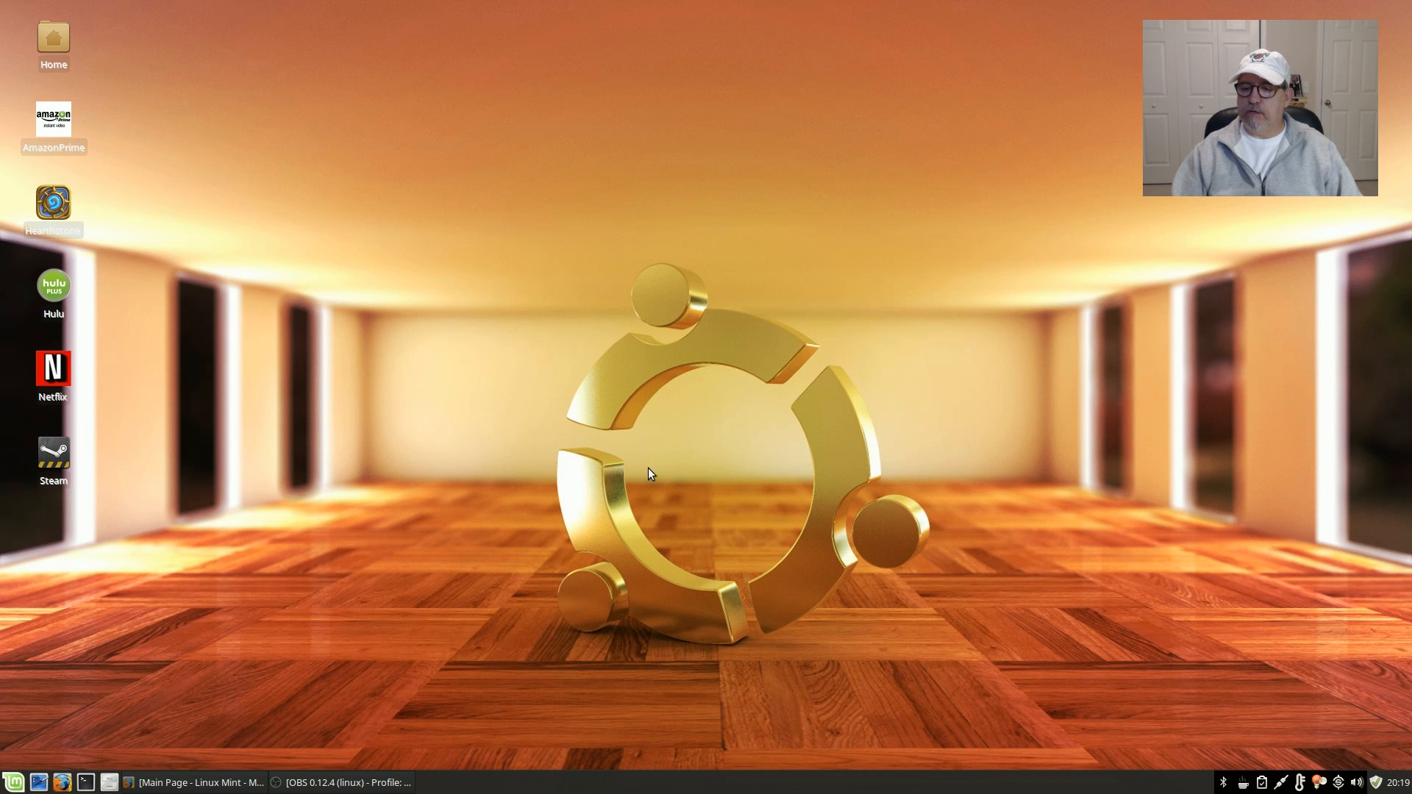
mouse_move(676, 423)
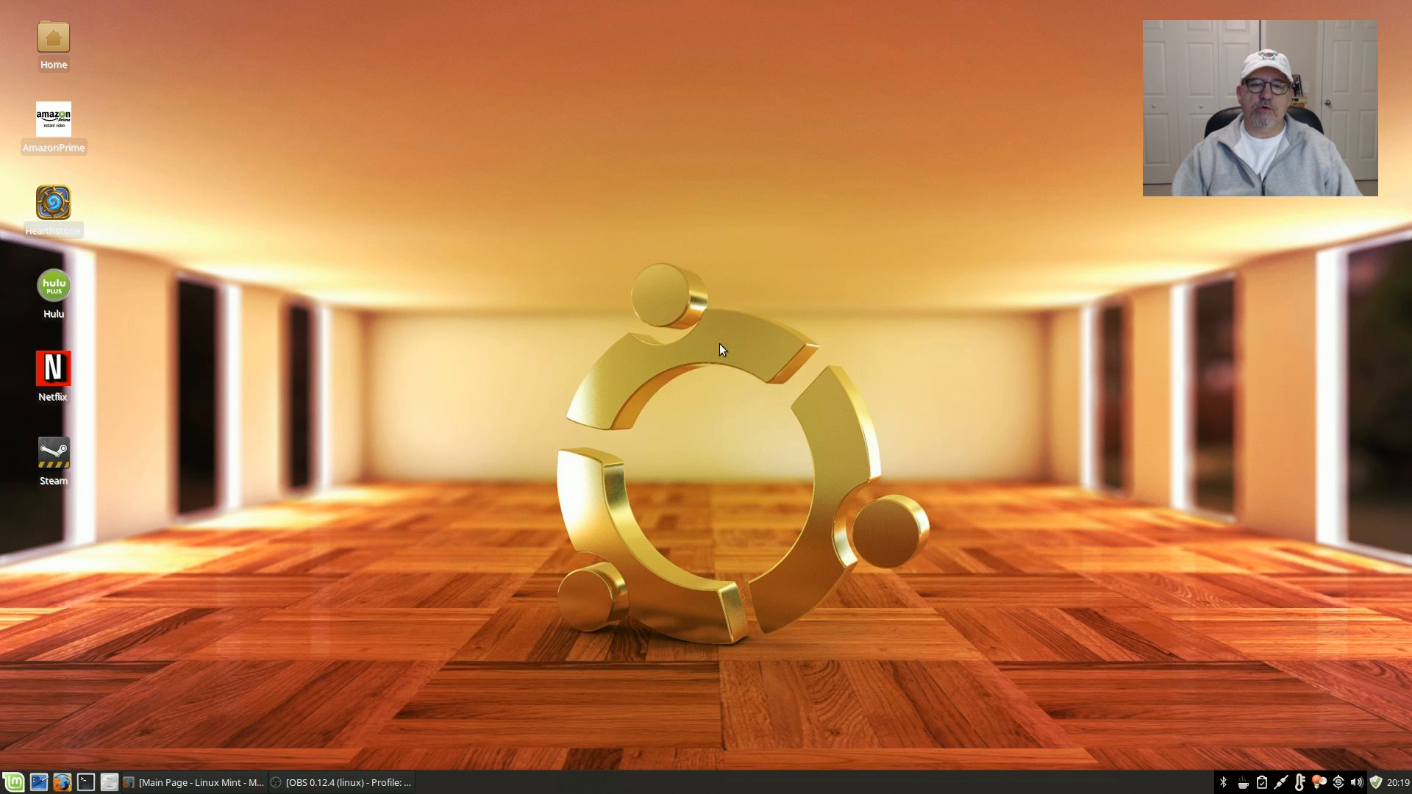
mouse_move(981, 494)
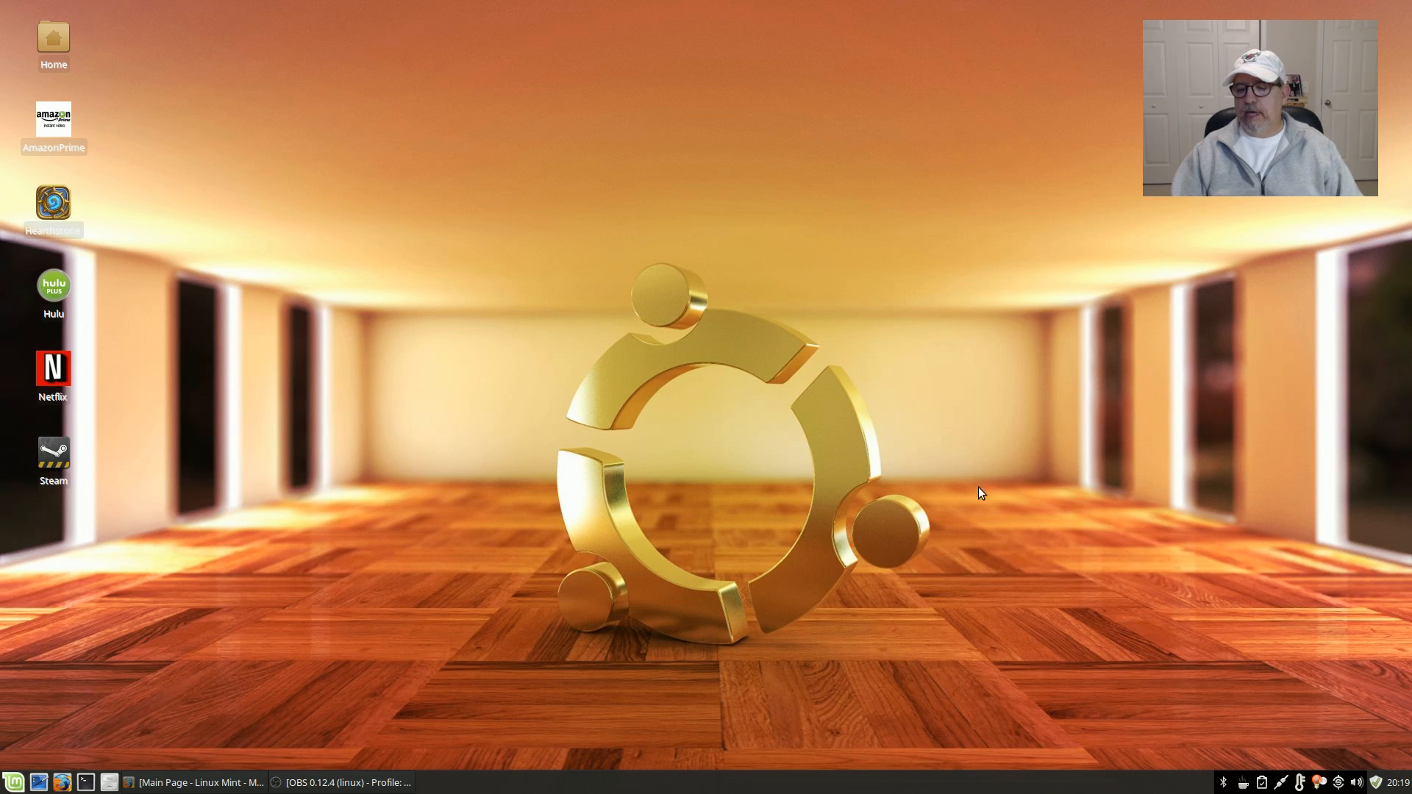
mouse_move(1029, 592)
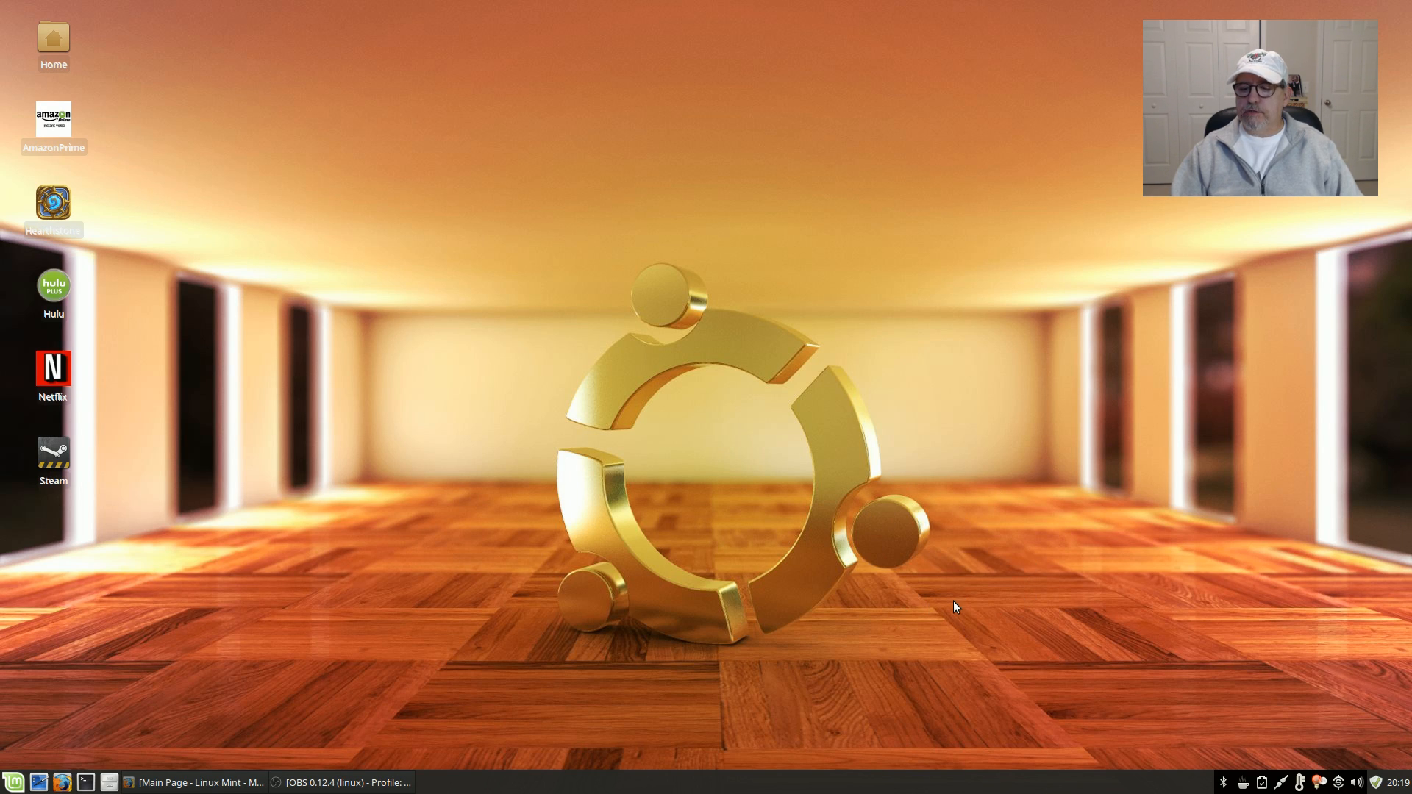
mouse_move(1278, 674)
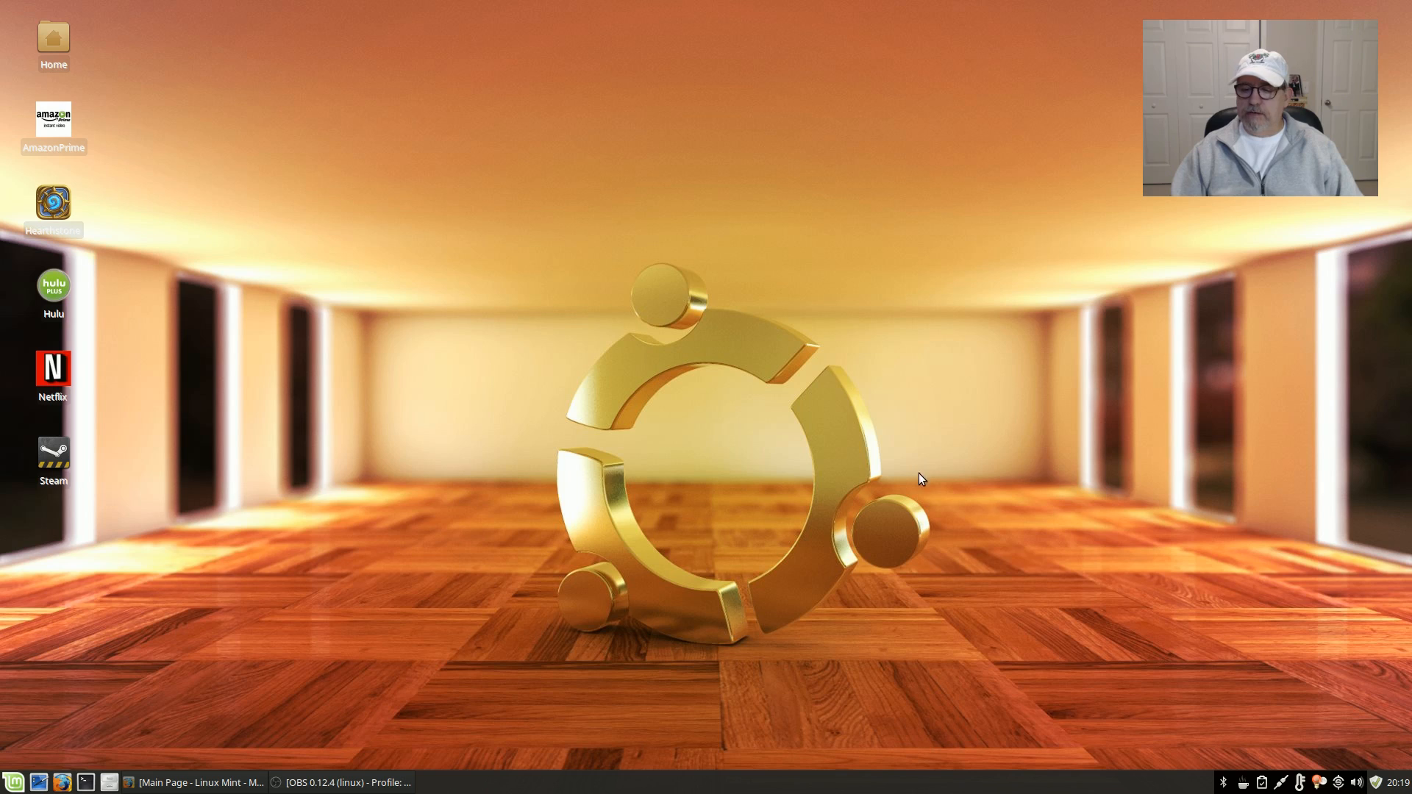
mouse_move(1383, 772)
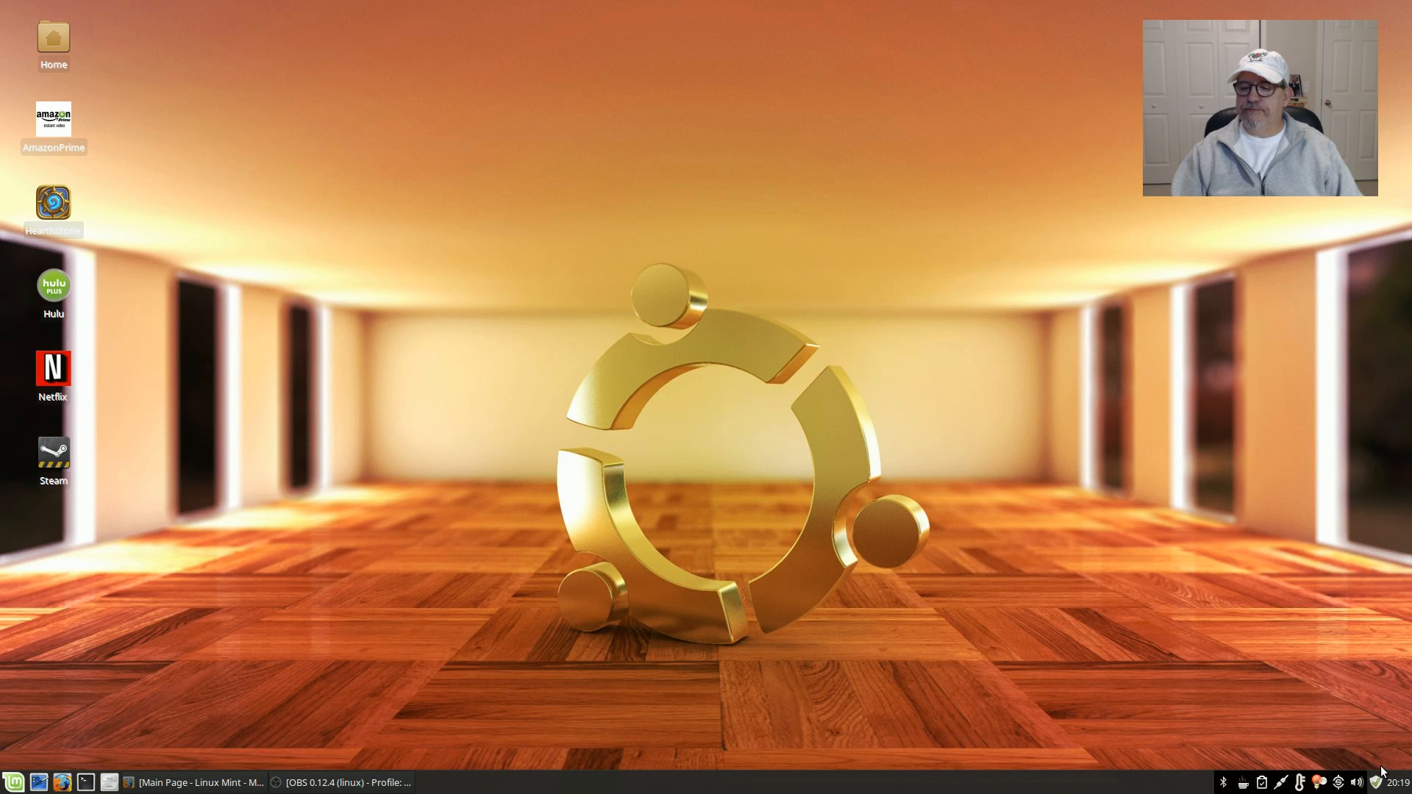
mouse_move(213, 581)
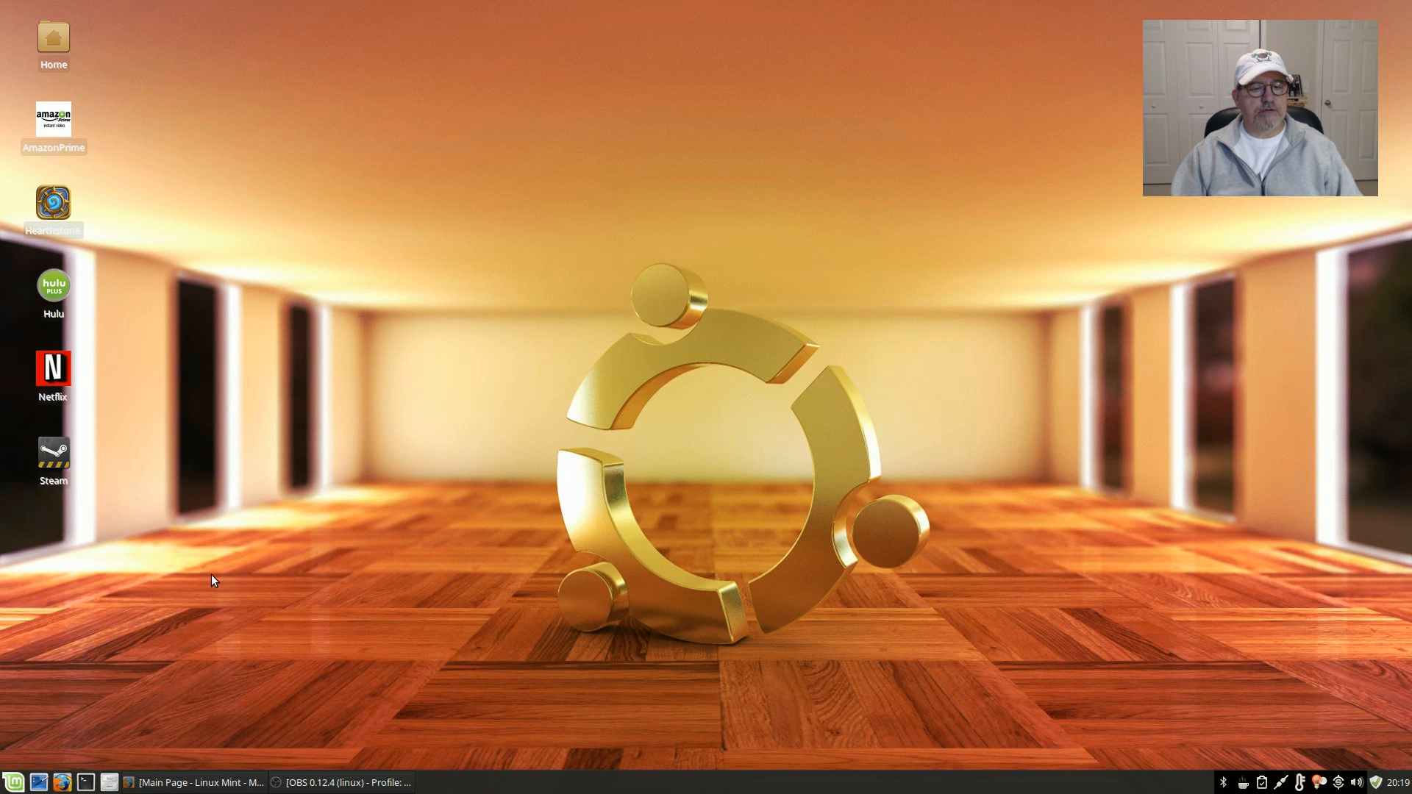
mouse_move(173, 242)
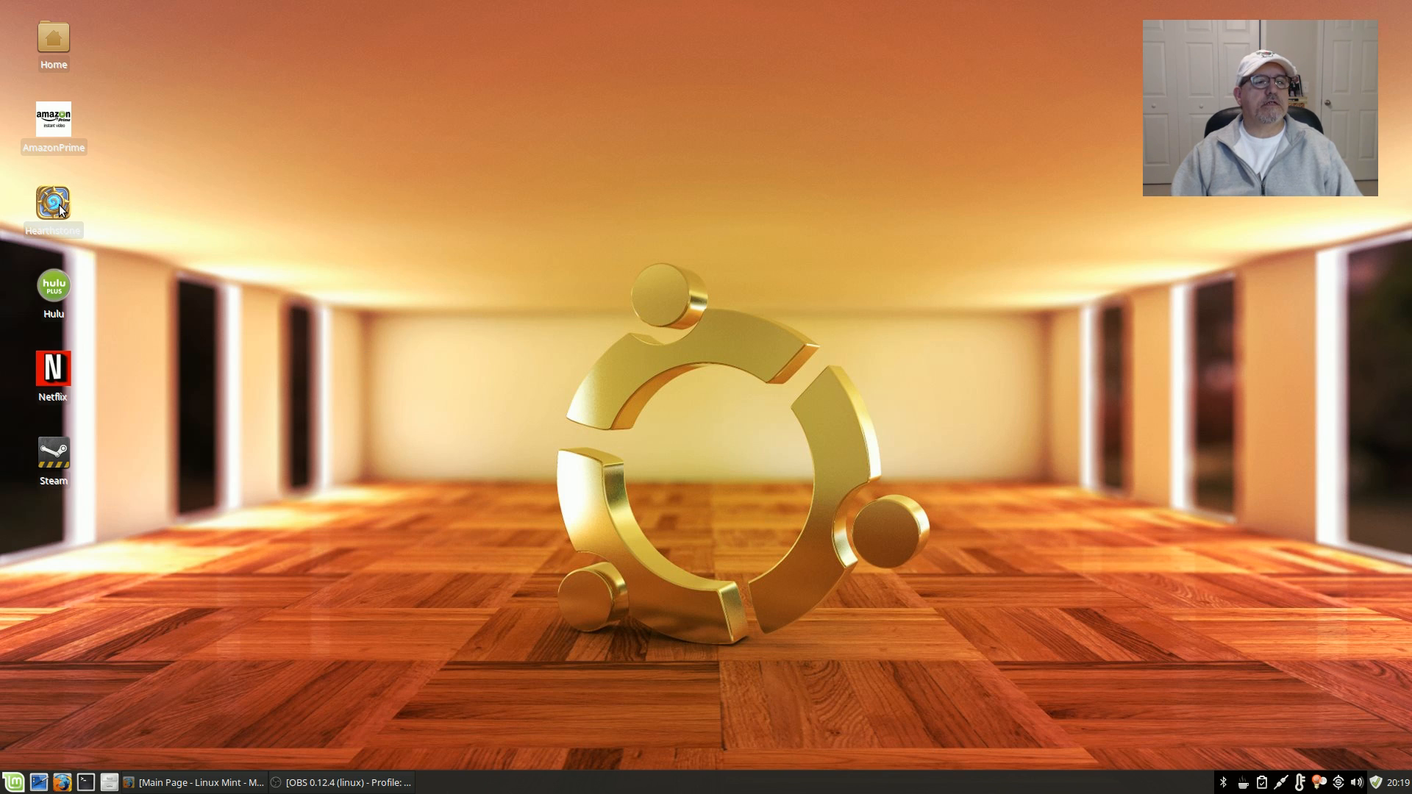
mouse_move(63, 560)
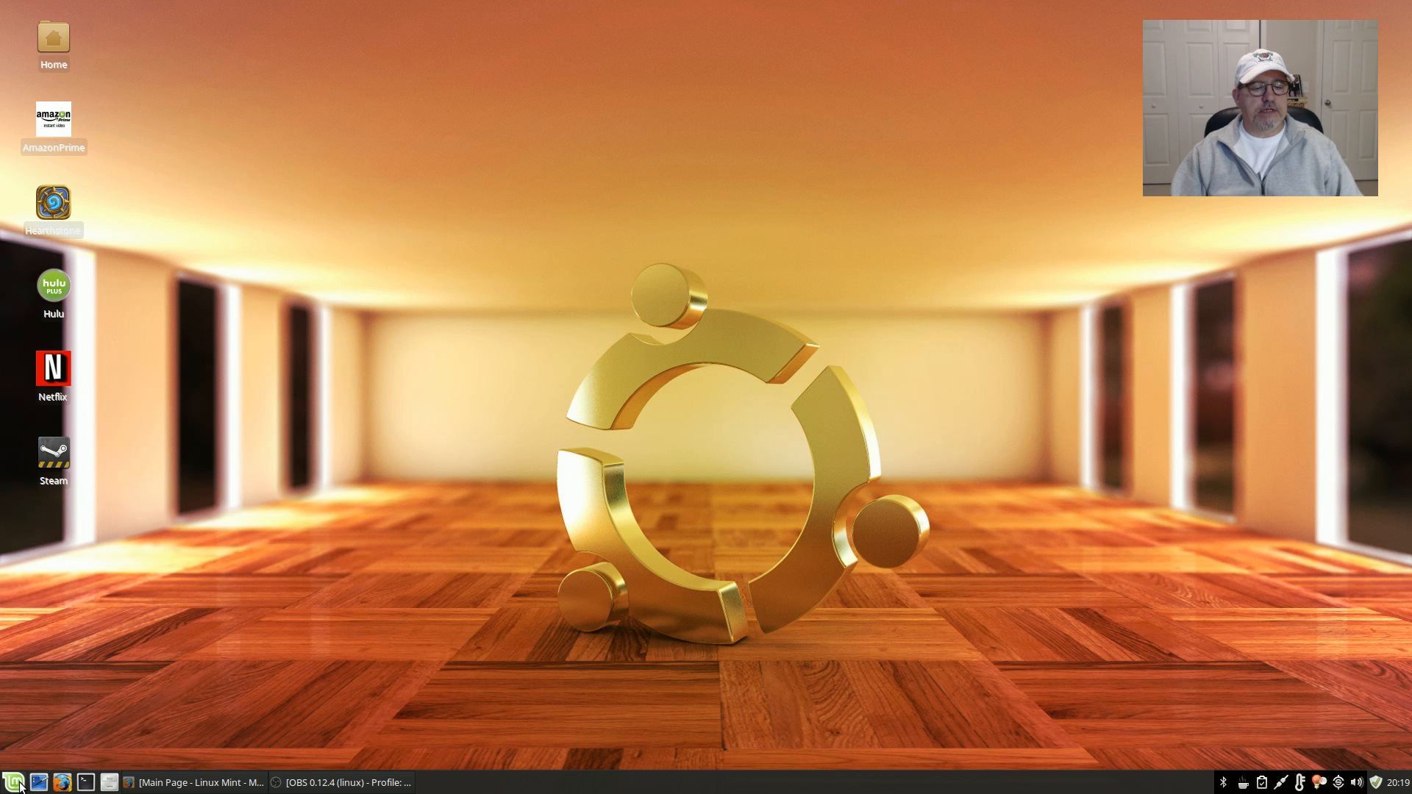
Launch the Ice web app manager from the applications menu, then close it to reveal the desktop launchers.
left_click(12, 781)
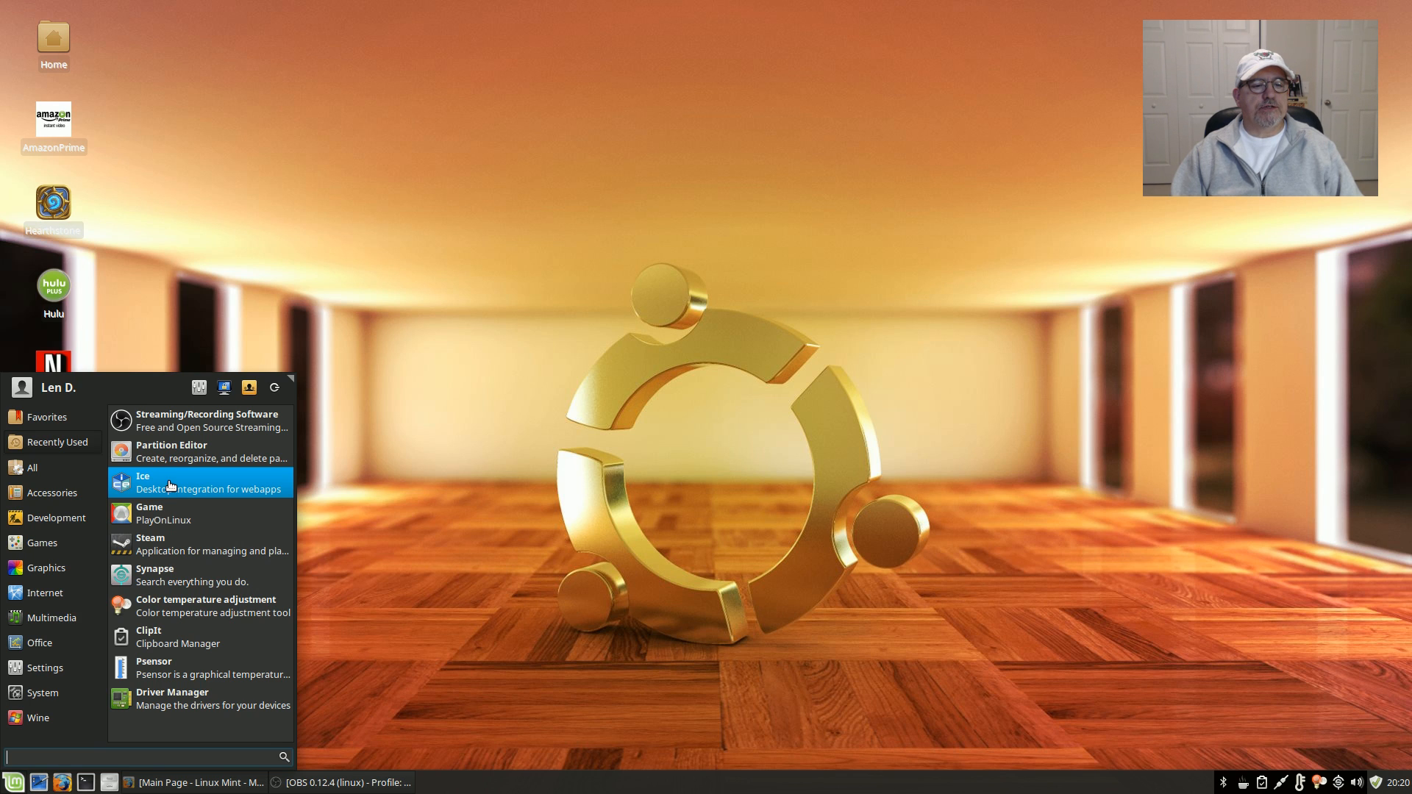
left_click(118, 158)
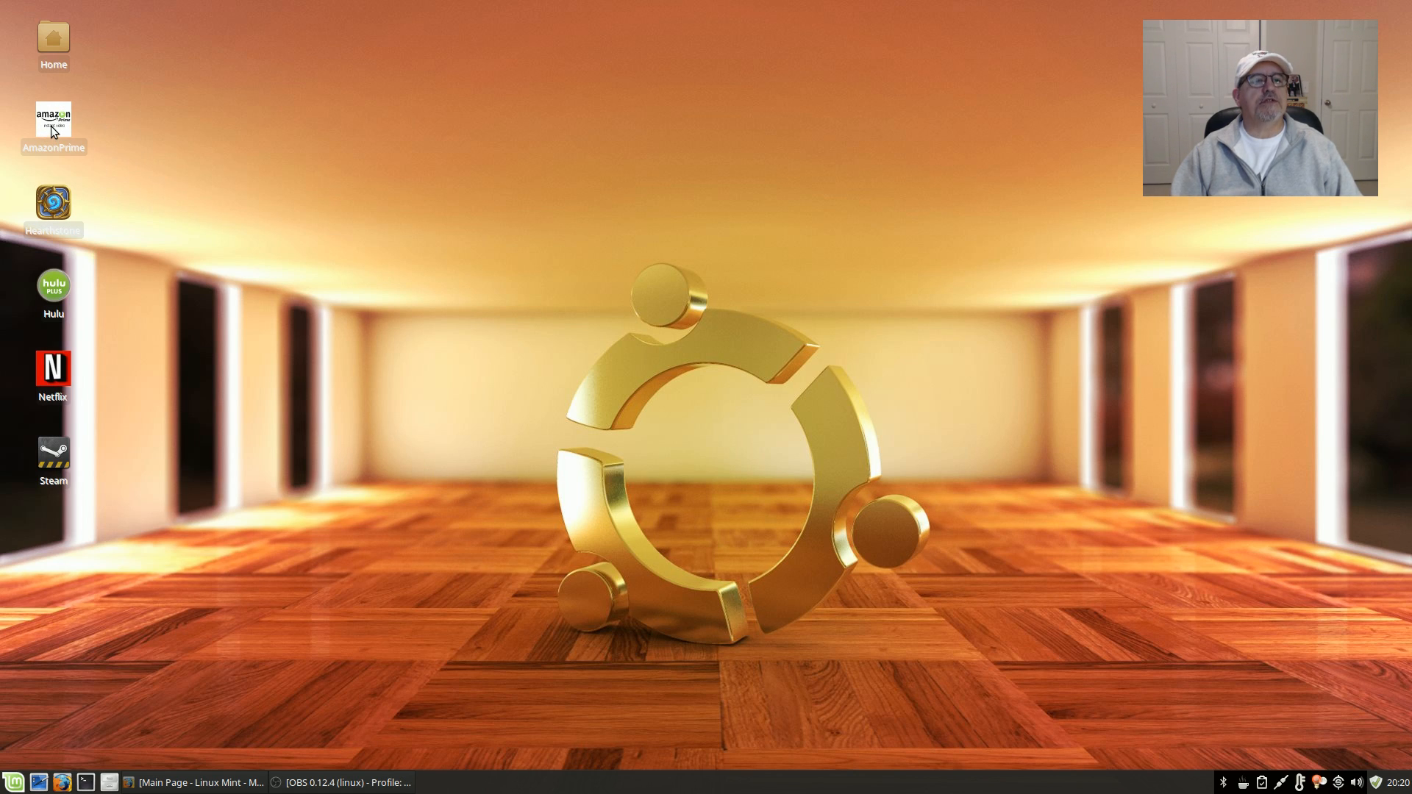
mouse_move(53, 126)
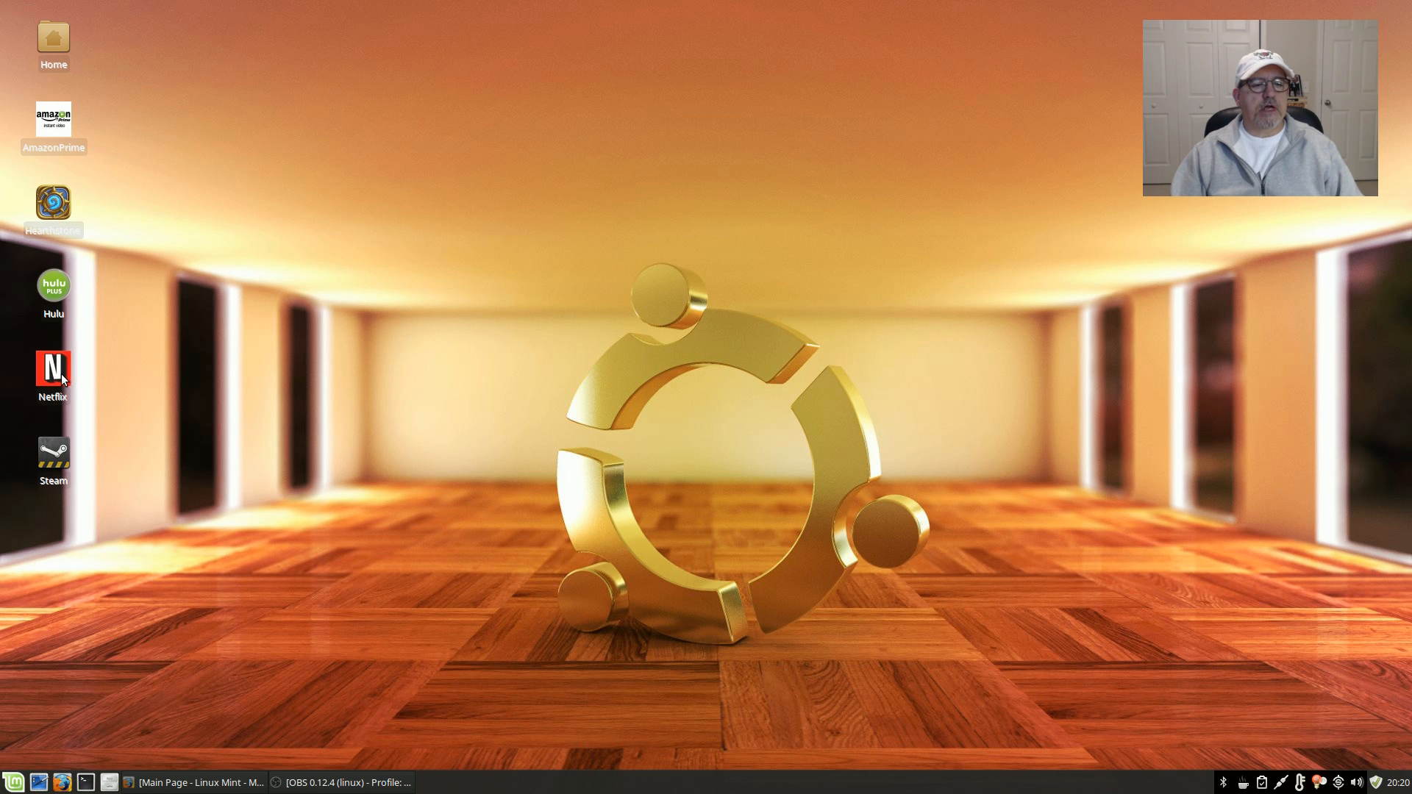
left_click(12, 781)
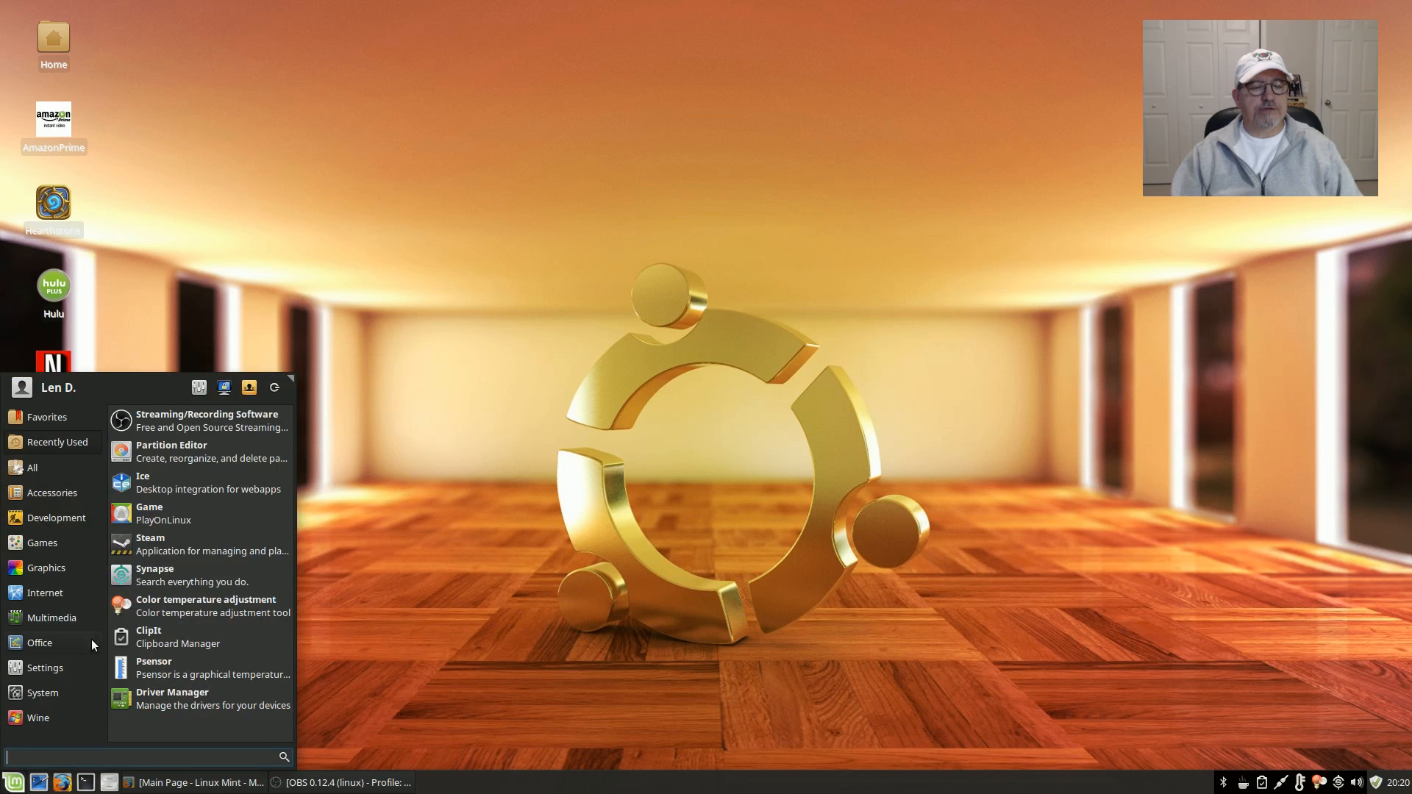
left_click(38, 643)
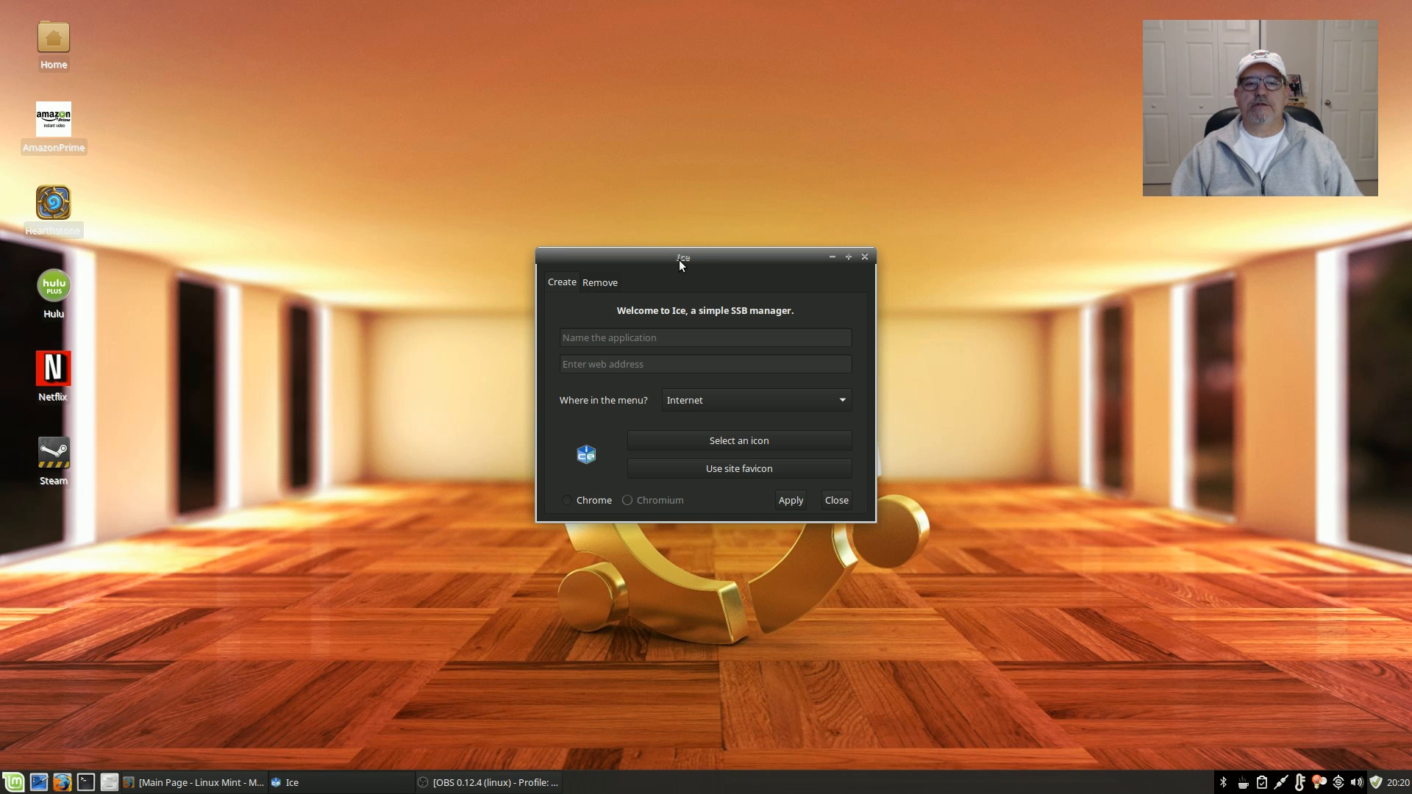
left_click_drag(684, 256, 619, 264)
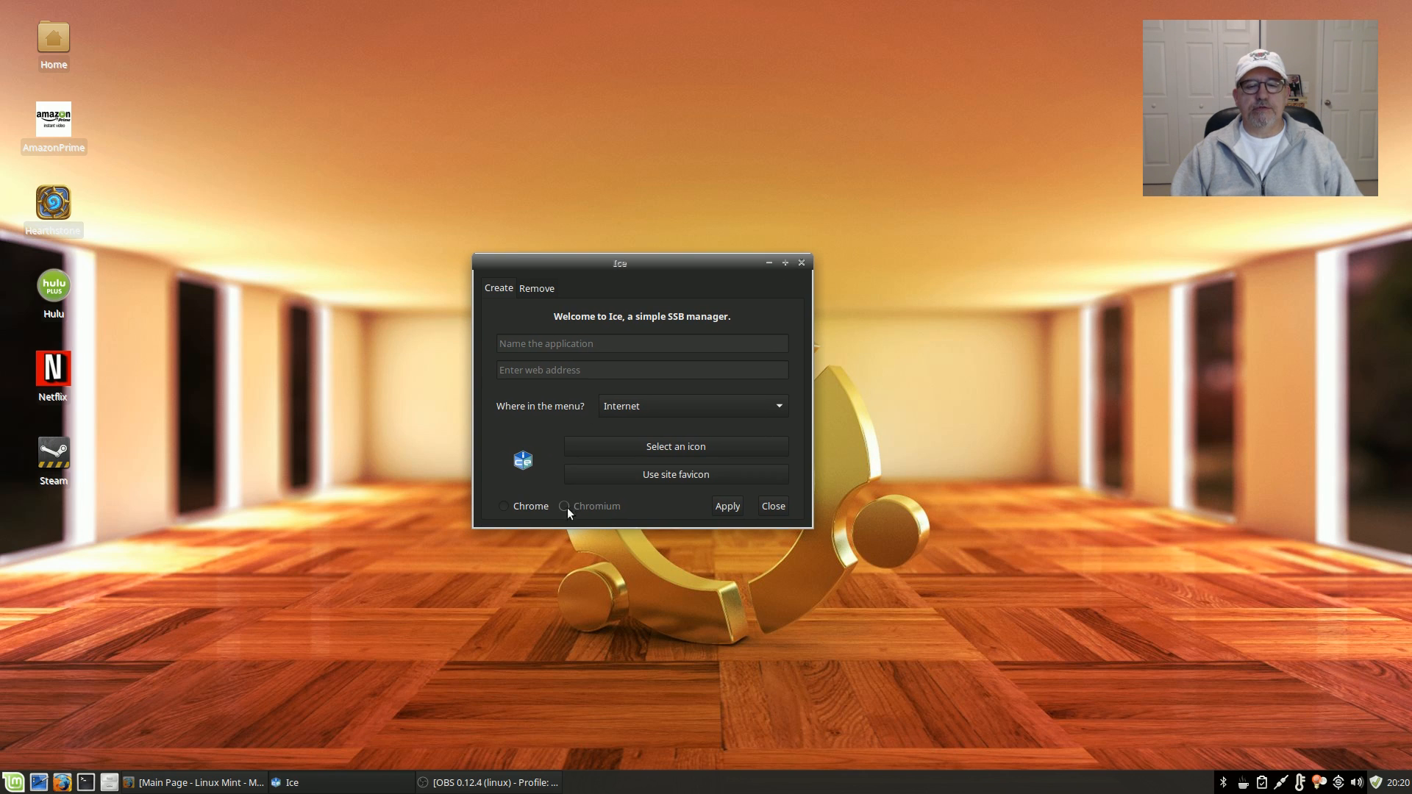
mouse_move(631, 513)
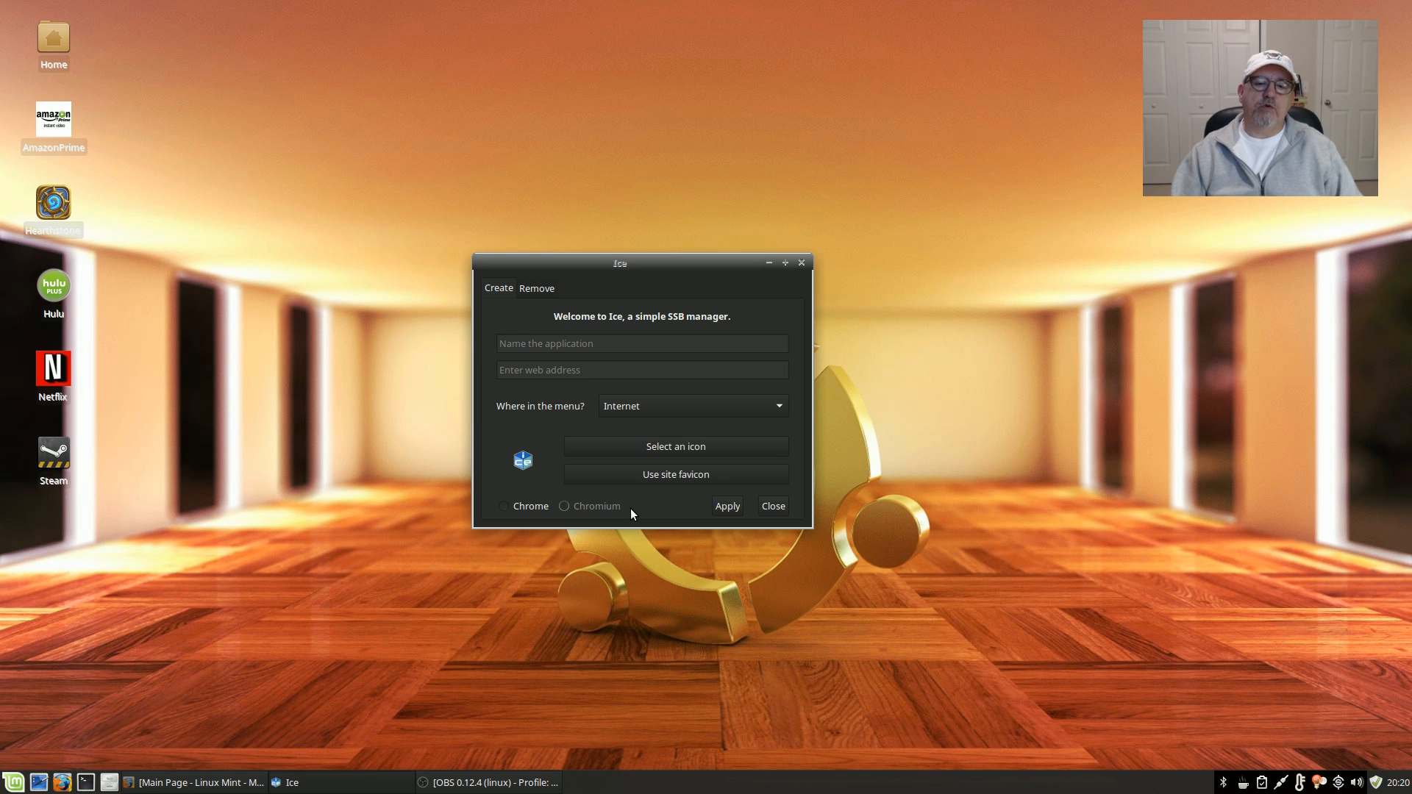
mouse_move(765, 212)
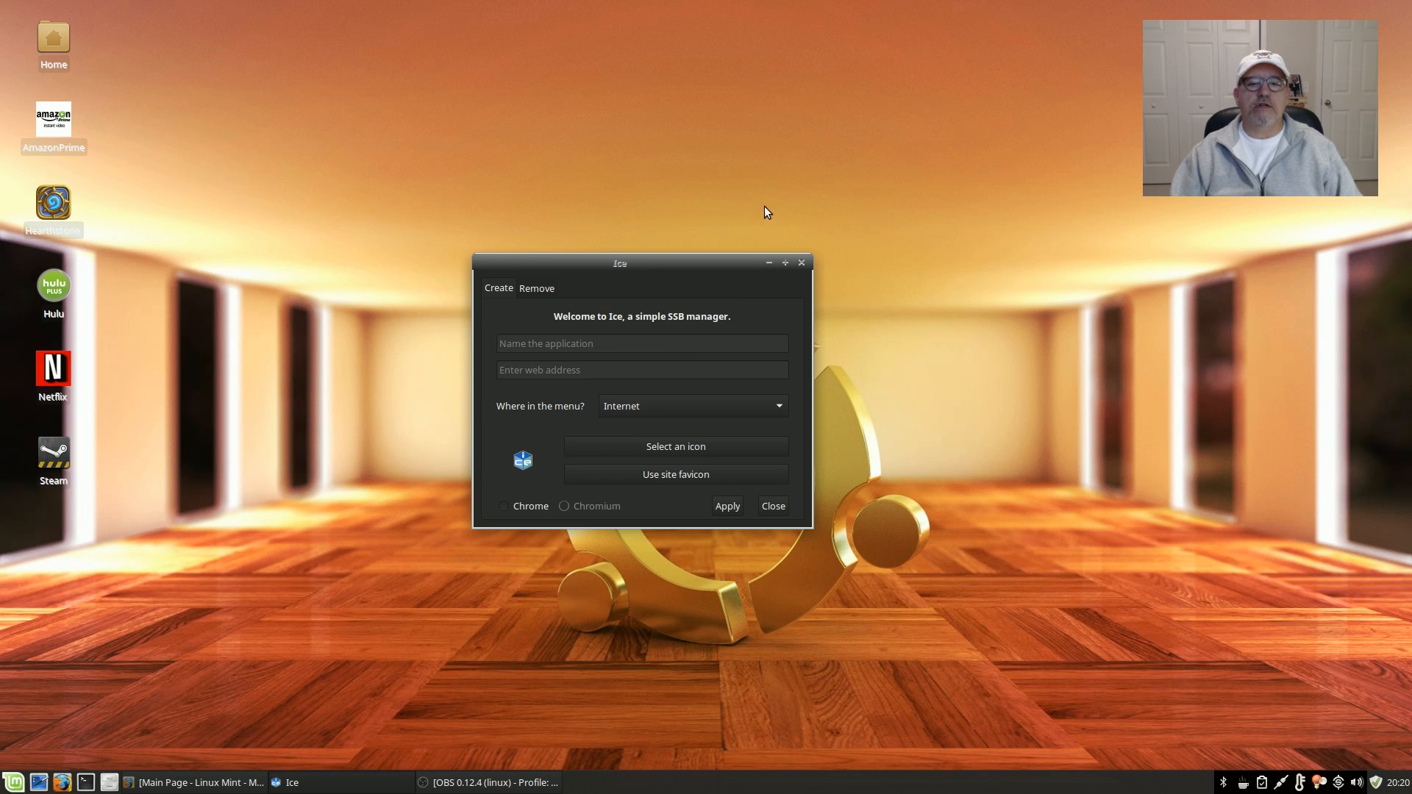
left_click(800, 262)
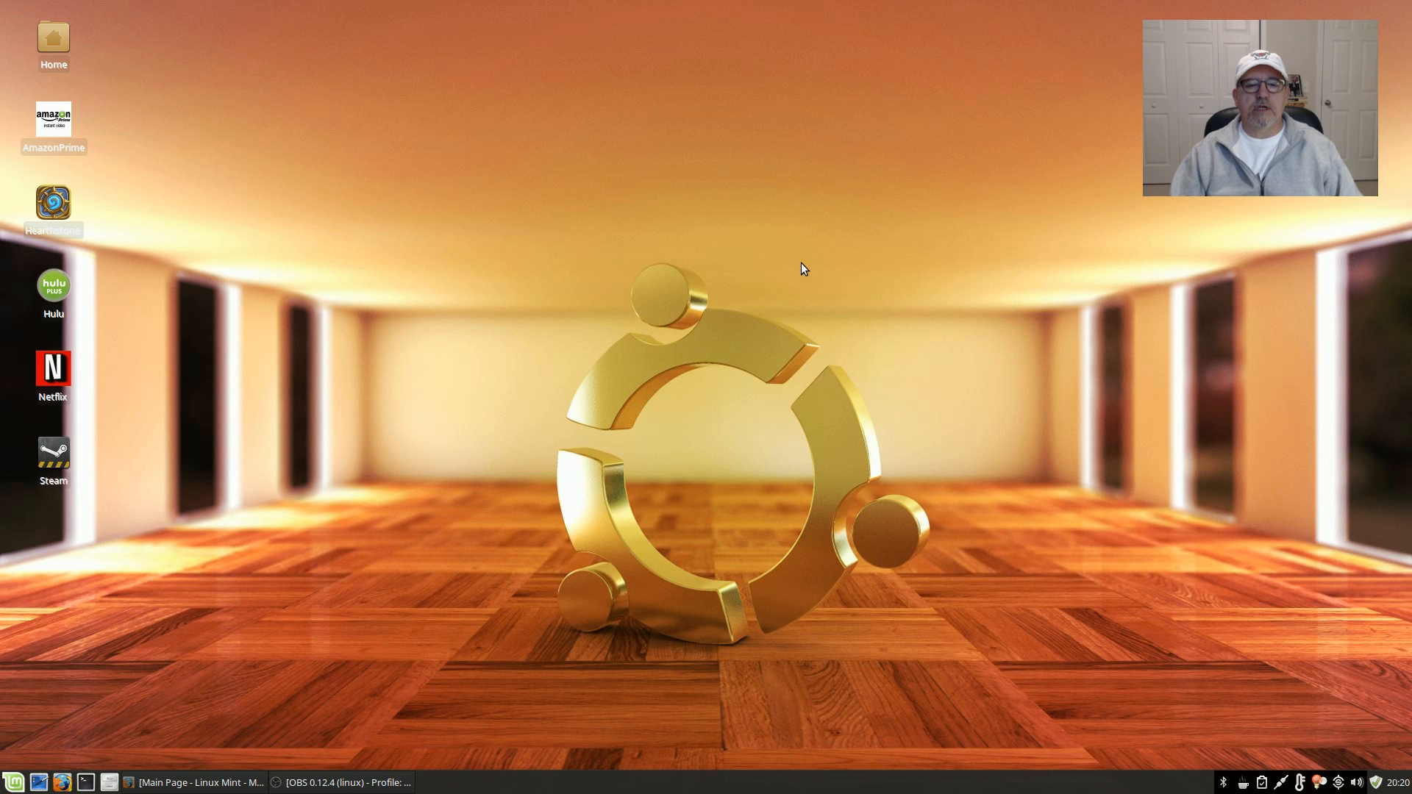
mouse_move(122, 440)
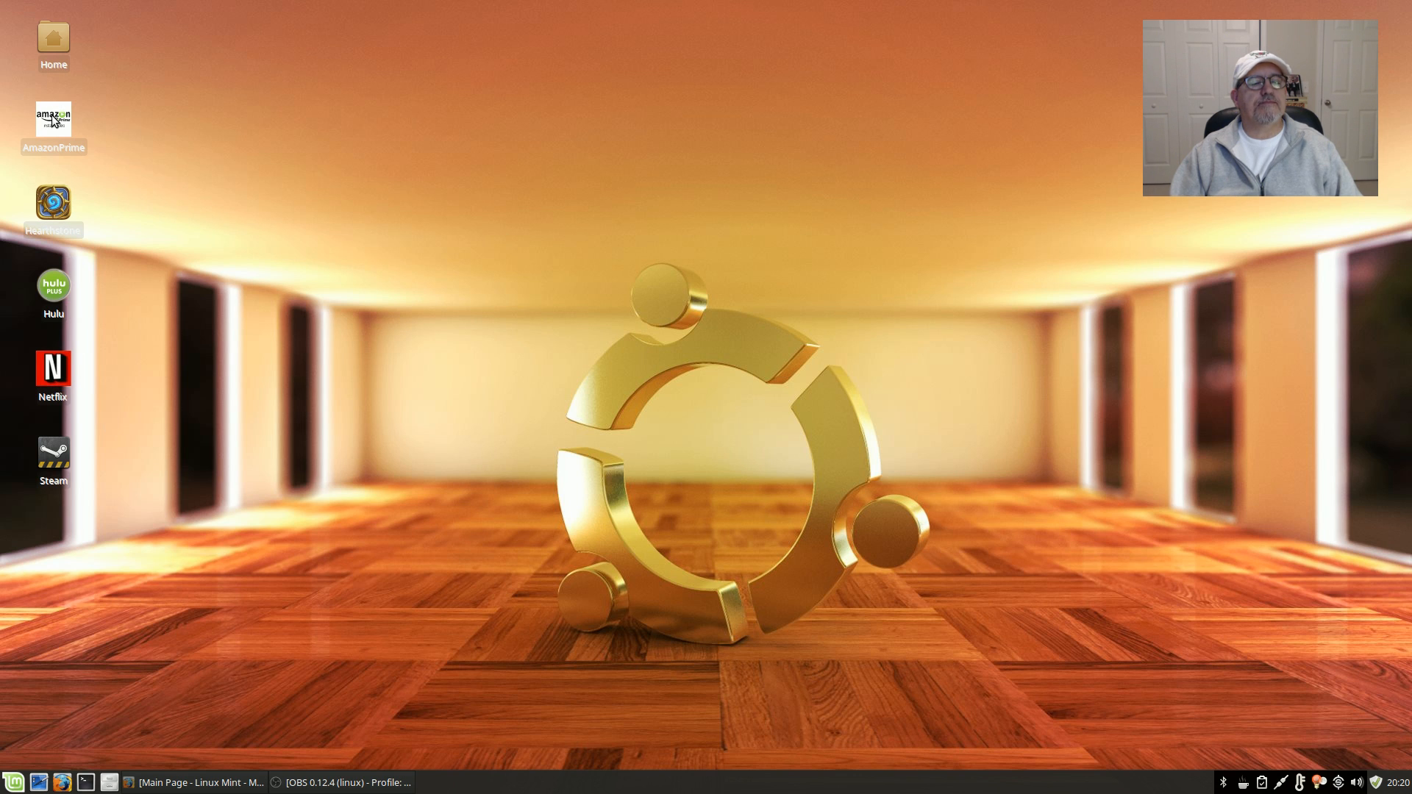
mouse_move(53, 287)
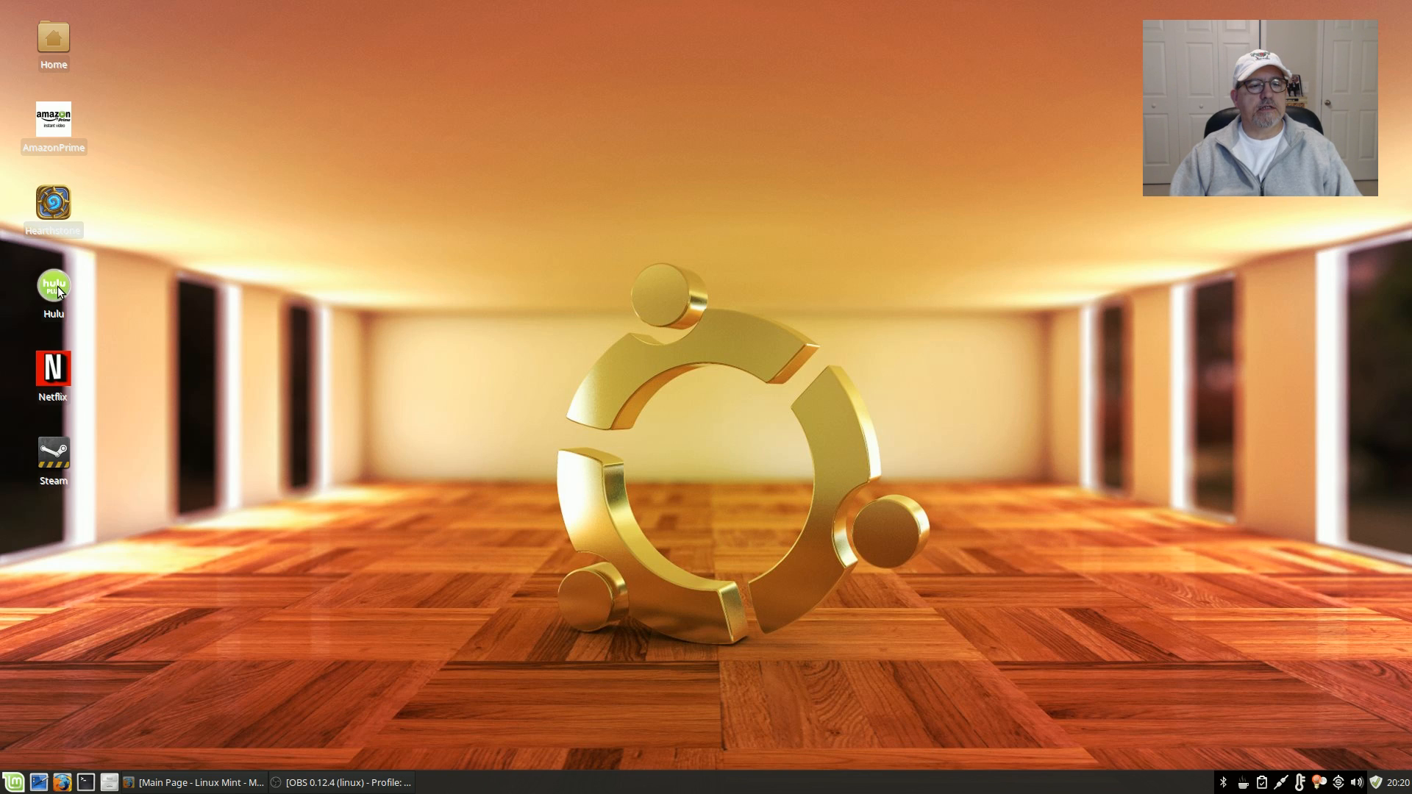
mouse_move(53, 287)
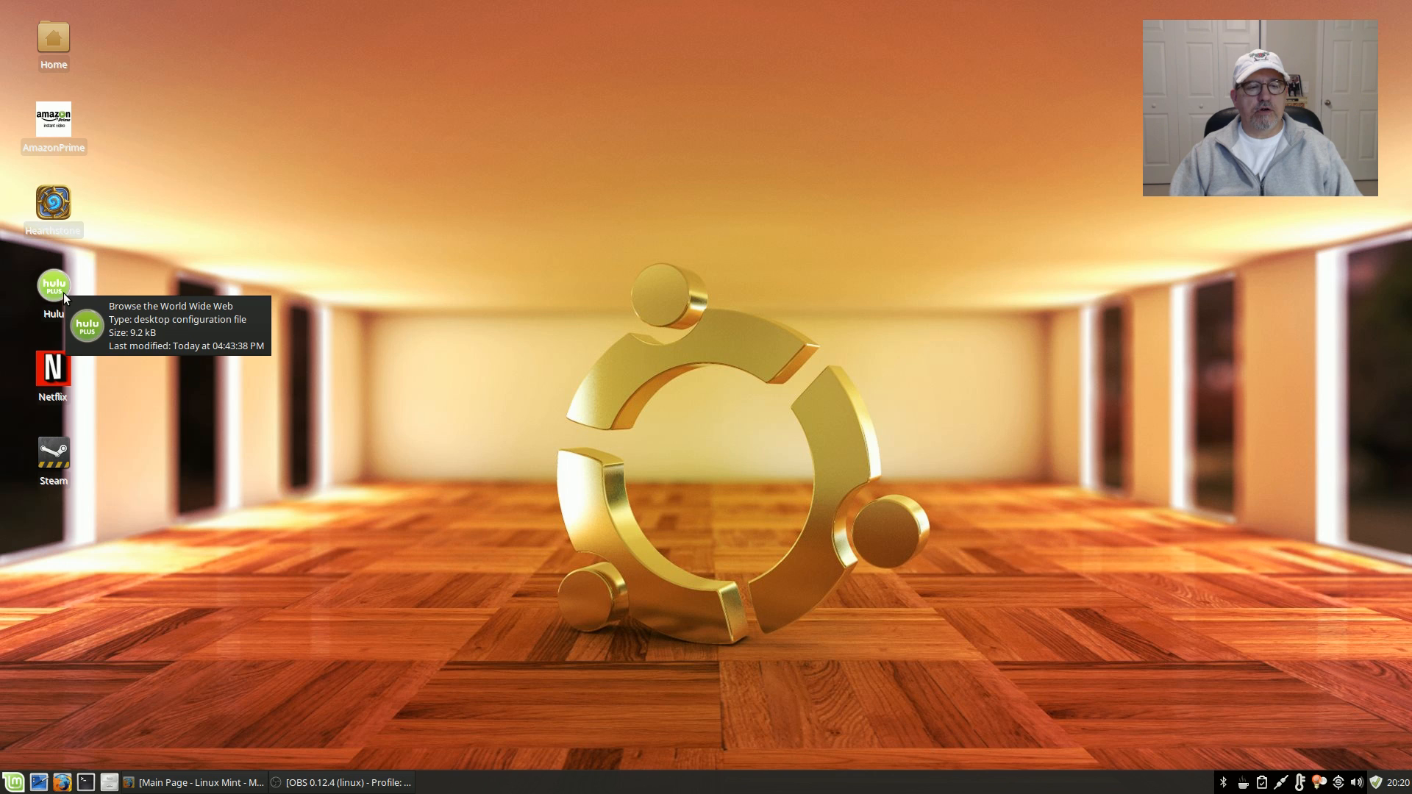
mouse_move(103, 302)
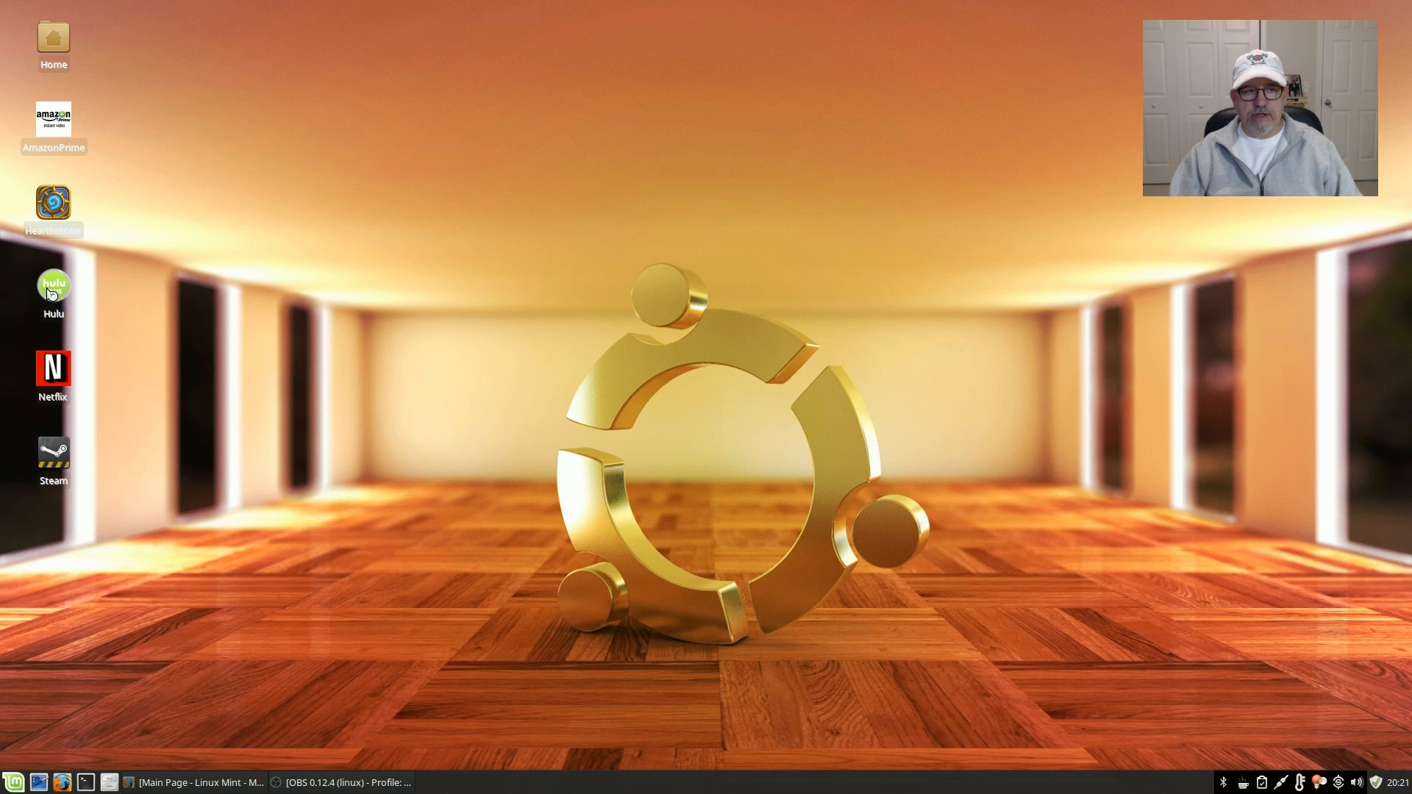
Launch the Hulu desktop web app and enlarge its Firefox window to browse the TV page.
double_click(52, 283)
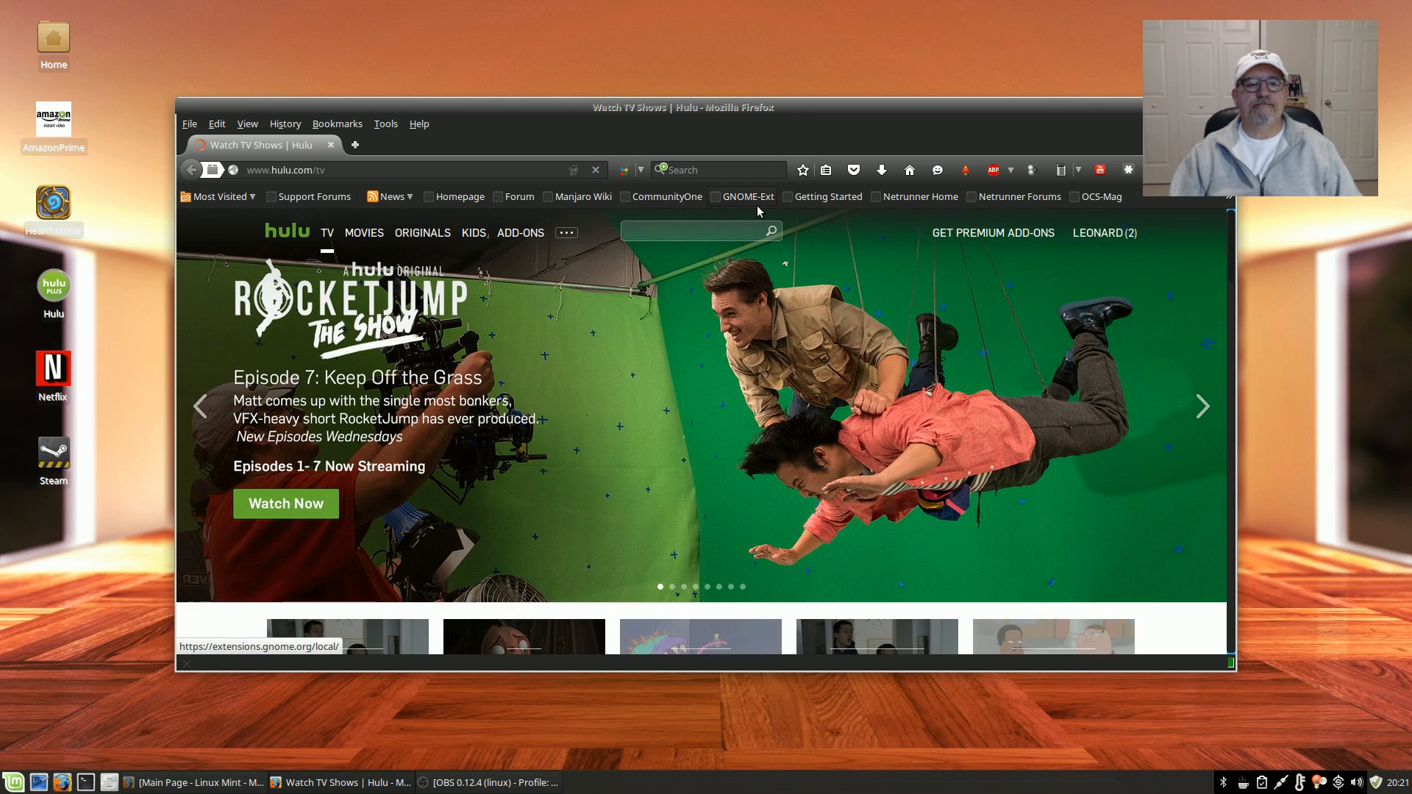
left_click_drag(684, 108, 684, 39)
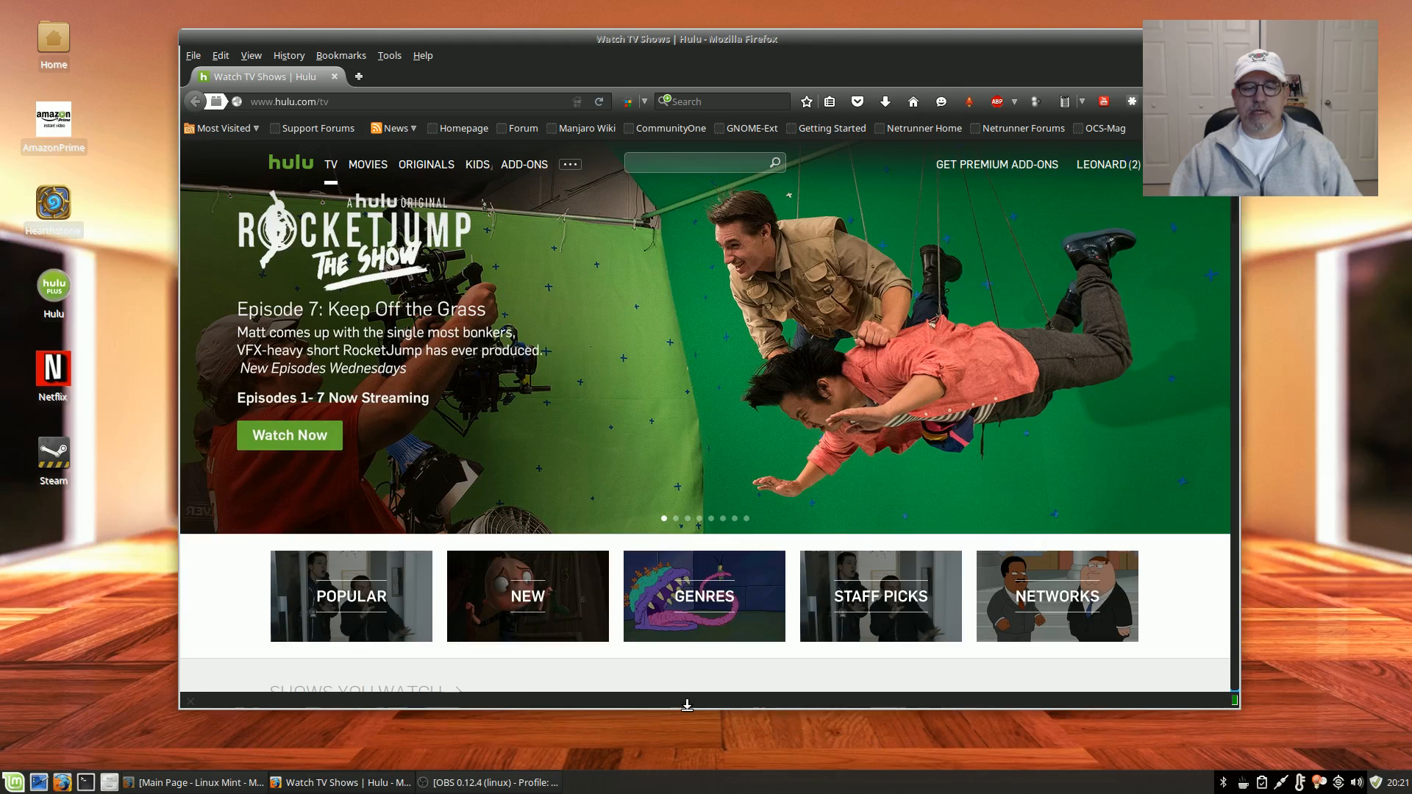
scroll("down", 3)
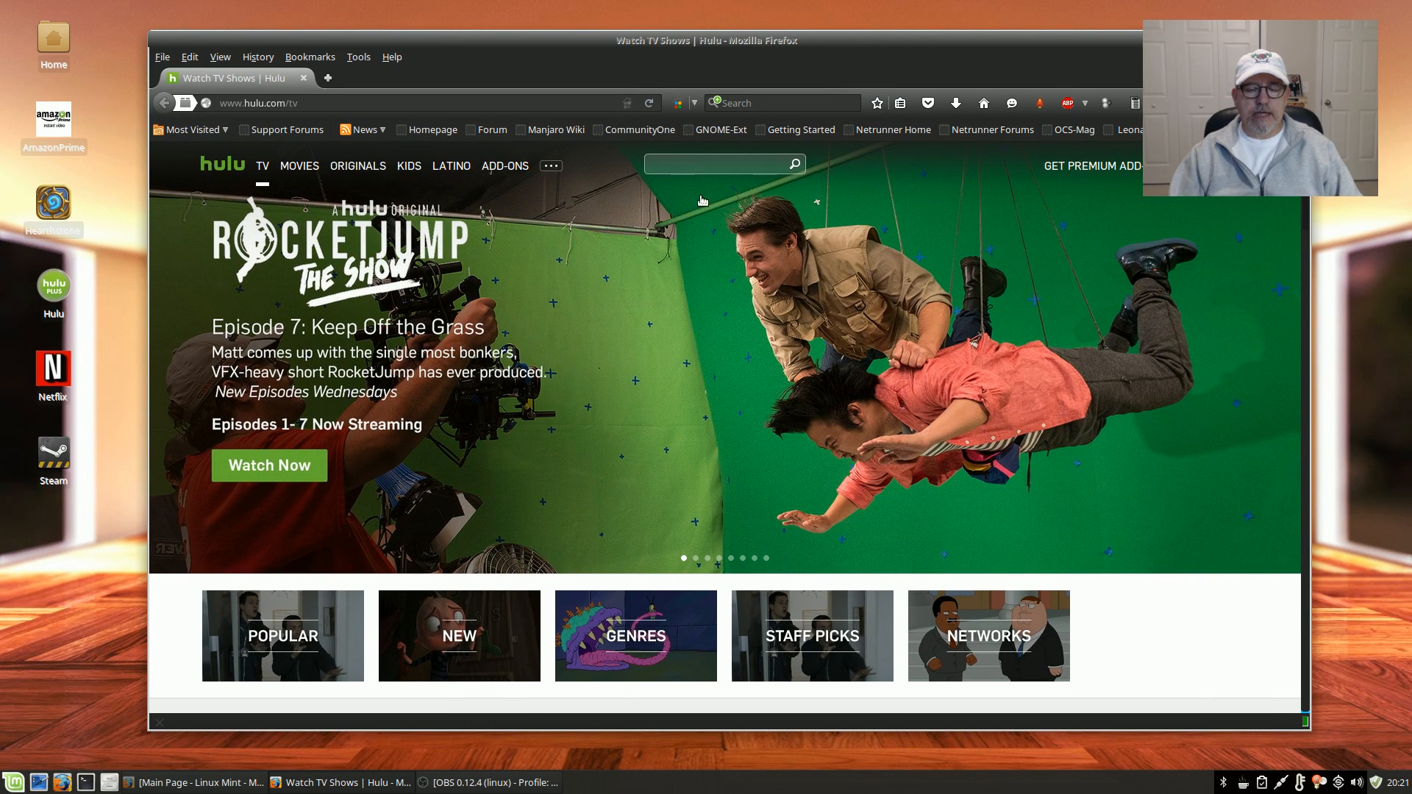
mouse_move(115, 408)
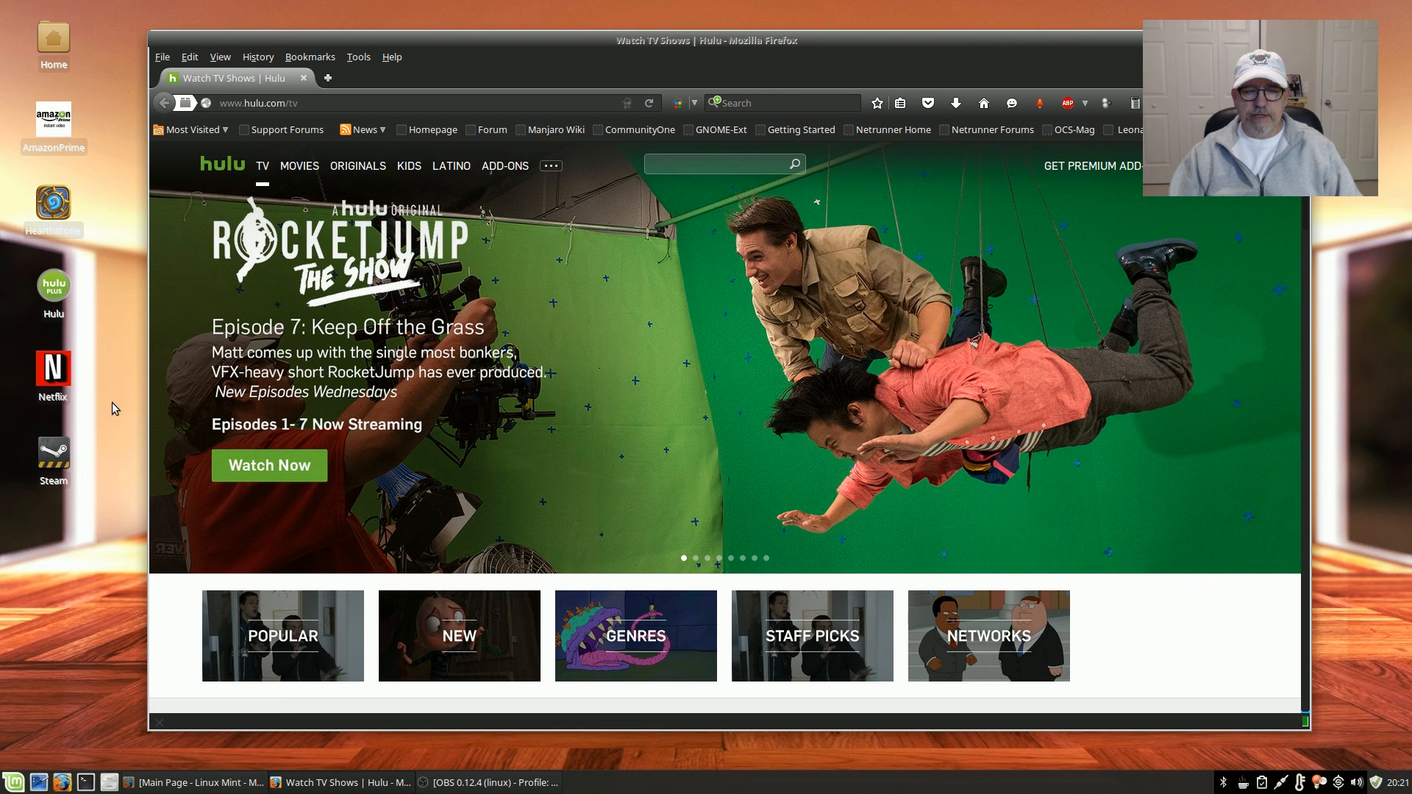
mouse_move(123, 360)
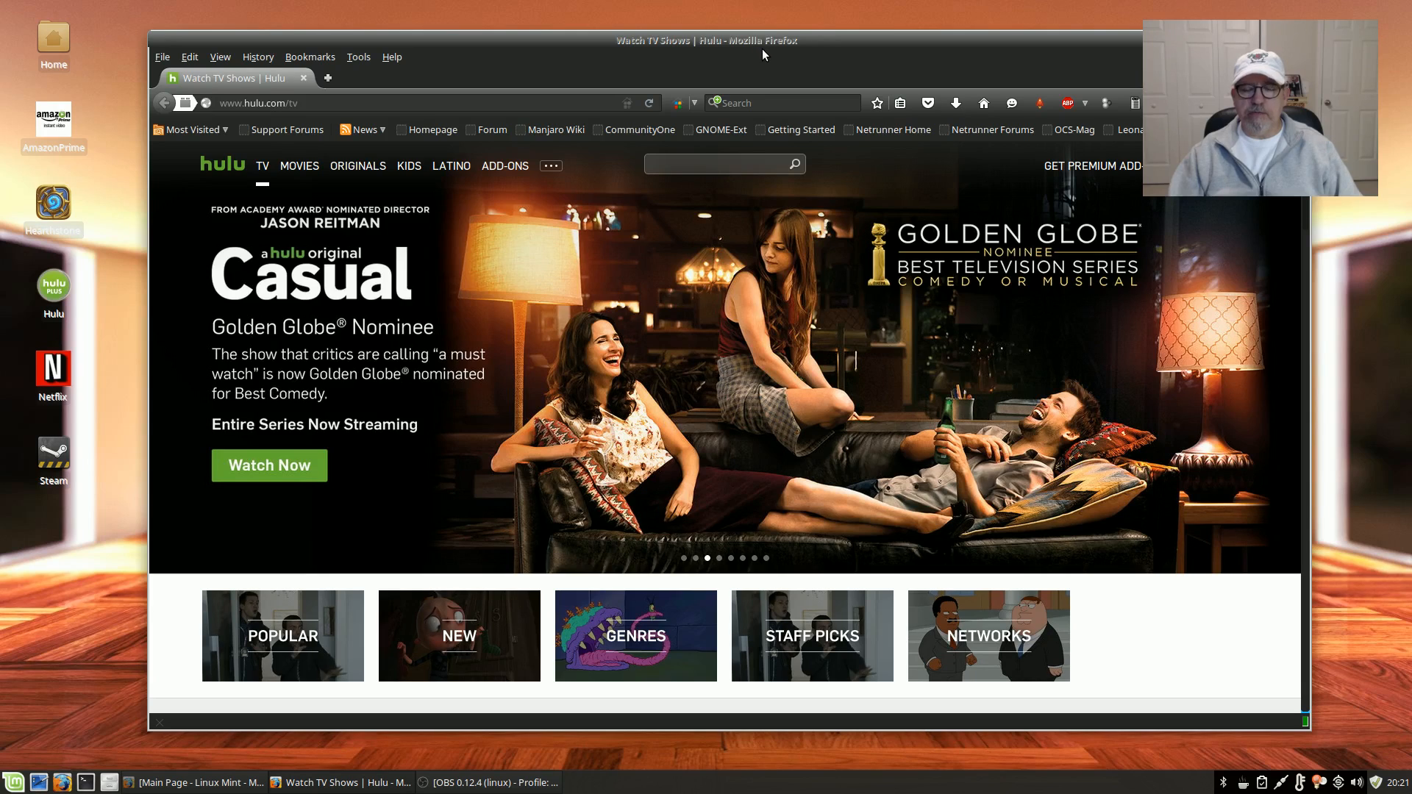
mouse_move(797, 123)
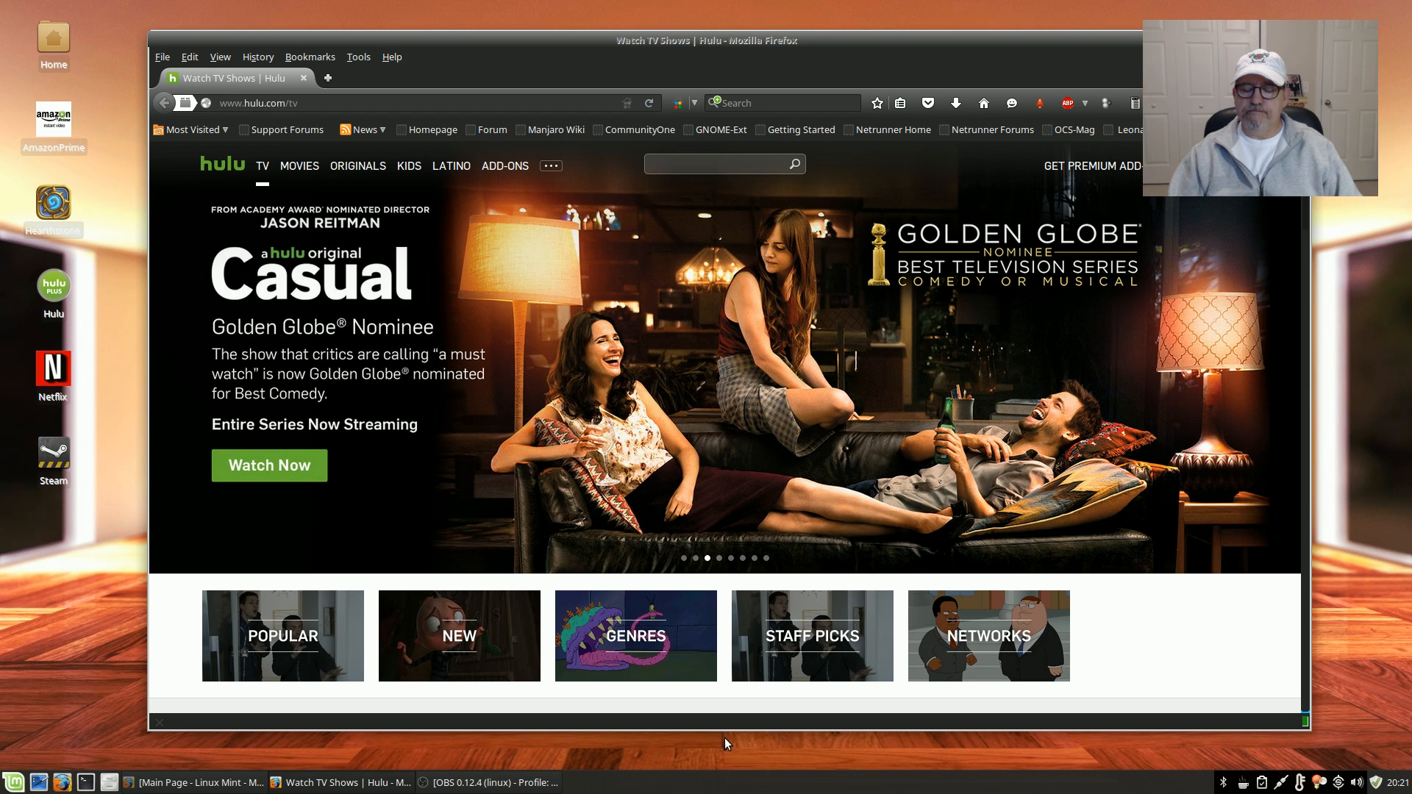
mouse_move(419, 747)
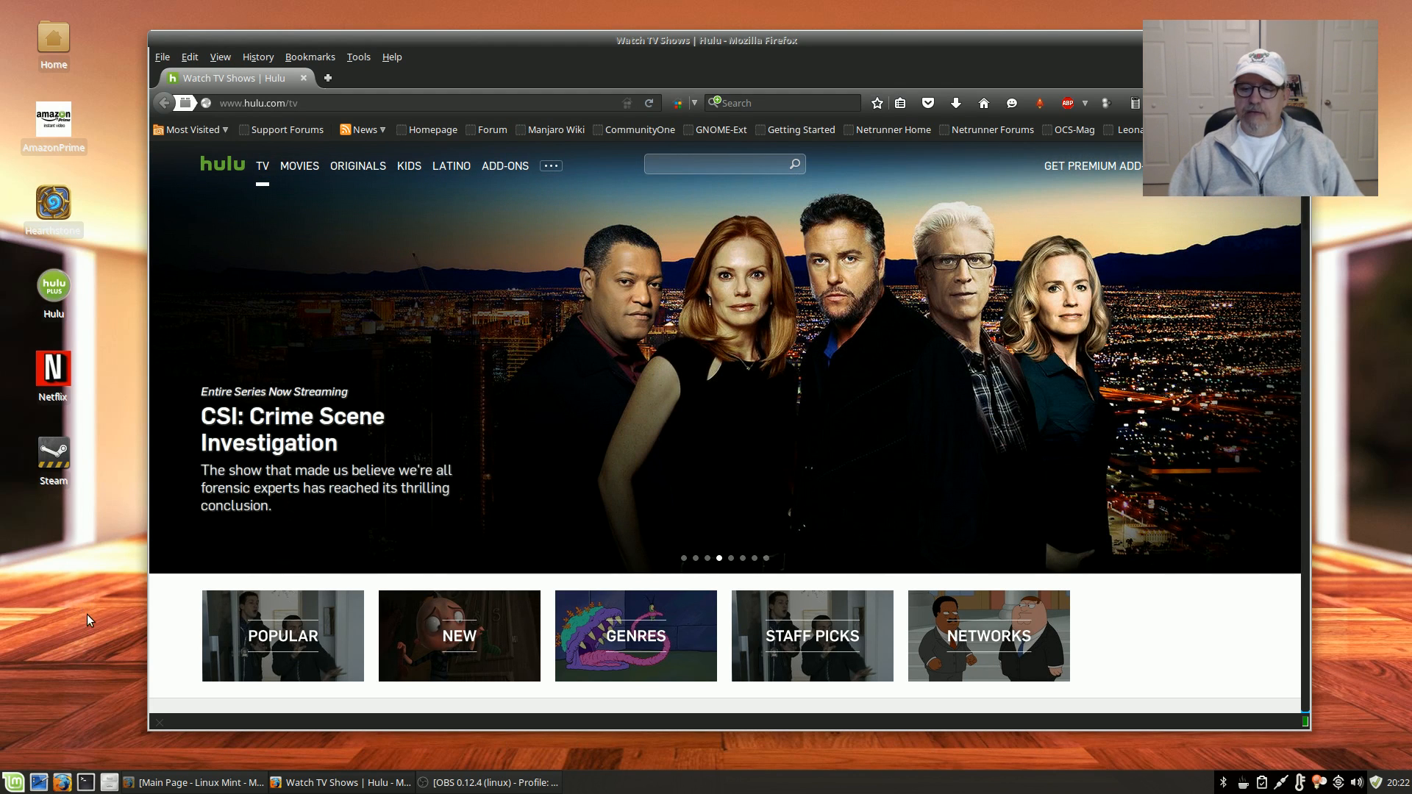
mouse_move(81, 561)
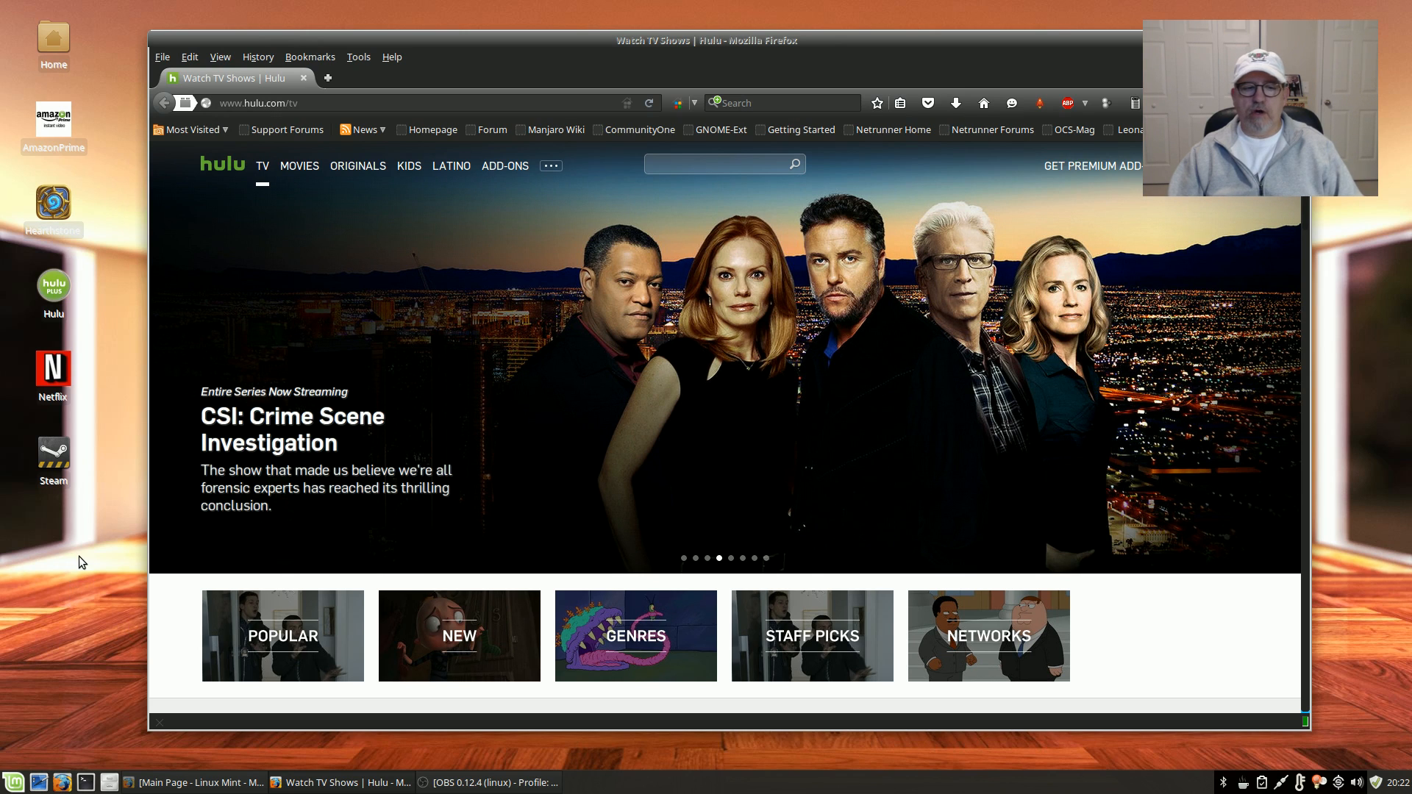
mouse_move(47, 575)
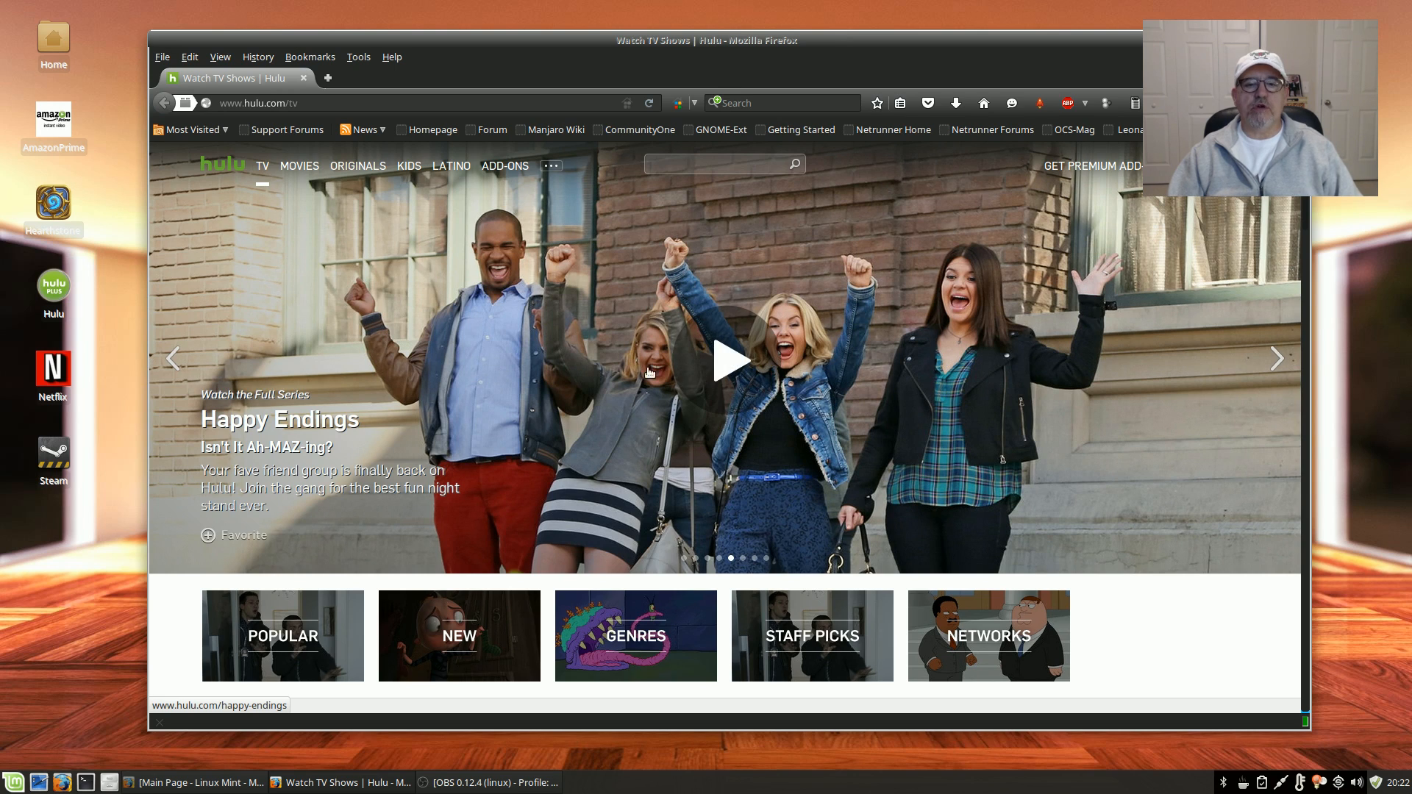
mouse_move(729, 370)
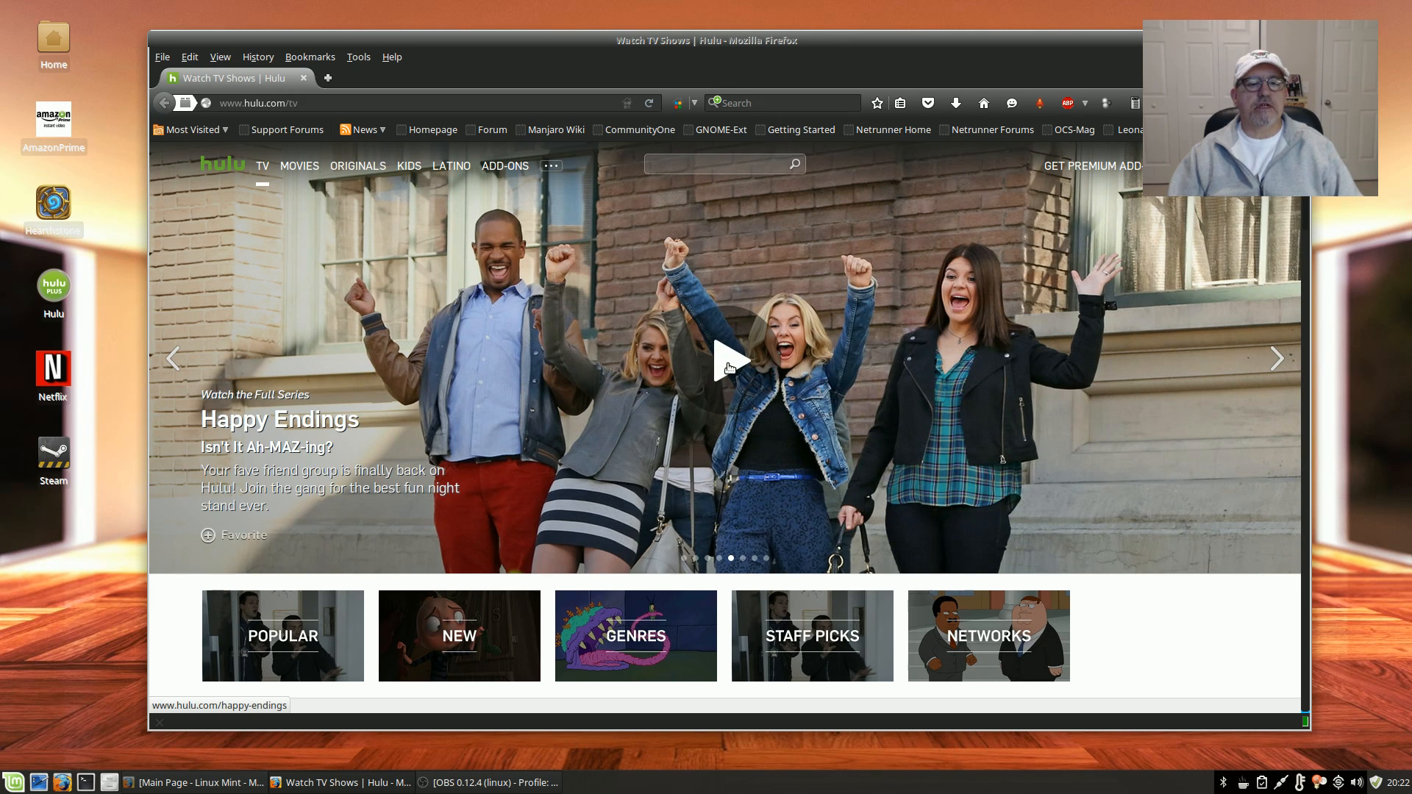
Open the Happy Endings show page and its Season 1 Episode 1 Pilot watch page.
left_click(729, 359)
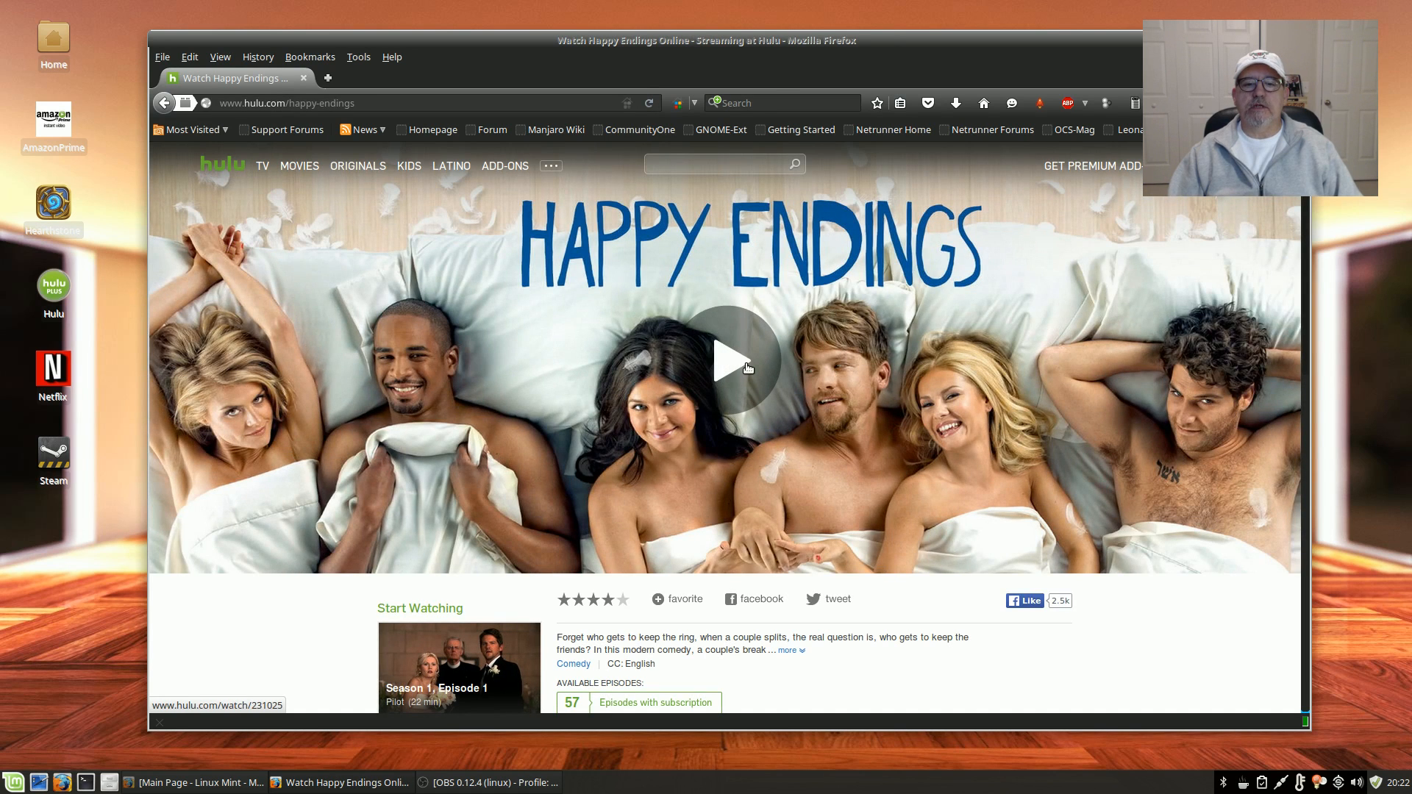
left_click(737, 364)
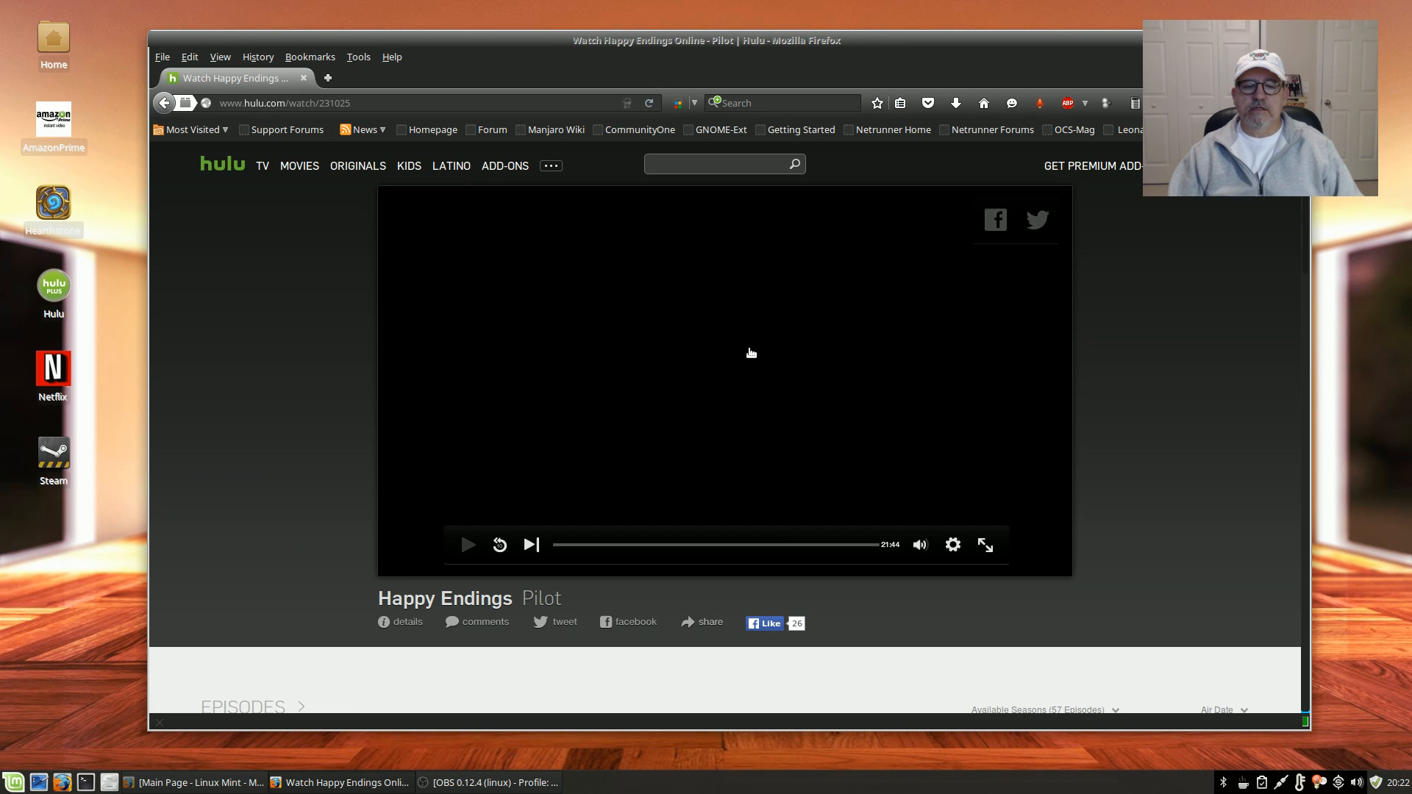
left_click(467, 545)
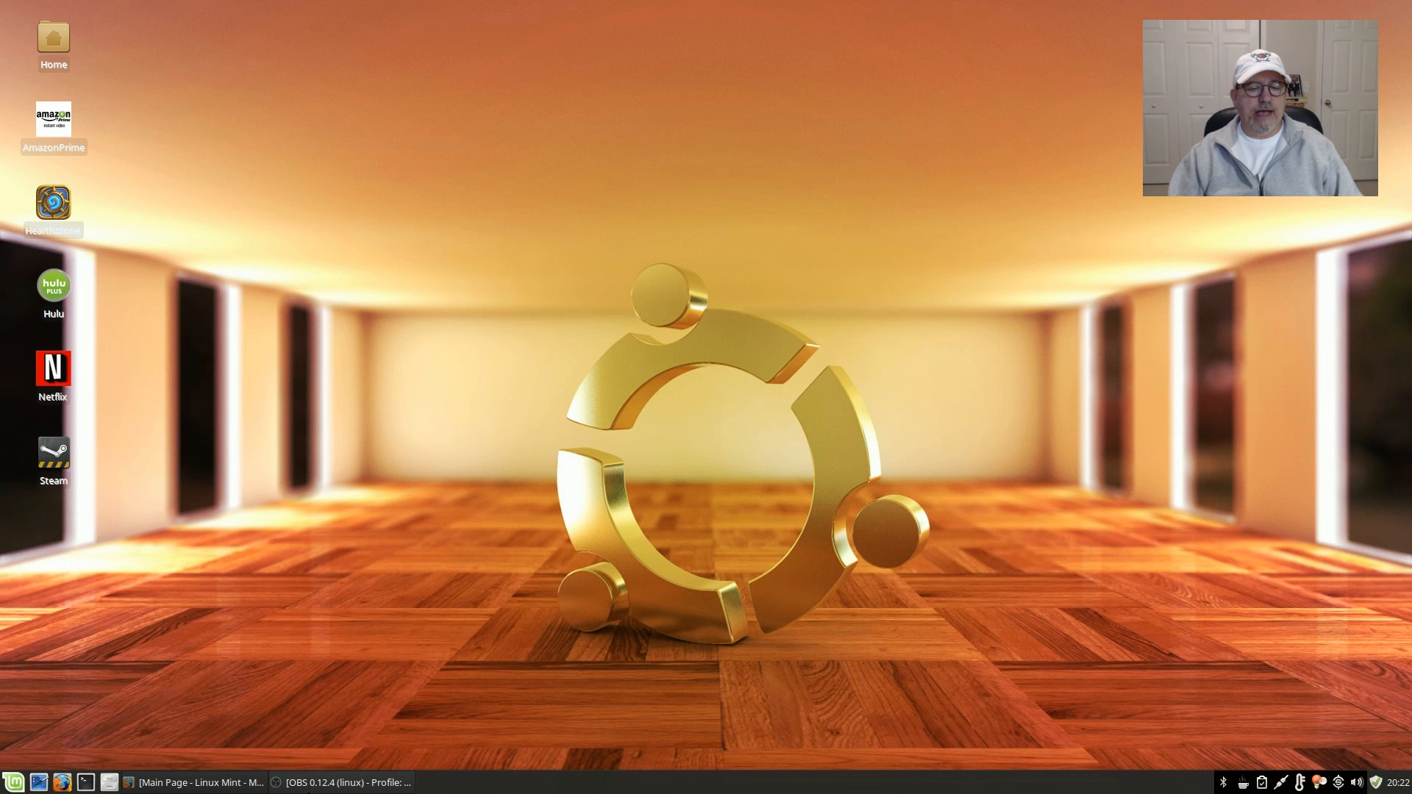
mouse_move(247, 693)
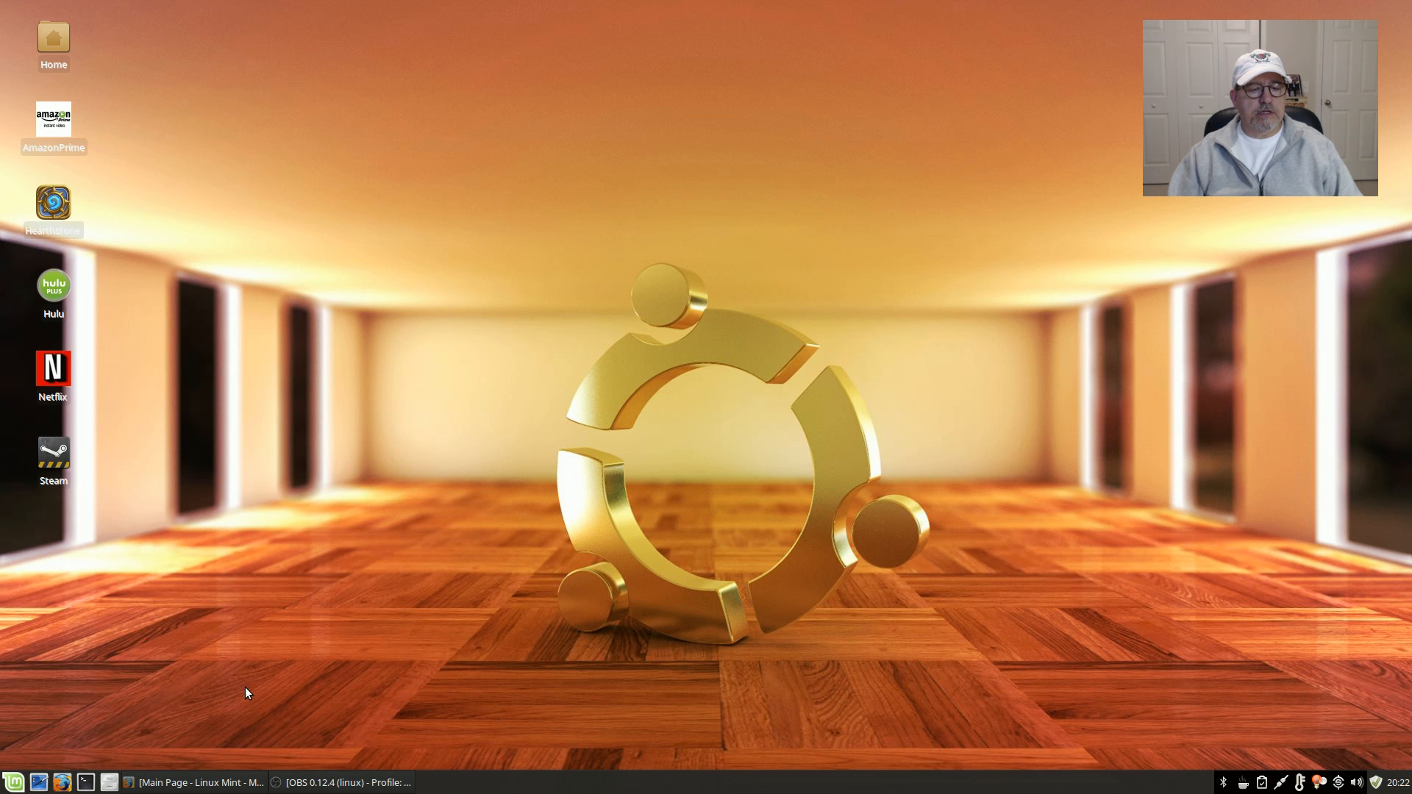
mouse_move(308, 593)
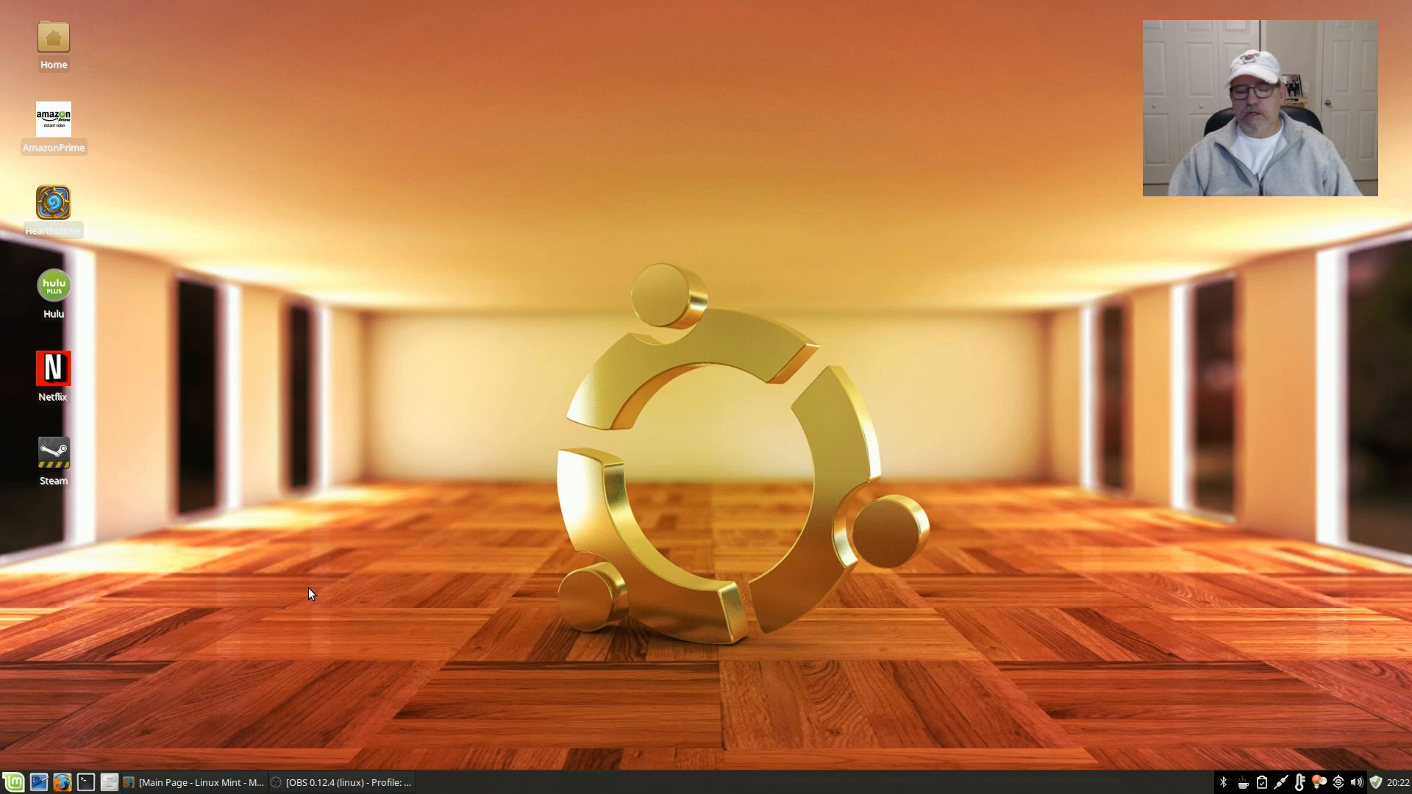
mouse_move(532, 466)
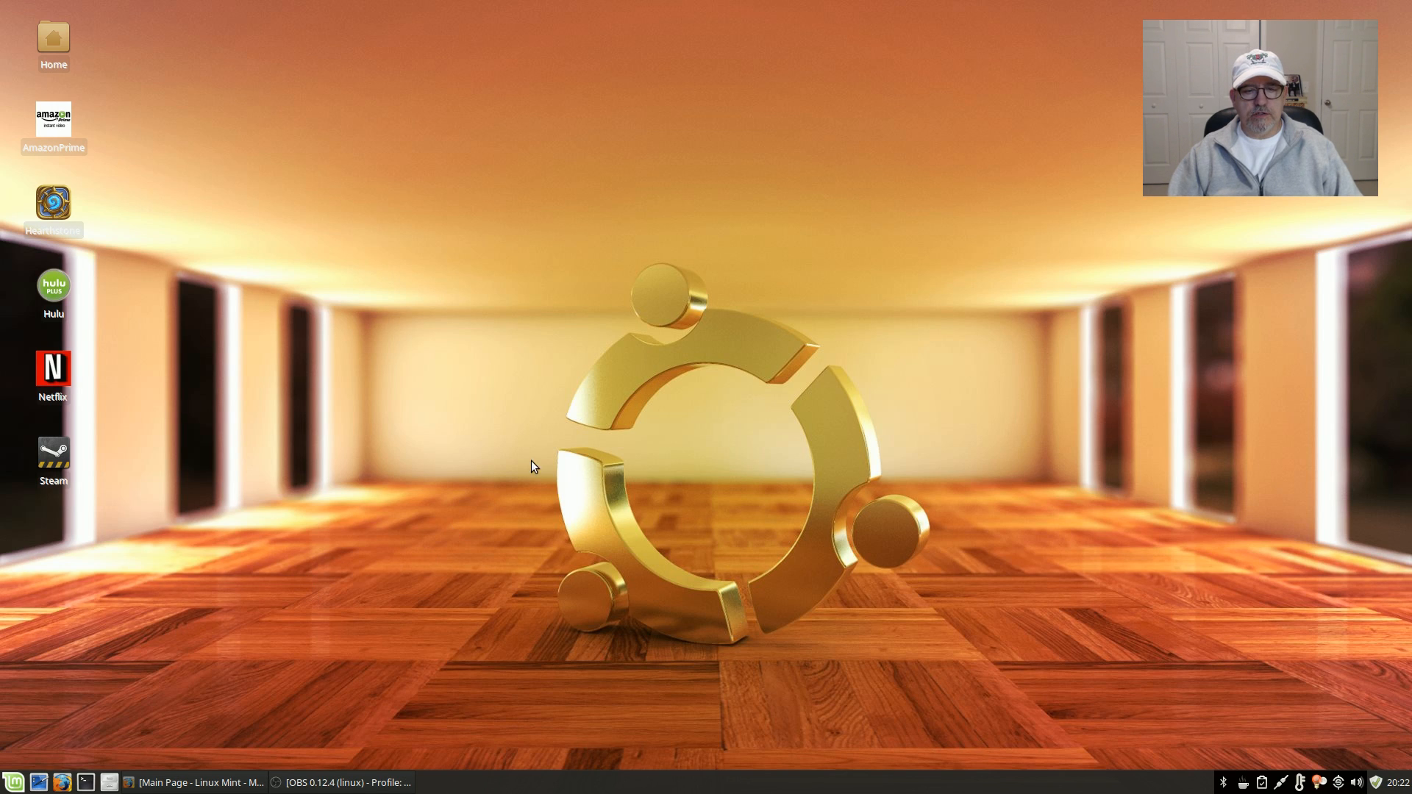
mouse_move(521, 416)
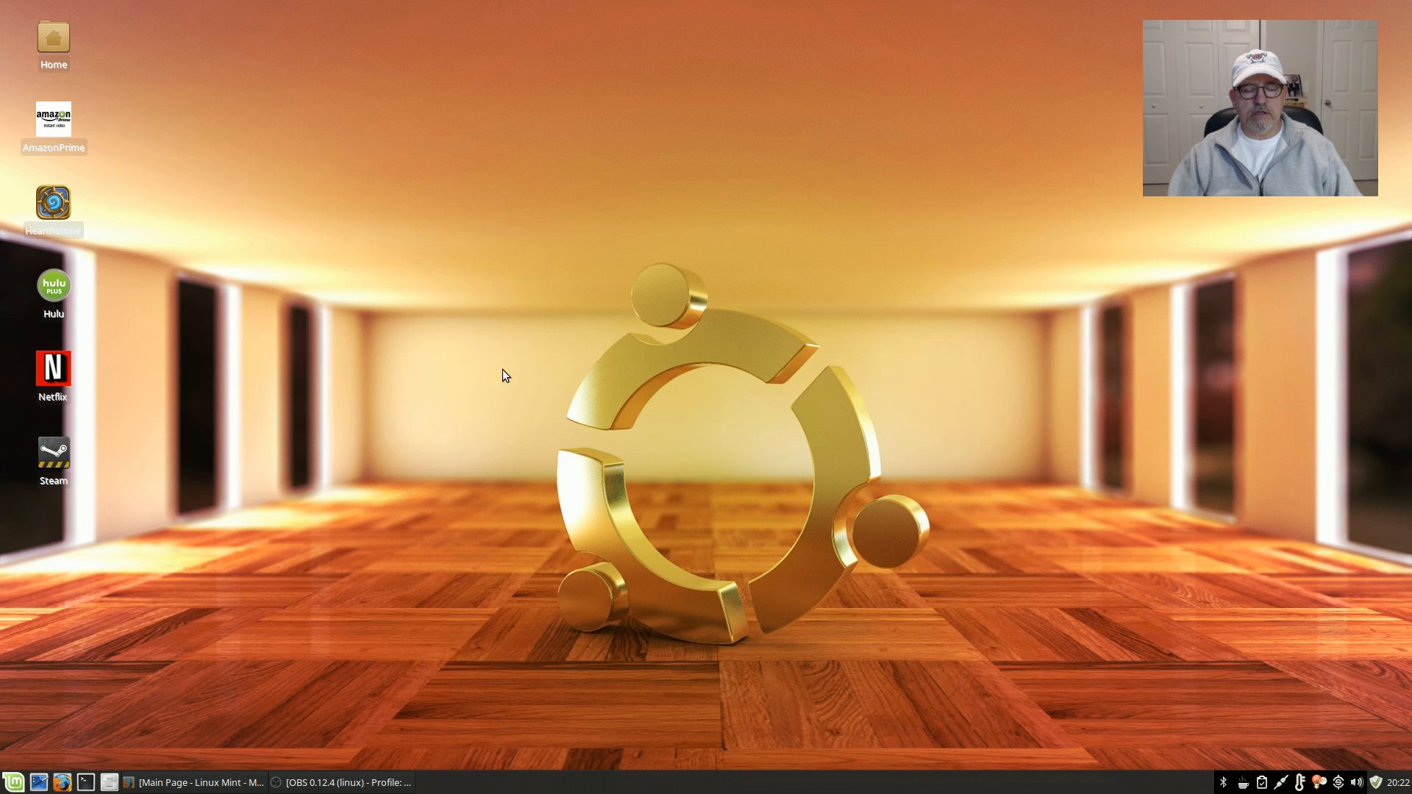
mouse_move(407, 353)
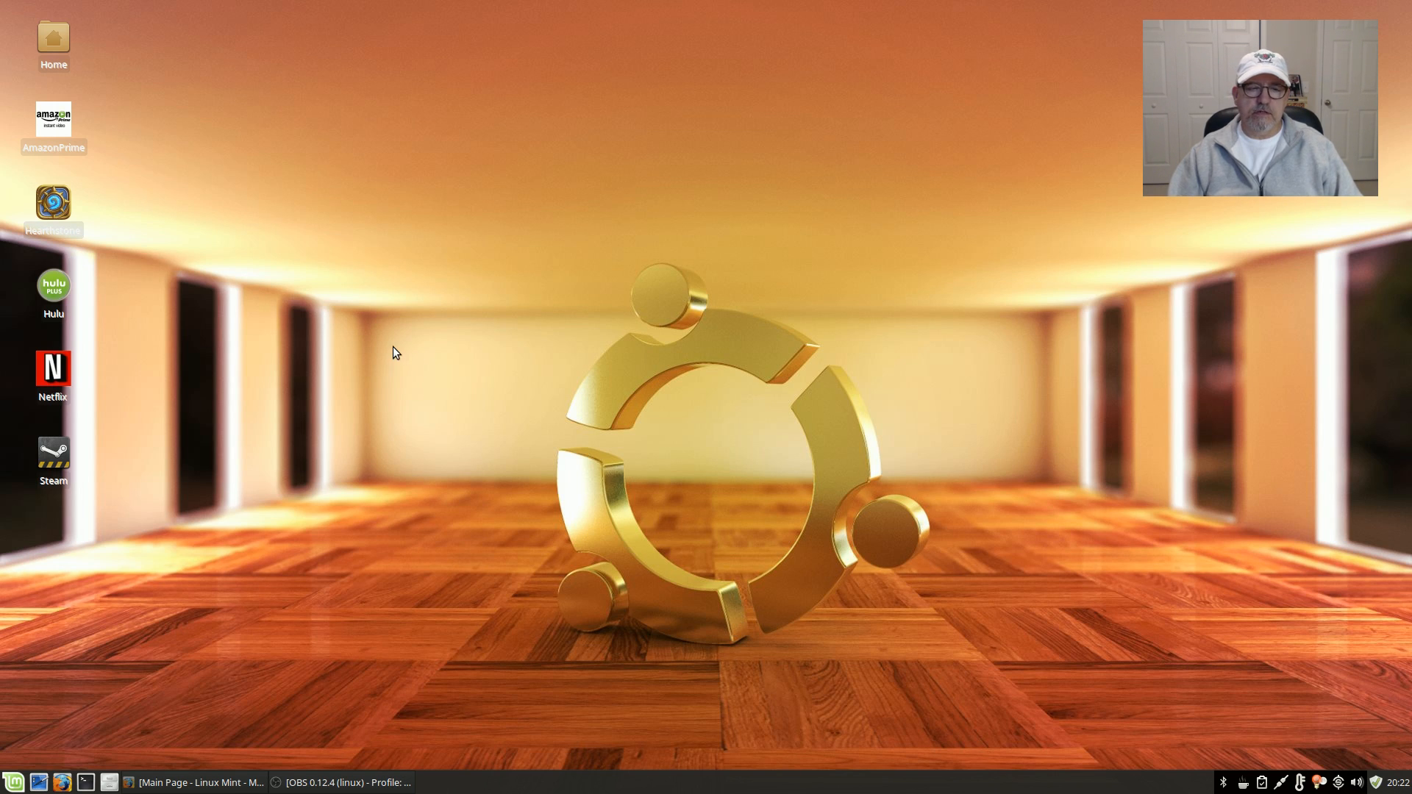
mouse_move(387, 339)
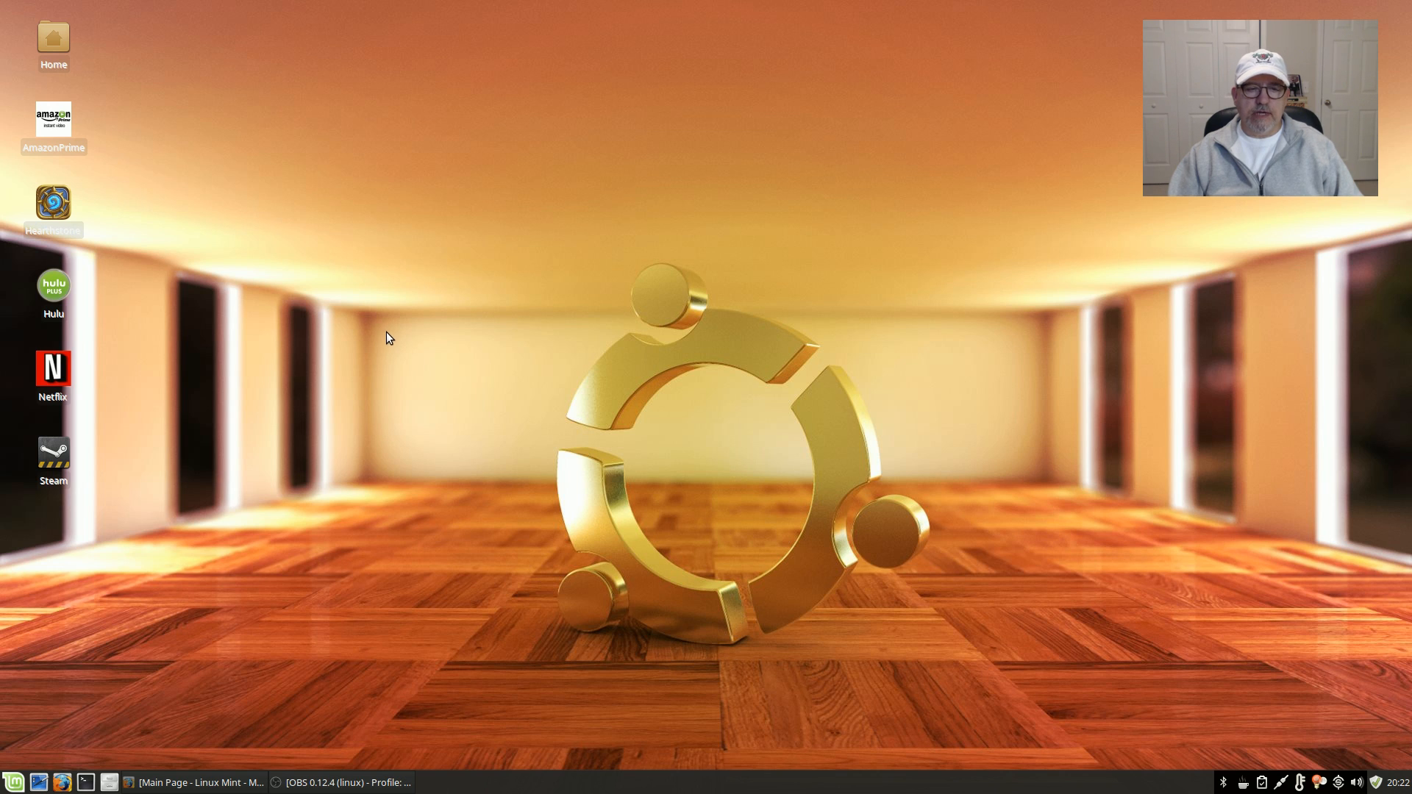
mouse_move(394, 352)
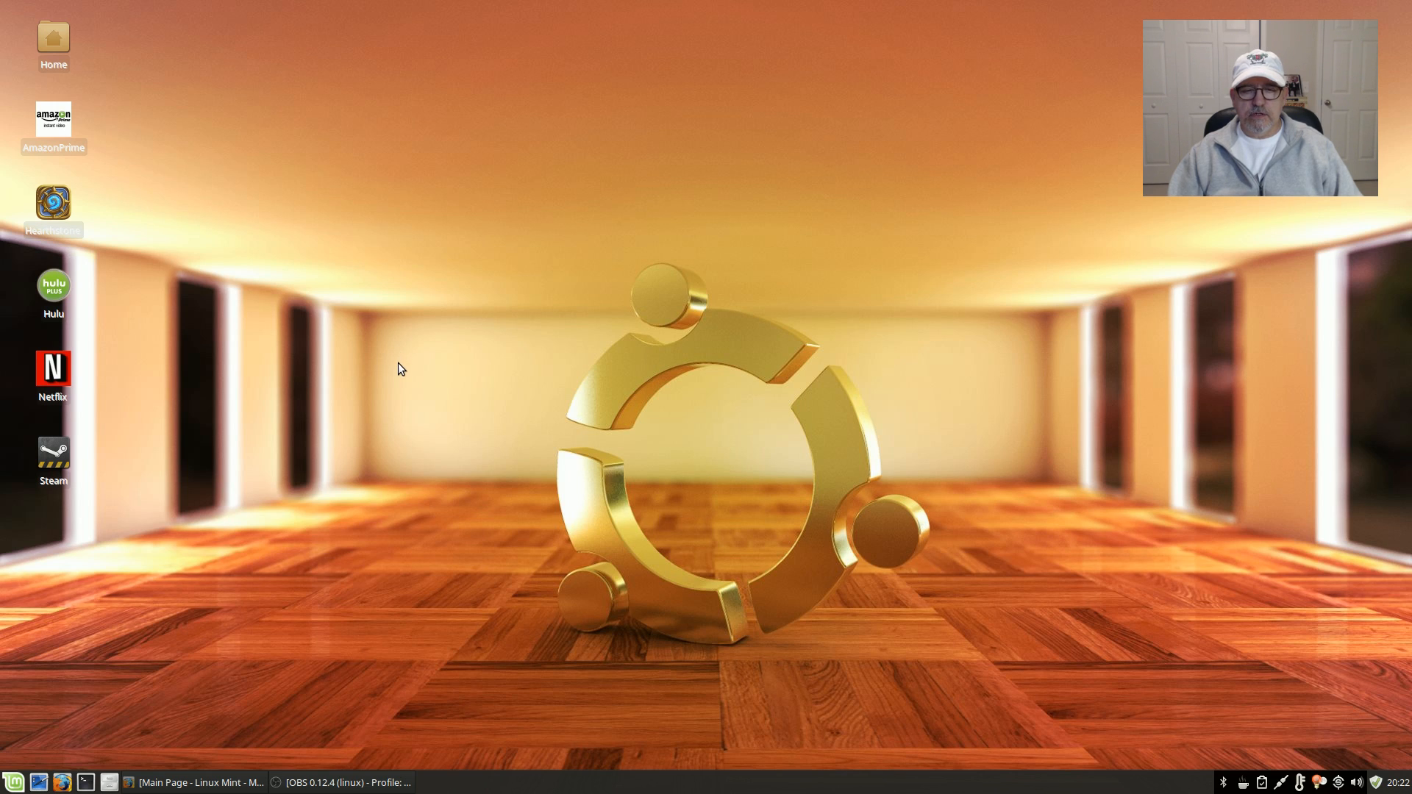
mouse_move(408, 380)
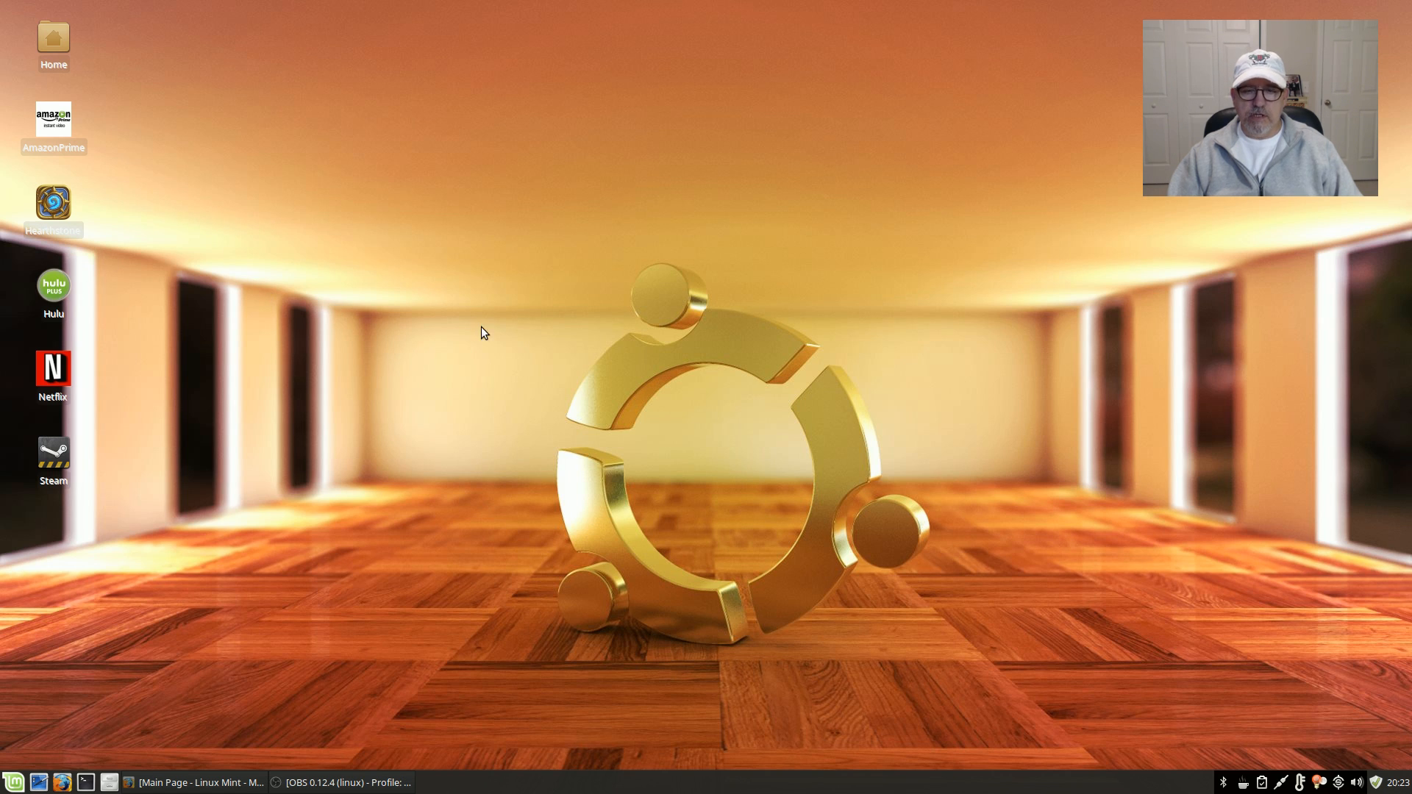
mouse_move(696, 355)
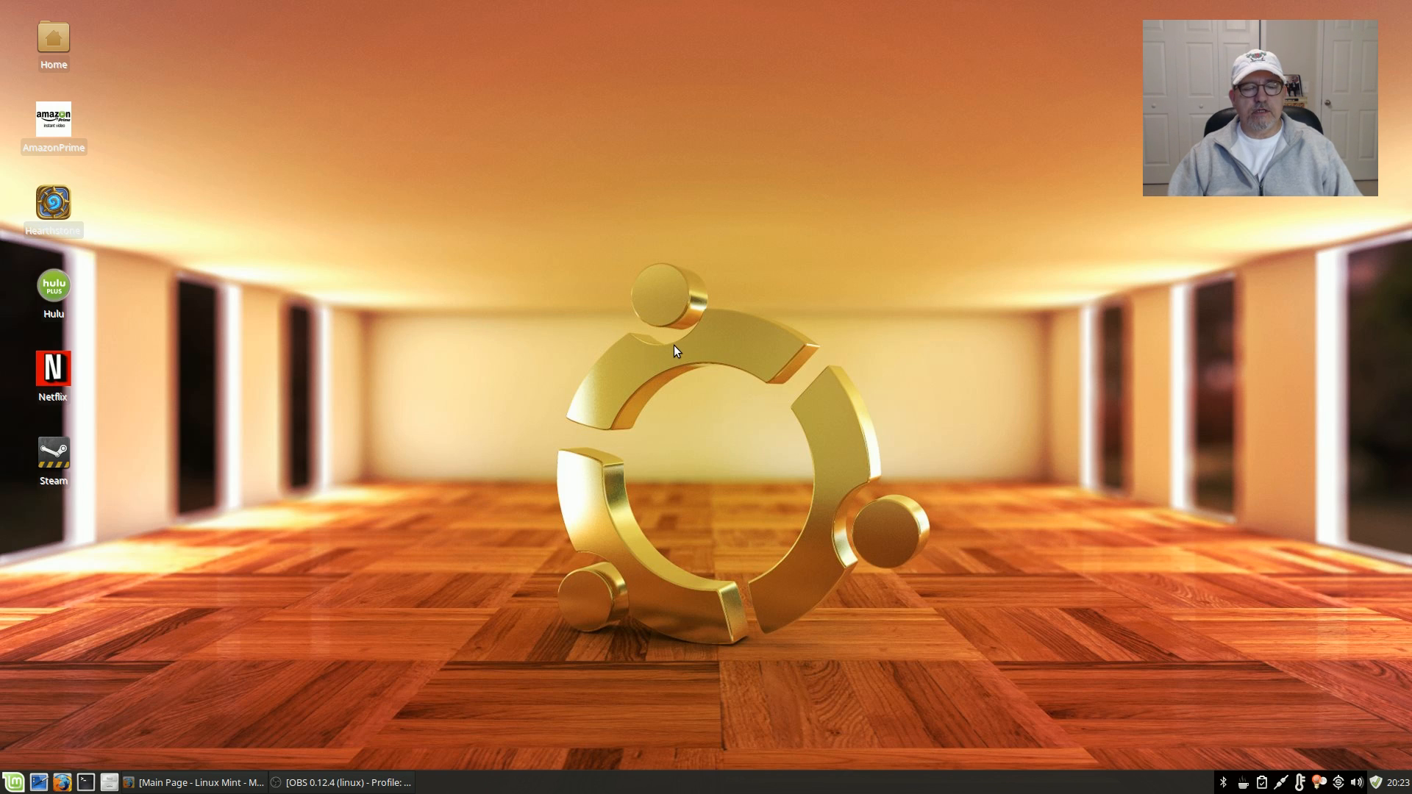
mouse_move(678, 350)
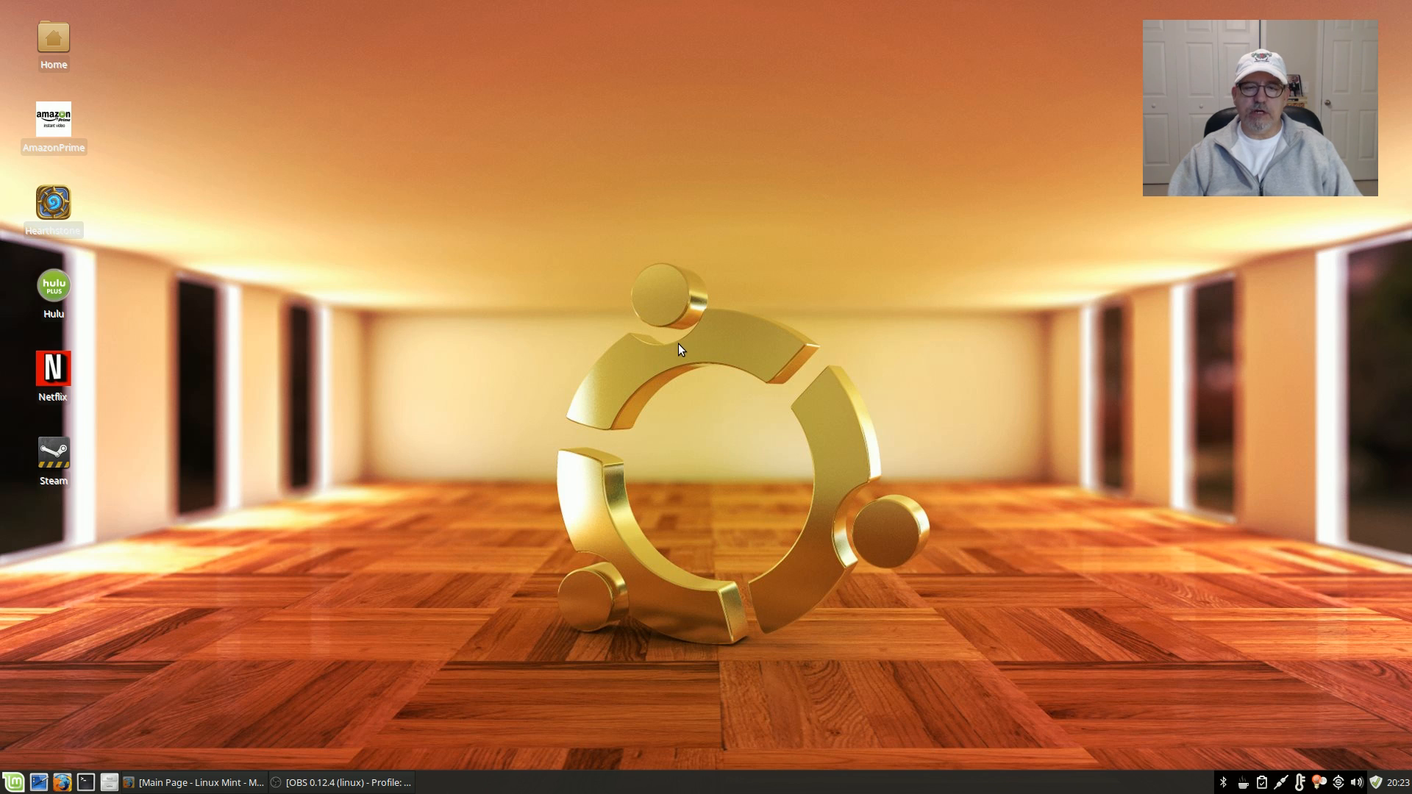
mouse_move(681, 339)
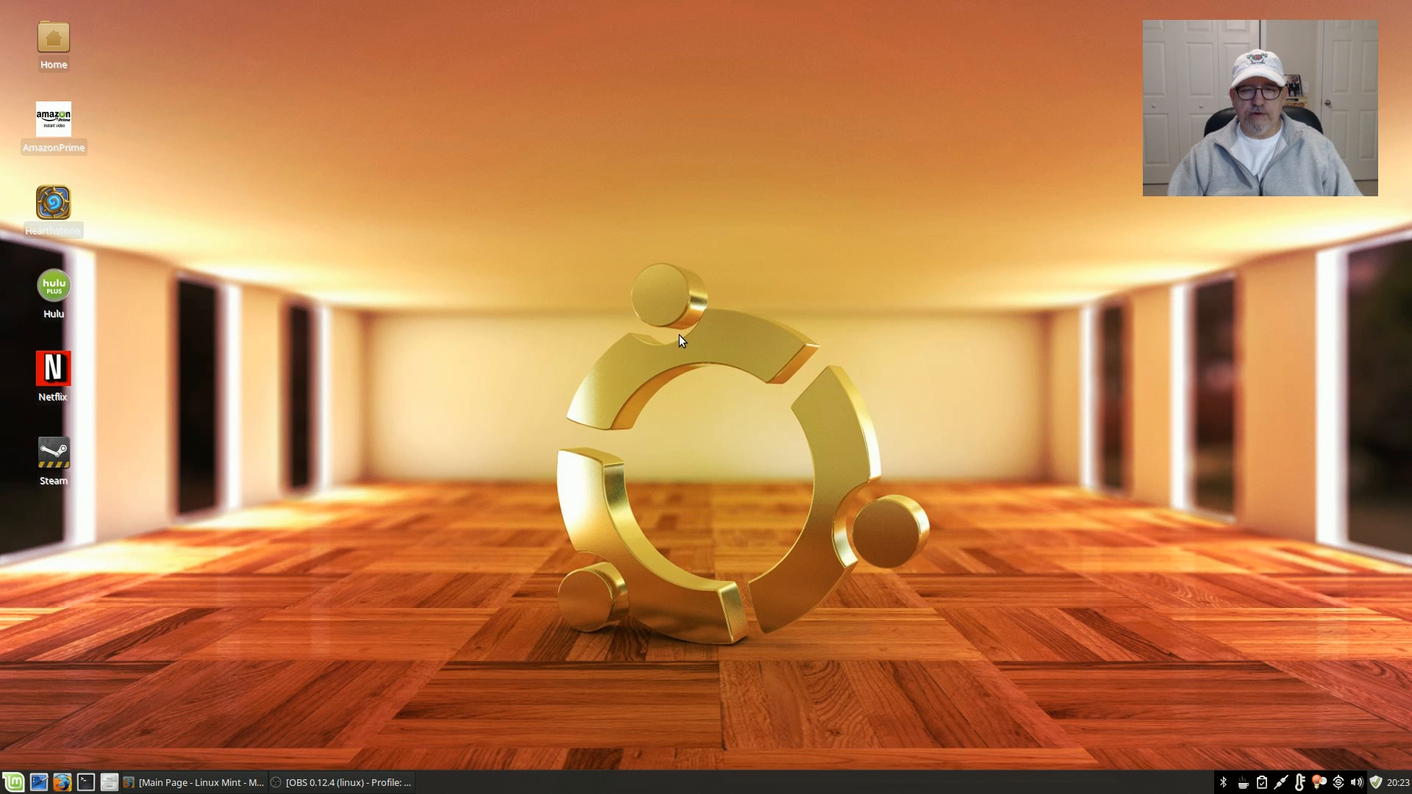
mouse_move(678, 342)
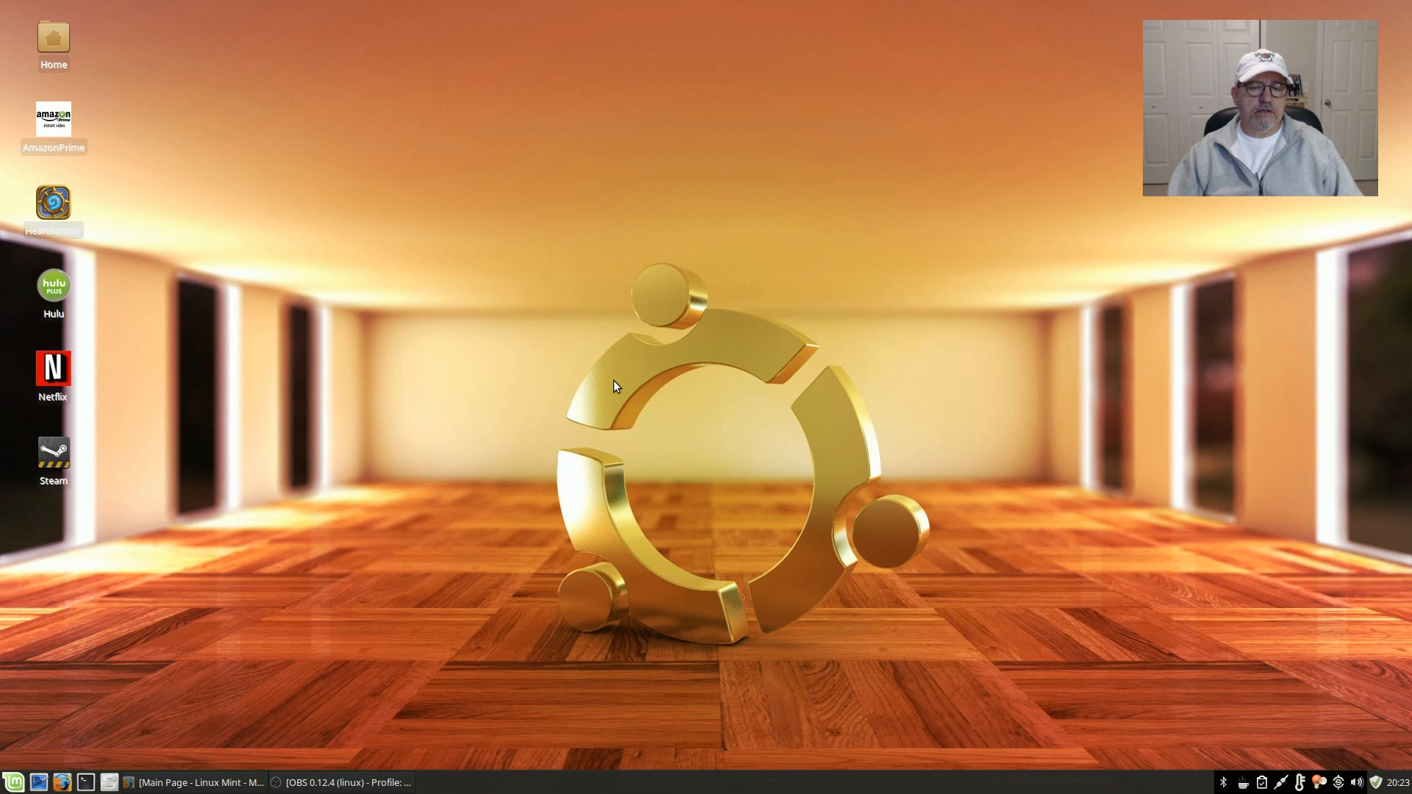
mouse_move(686, 349)
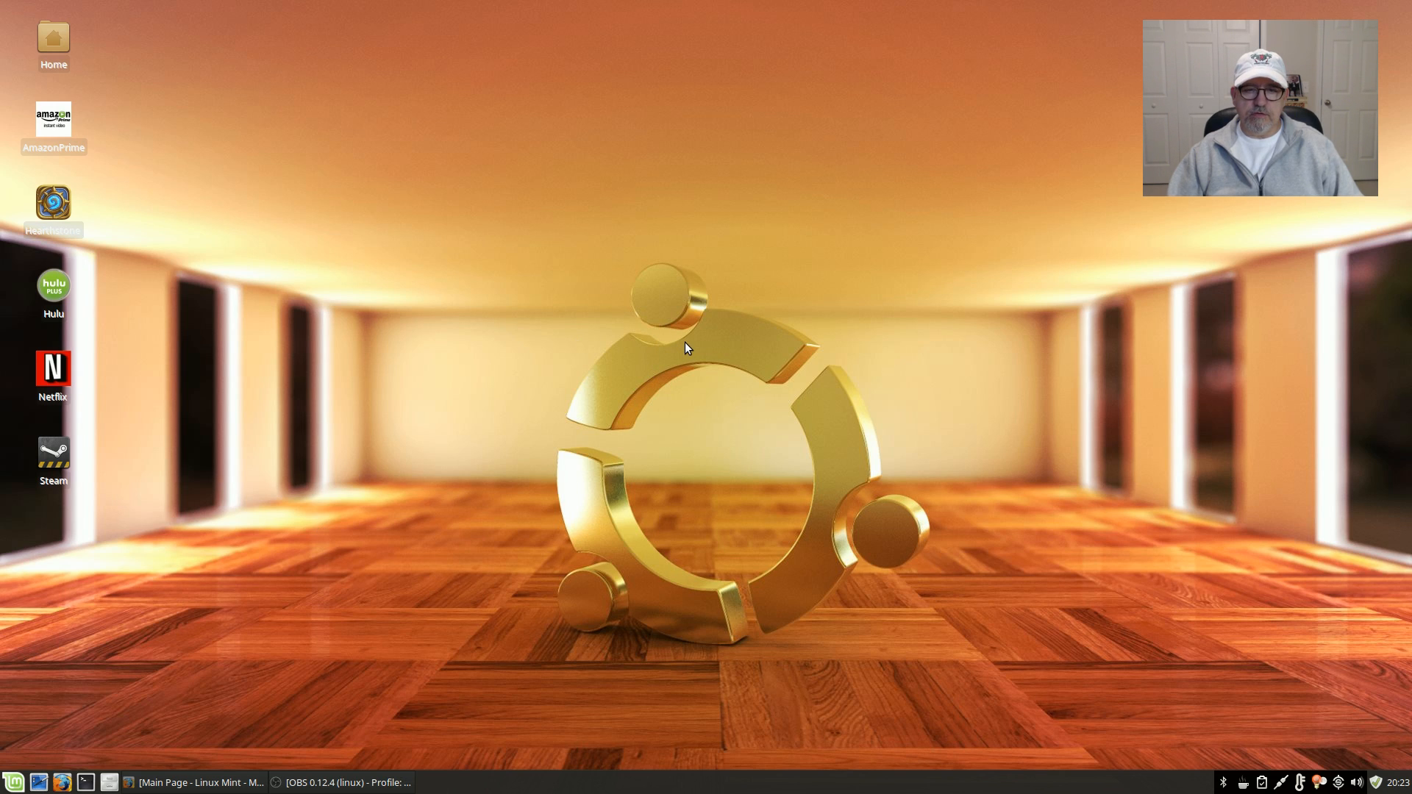
mouse_move(315, 645)
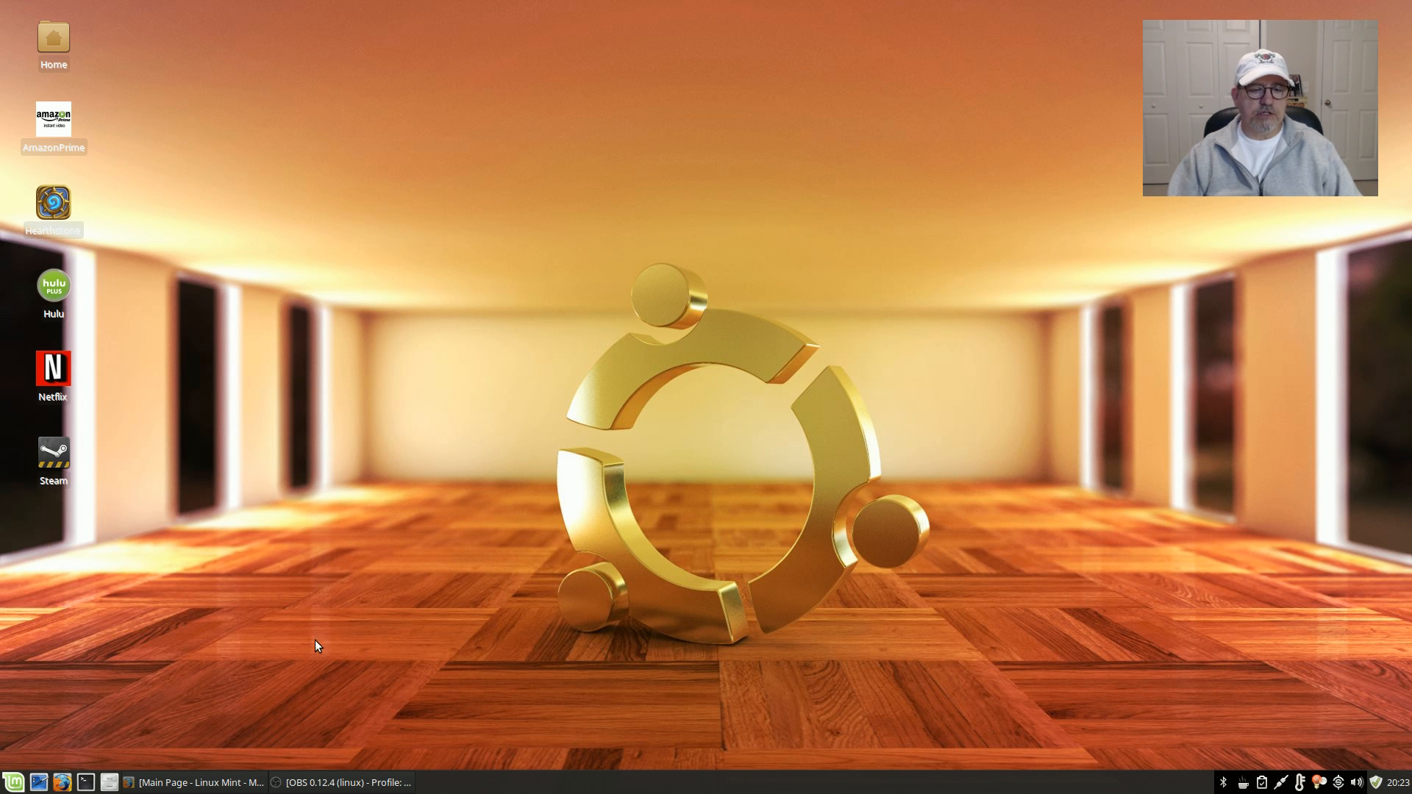
left_click(189, 781)
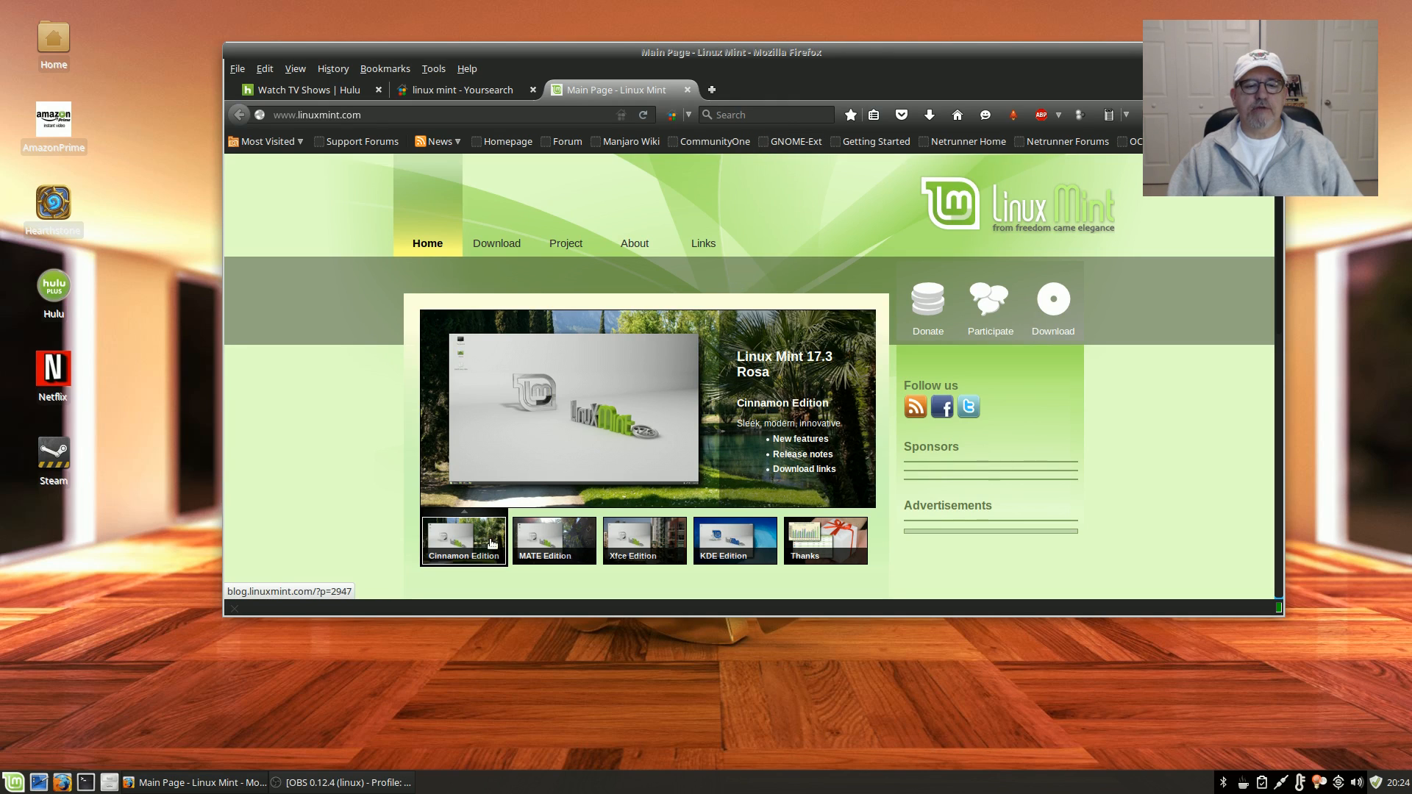
mouse_move(823, 369)
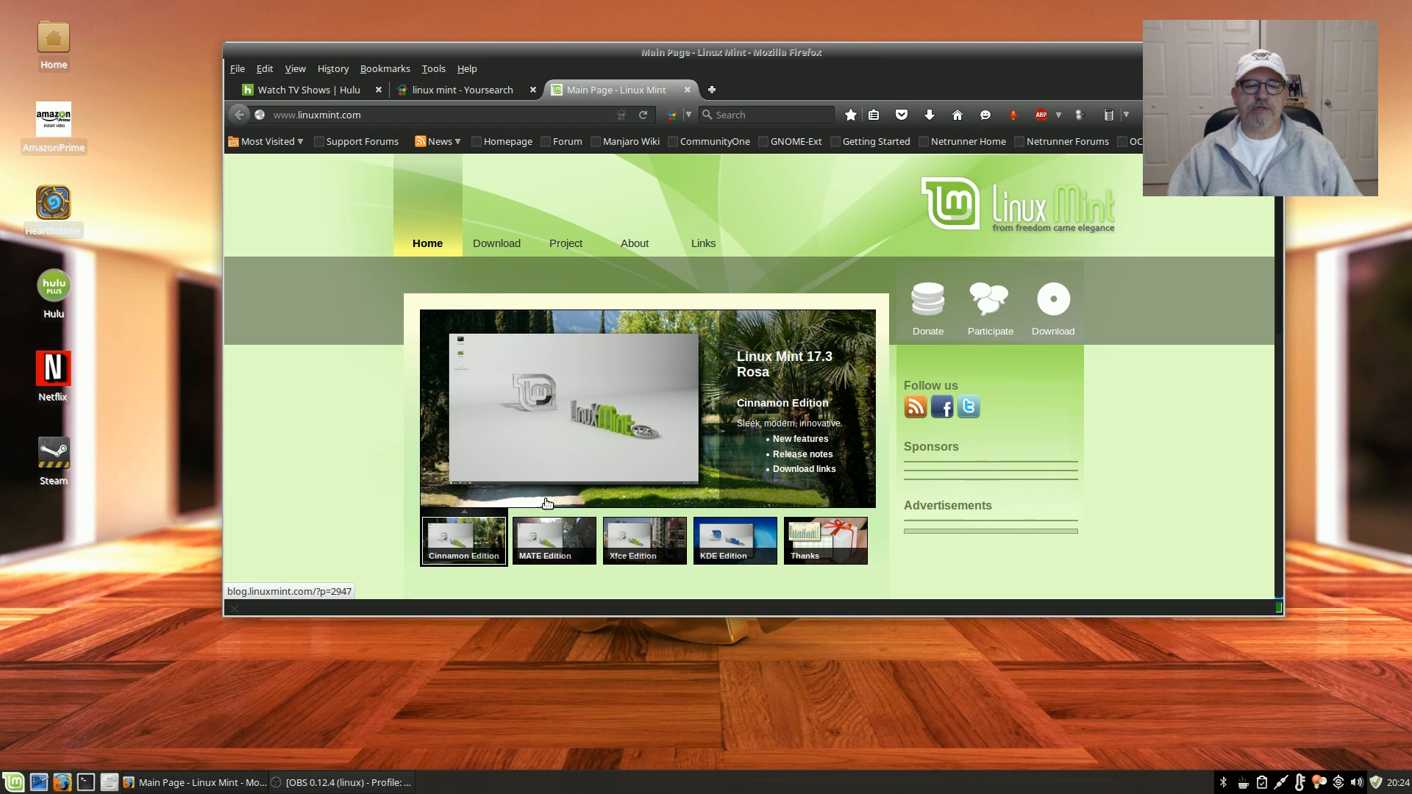
left_click(644, 540)
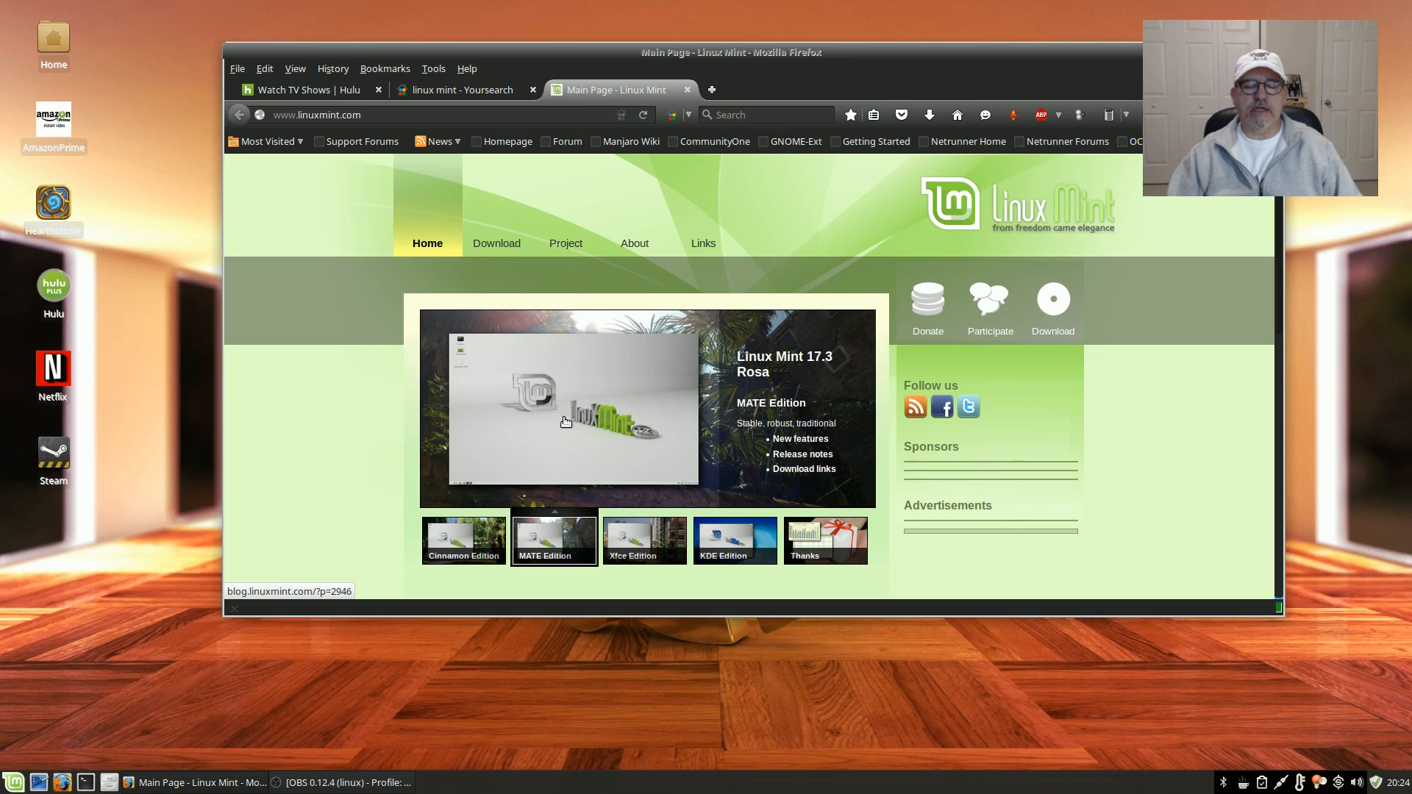
left_click(642, 540)
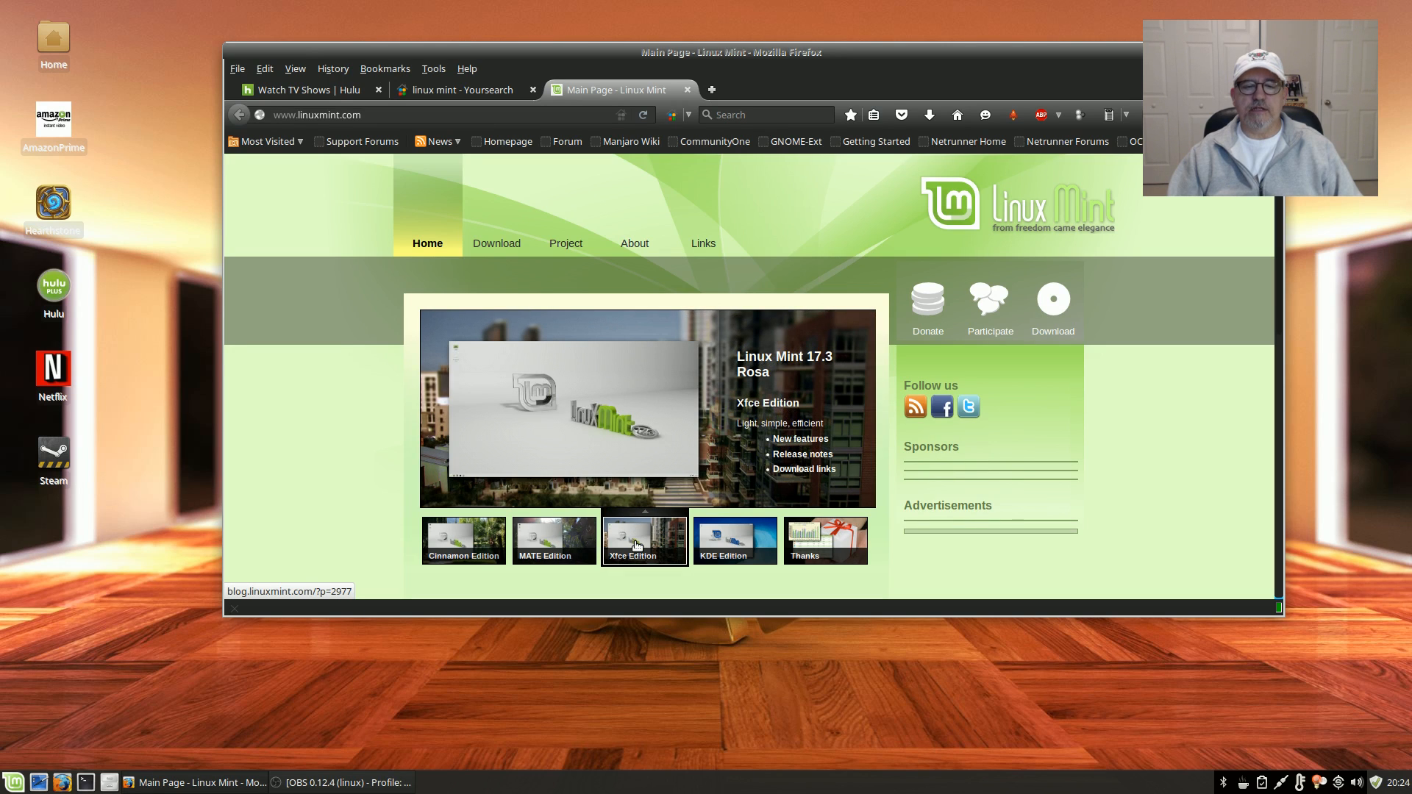
left_click(734, 540)
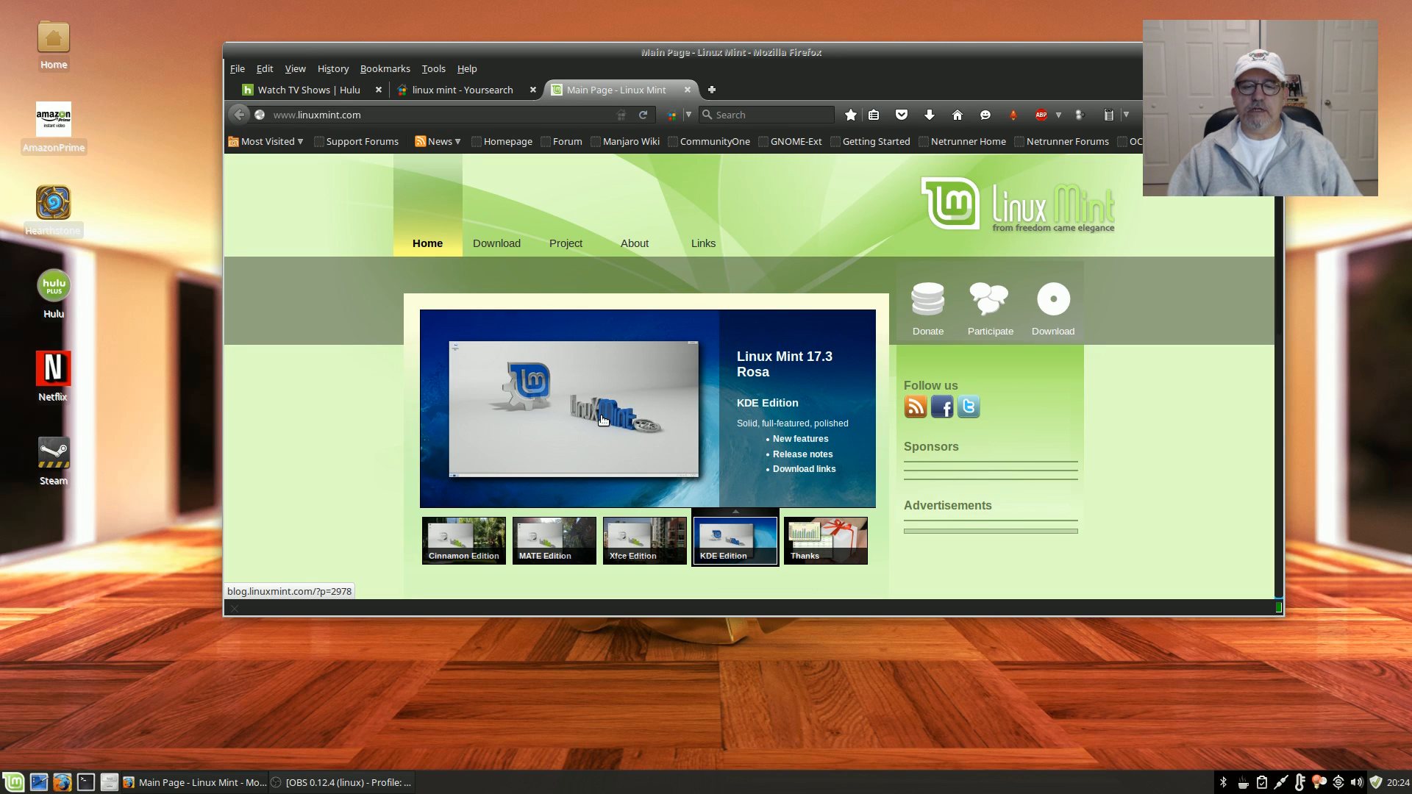
mouse_move(751, 451)
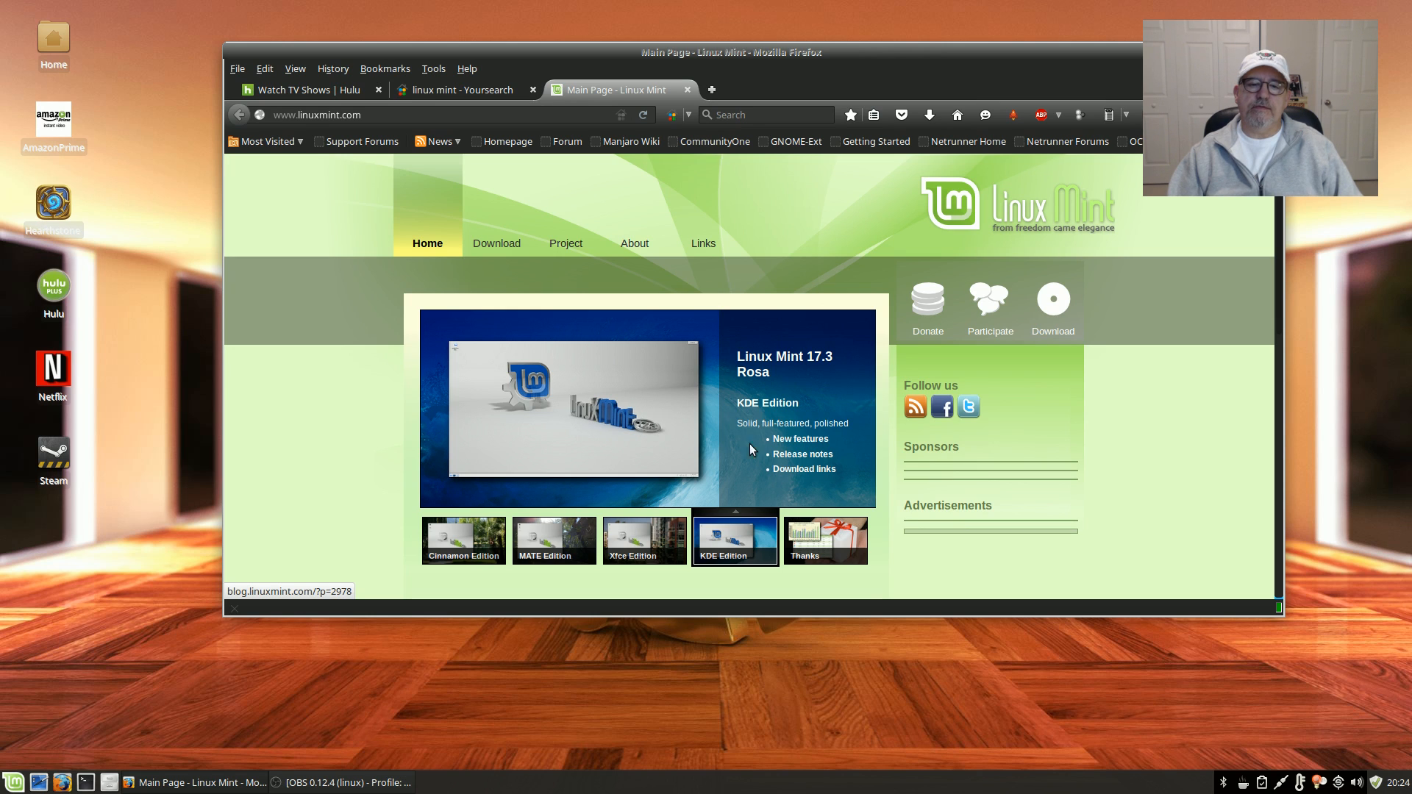
left_click(642, 540)
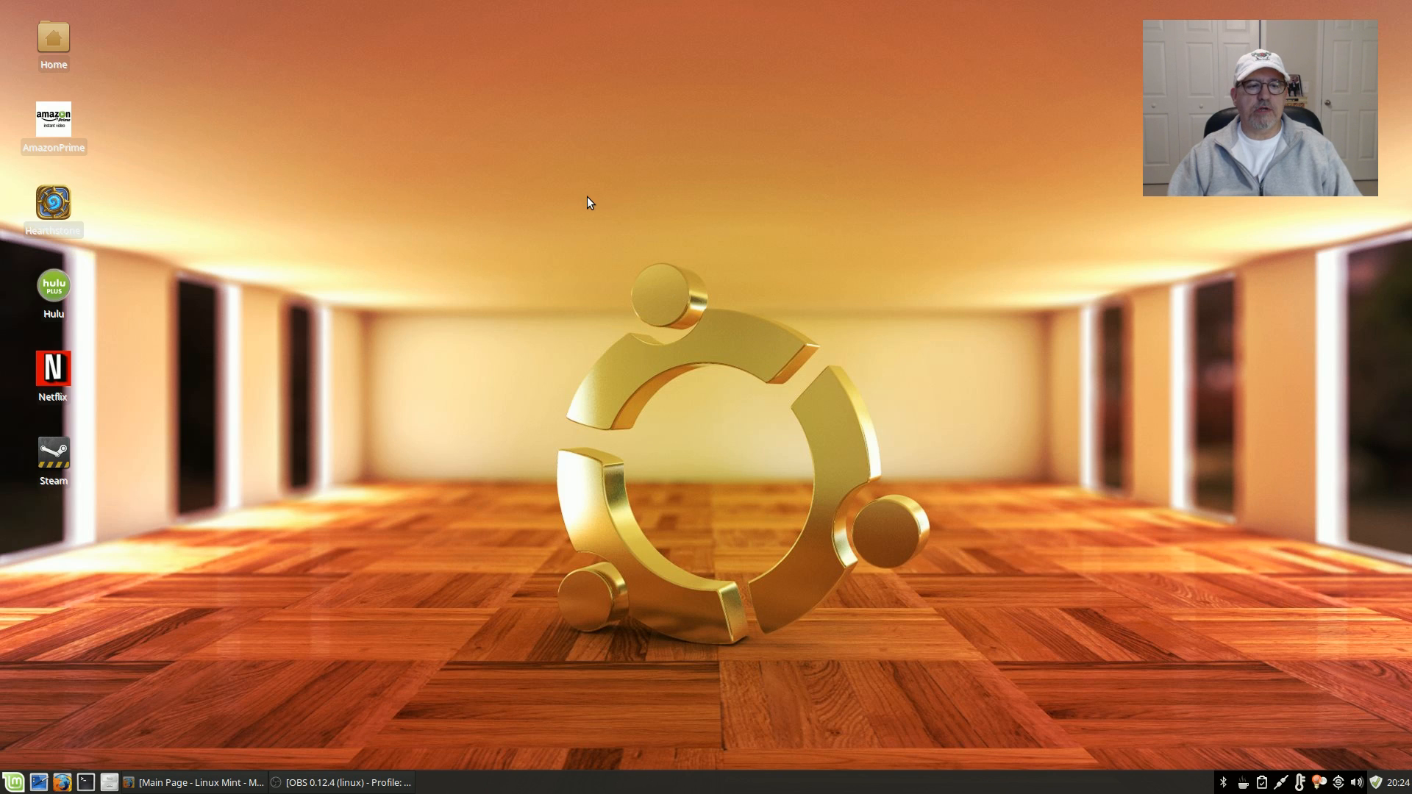
mouse_move(4, 695)
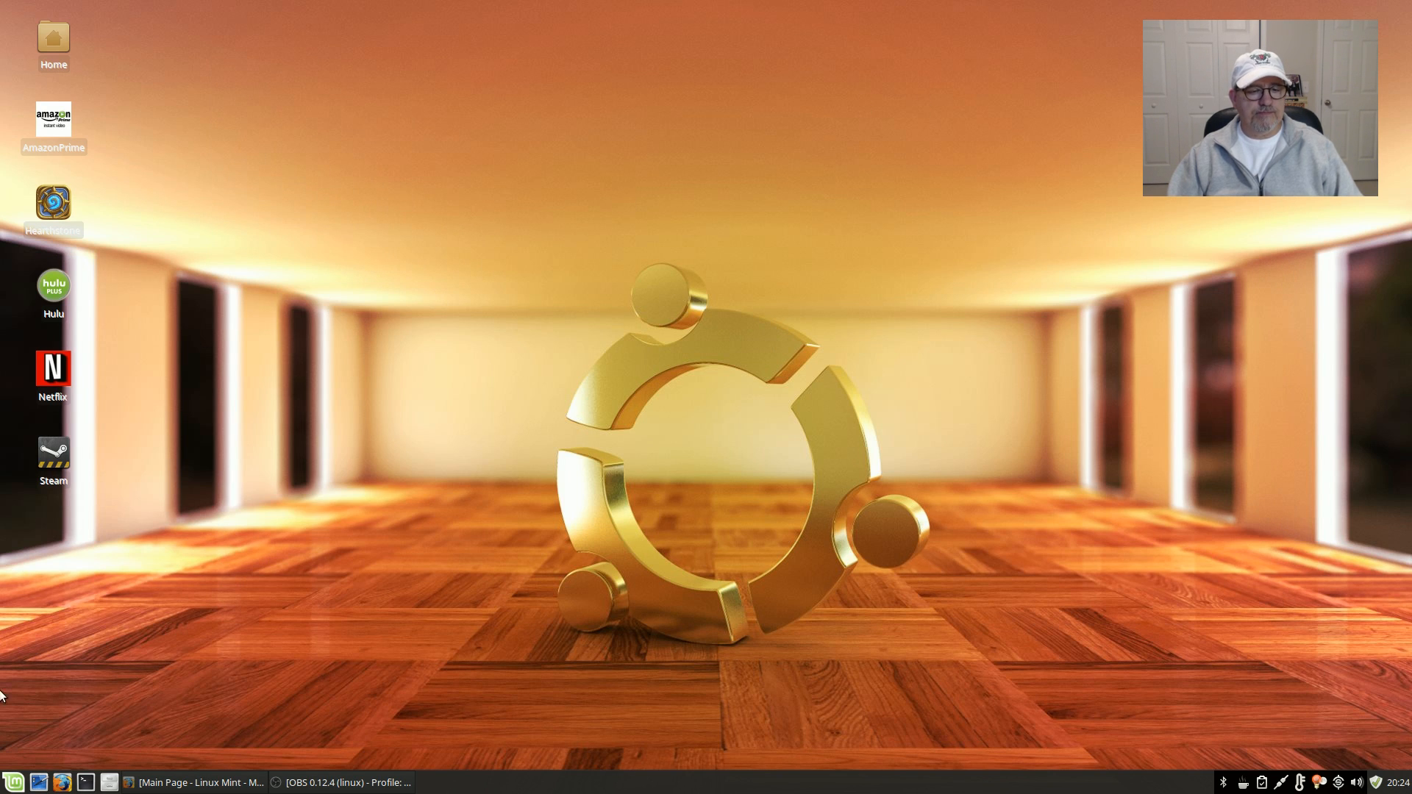
Open Appearance settings, browse the Style theme list, then switch to the Icons list.
left_click(10, 781)
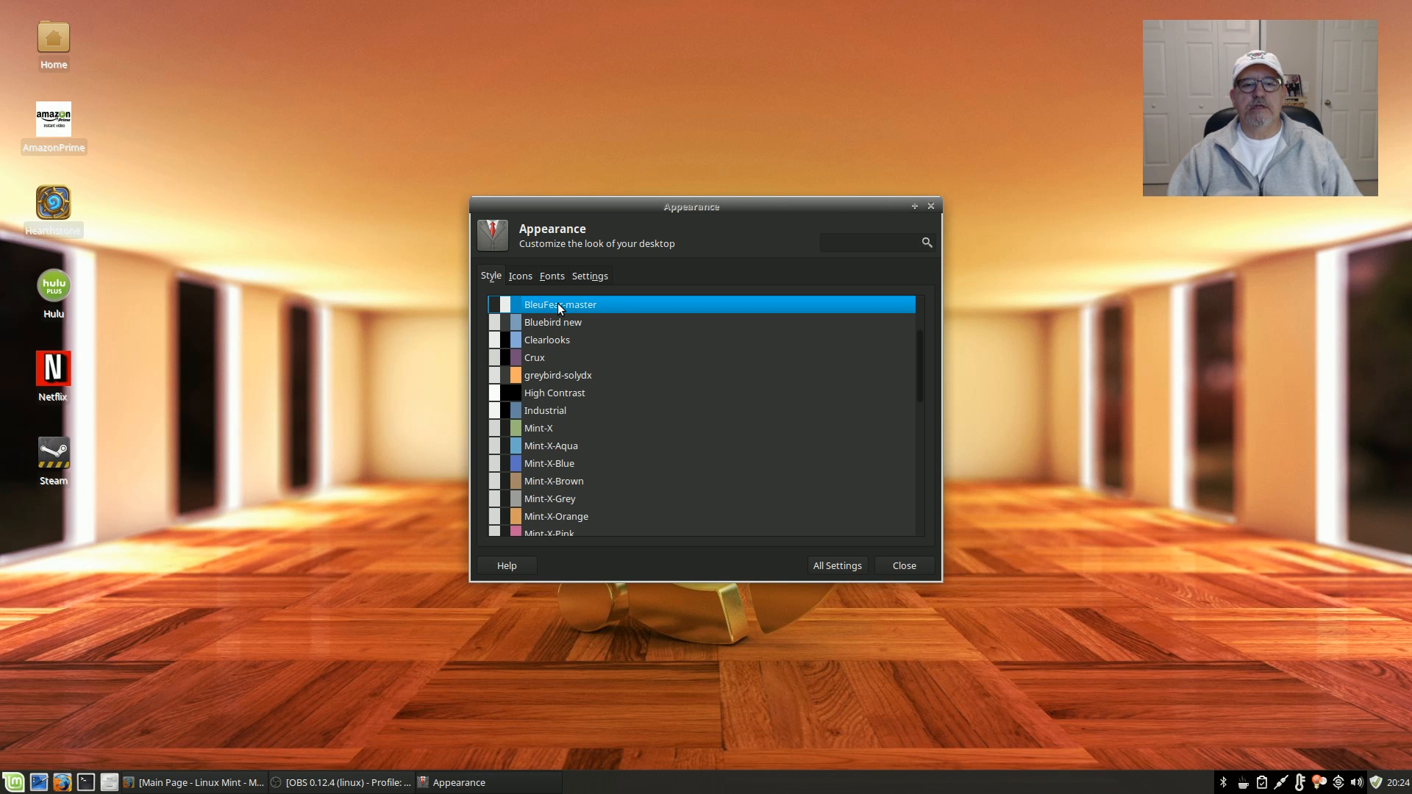
mouse_move(581, 318)
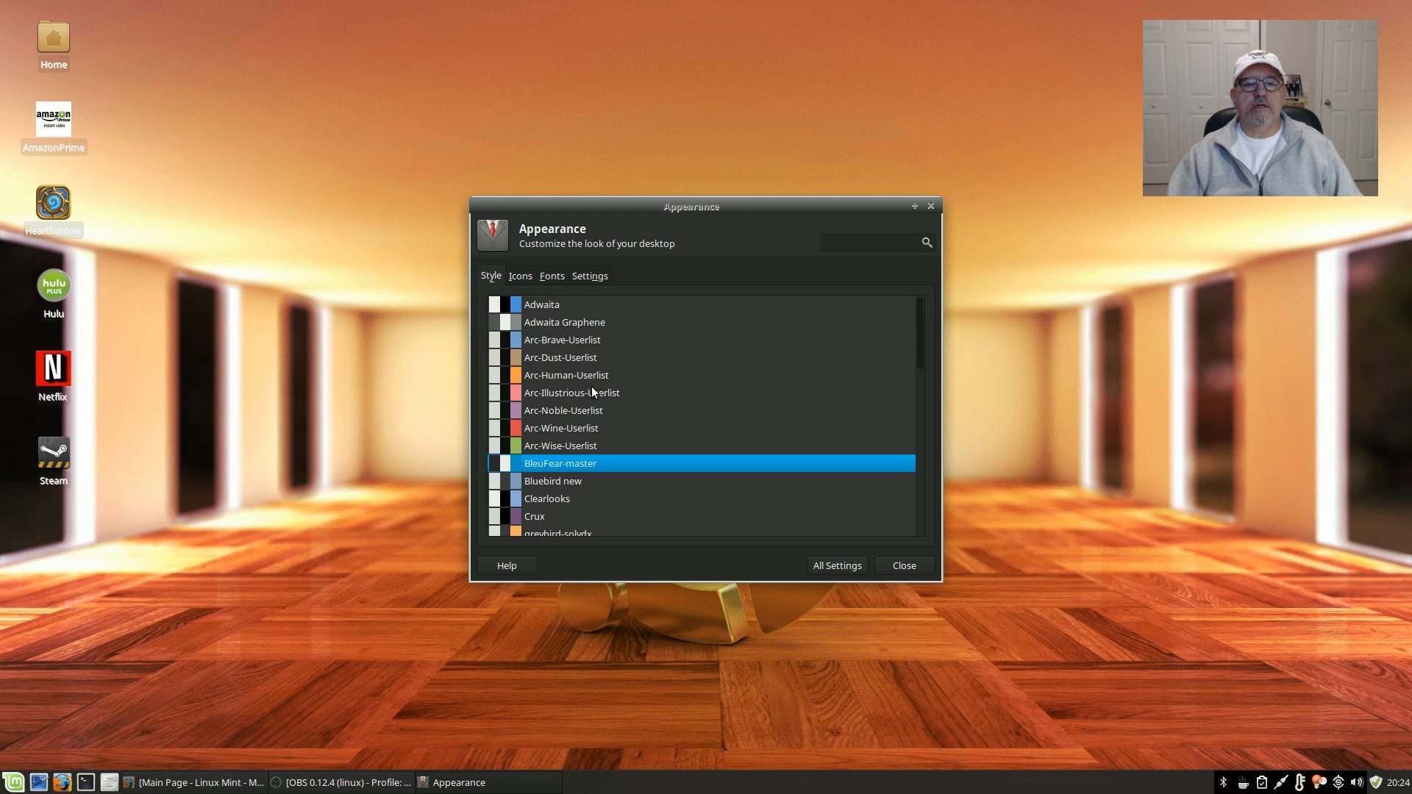
scroll("down", 3)
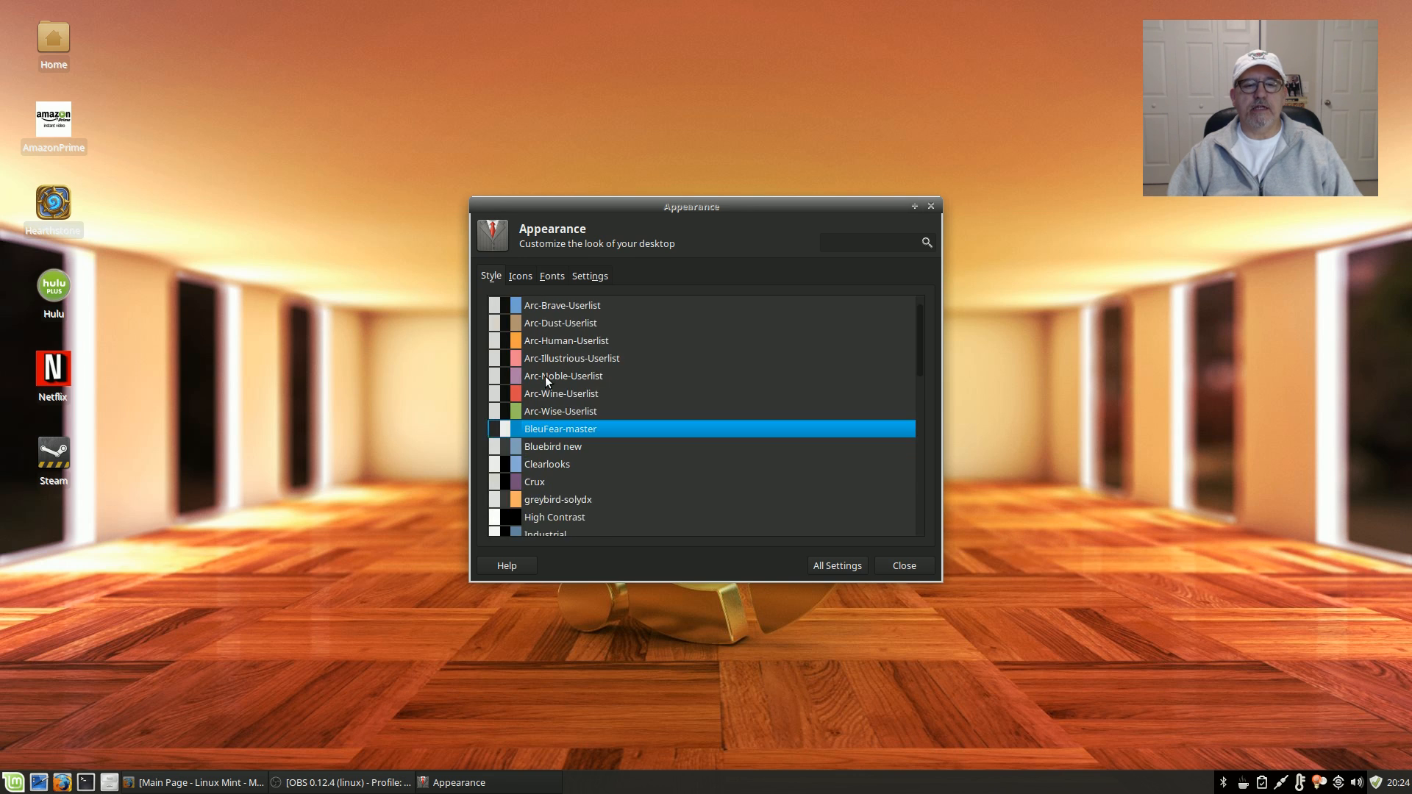
scroll("down", 3)
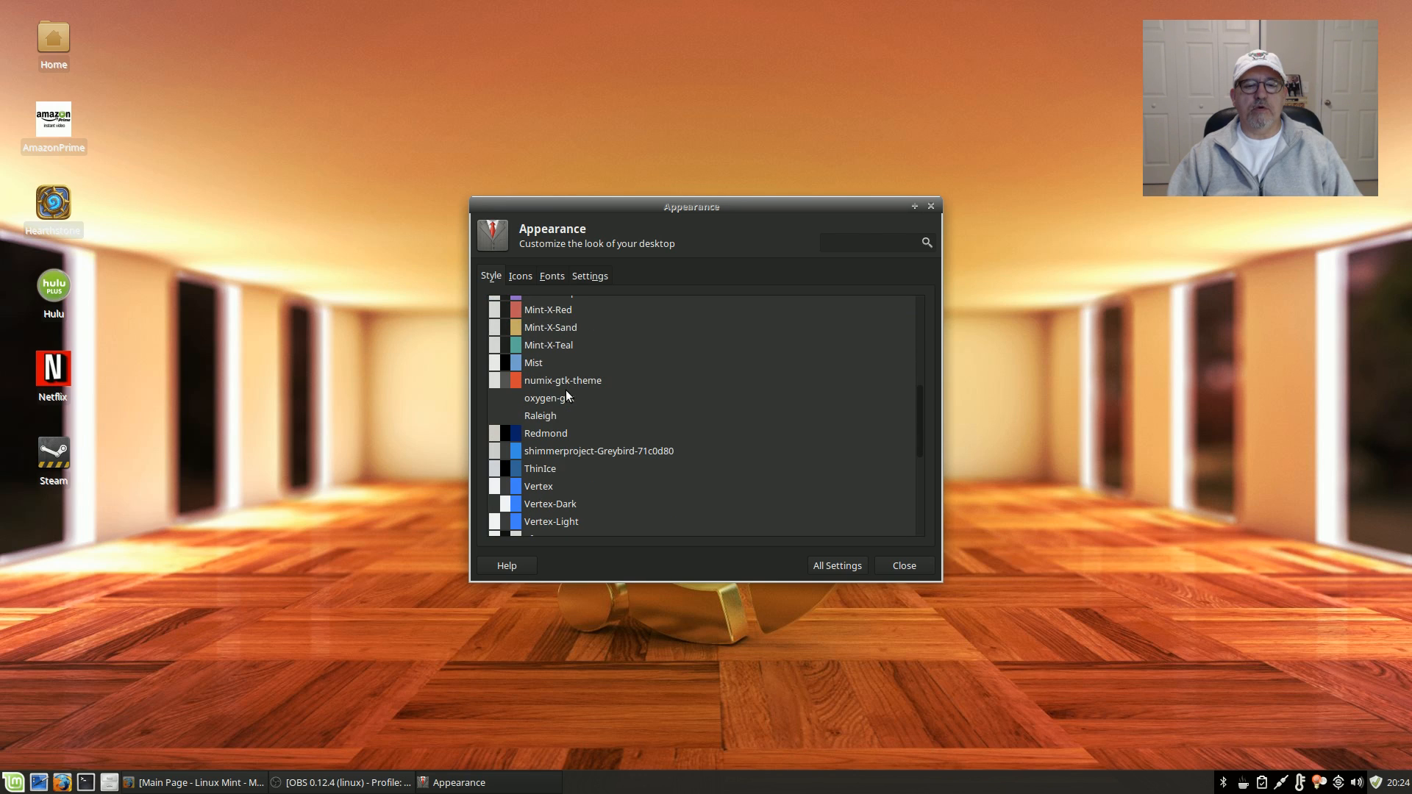
scroll("down", 3)
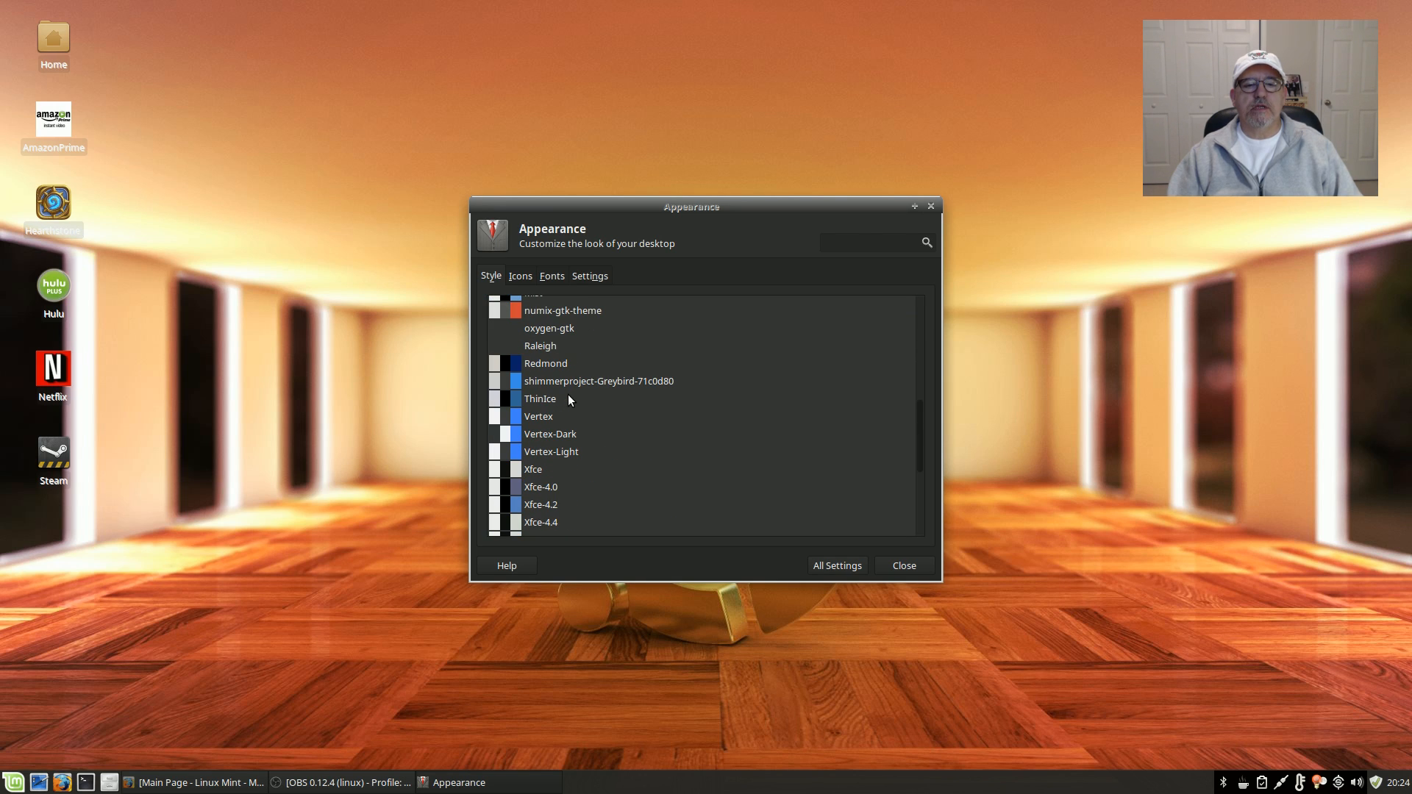
mouse_move(588, 396)
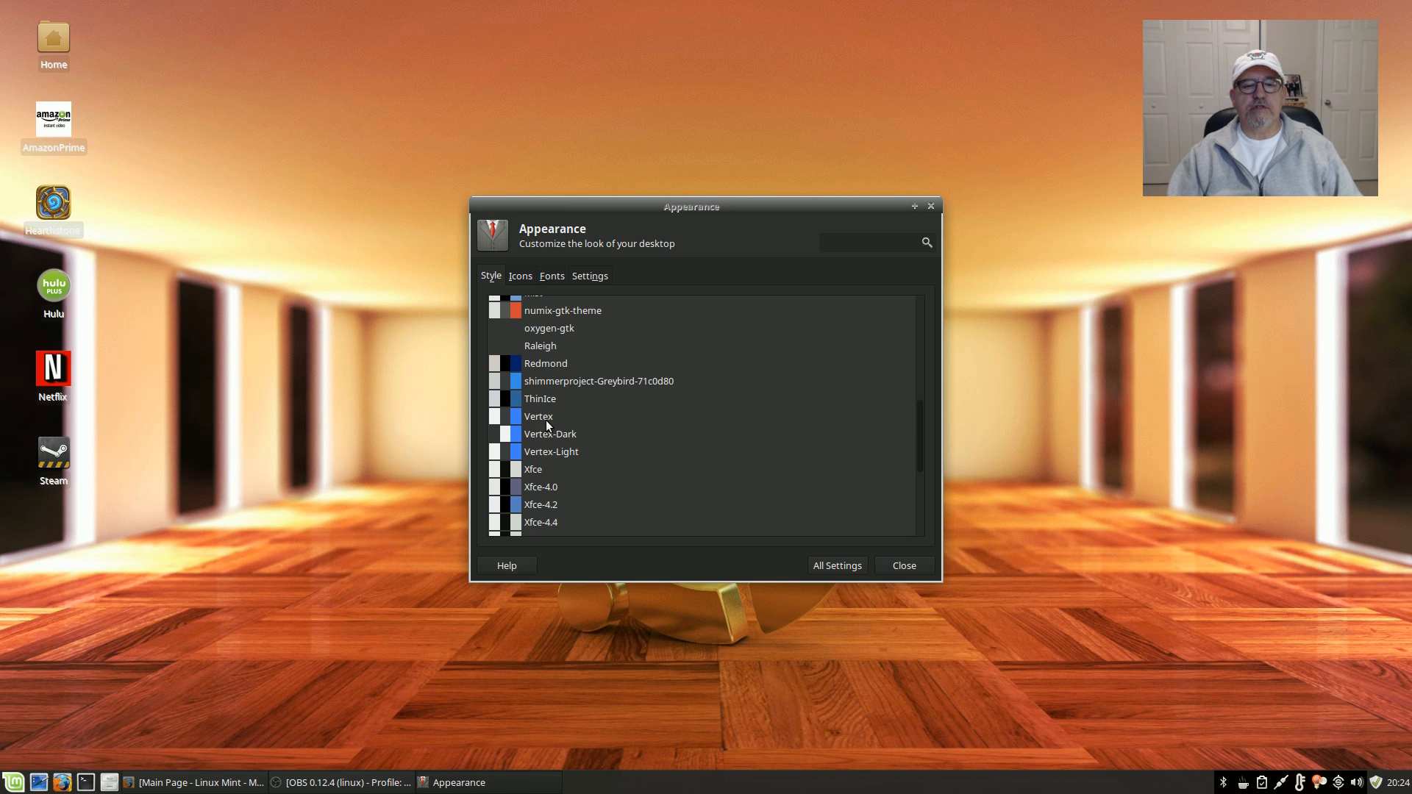
mouse_move(559, 453)
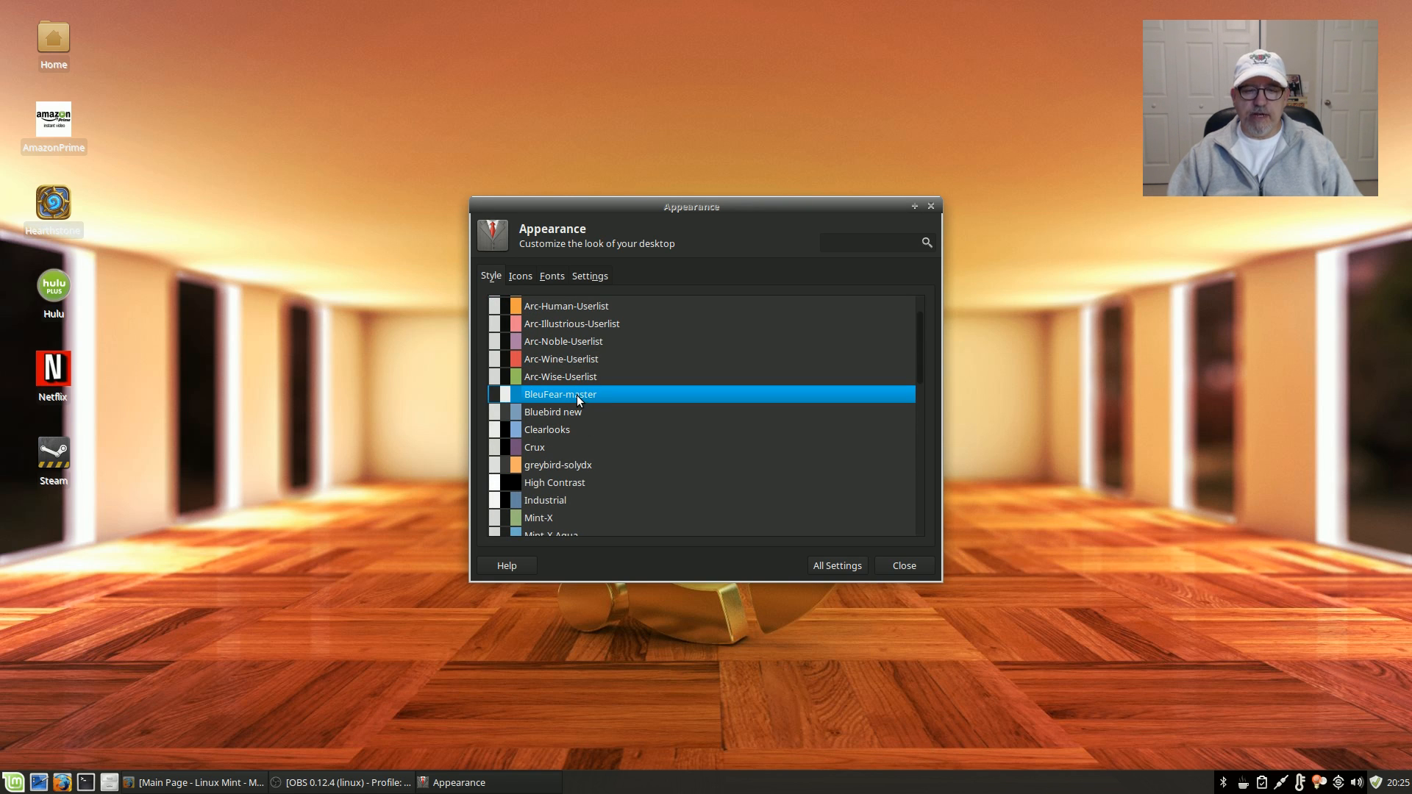
left_click(520, 275)
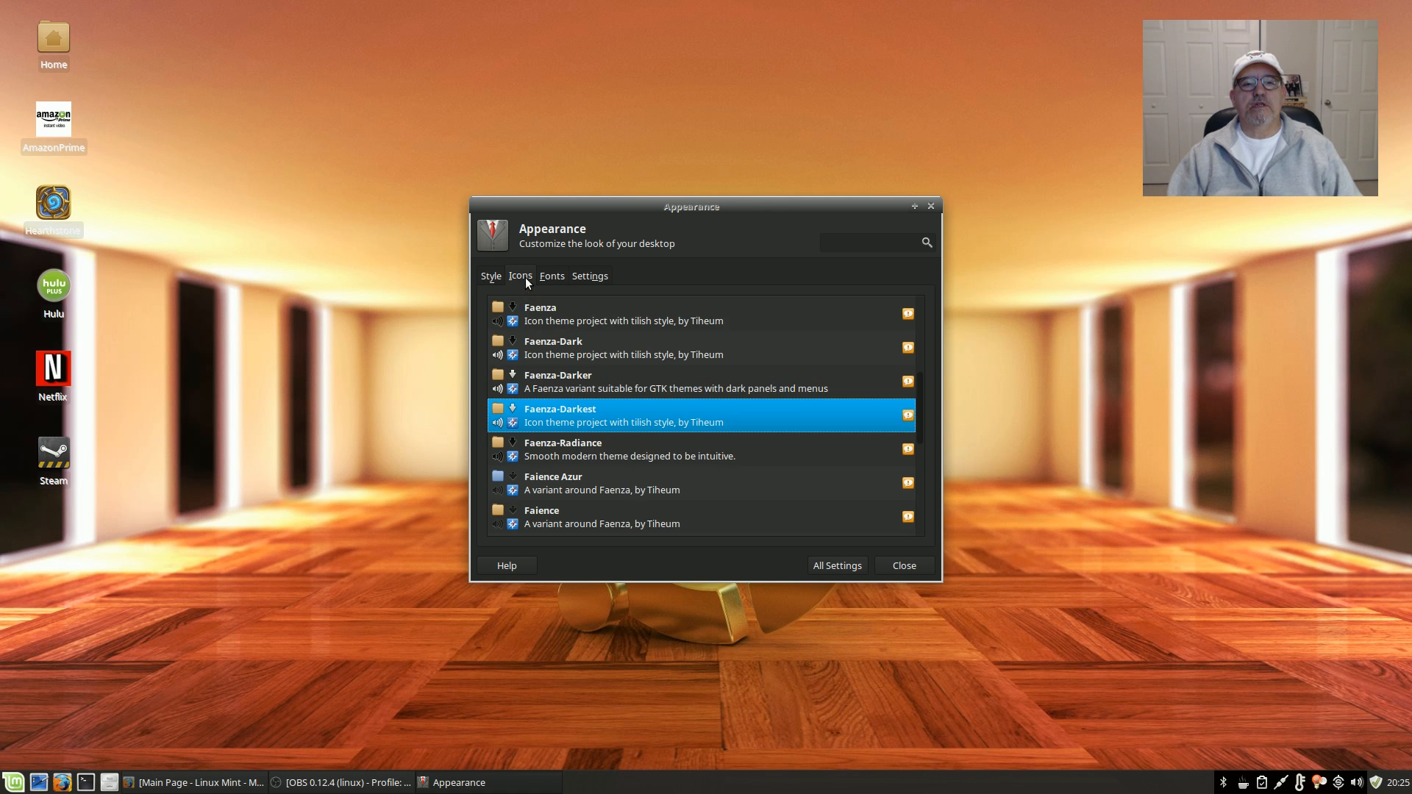
mouse_move(549, 416)
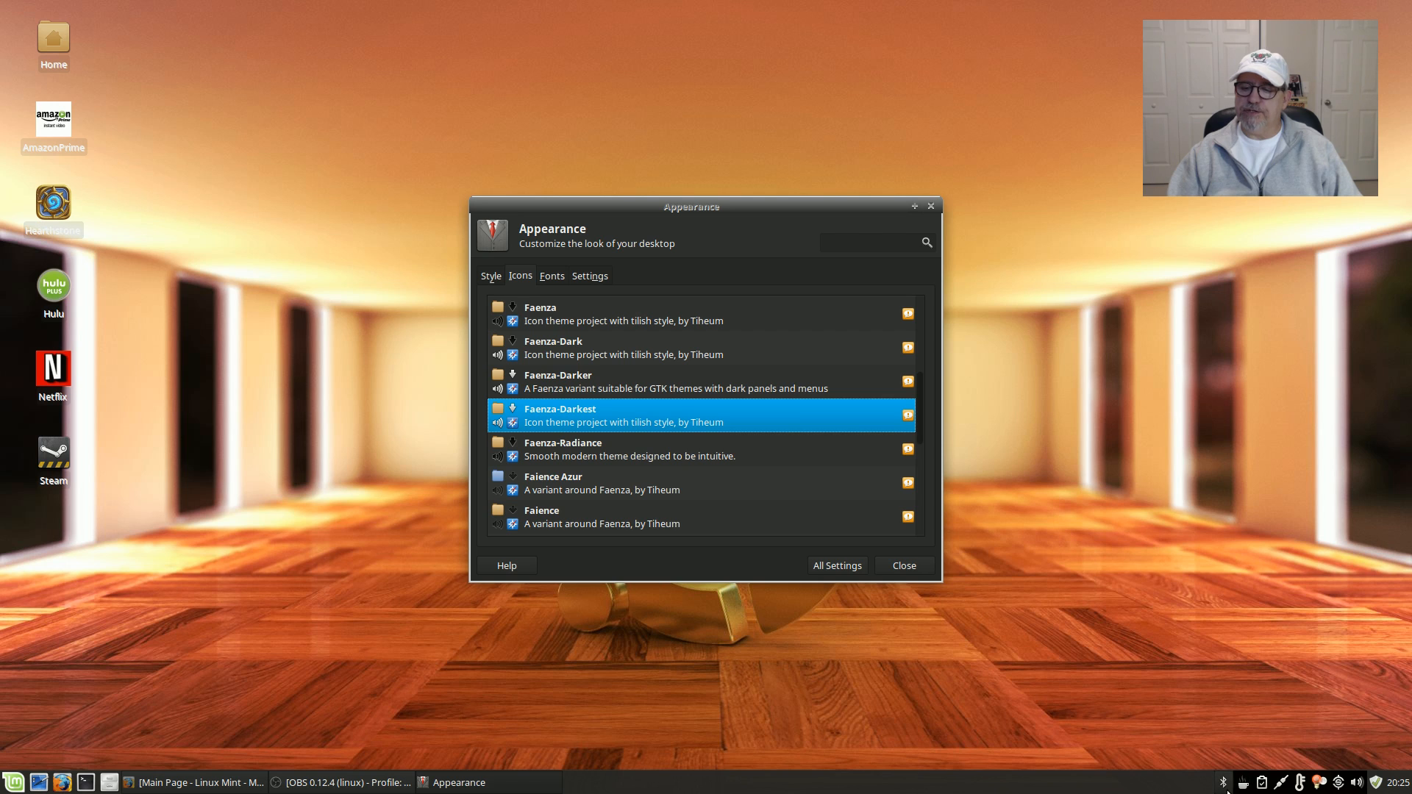
mouse_move(965, 624)
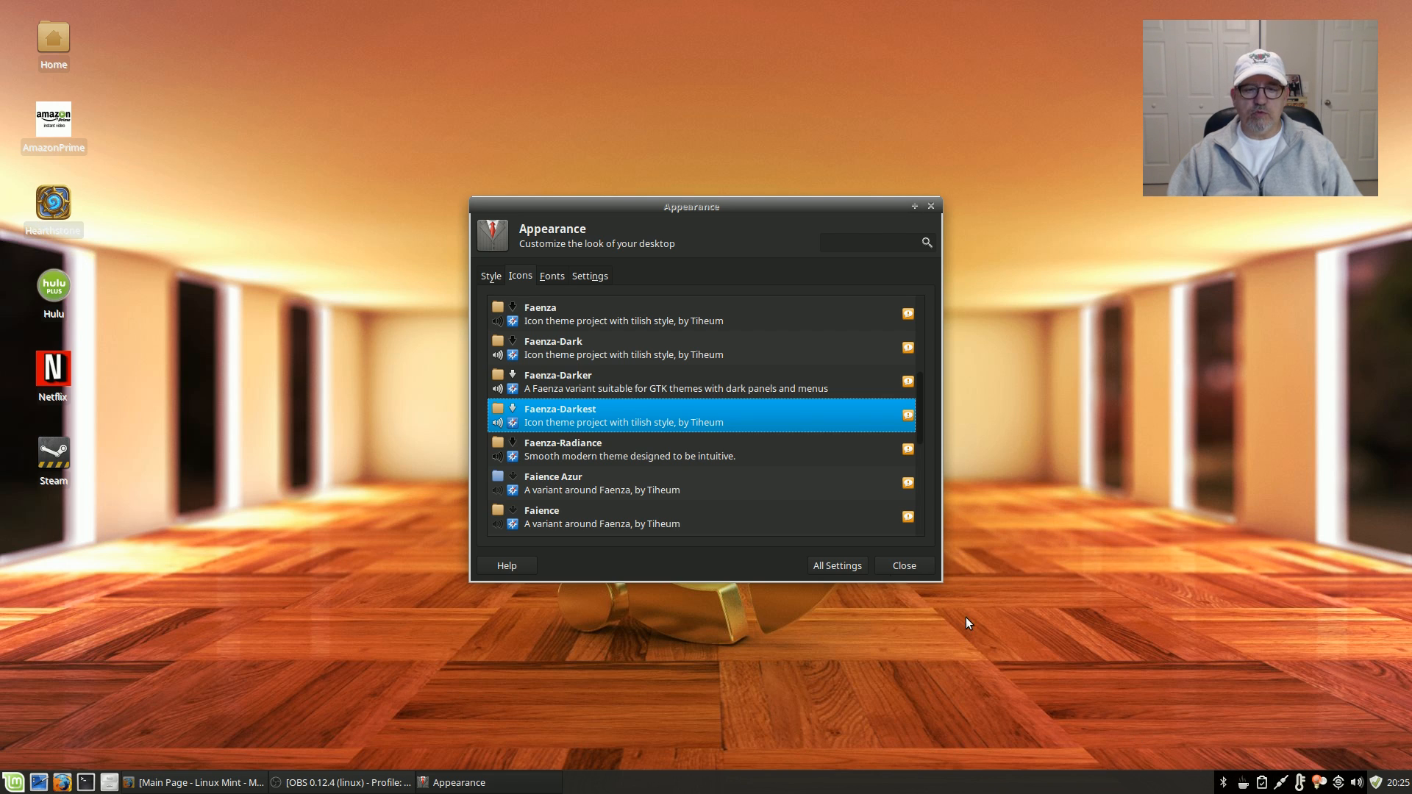
mouse_move(601, 414)
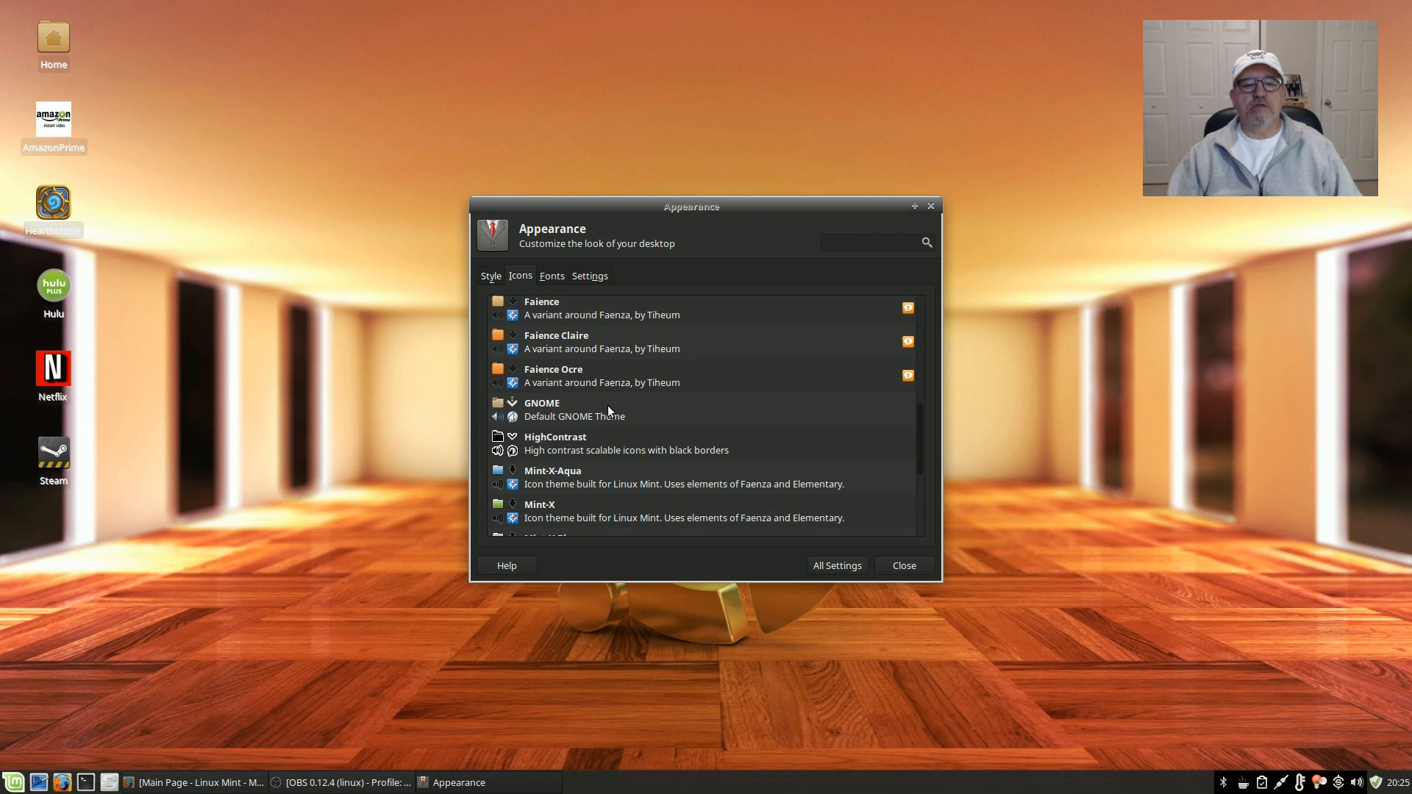
Apply the Mint-X-Aqua icon theme from the Icons list.
scroll("down", 3)
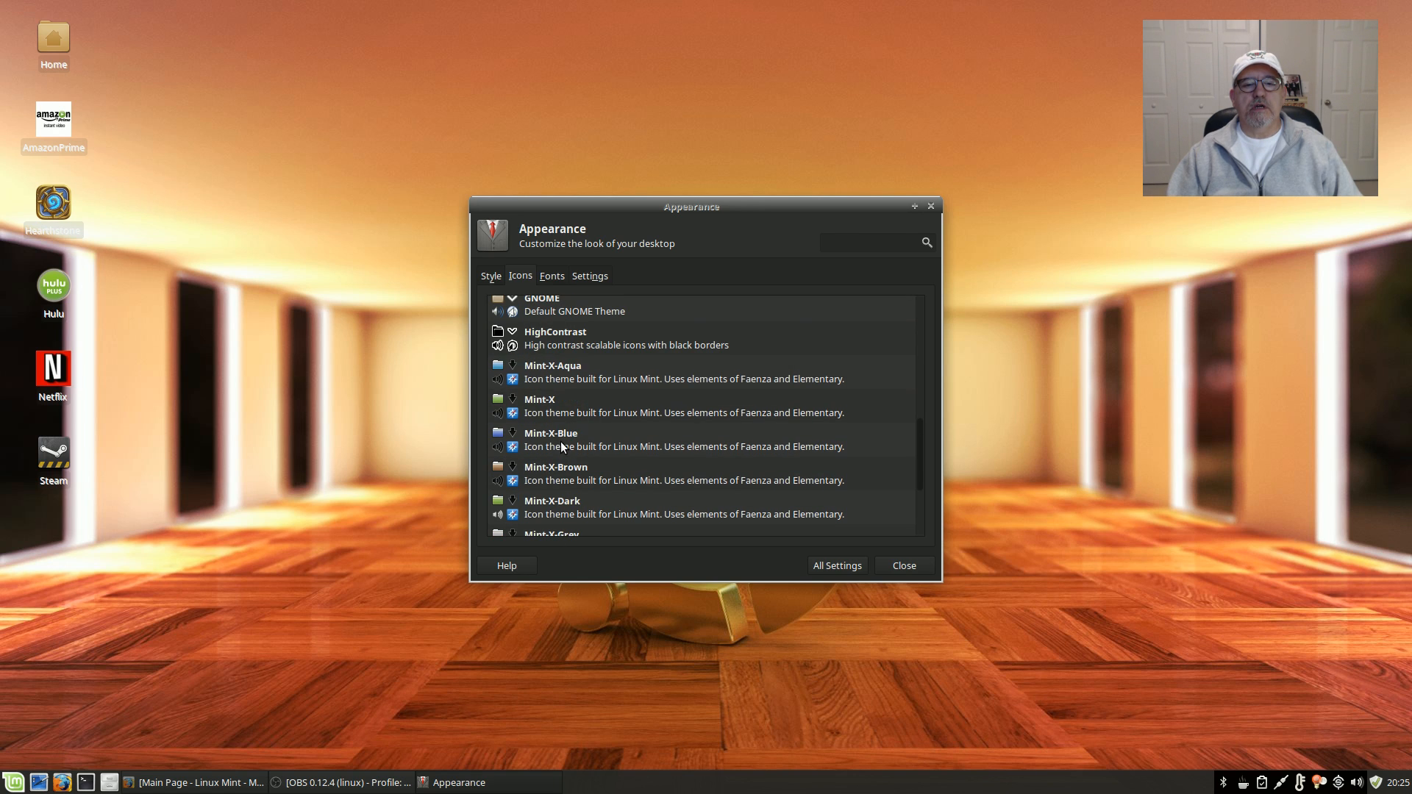
left_click(551, 370)
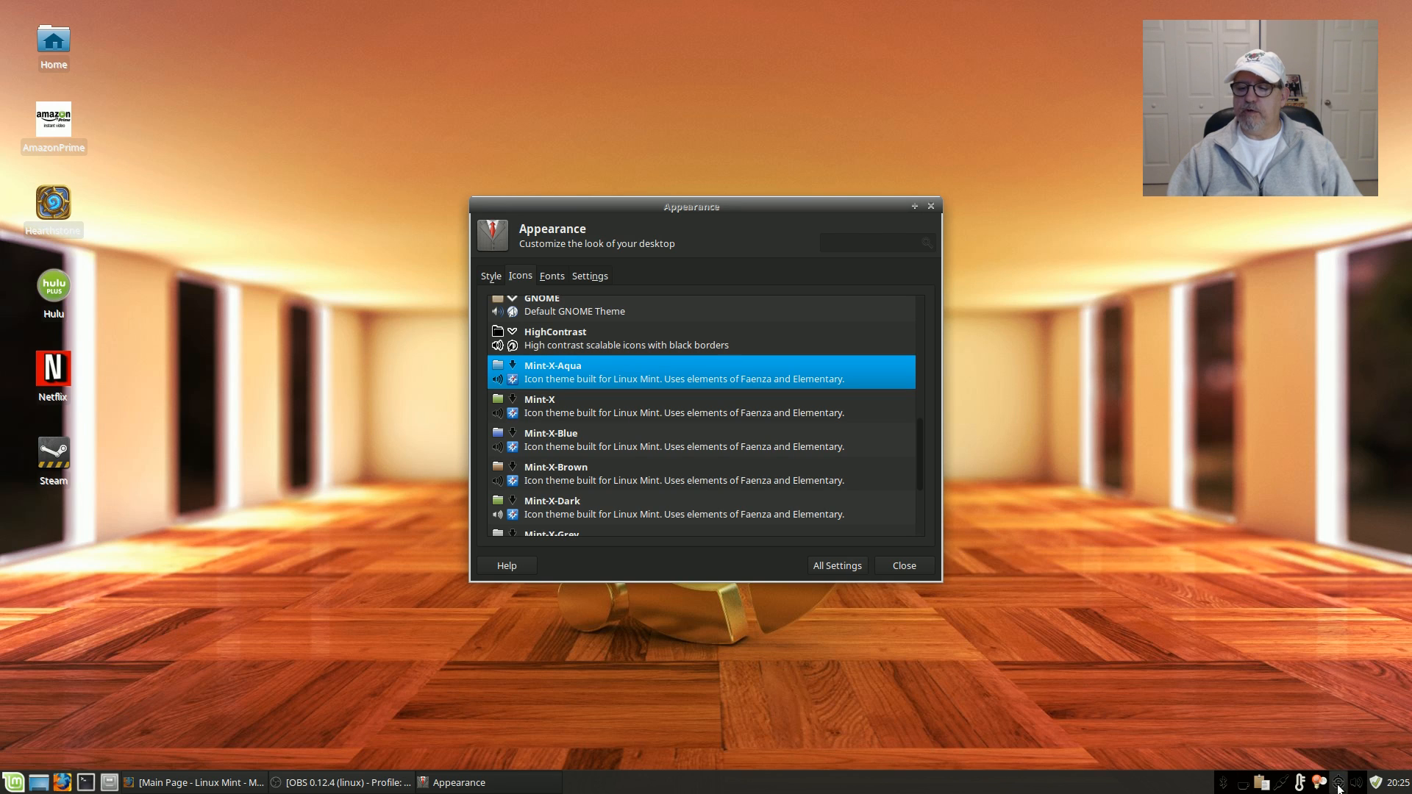
mouse_move(1306, 746)
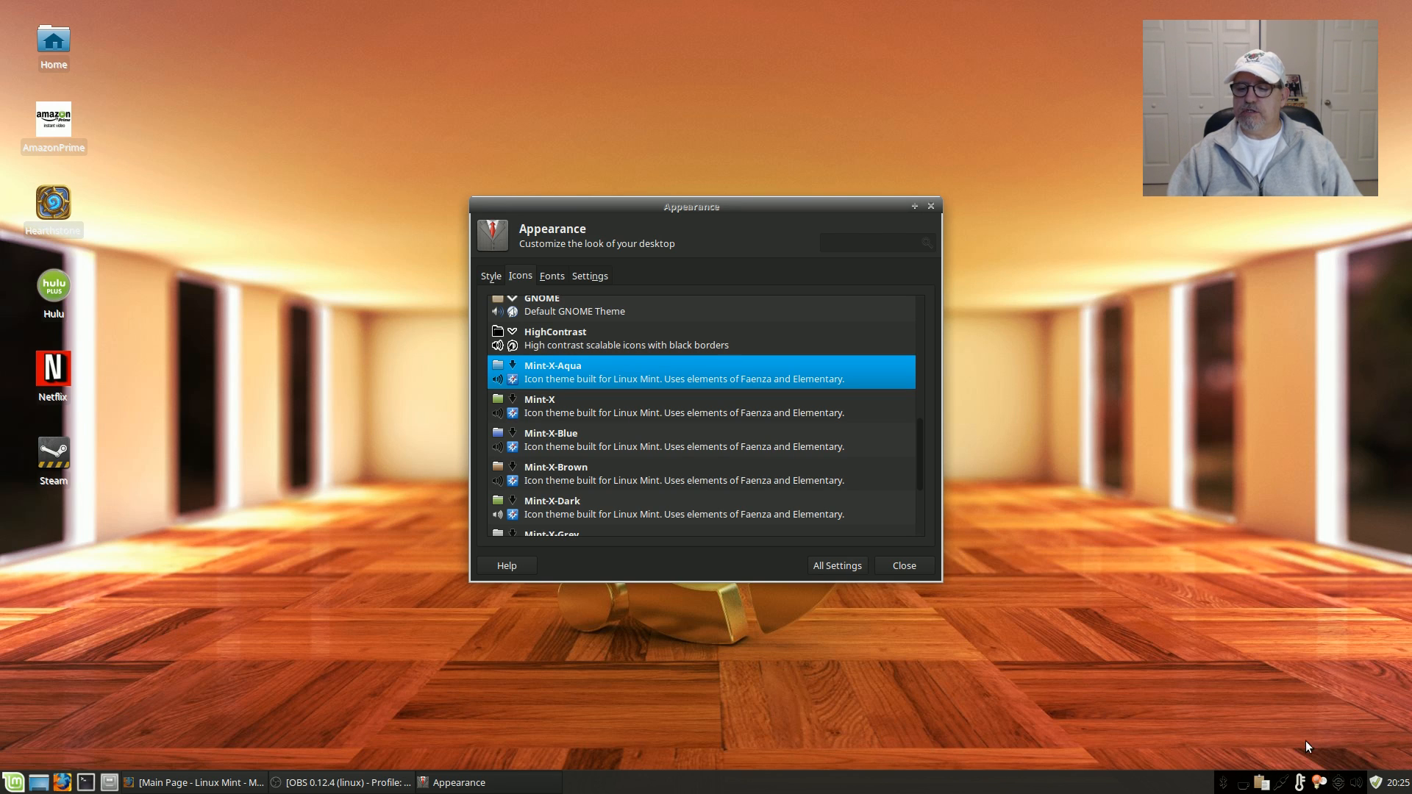
mouse_move(720, 499)
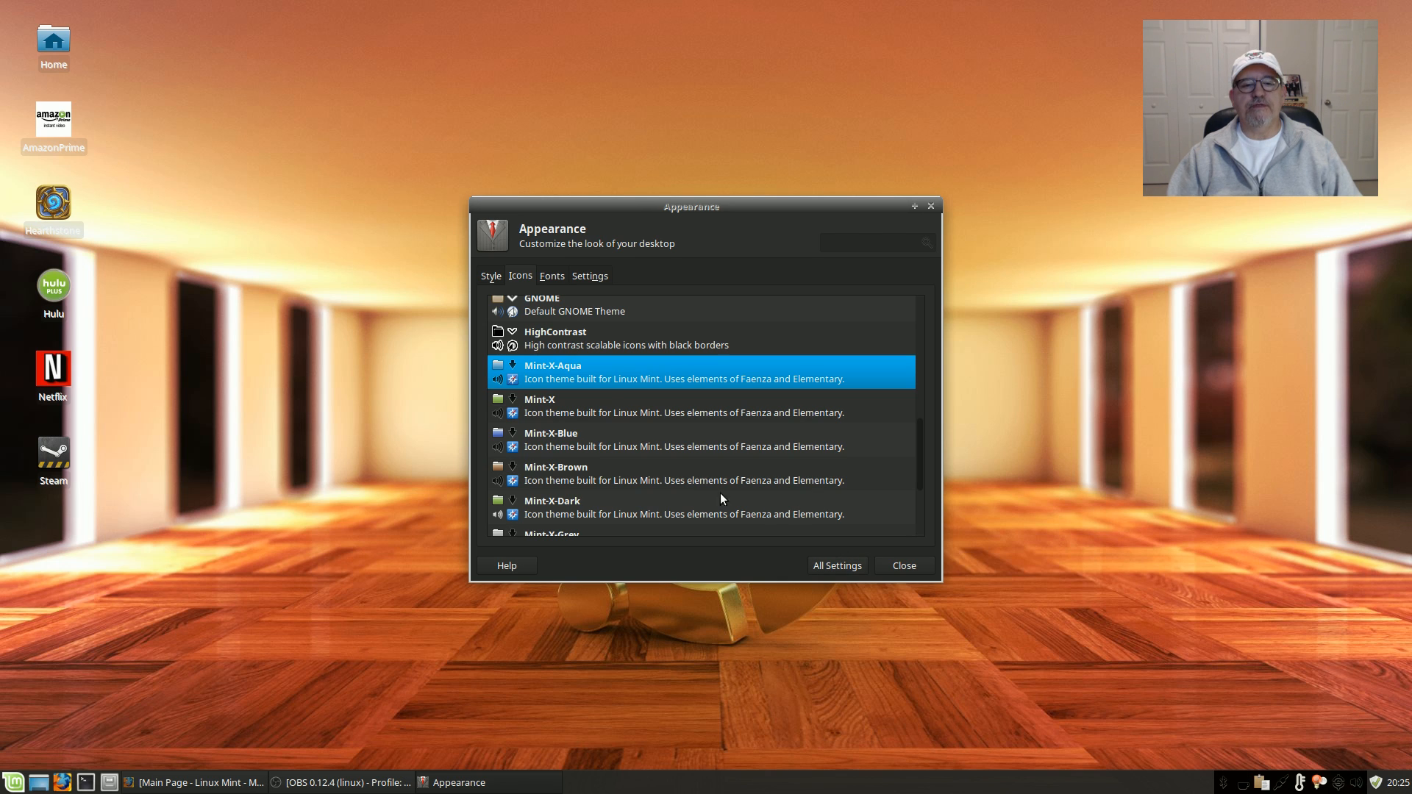
Apply the Faenza-Darker icon theme and browse to the Evolvere variants.
scroll("down", 3)
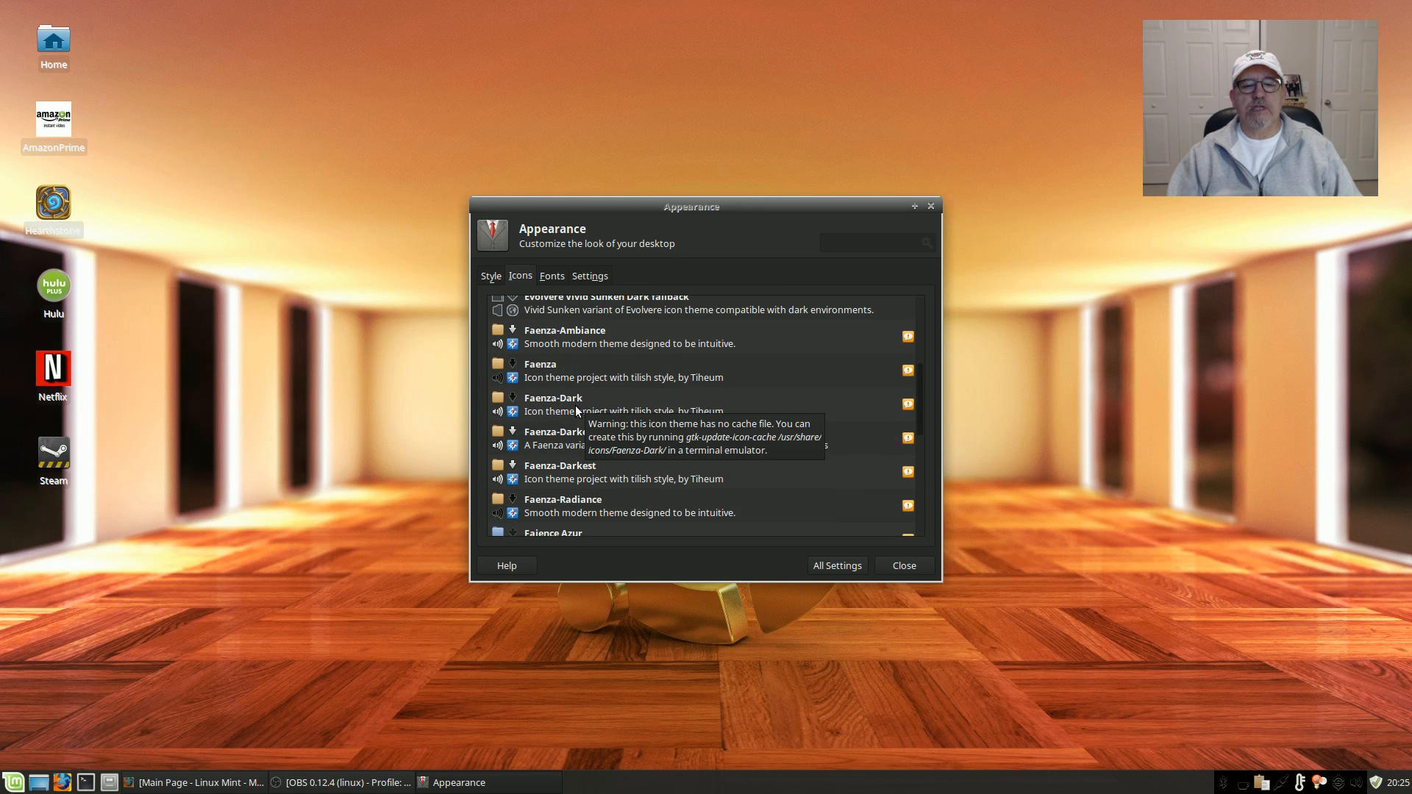
mouse_move(635, 447)
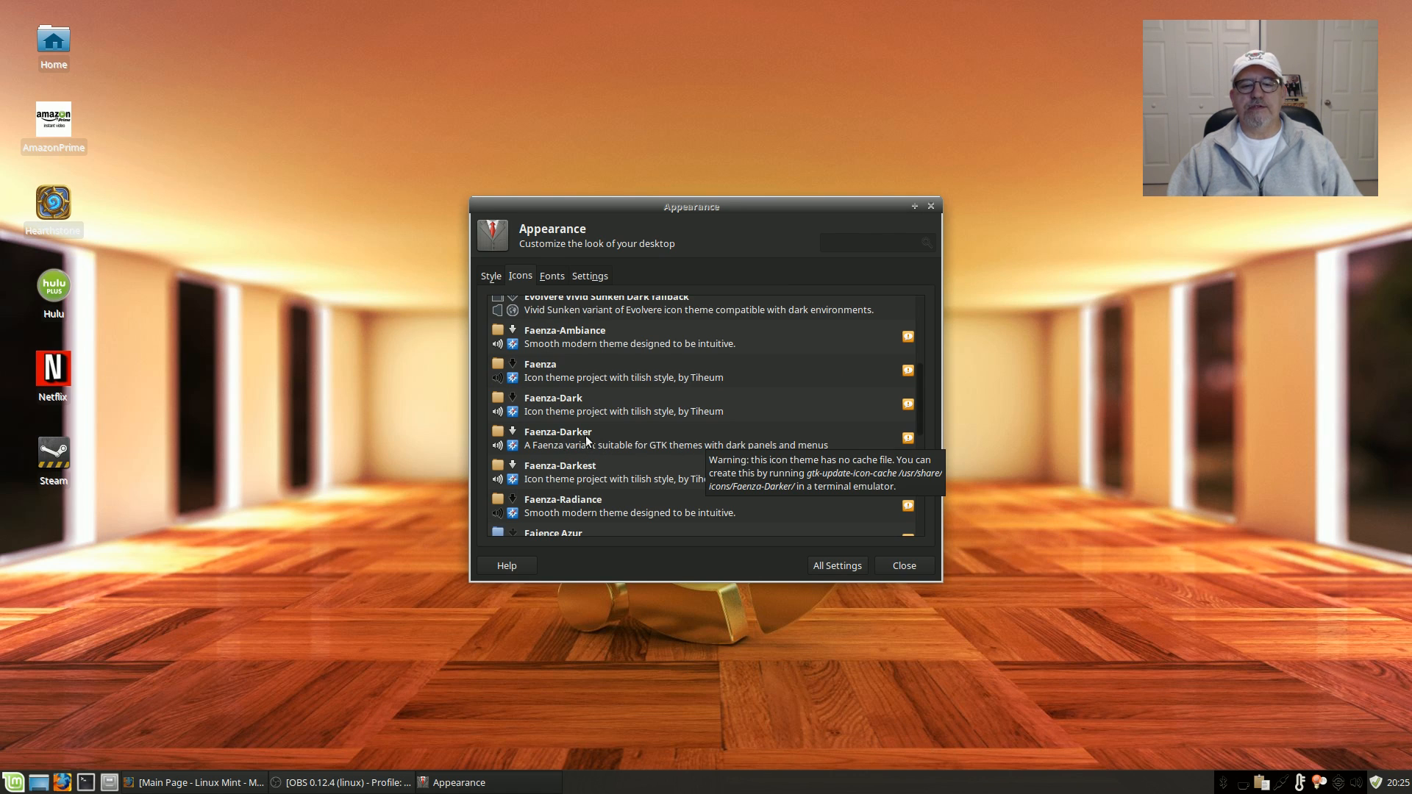
left_click(631, 438)
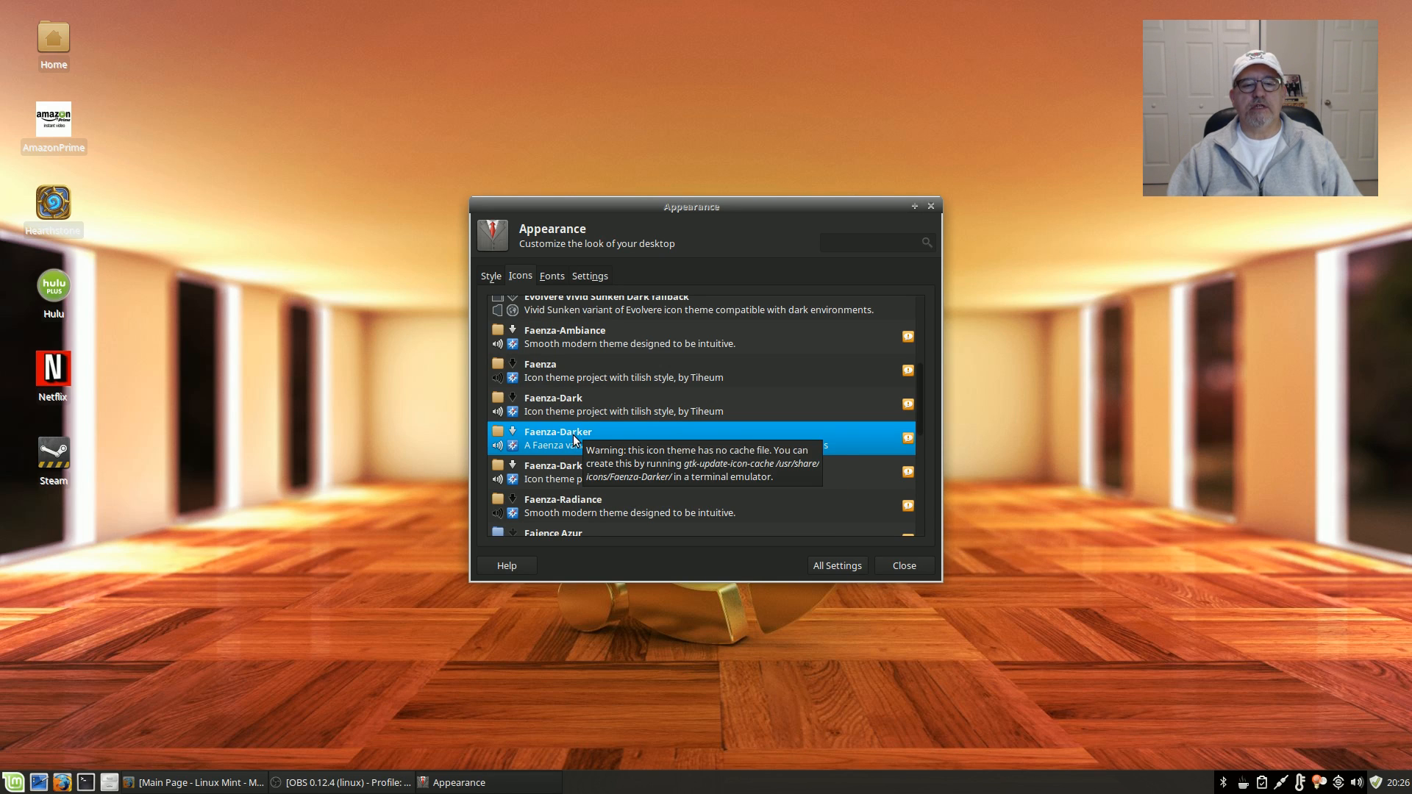
left_click(552, 405)
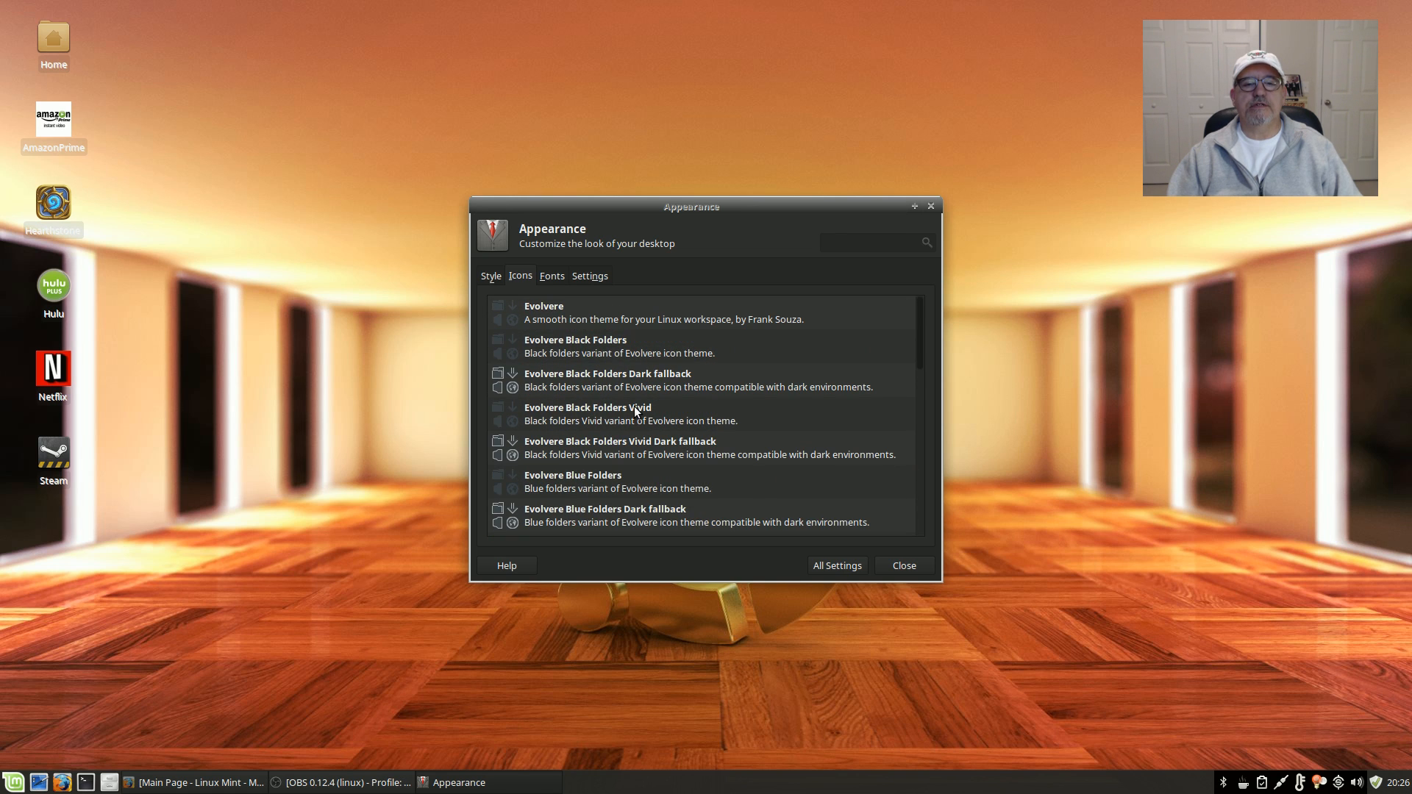
Try the Evolvere Blue Folders Vivid and Vivid Dark variants, settling on Vivid Sunken Dark fallback.
scroll("down", 3)
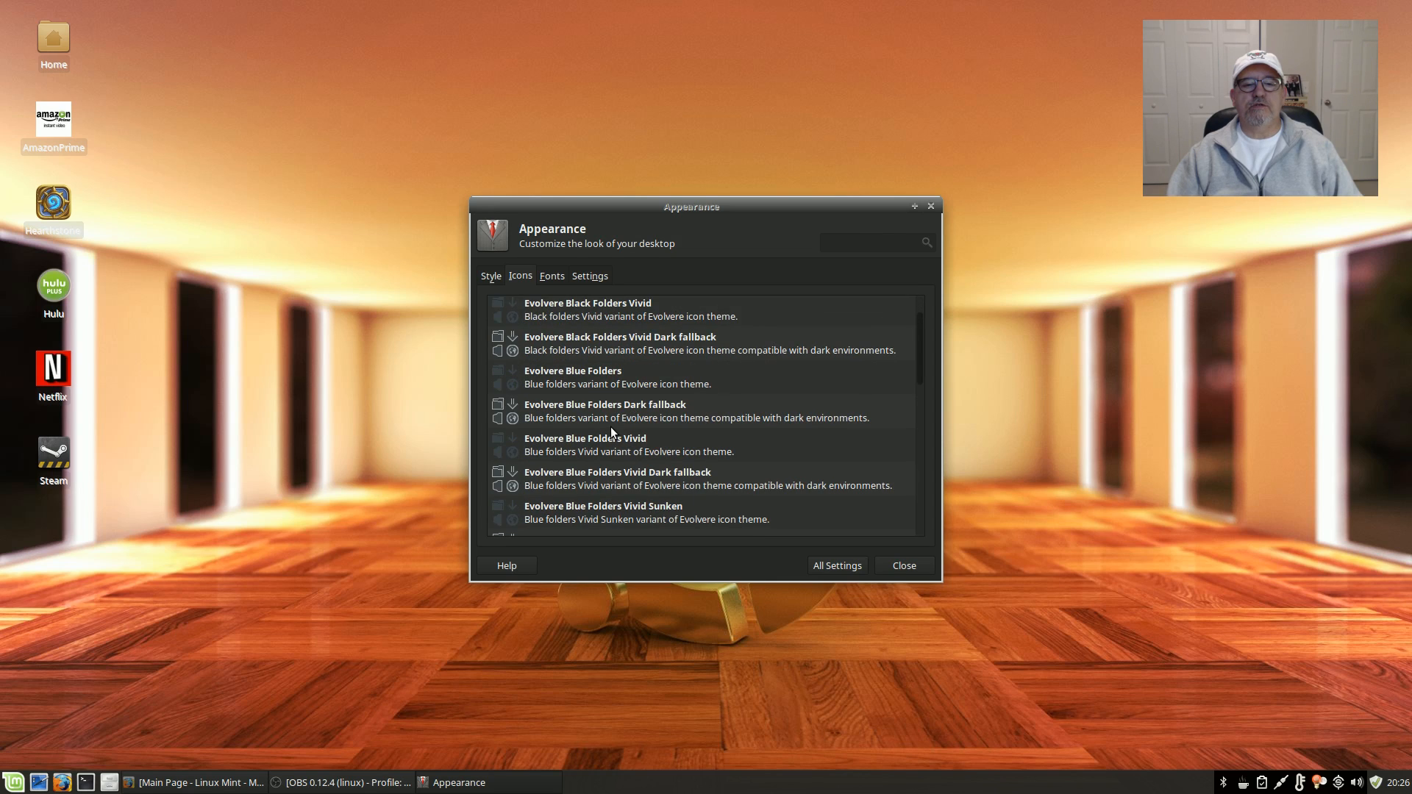
scroll("down", 3)
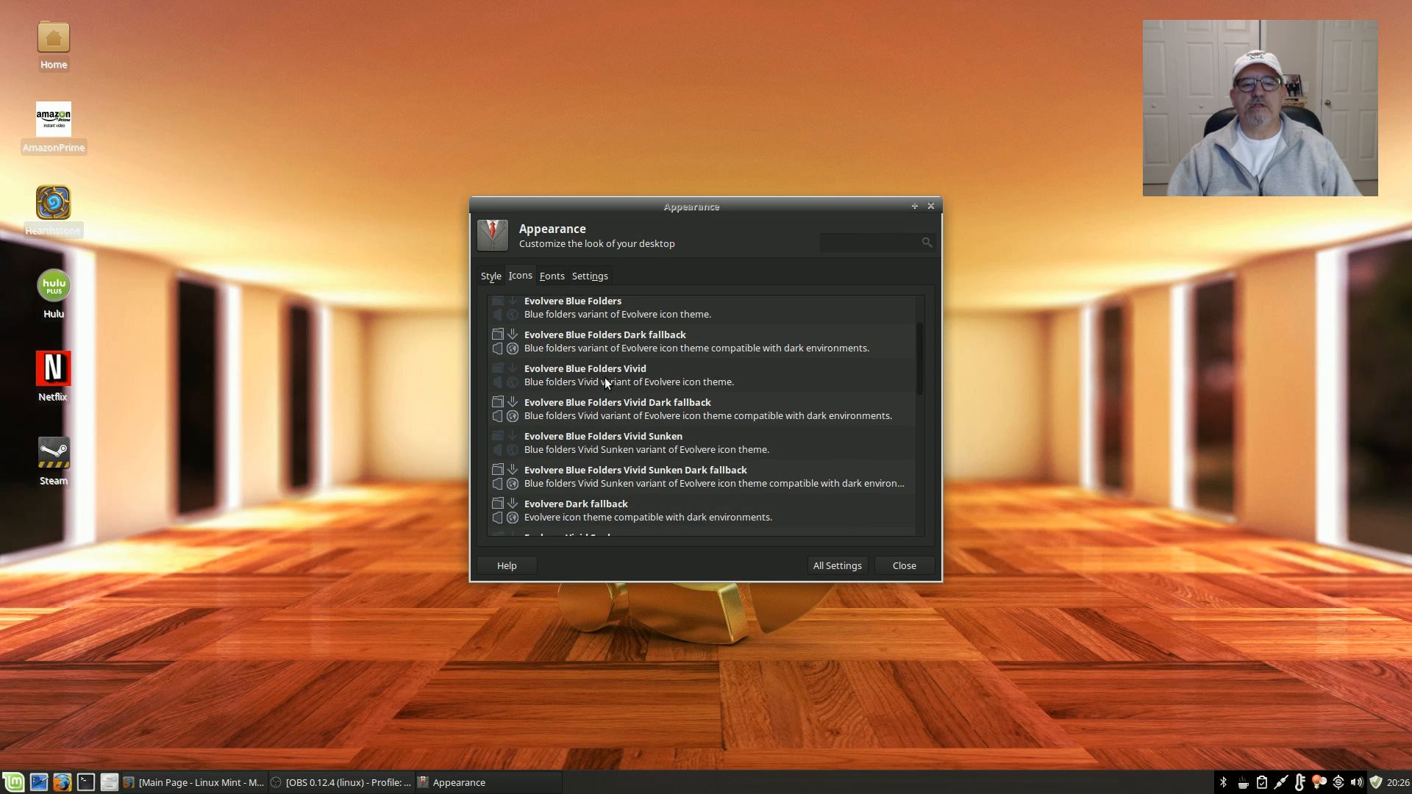
left_click(616, 375)
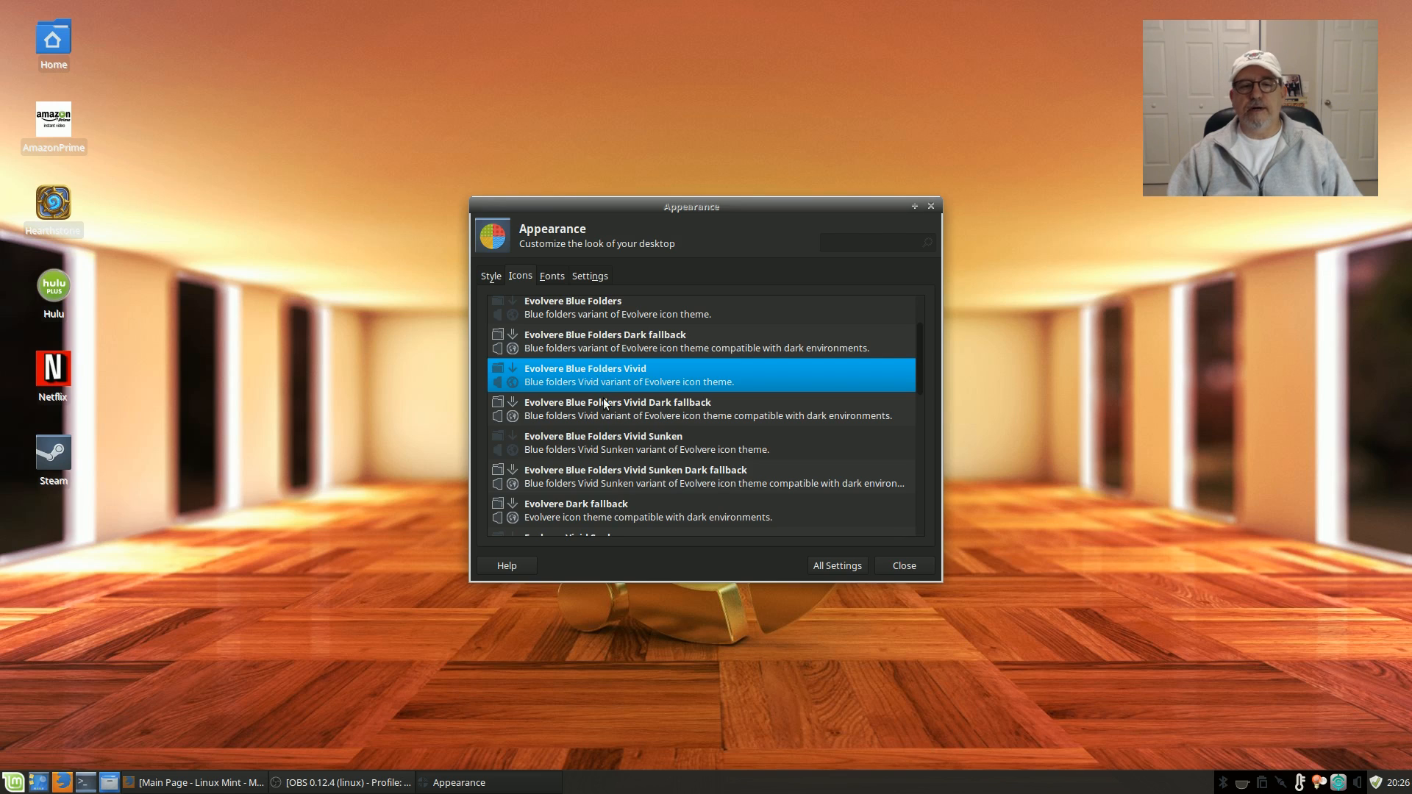
left_click(616, 408)
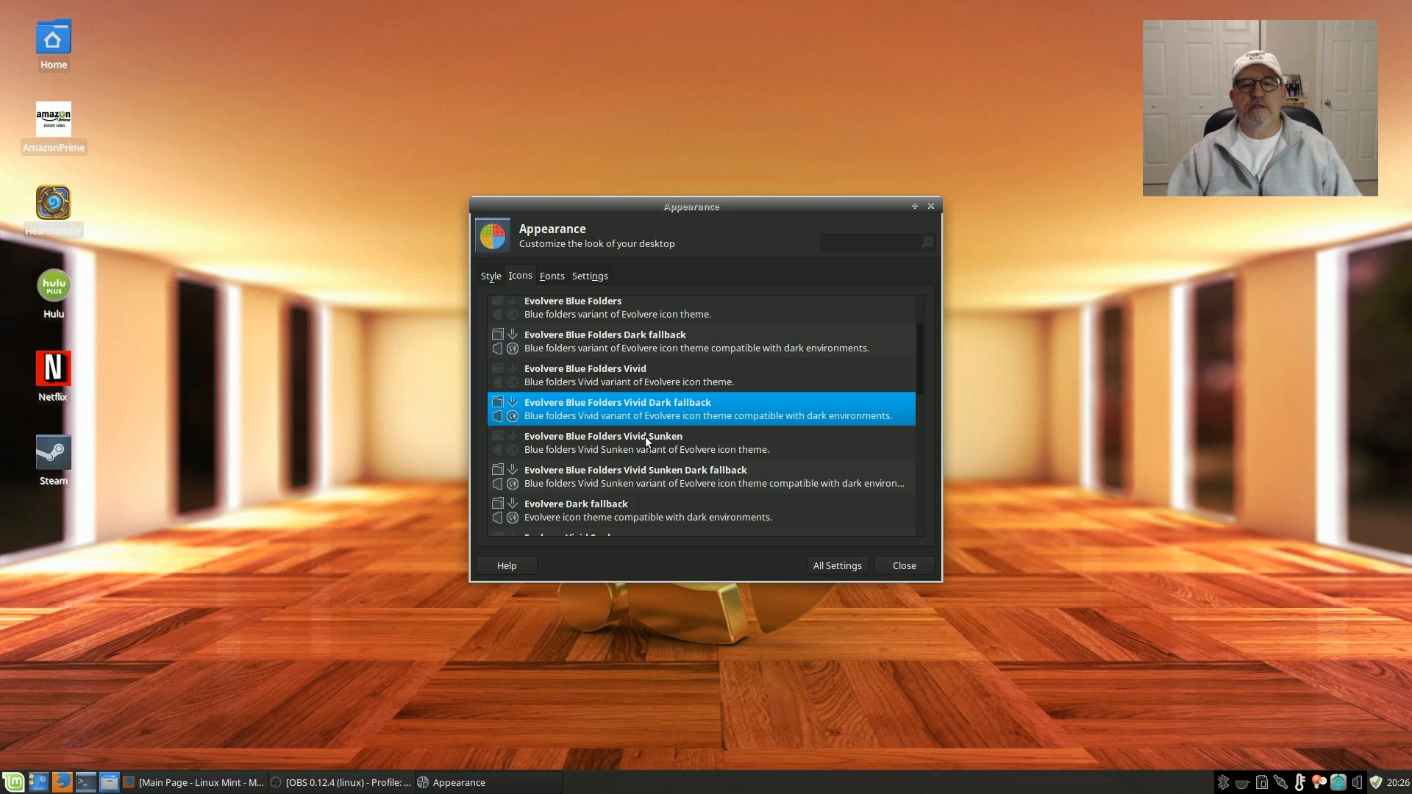
left_click(633, 475)
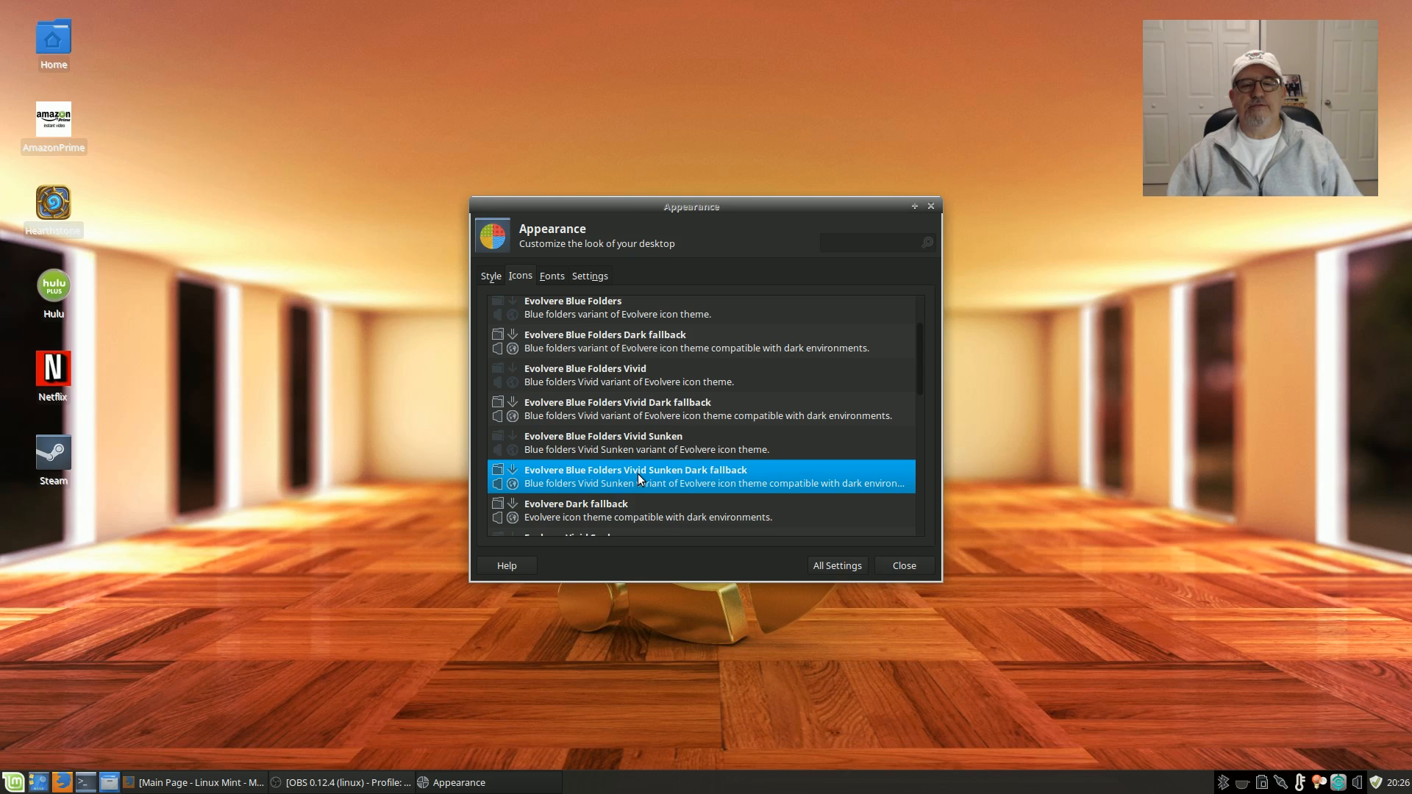
mouse_move(654, 486)
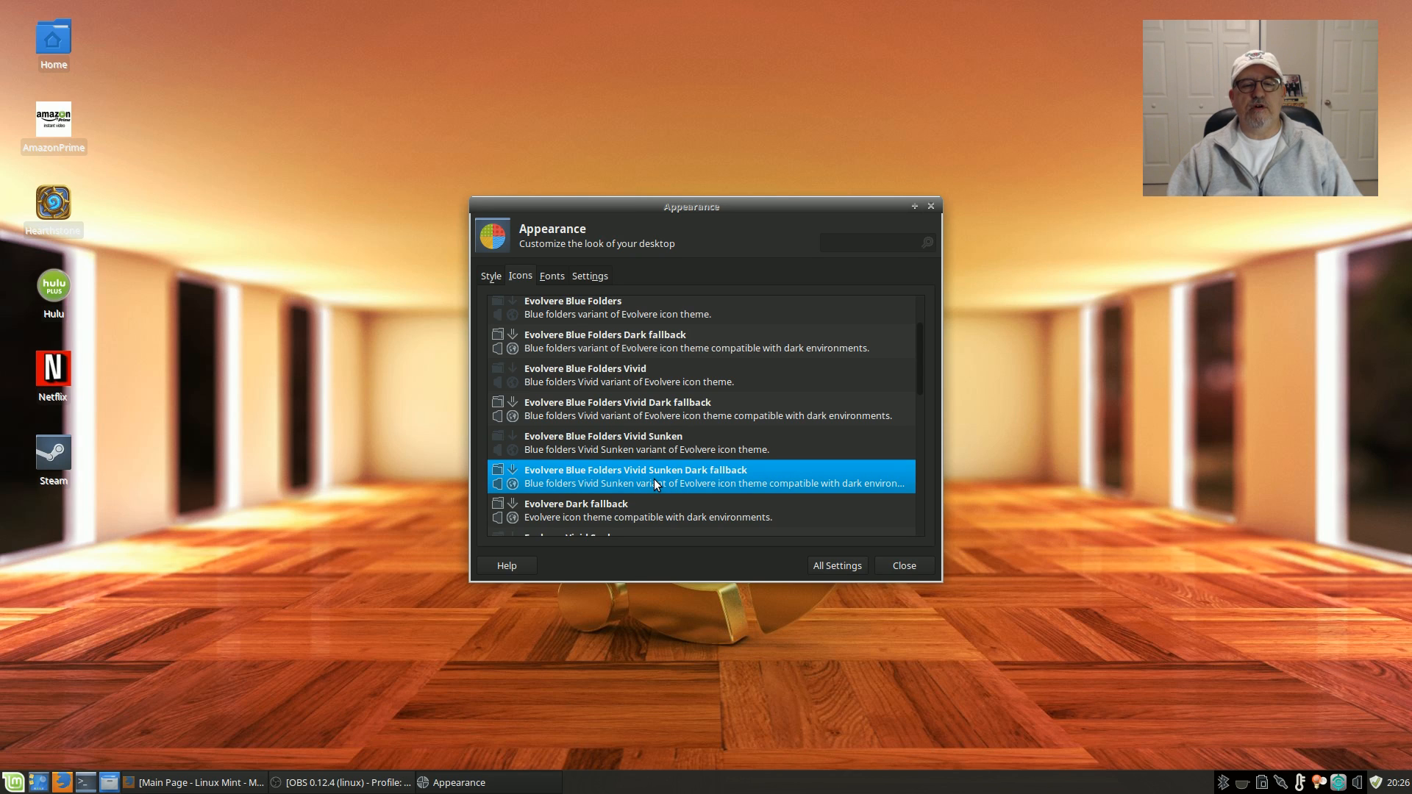
mouse_move(56, 450)
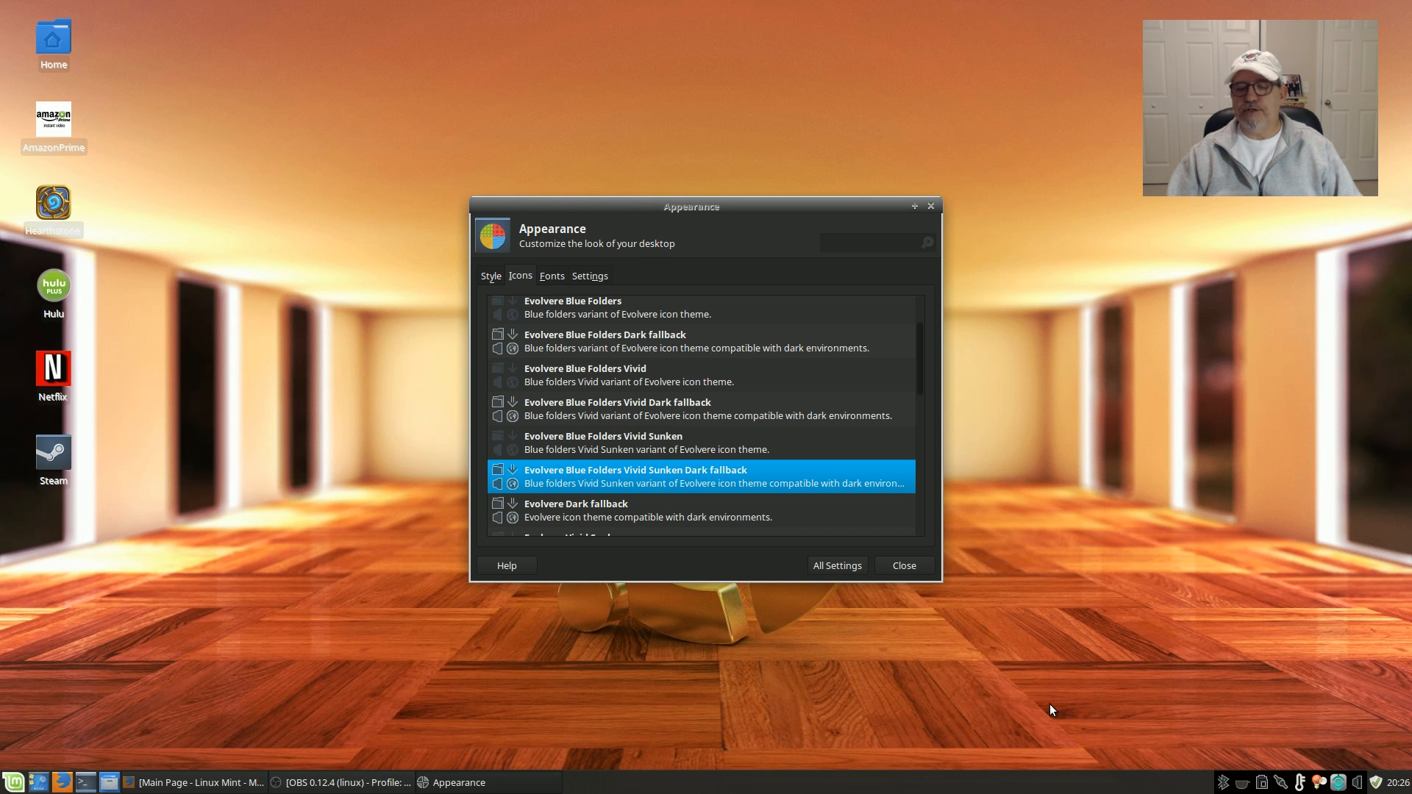
mouse_move(221, 347)
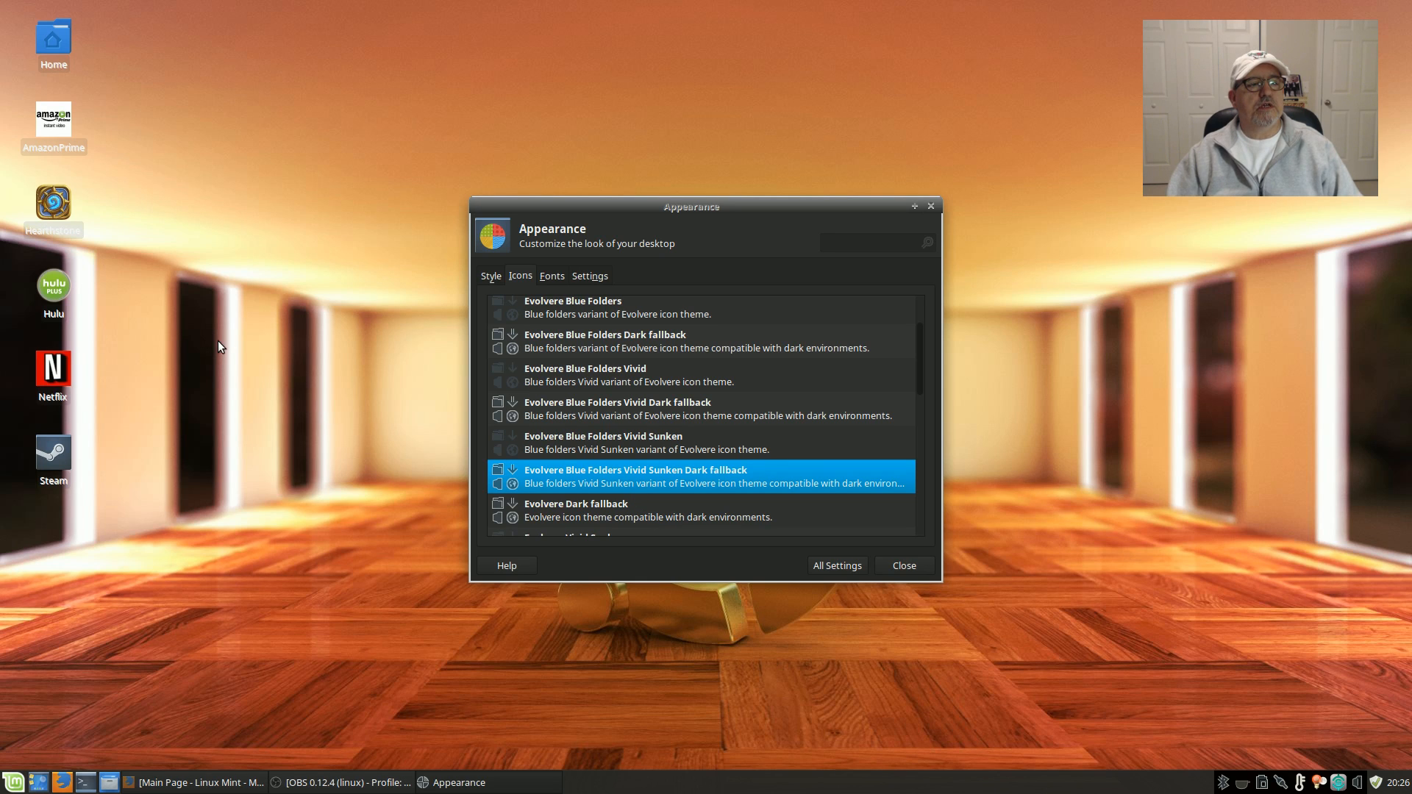
Preview the new icons in the applications menu's System, All and Games categories.
left_click(13, 781)
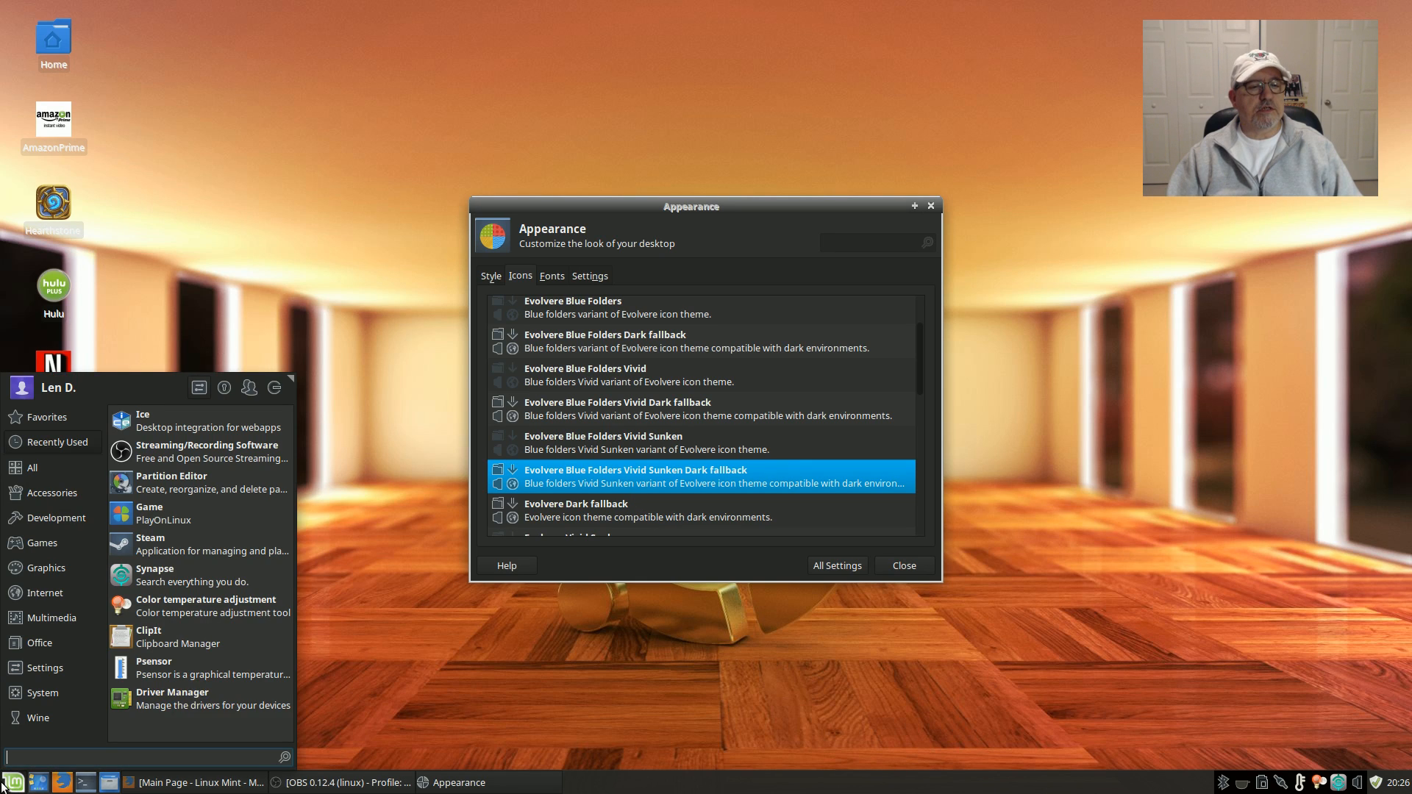
mouse_move(199, 604)
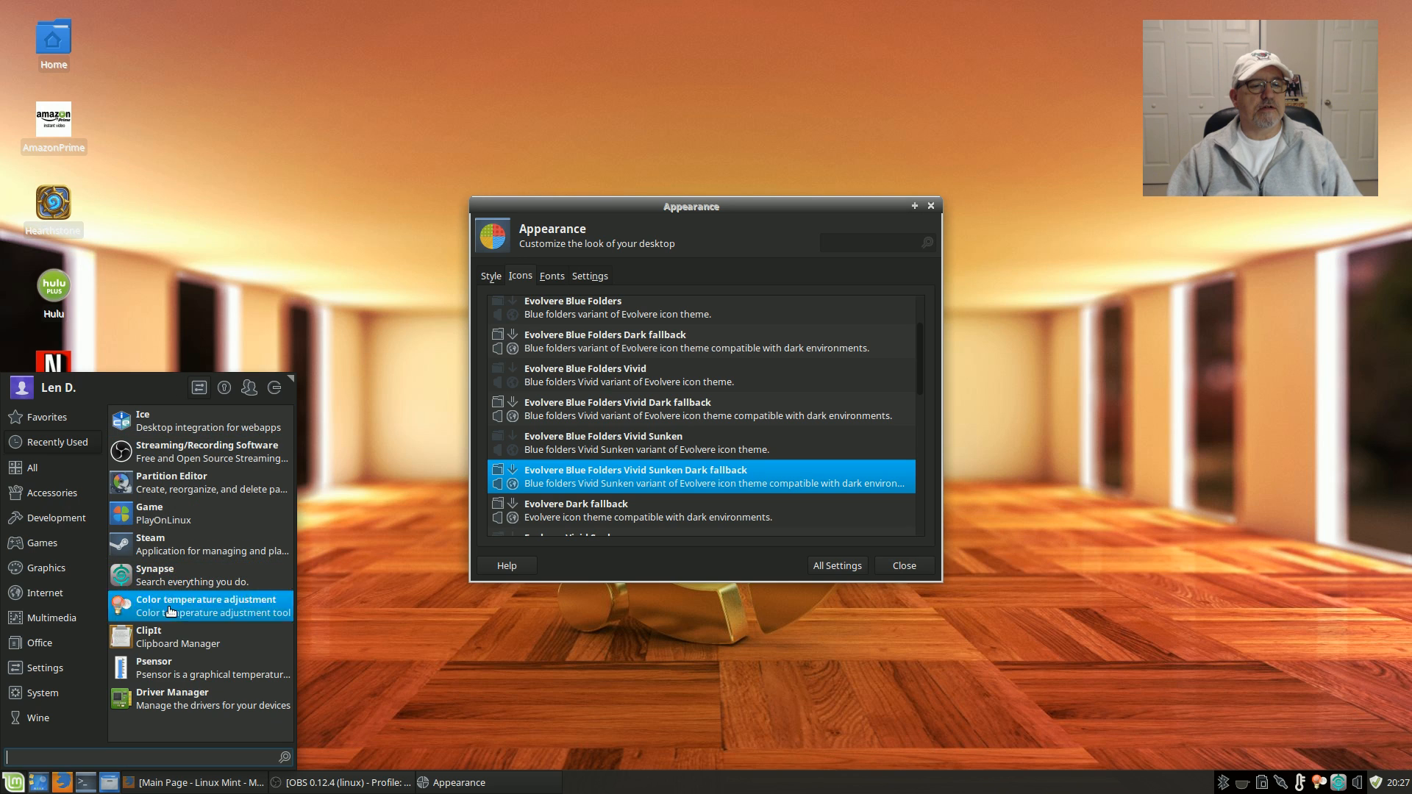
left_click(56, 443)
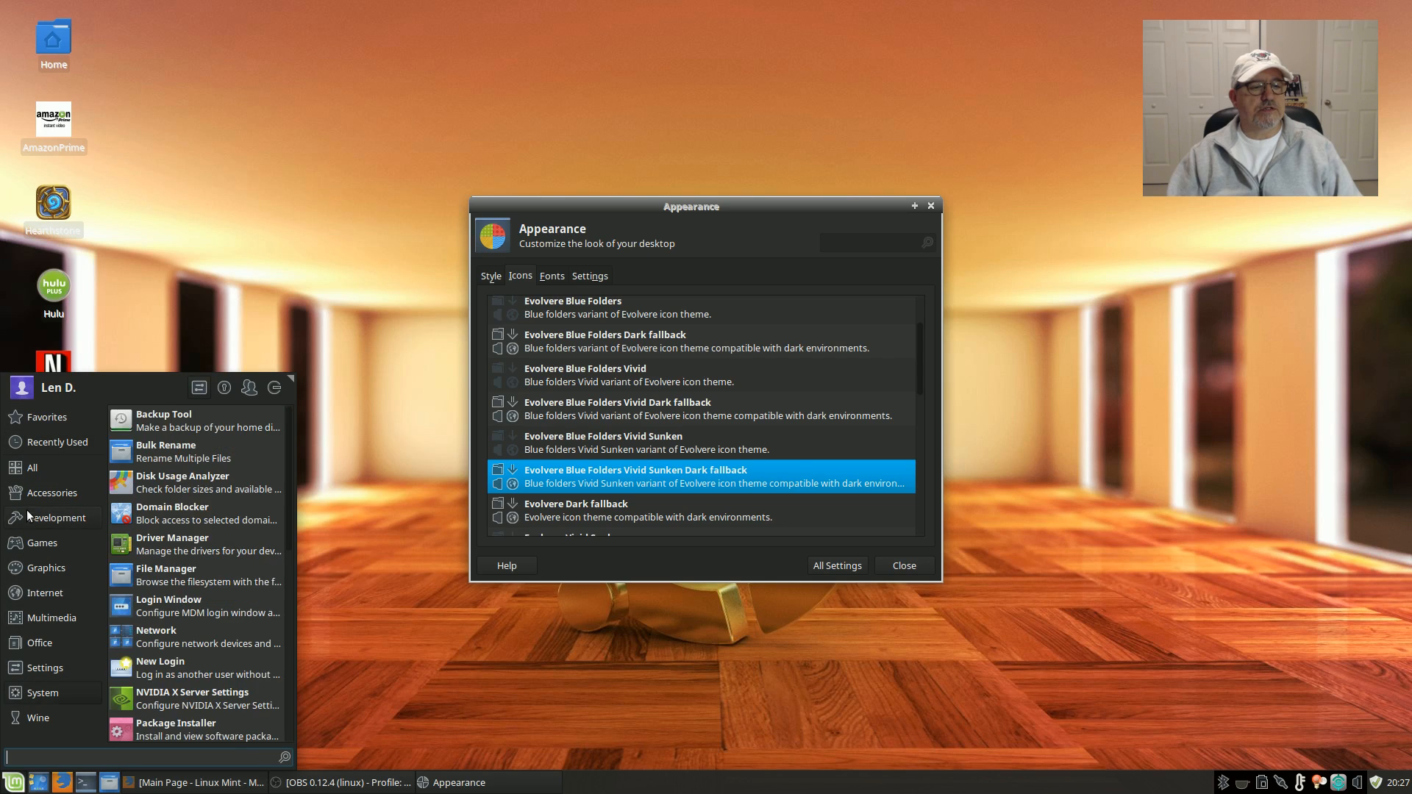
left_click(31, 468)
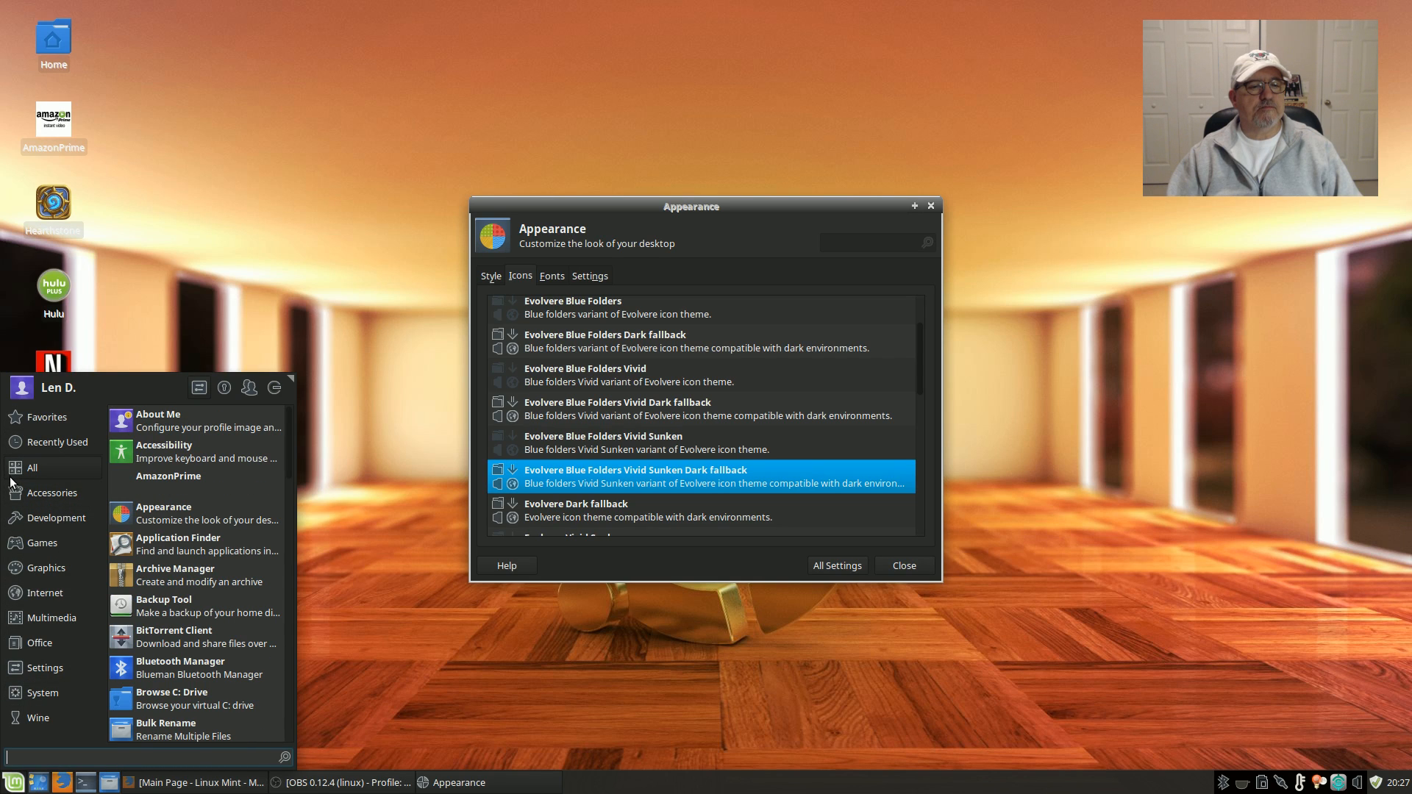
left_click(41, 543)
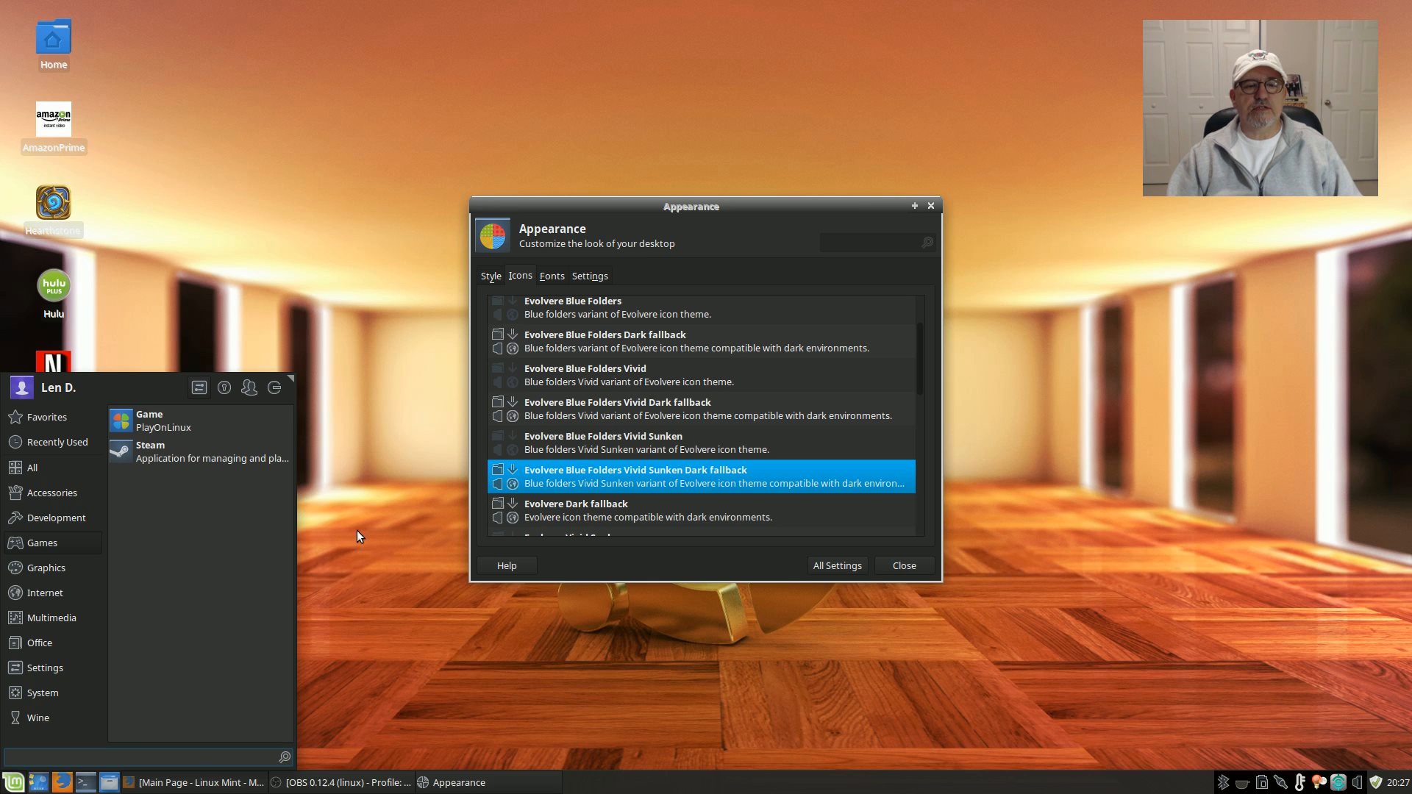
mouse_move(684, 422)
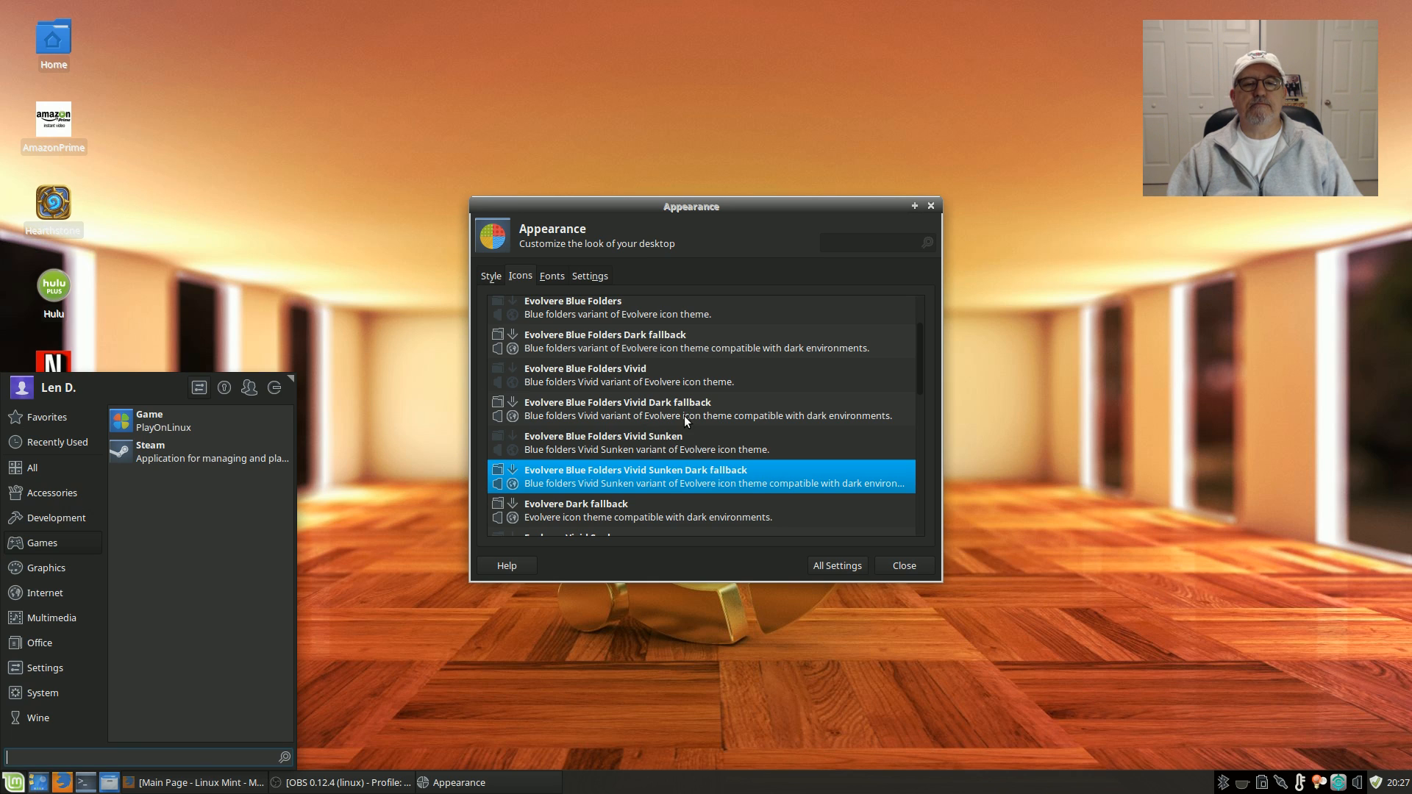
mouse_move(653, 442)
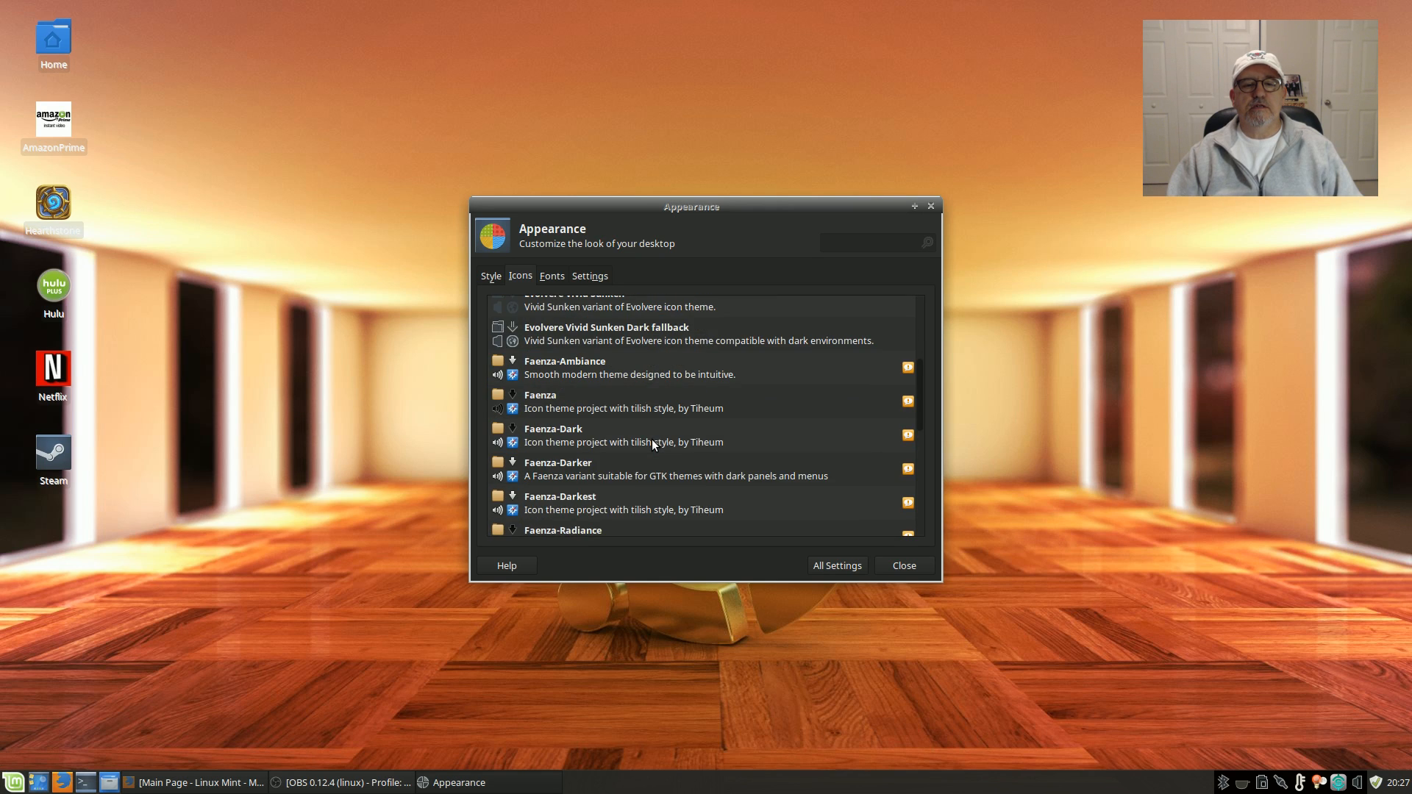
Apply the Faenza-Darkest icon theme and close the Appearance settings.
left_click(559, 433)
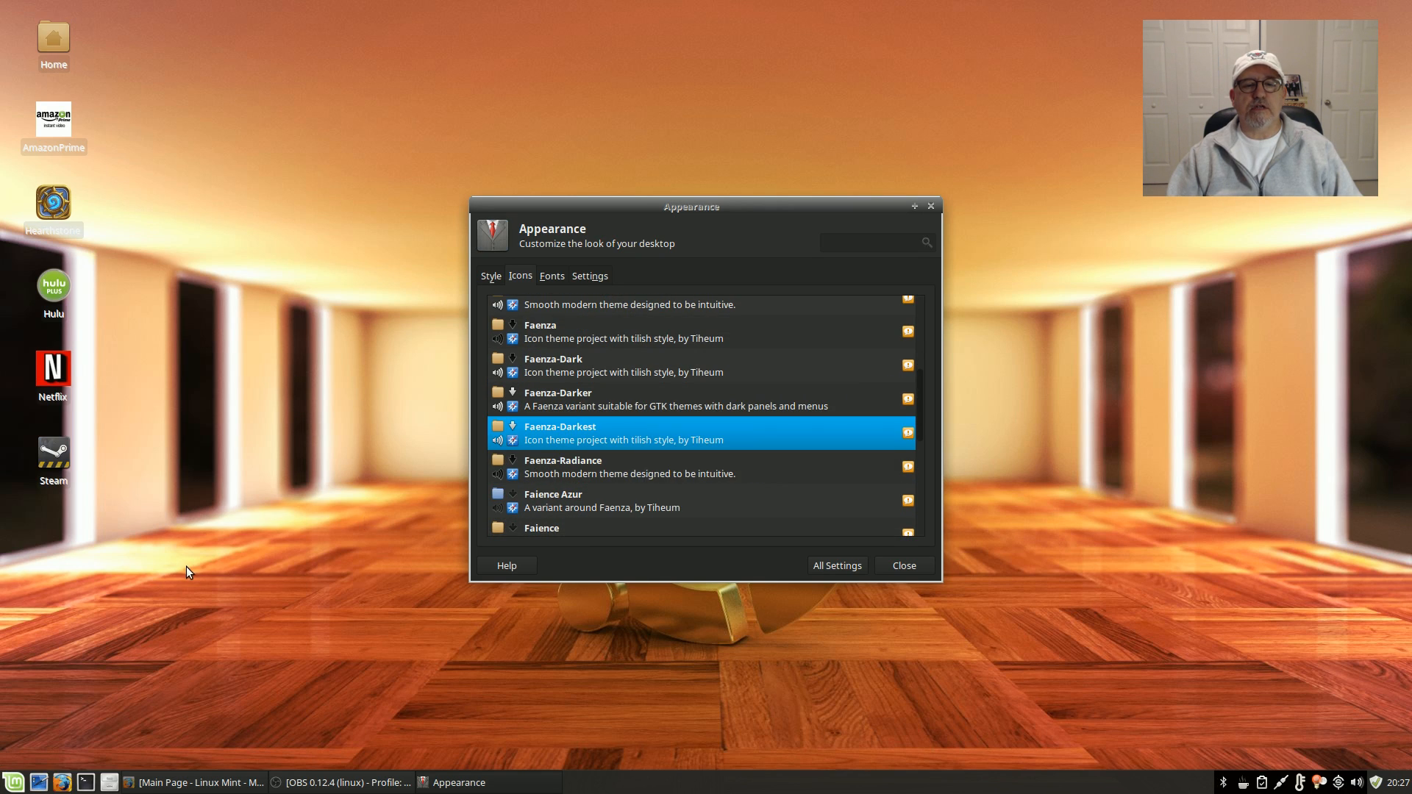
left_click(13, 781)
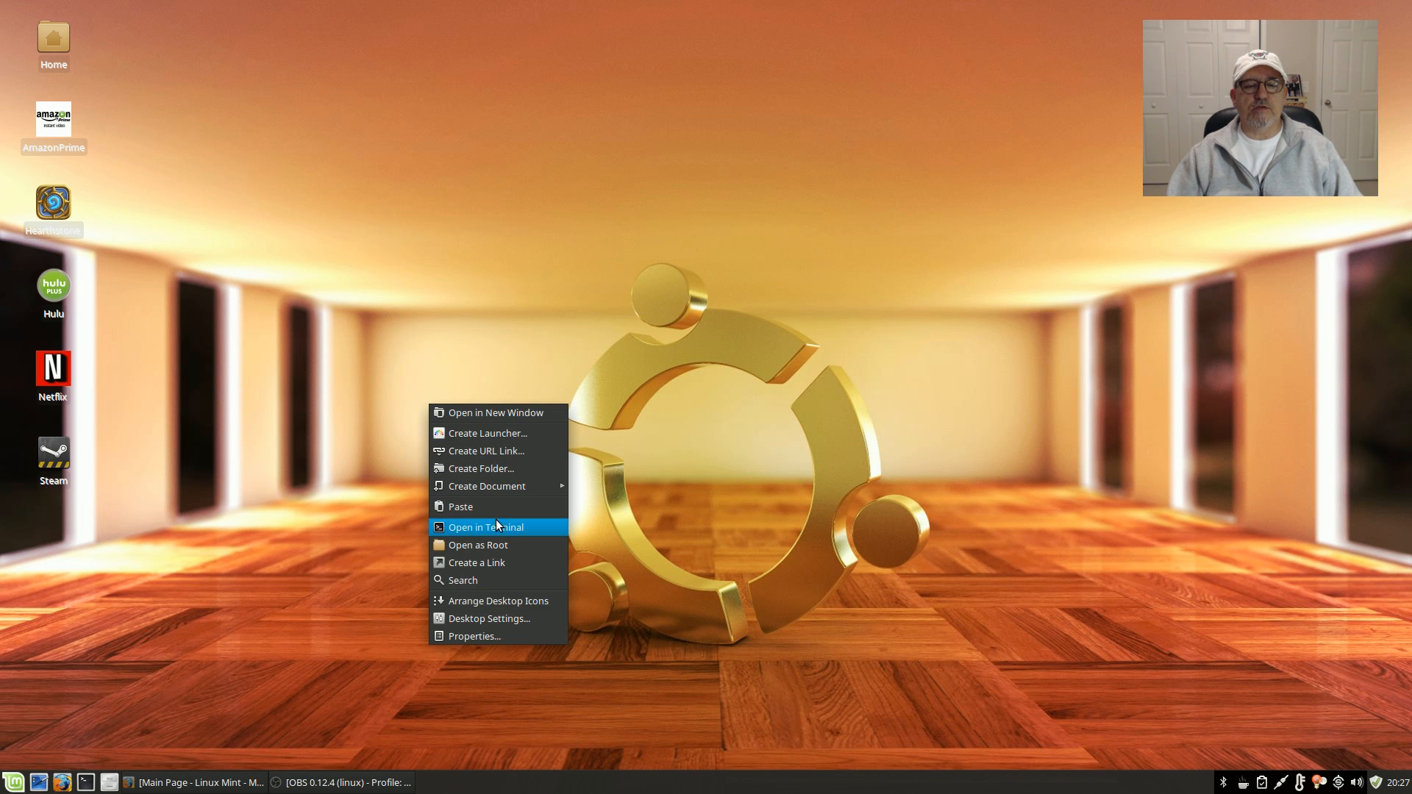
left_click(489, 620)
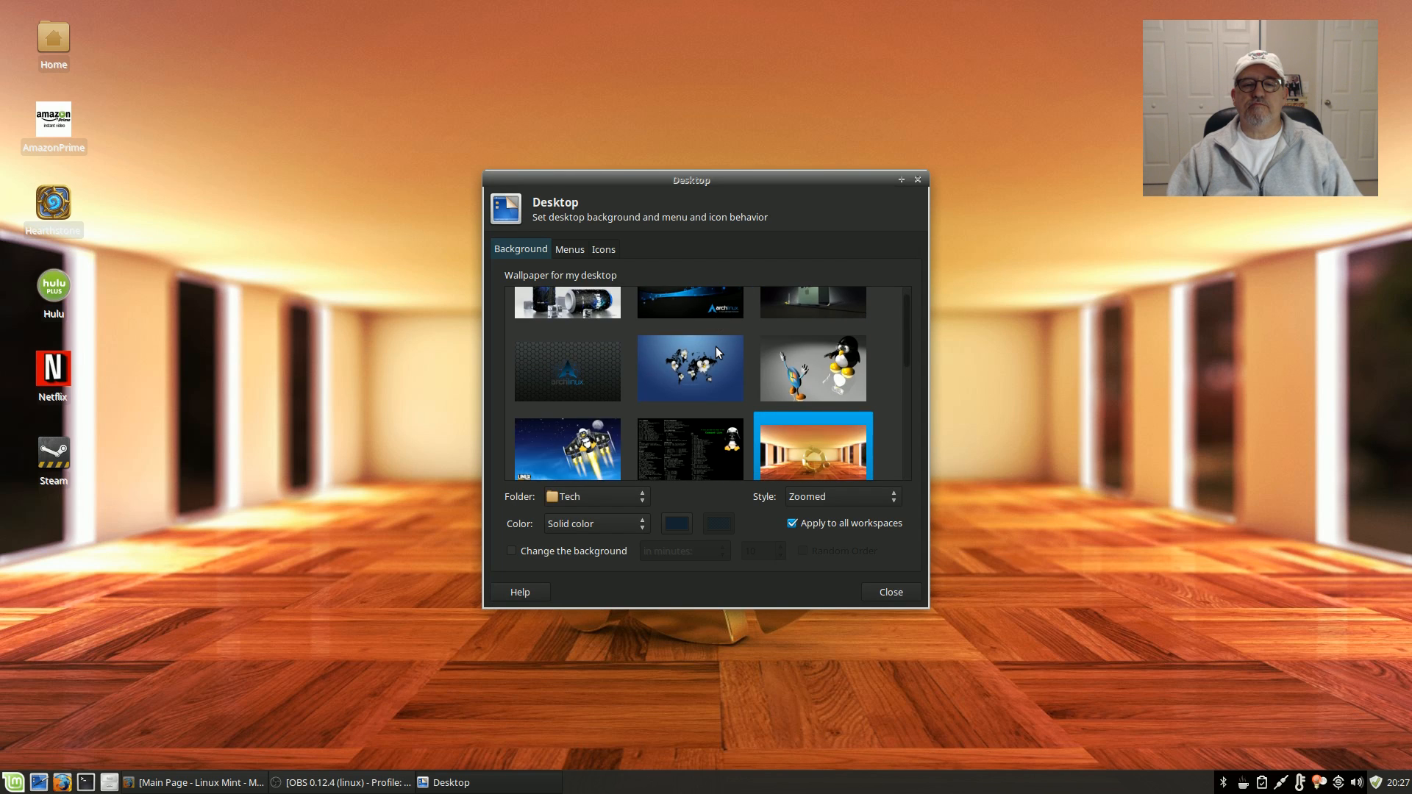
scroll("down", 3)
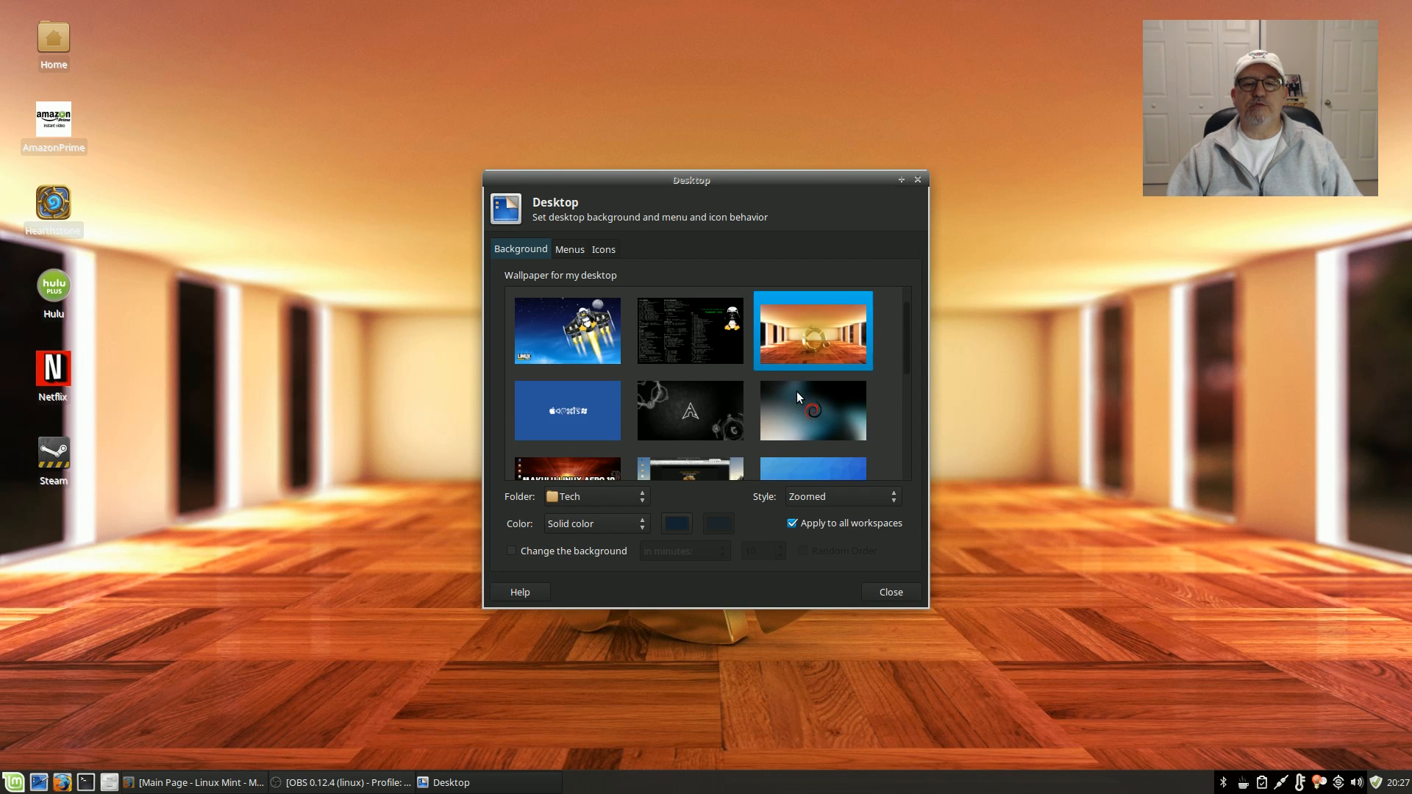
scroll("down", 3)
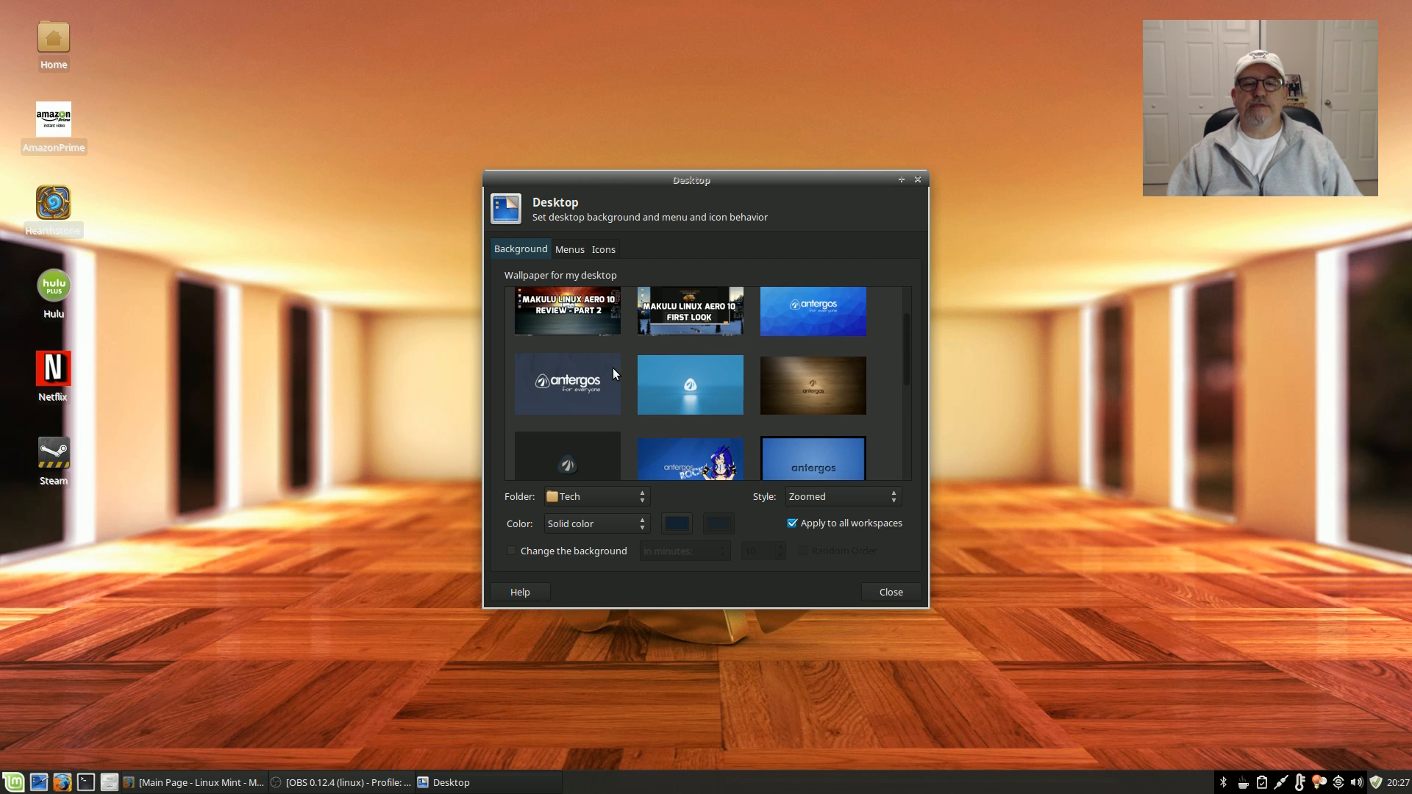
mouse_move(572, 374)
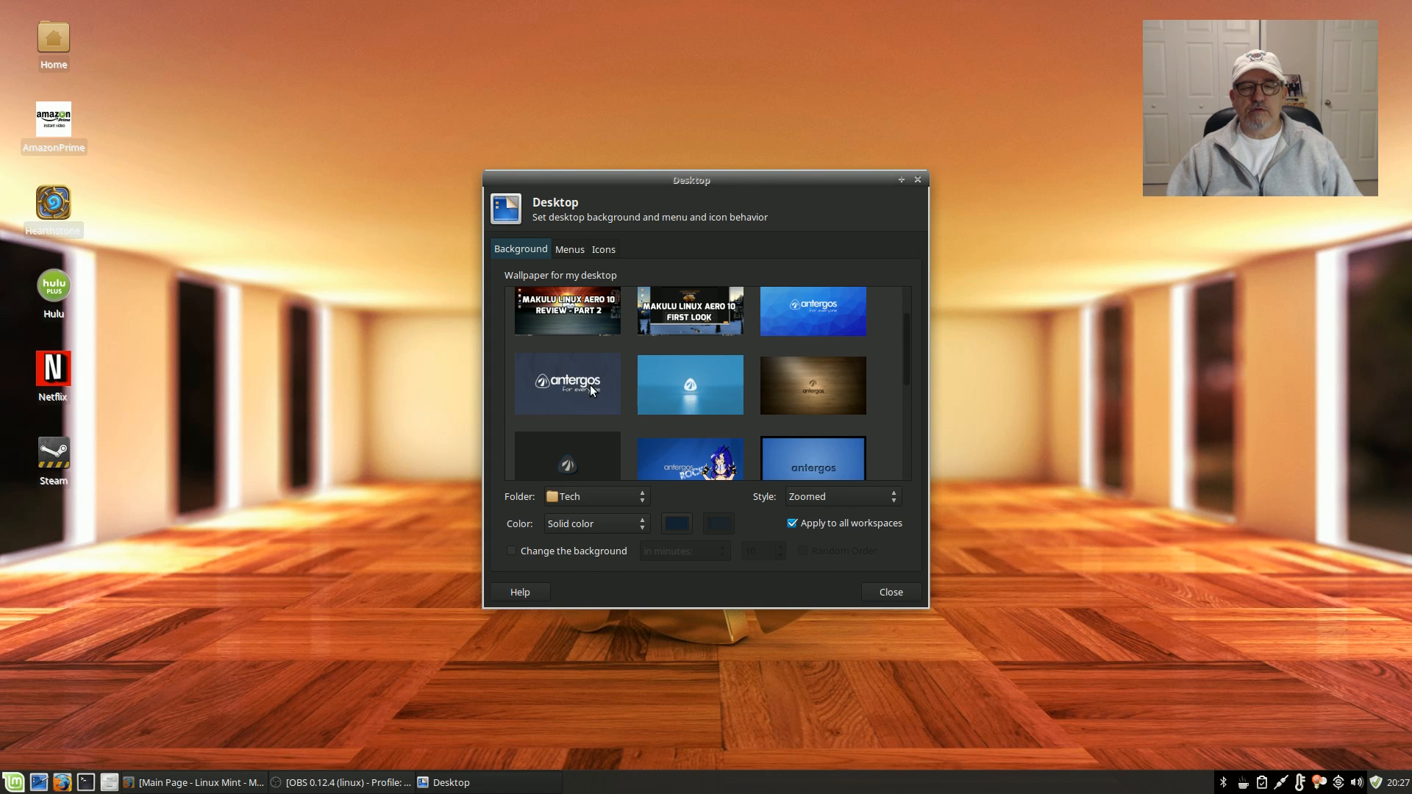
mouse_move(581, 391)
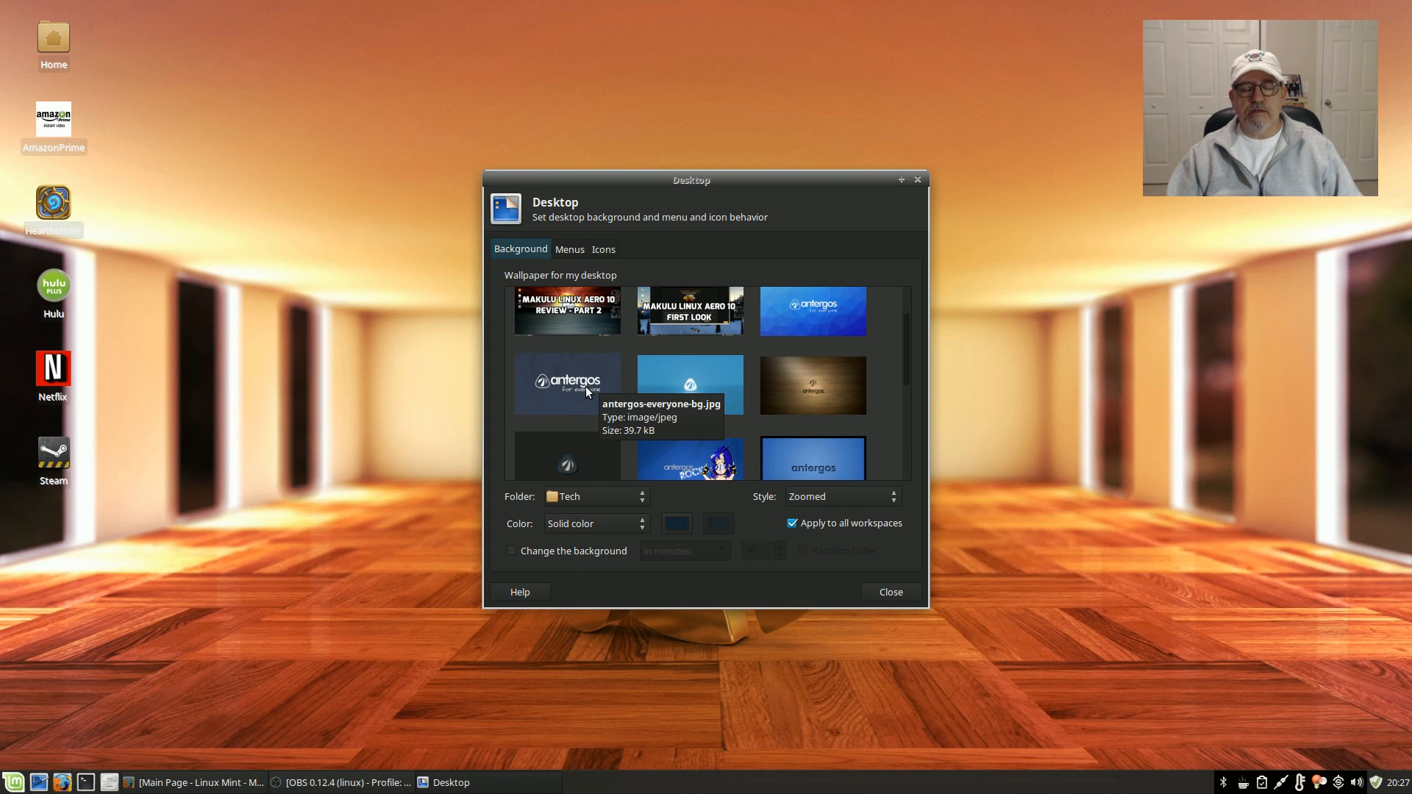
scroll("down", 3)
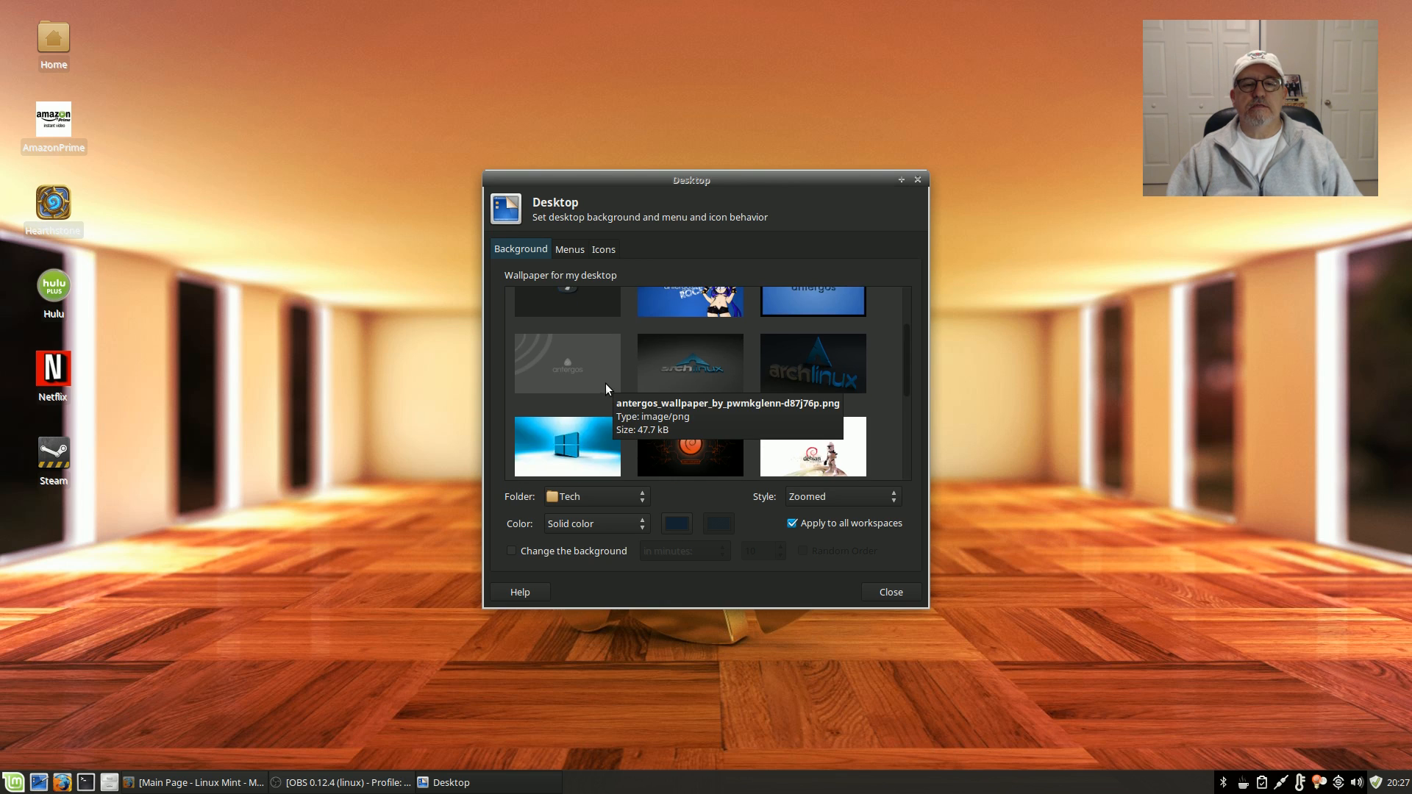
scroll("down", 3)
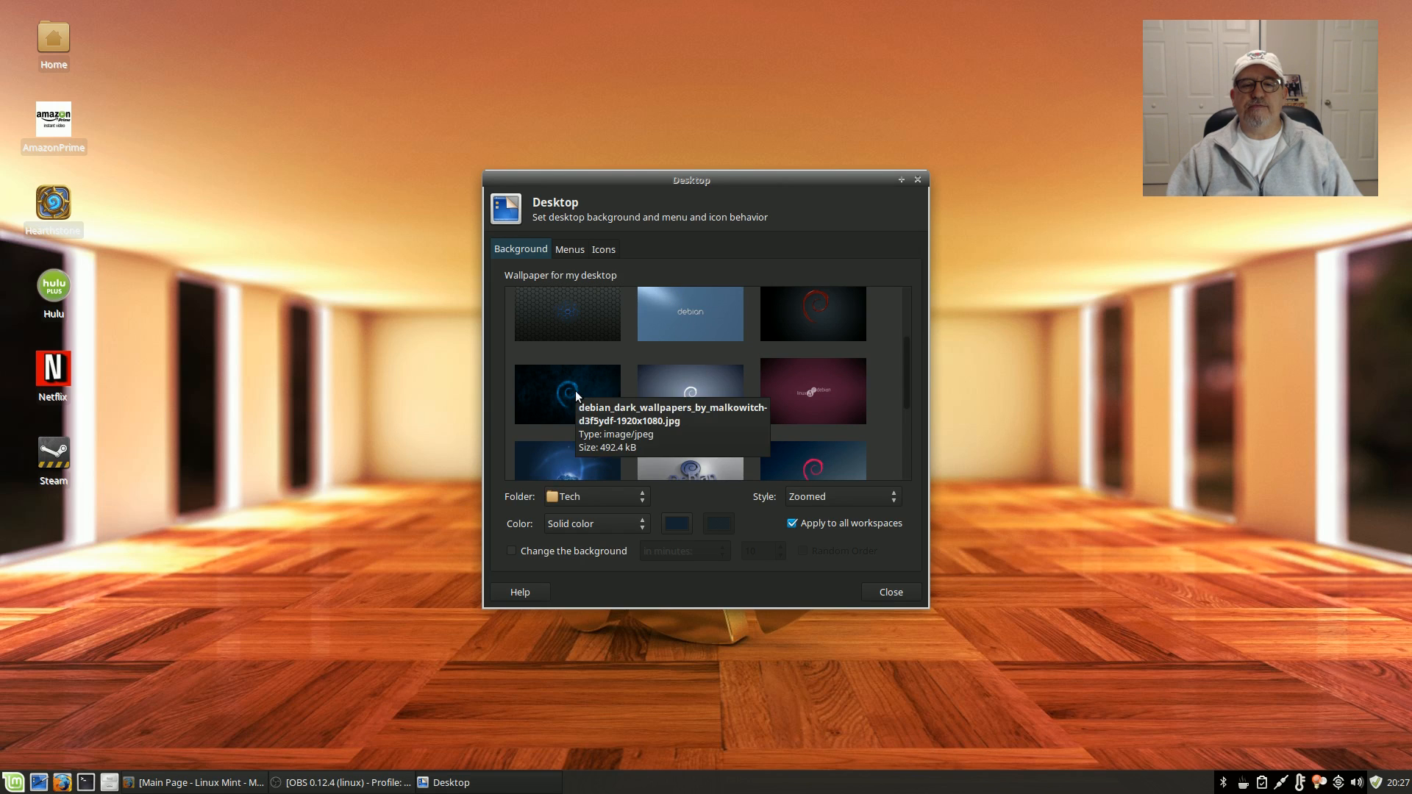
scroll("down", 3)
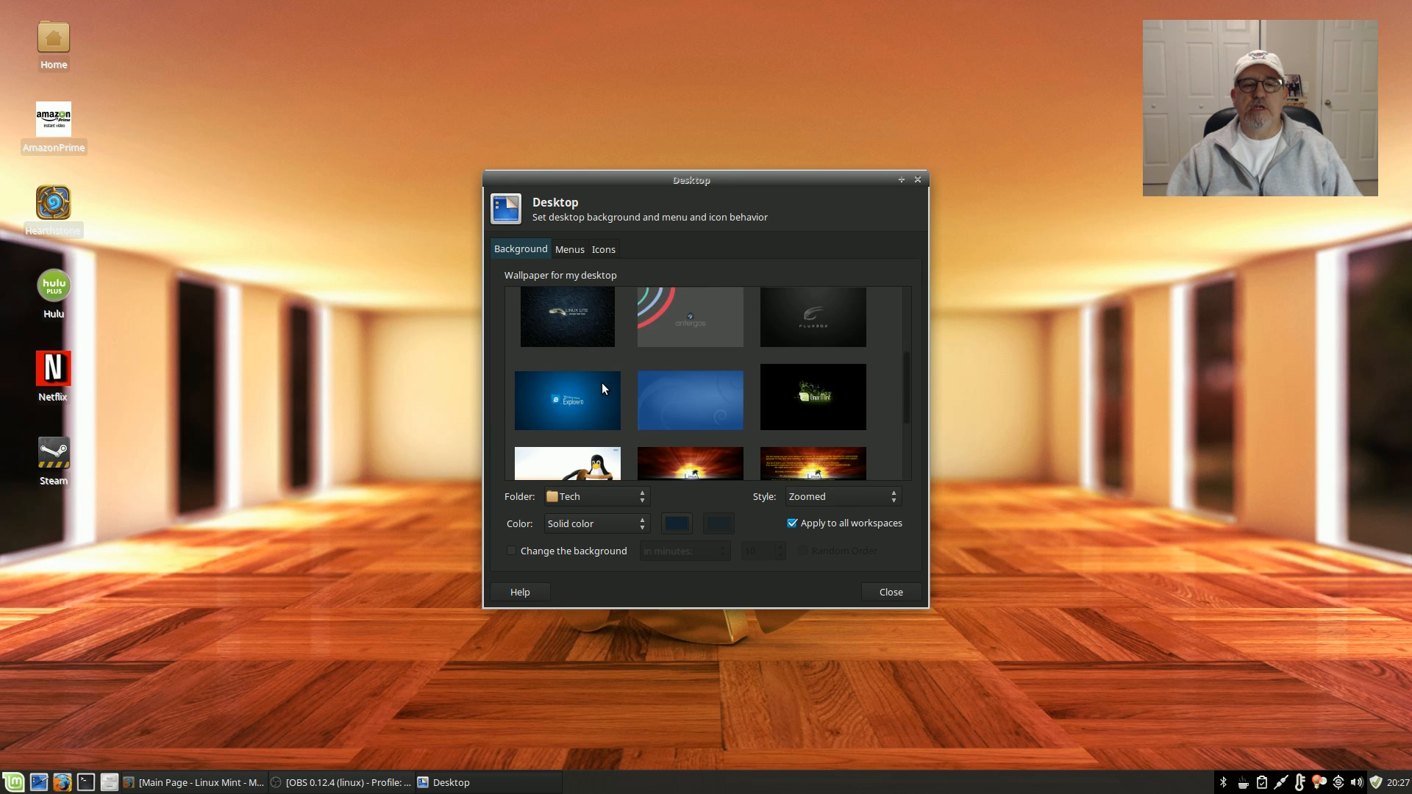
scroll("down", 3)
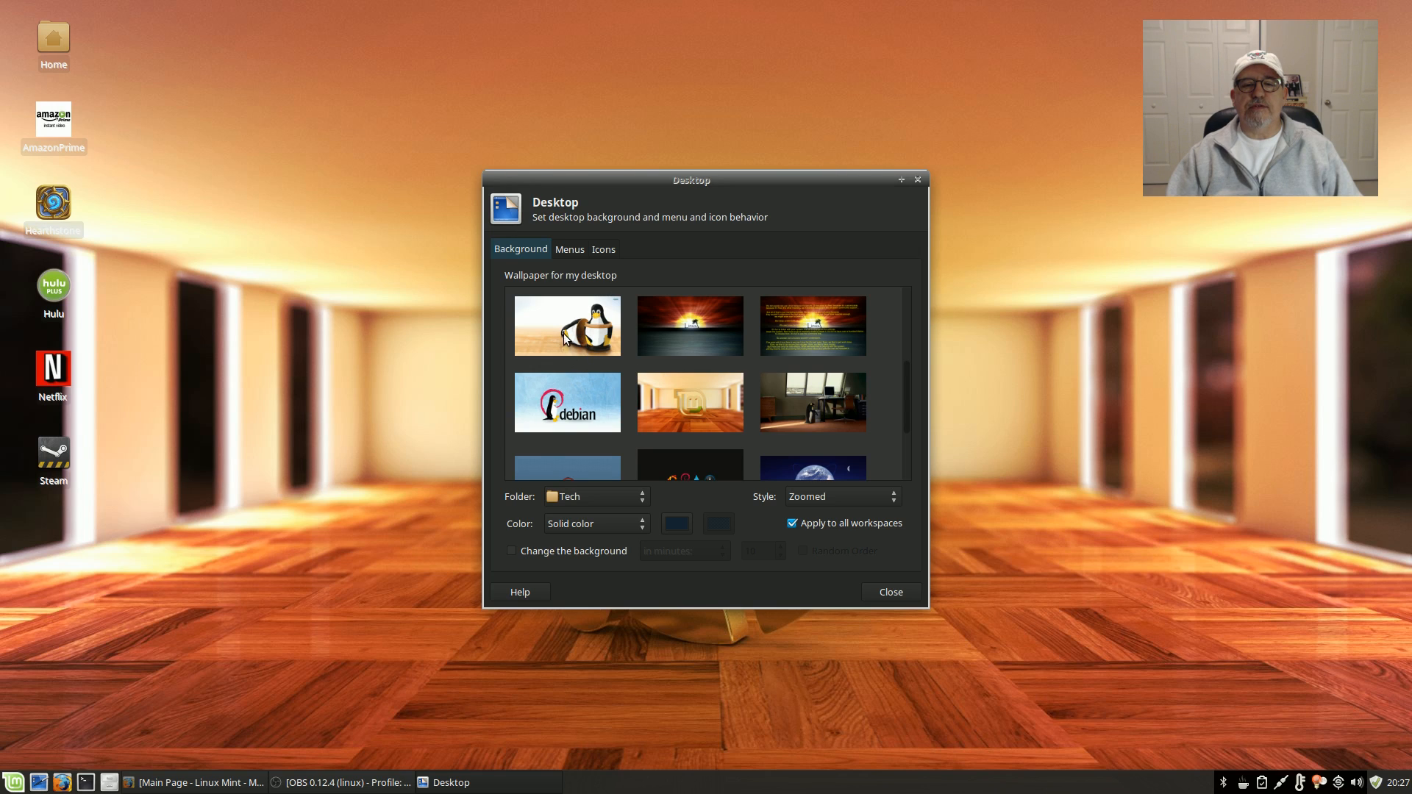
left_click(690, 403)
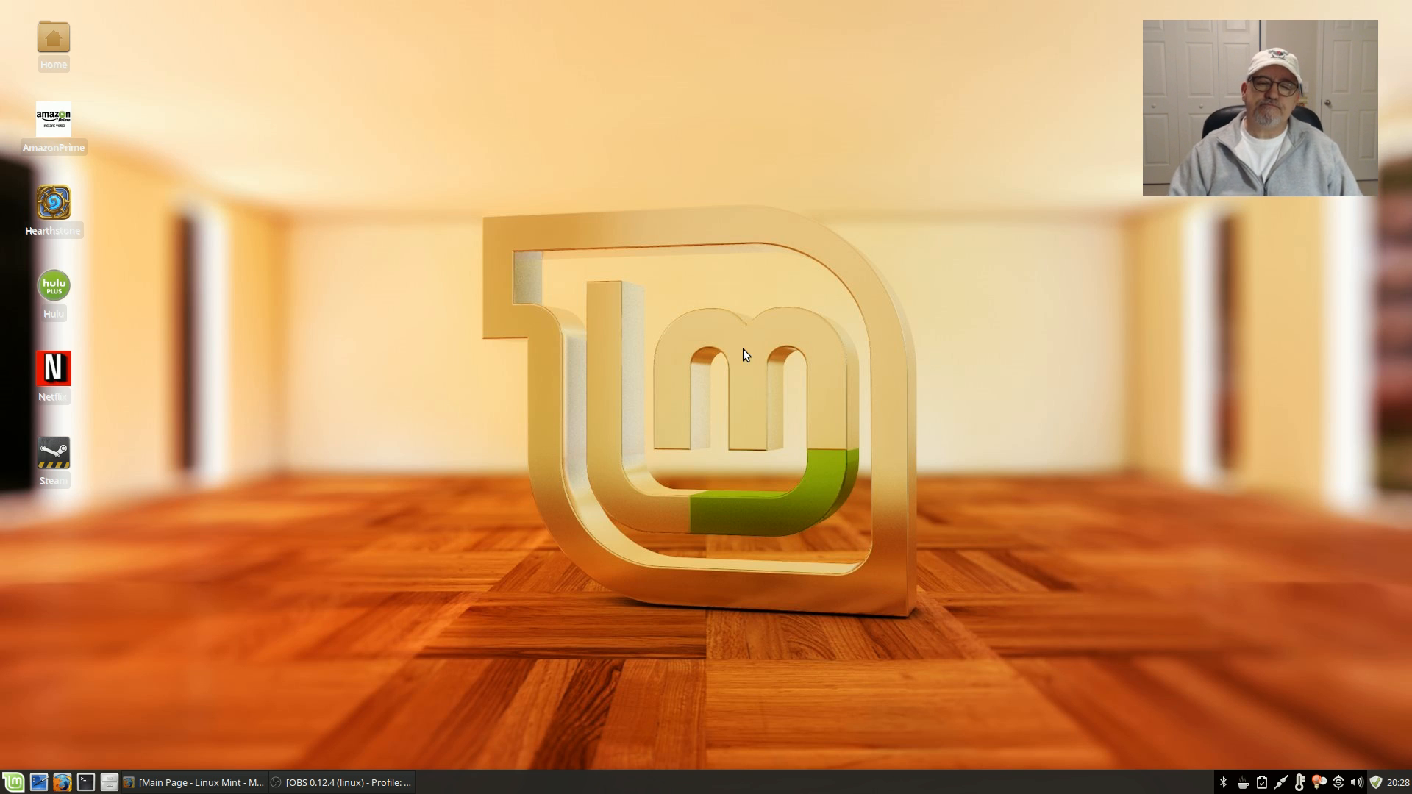
mouse_move(779, 484)
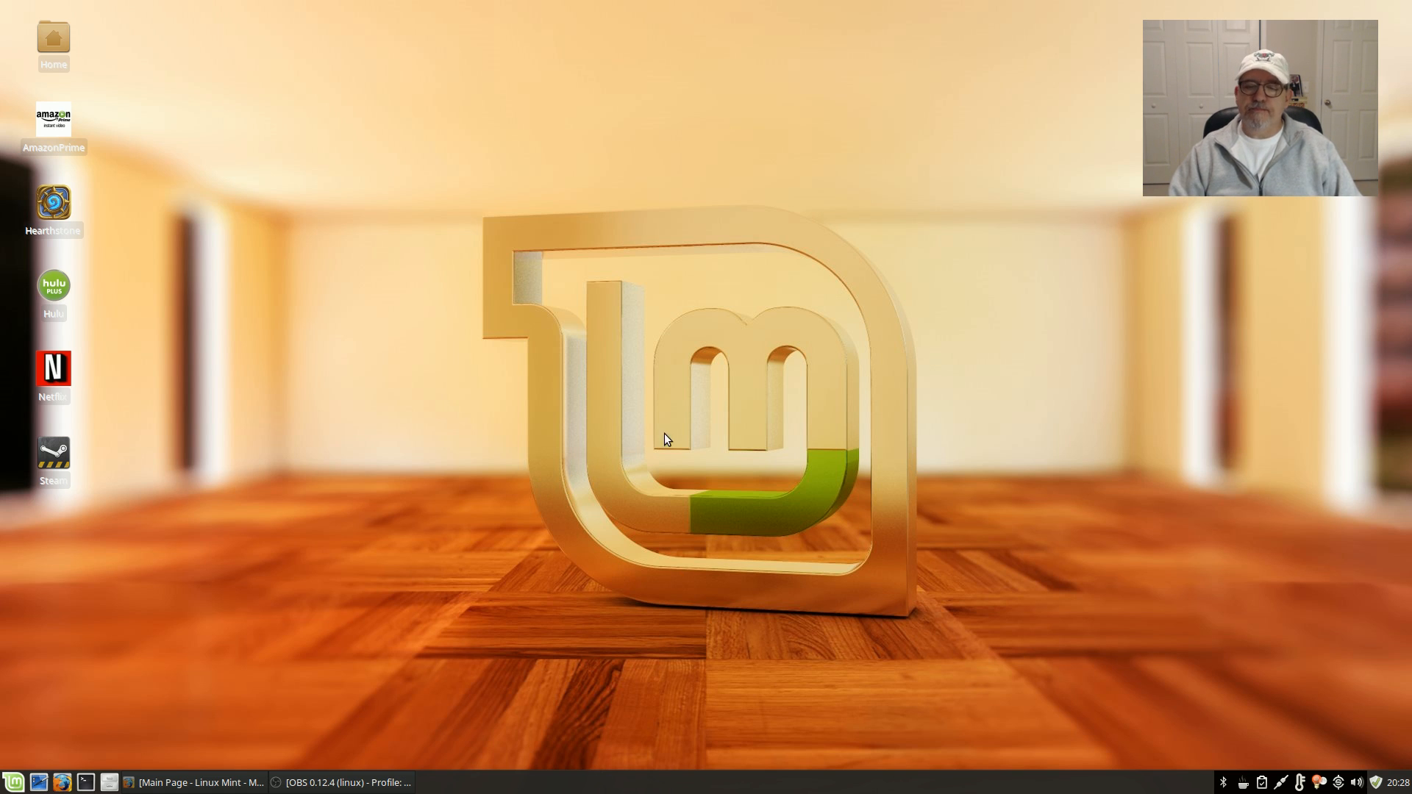
mouse_move(71, 763)
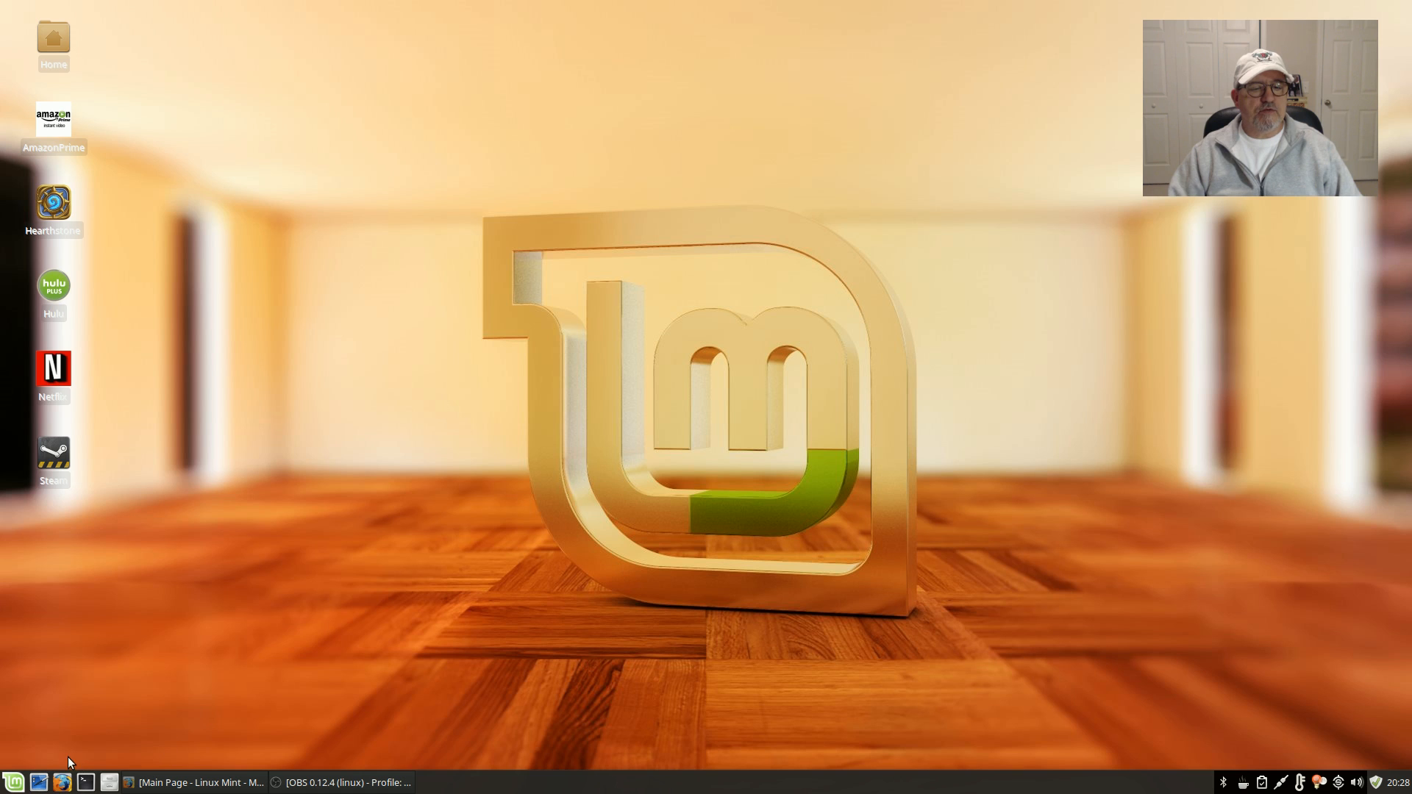
left_click(12, 781)
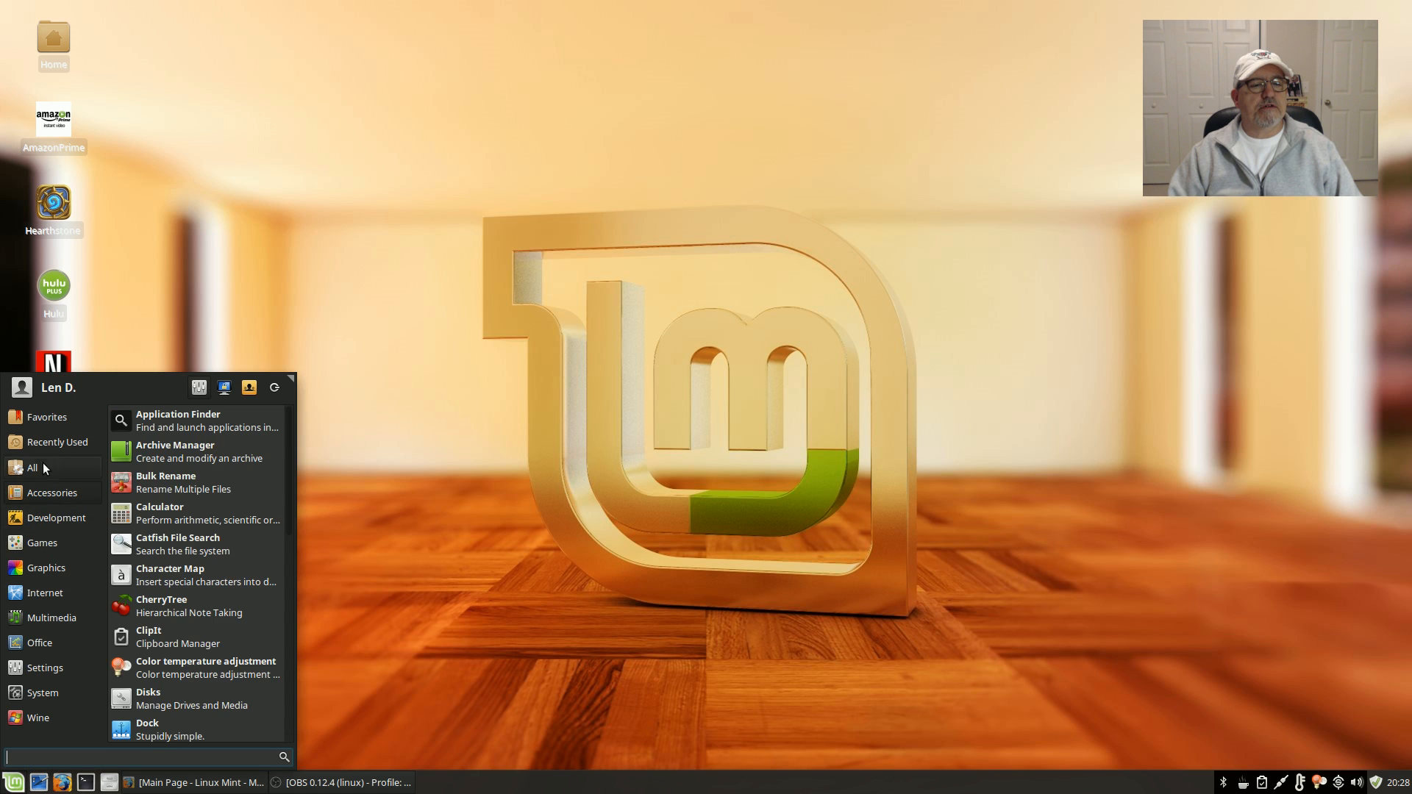
left_click(34, 468)
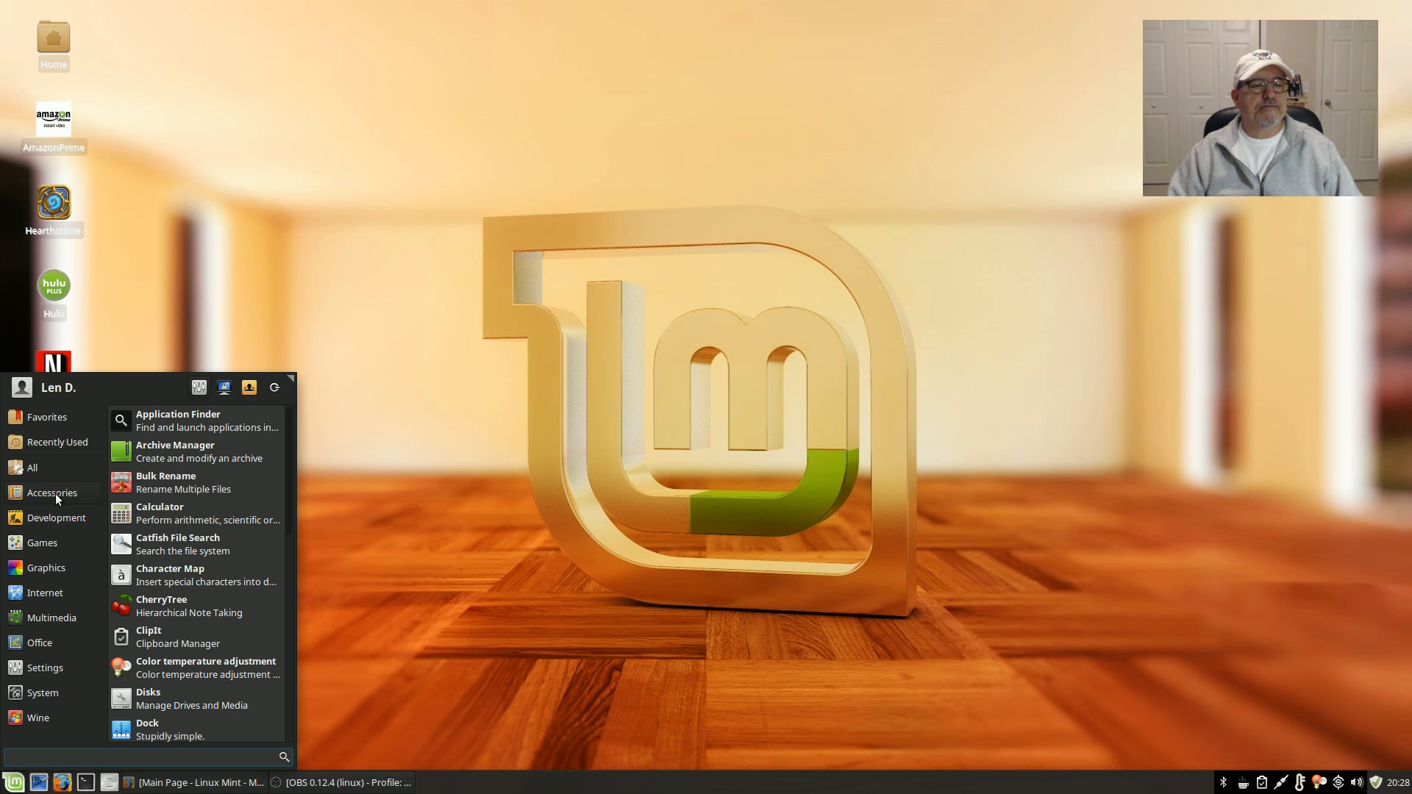
mouse_move(175, 680)
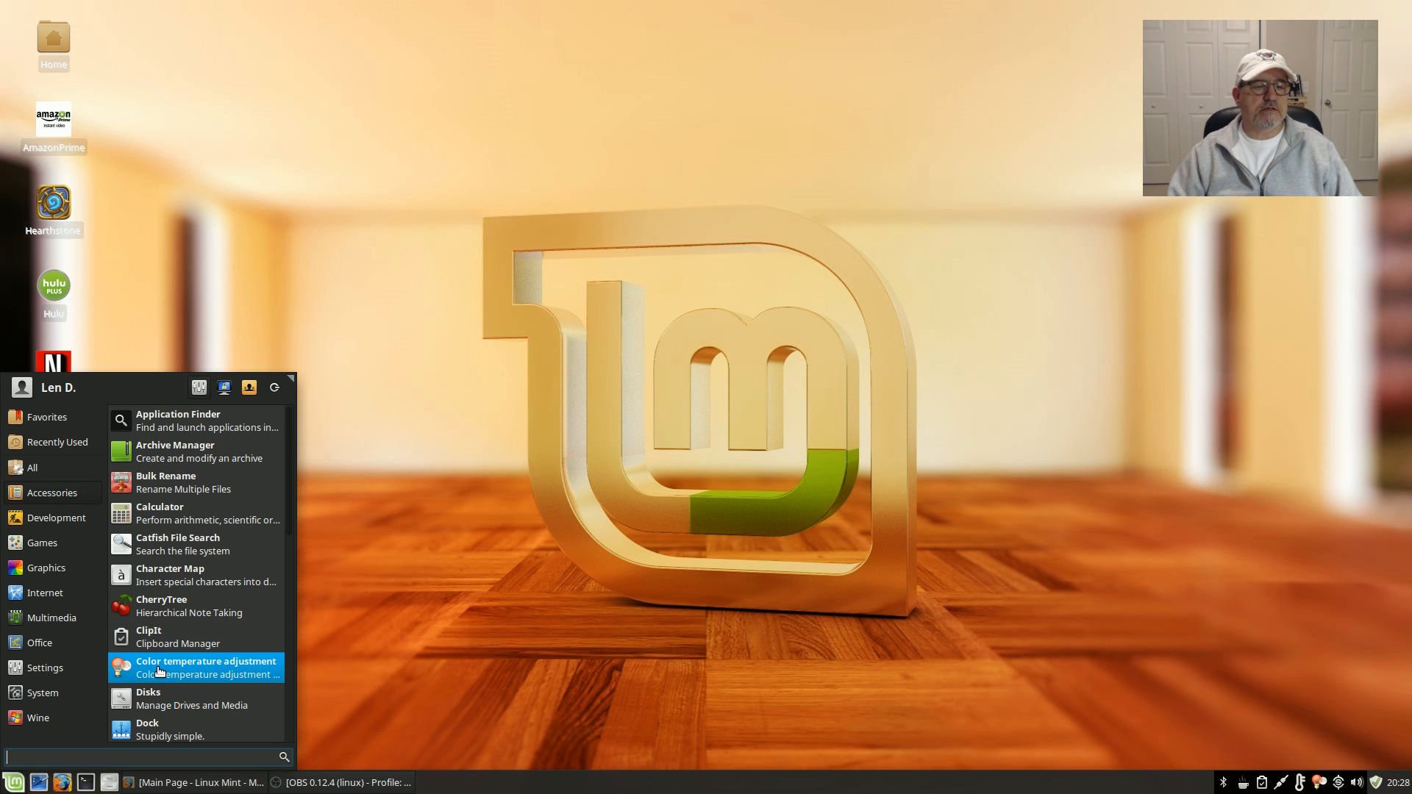
mouse_move(160, 604)
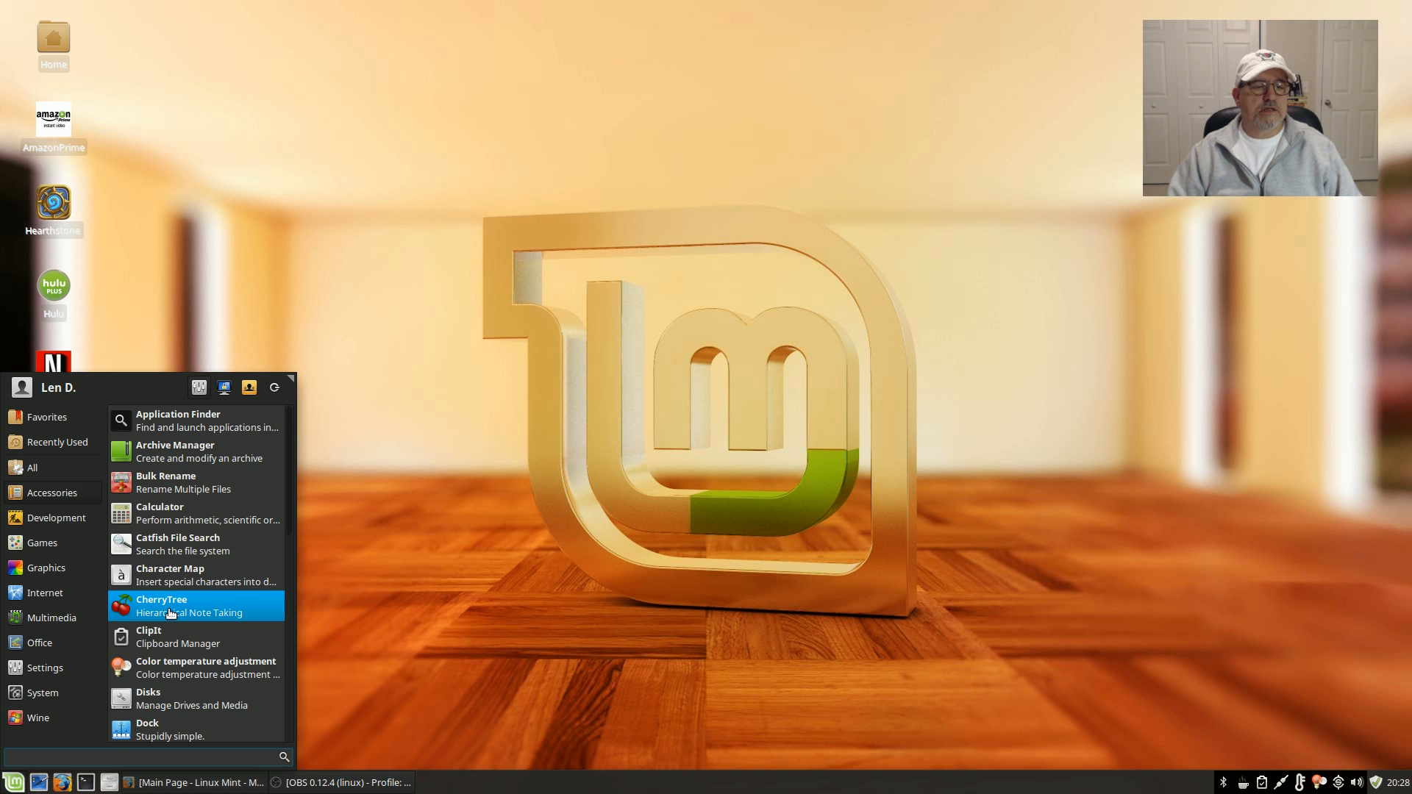
scroll("down", 3)
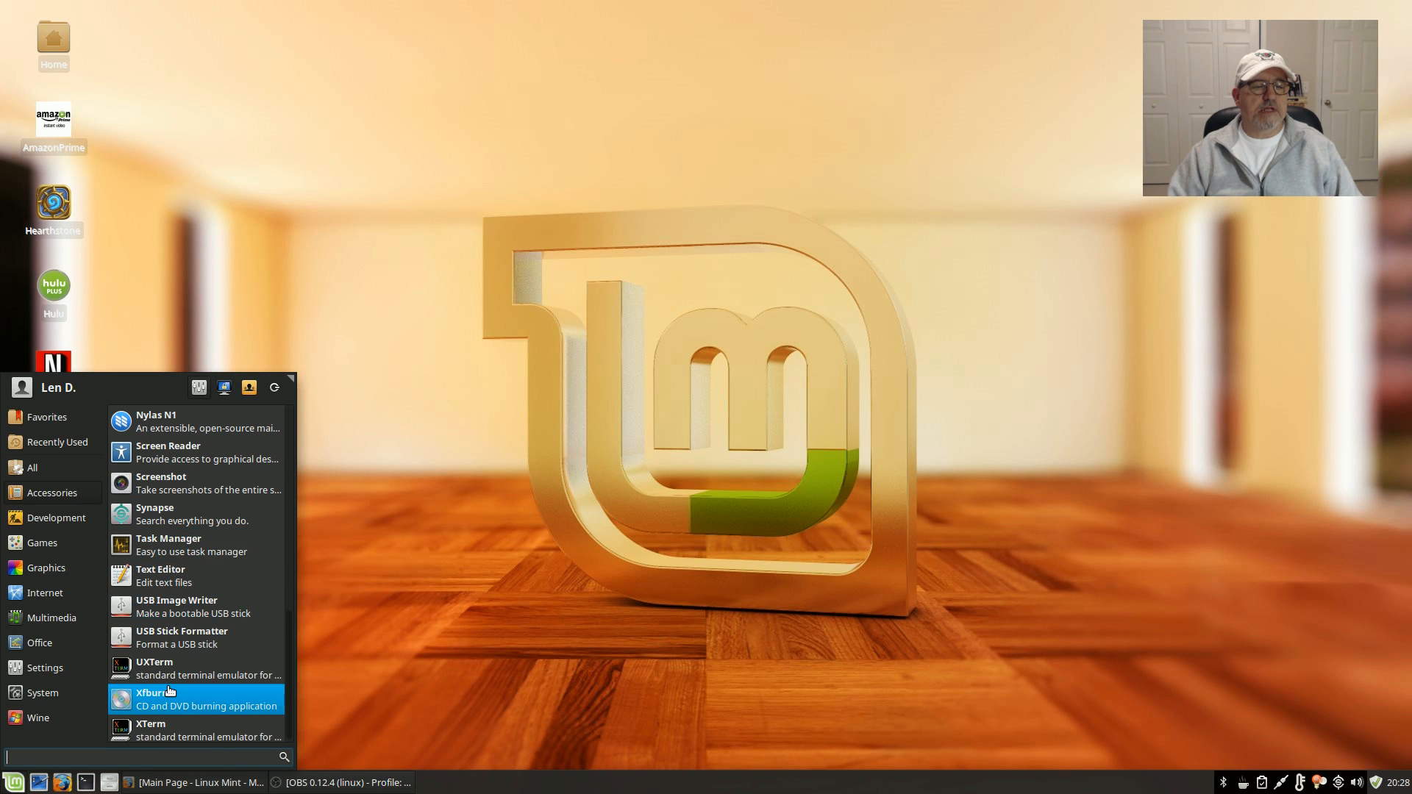
mouse_move(165, 513)
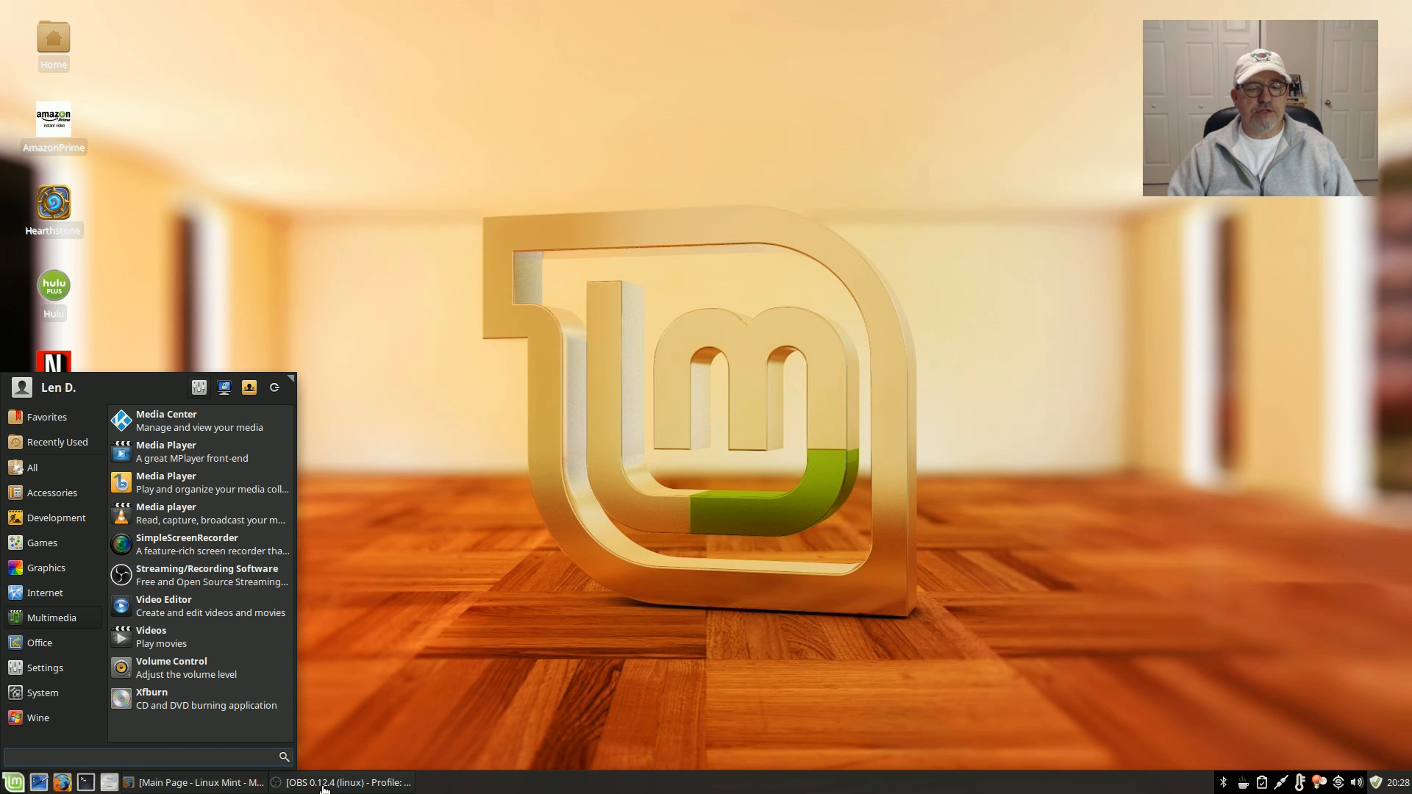
mouse_move(207, 575)
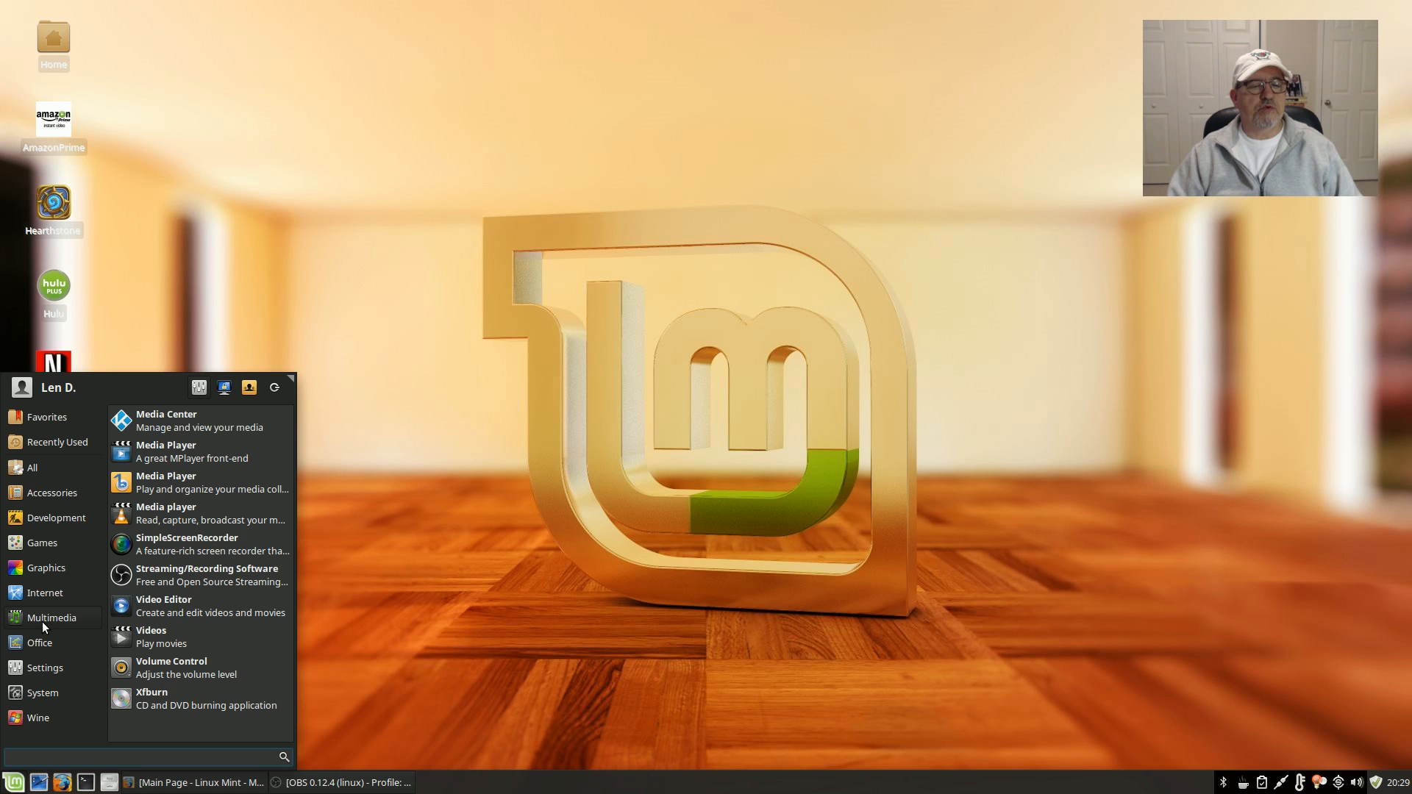
mouse_move(186, 420)
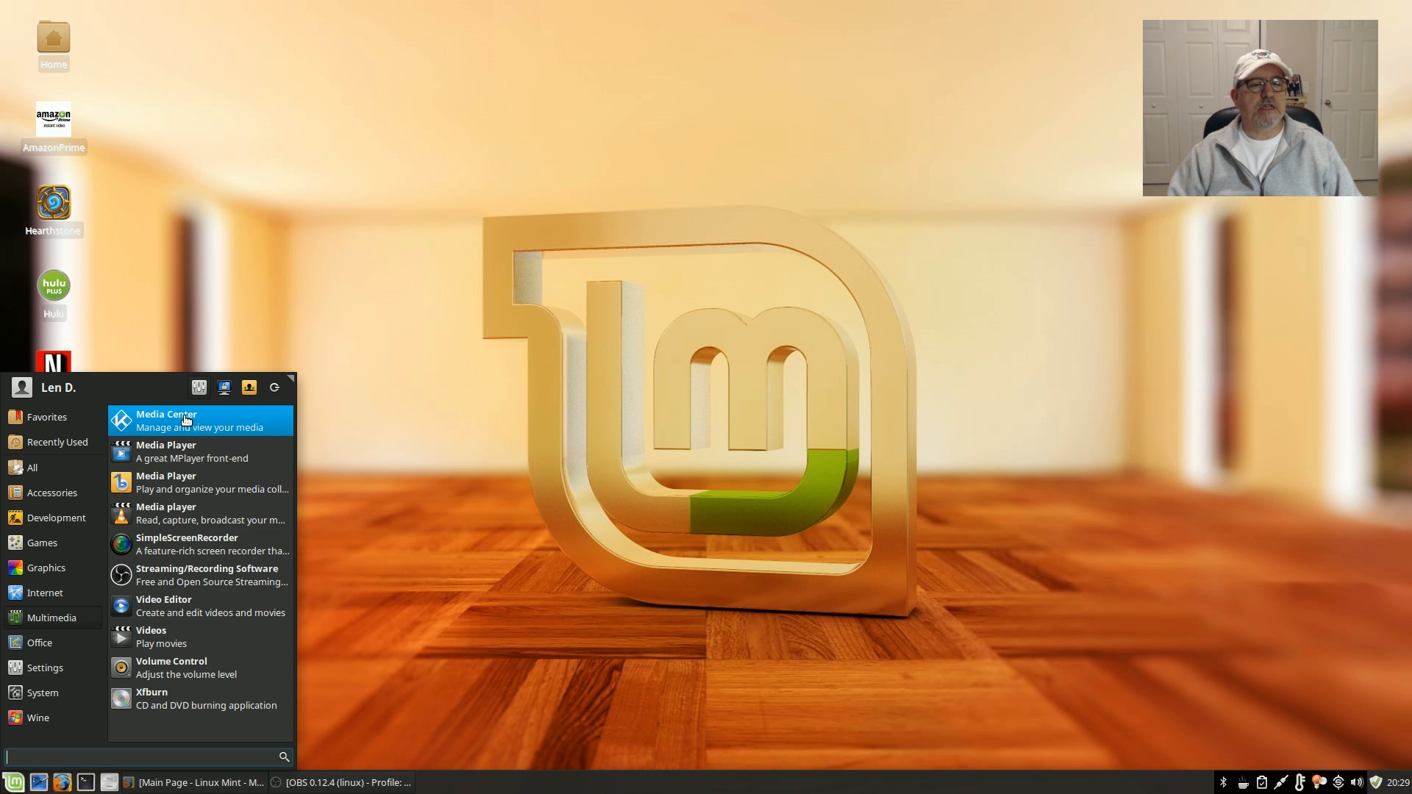
mouse_move(190, 513)
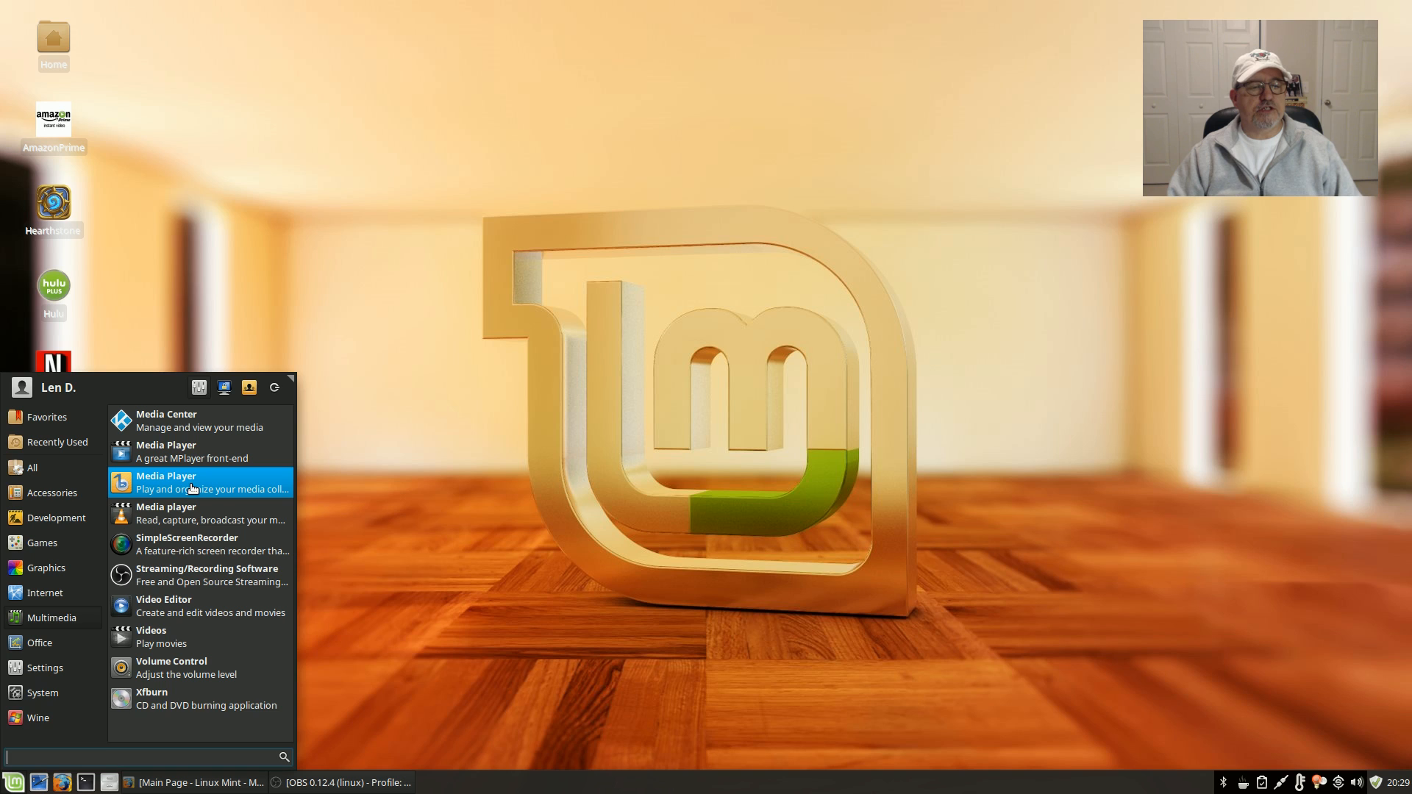
mouse_move(529, 463)
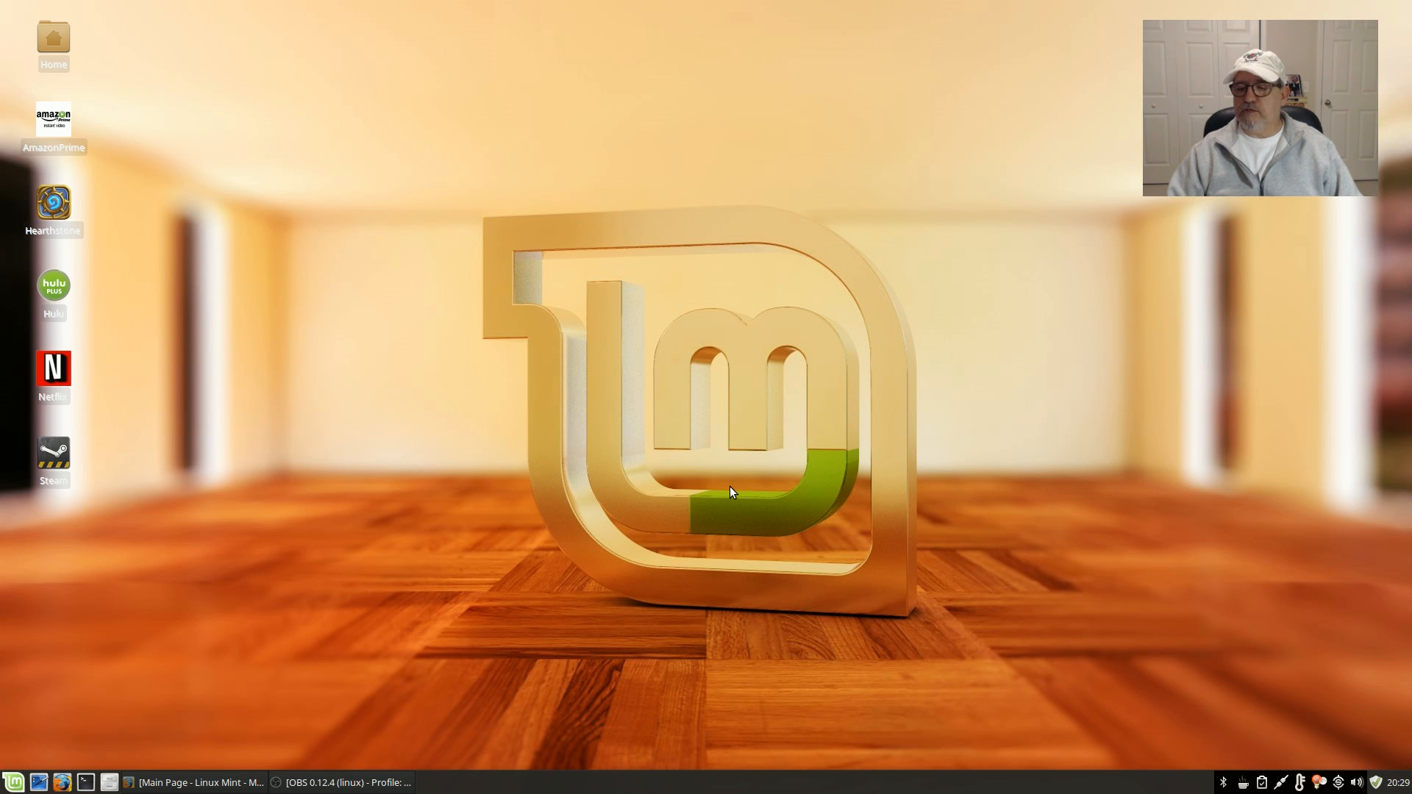
mouse_move(715, 447)
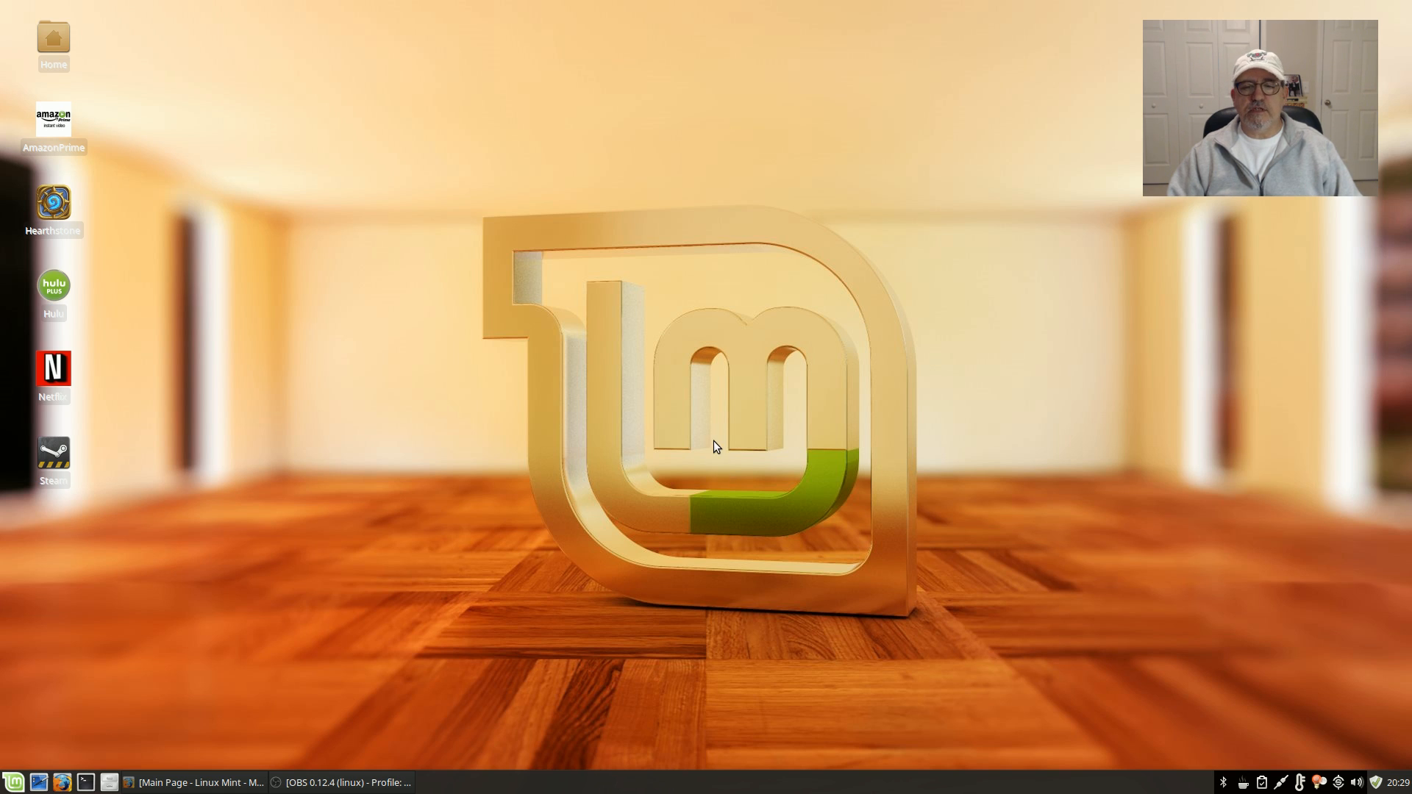
mouse_move(712, 426)
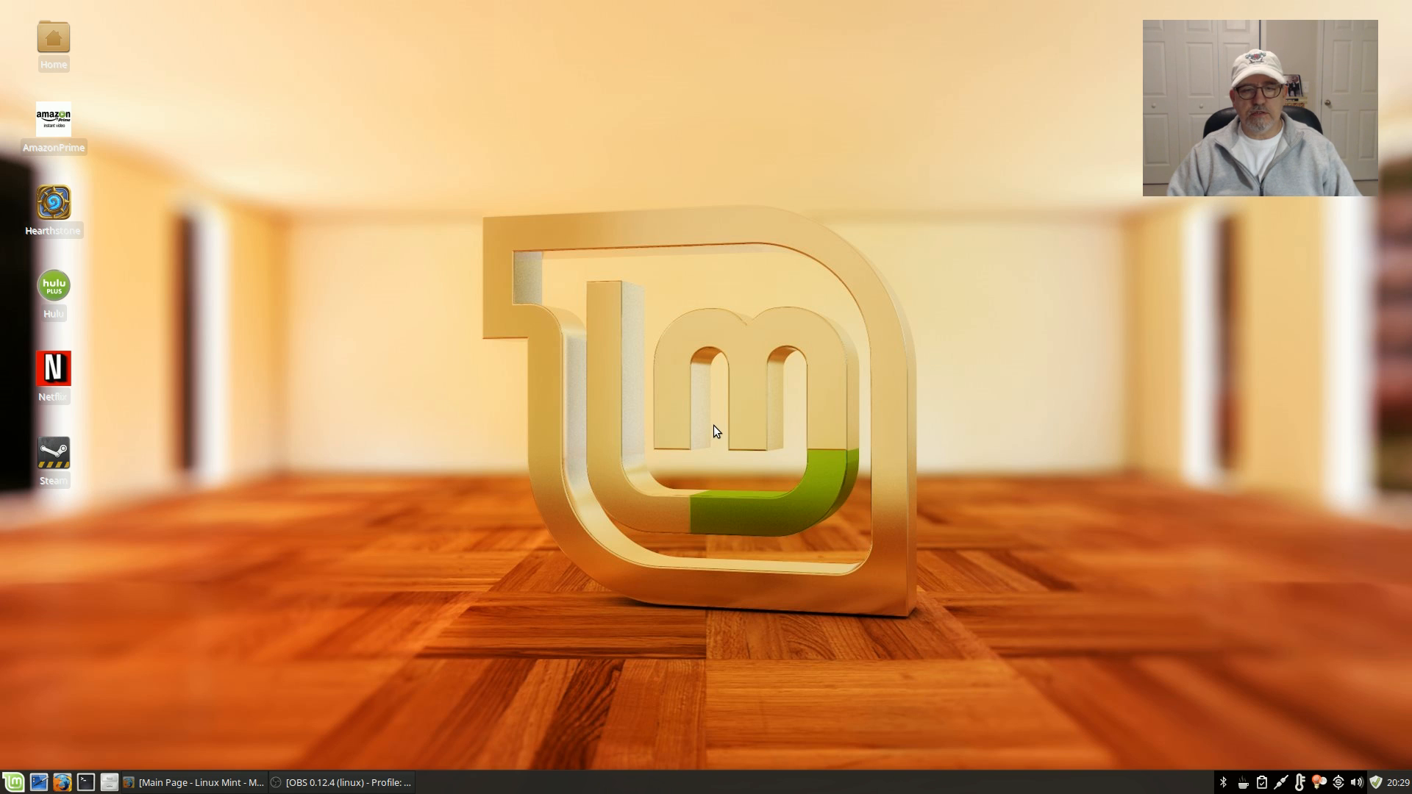
mouse_move(707, 419)
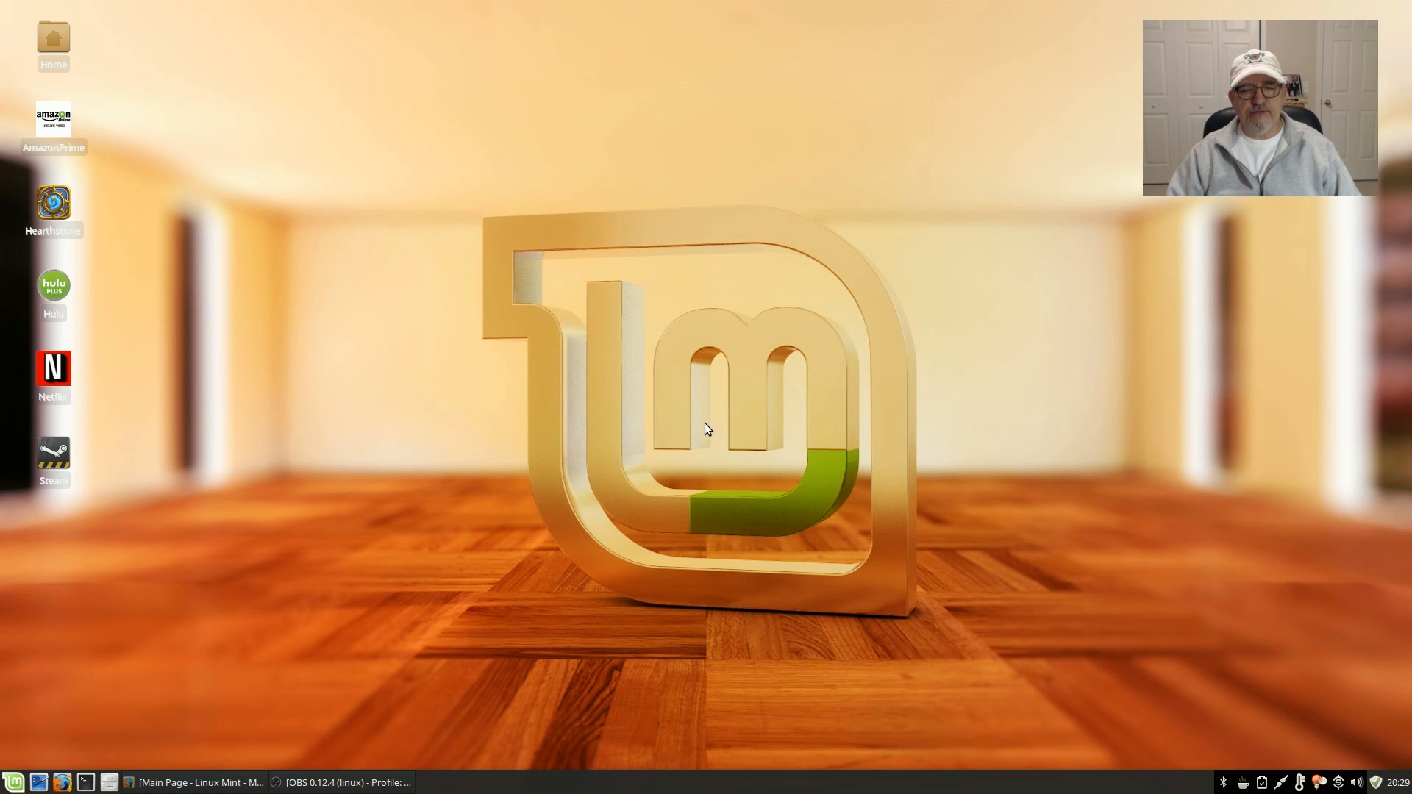
mouse_move(703, 362)
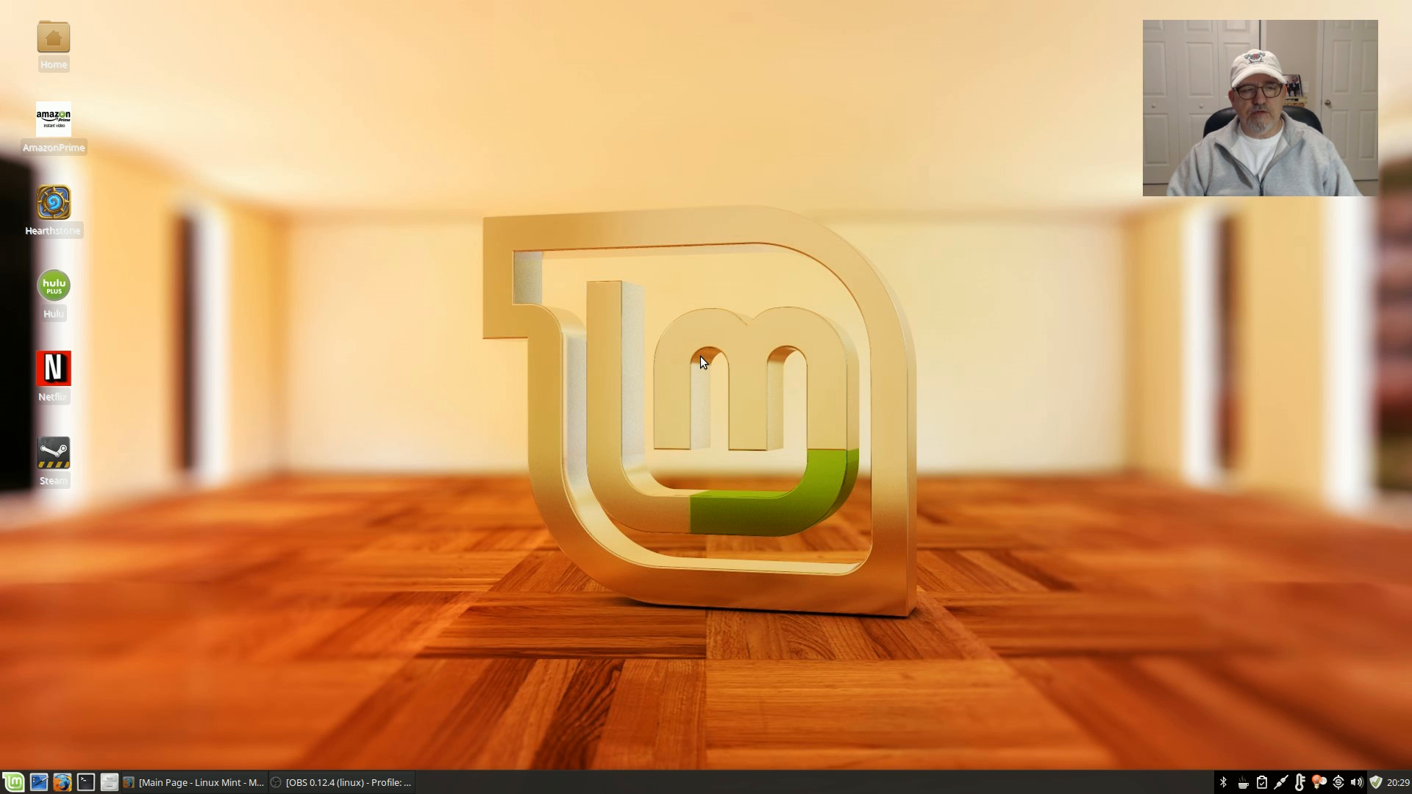
mouse_move(265, 285)
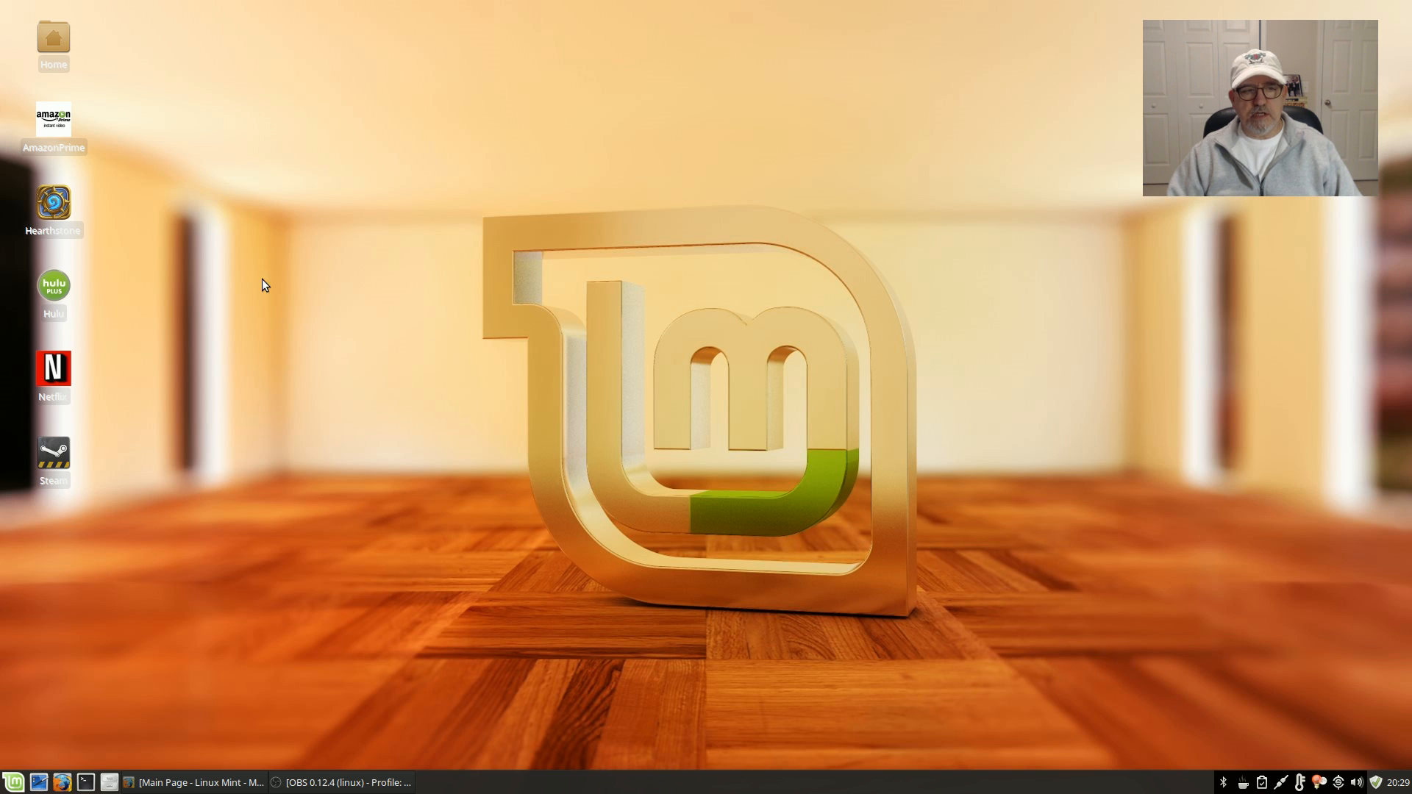
mouse_move(29, 303)
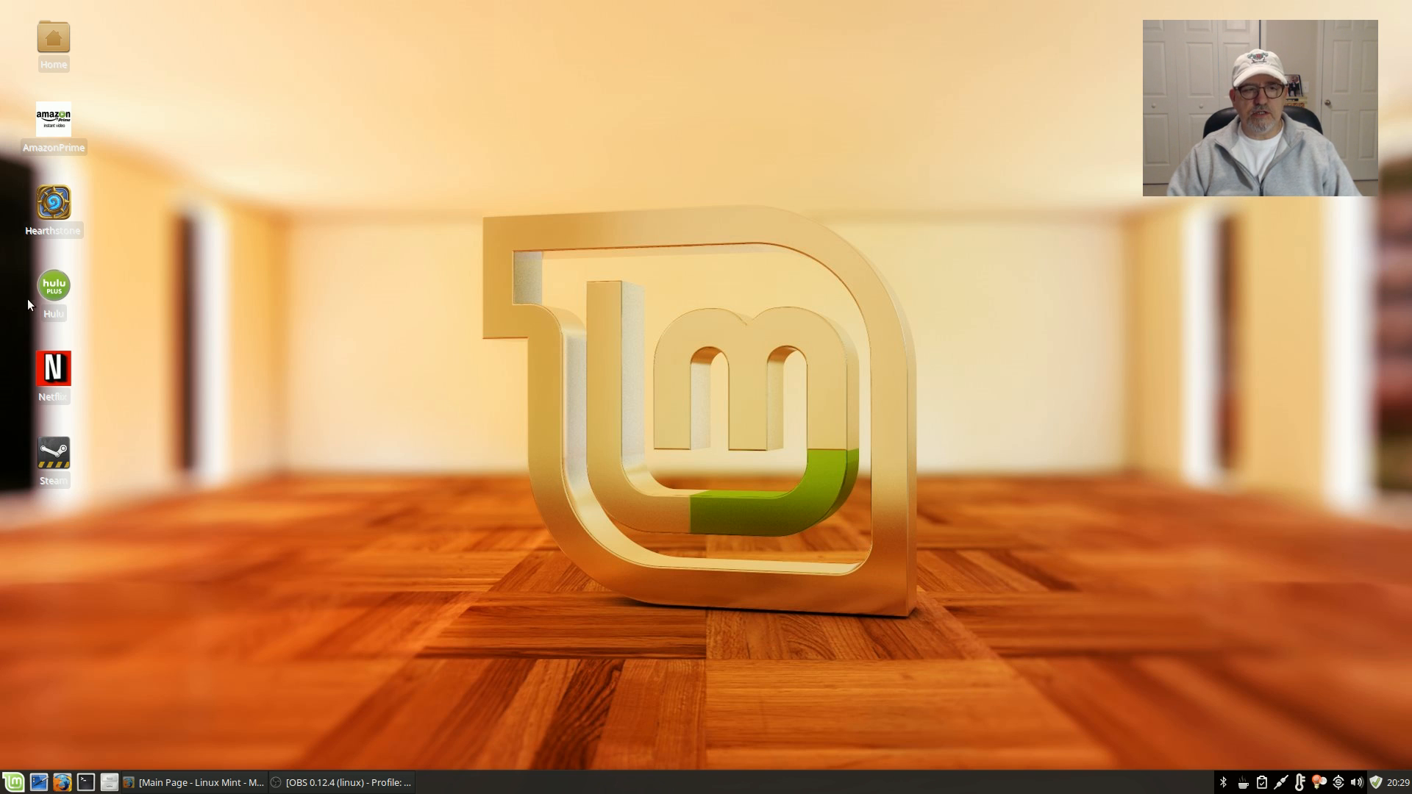
mouse_move(340, 449)
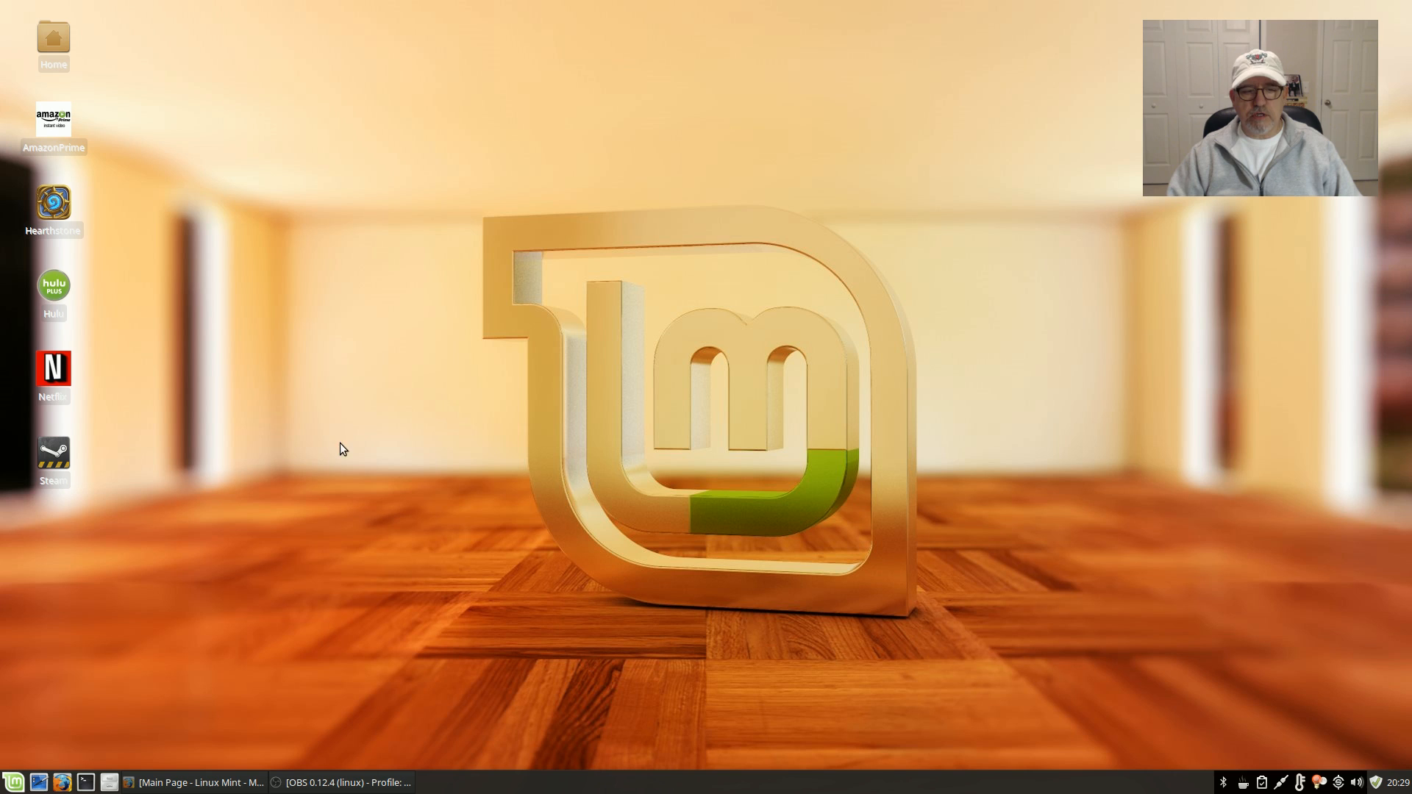
mouse_move(712, 403)
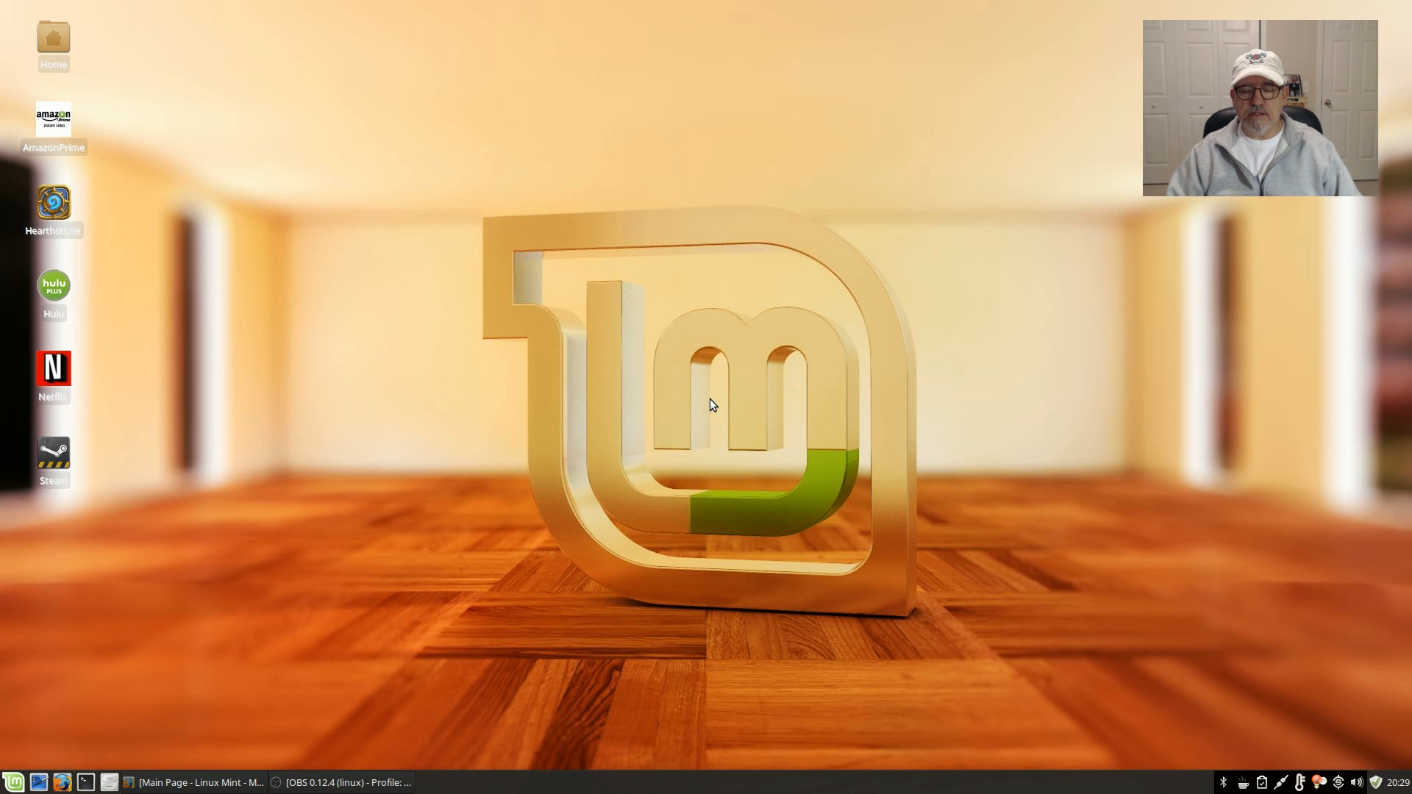
mouse_move(752, 394)
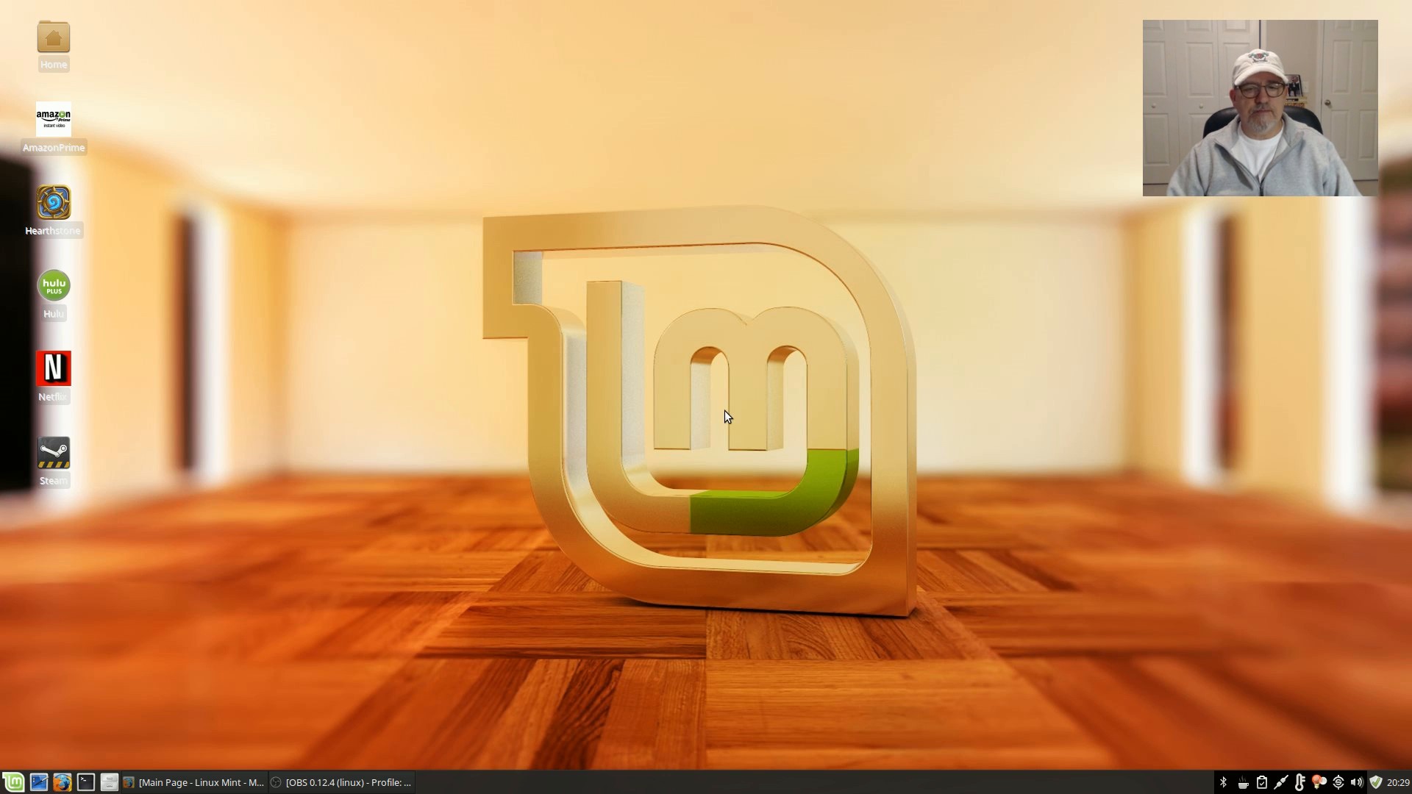
mouse_move(712, 369)
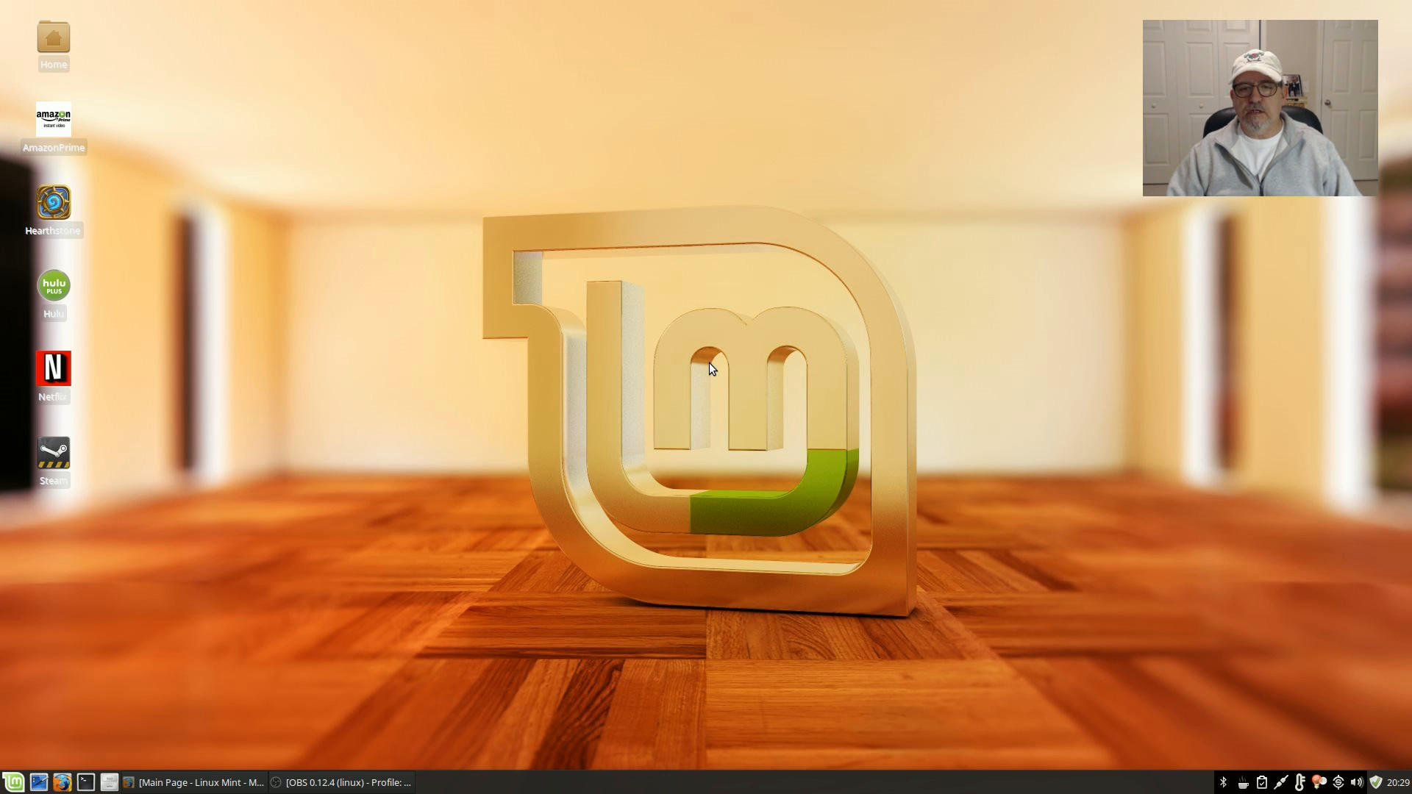